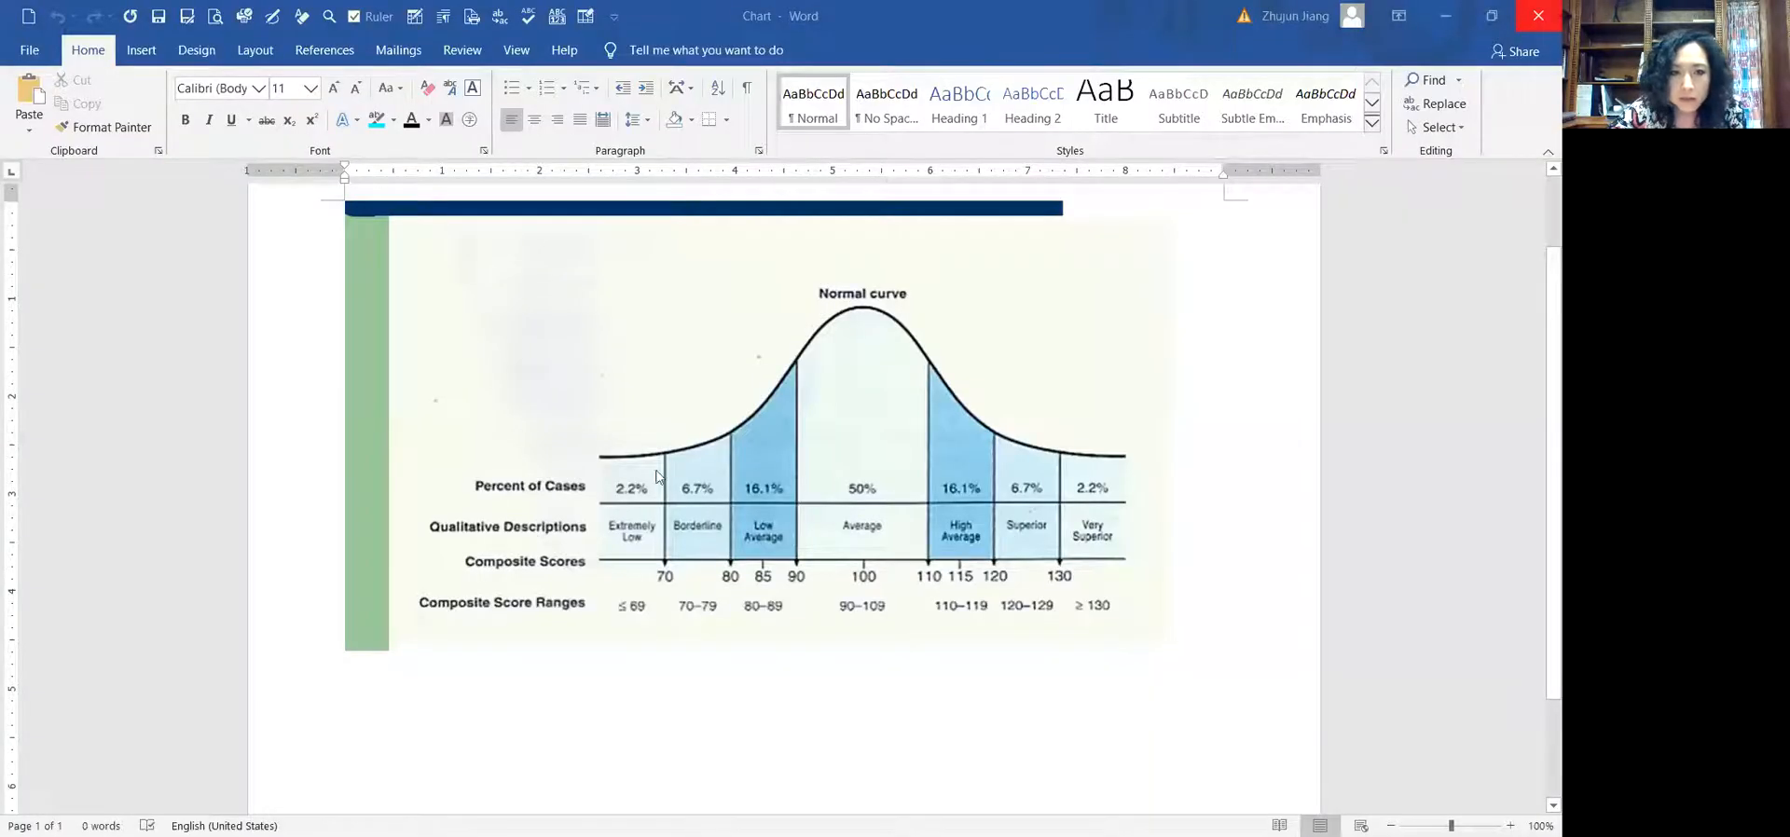
pyautogui.moveTo(763, 420)
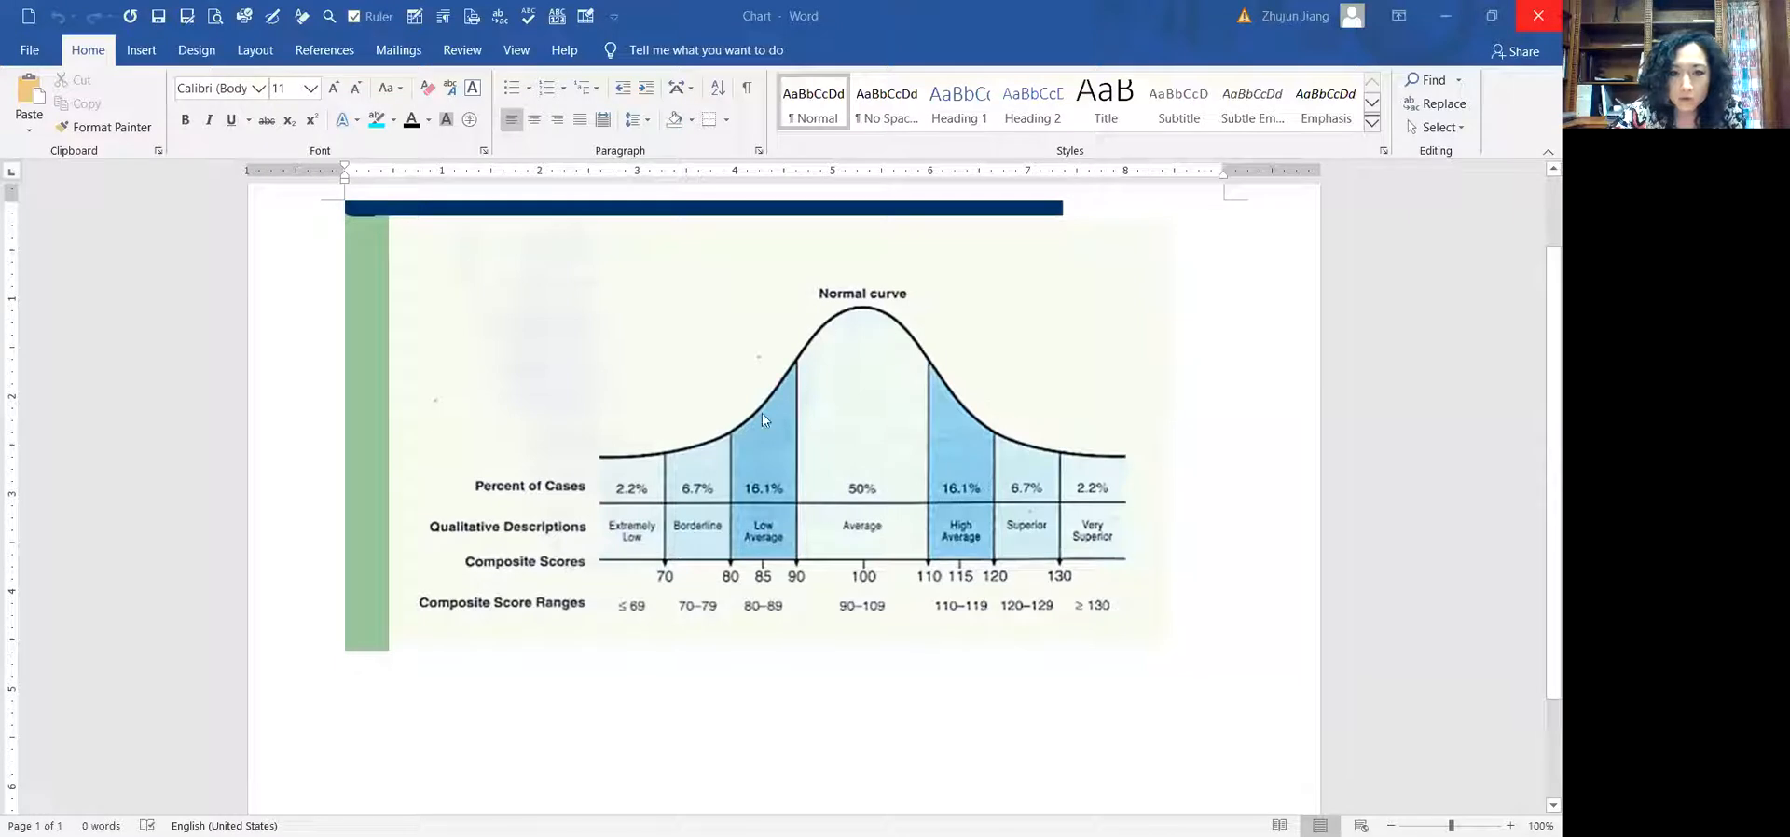
pyautogui.moveTo(1149, 482)
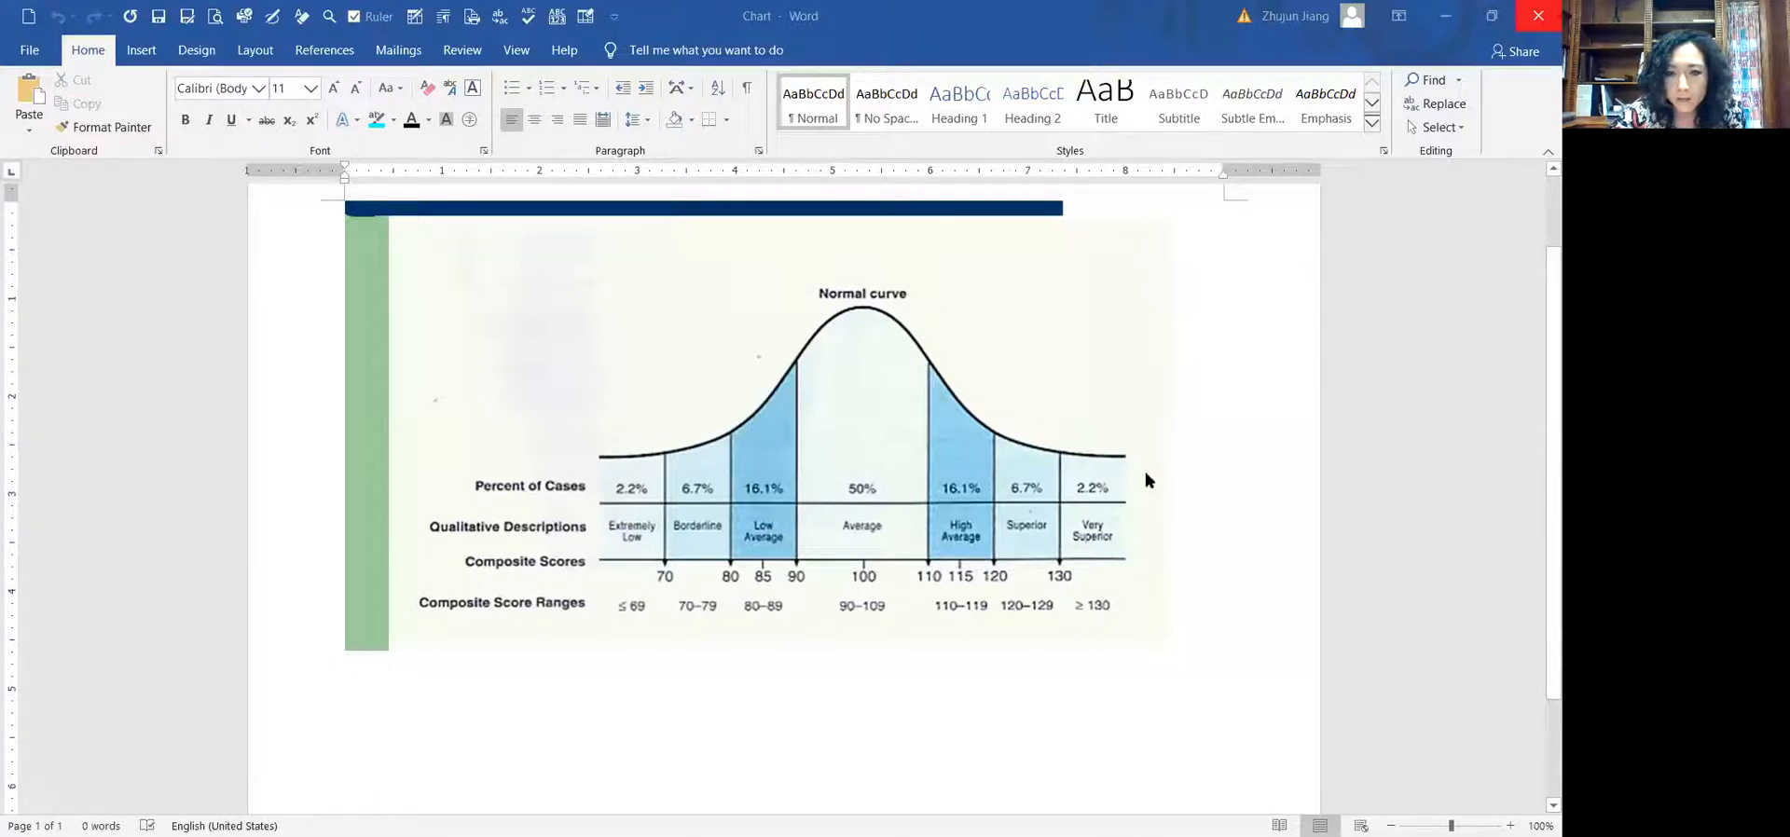
pyautogui.moveTo(945, 454)
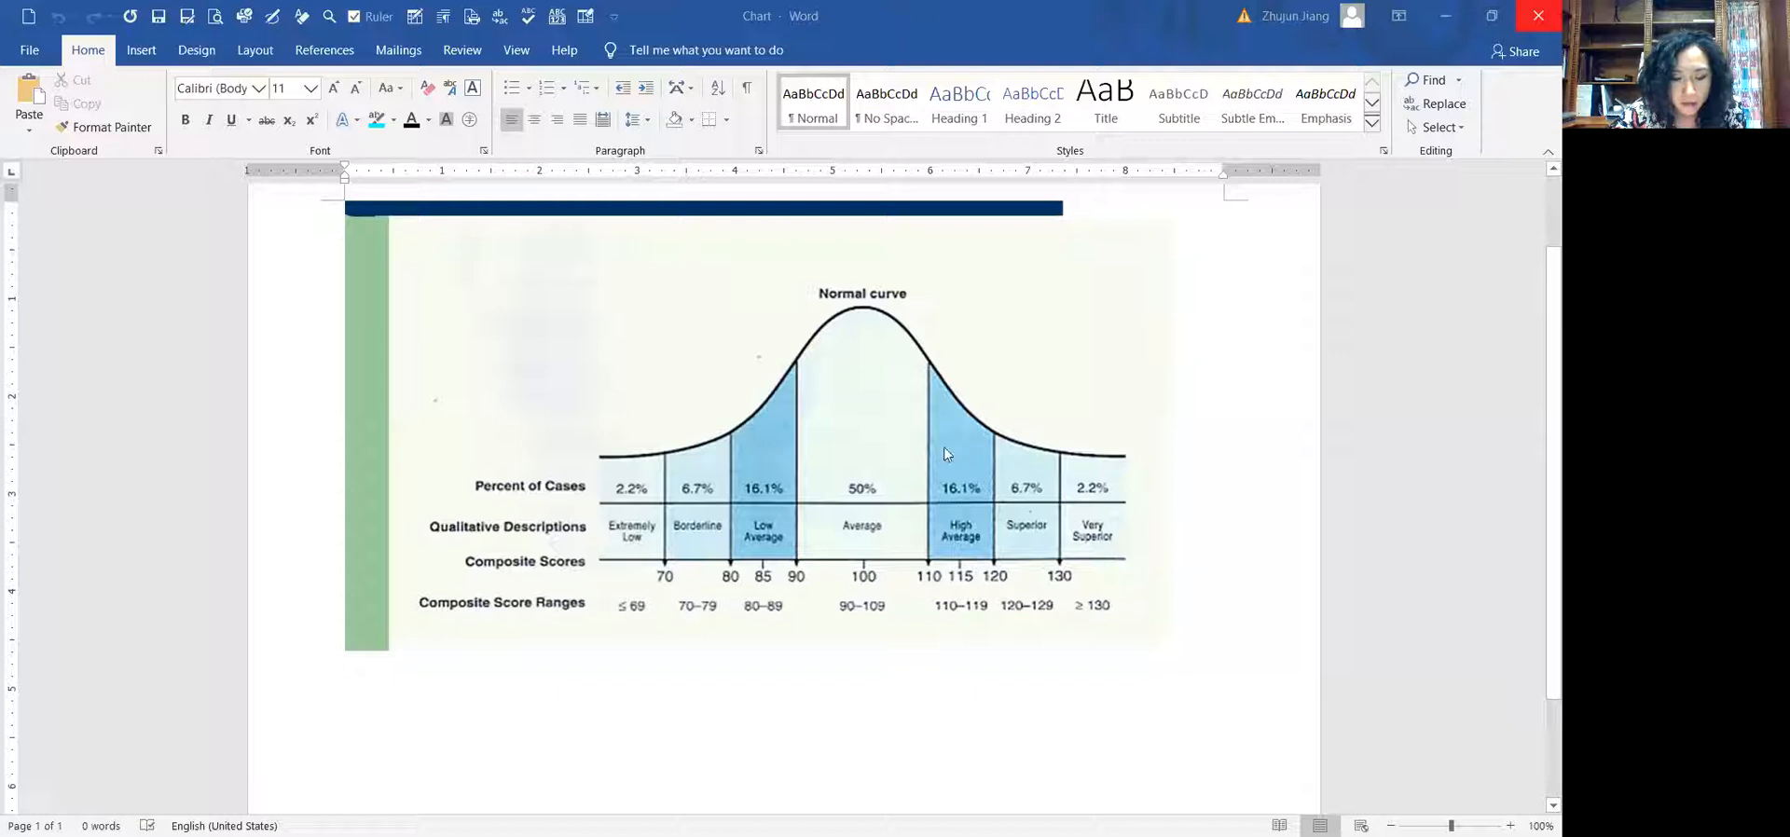
pyautogui.moveTo(800, 594)
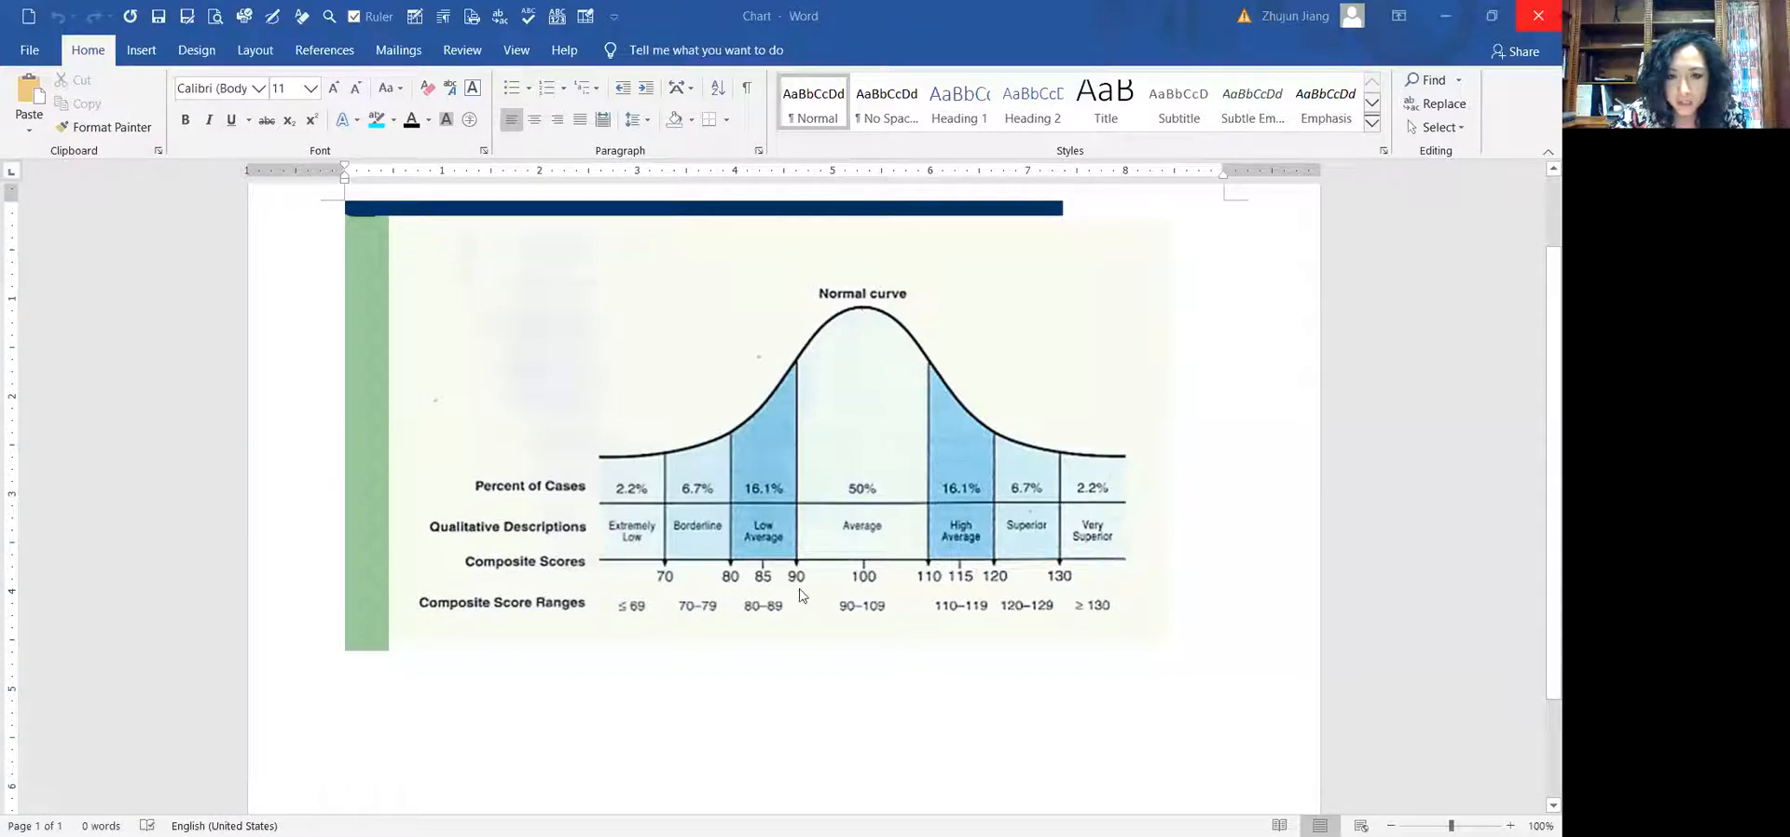
pyautogui.moveTo(942, 569)
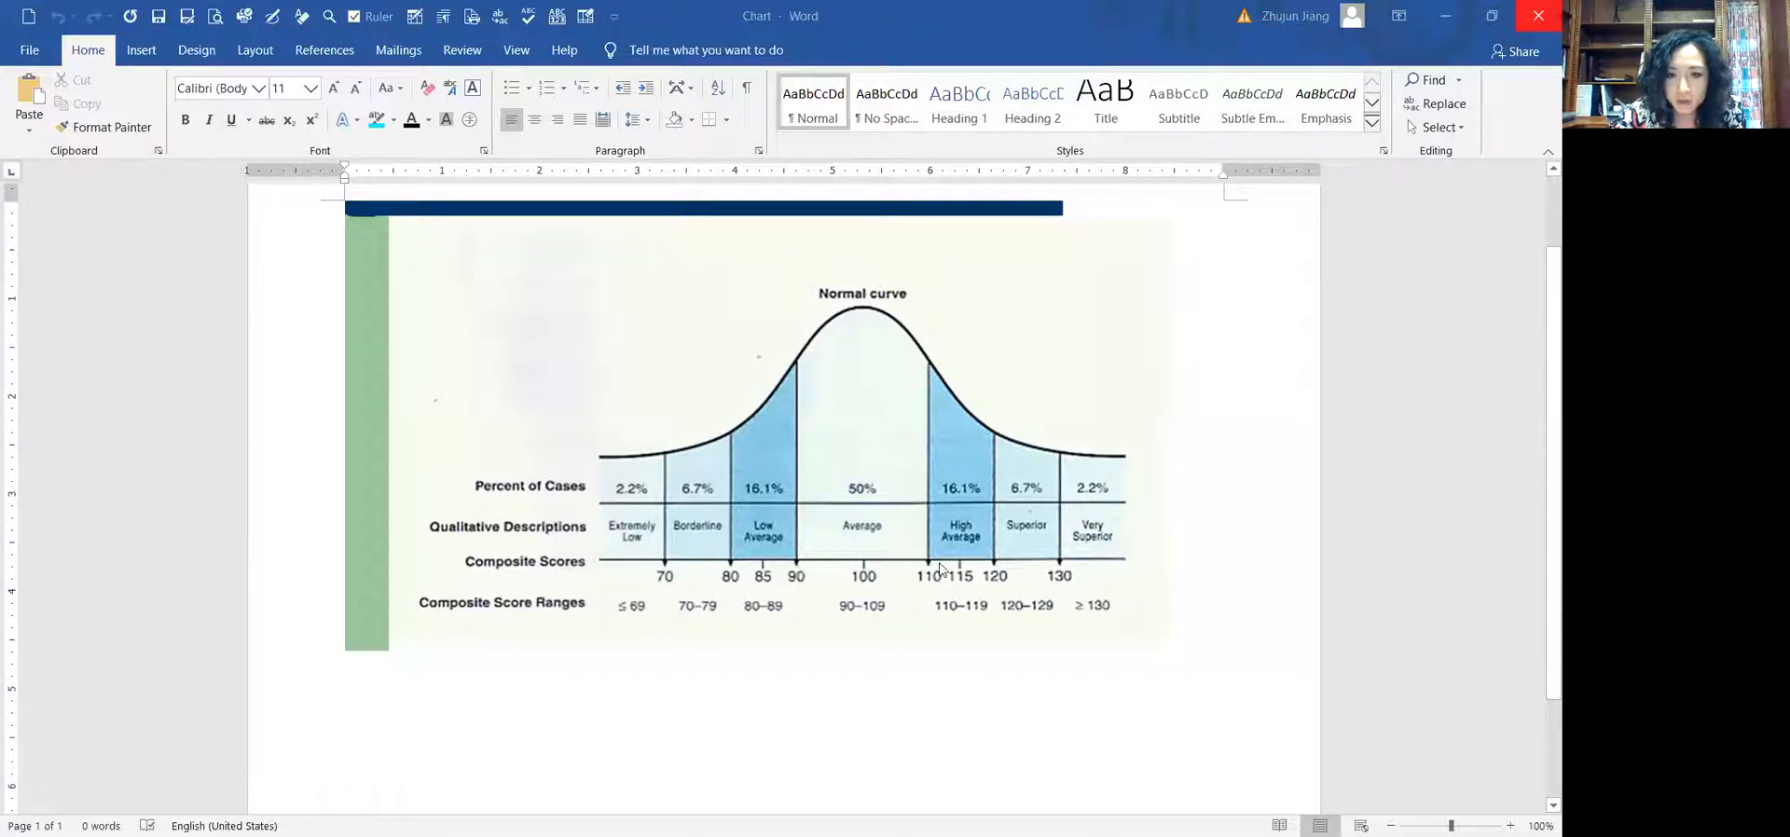
pyautogui.moveTo(897, 486)
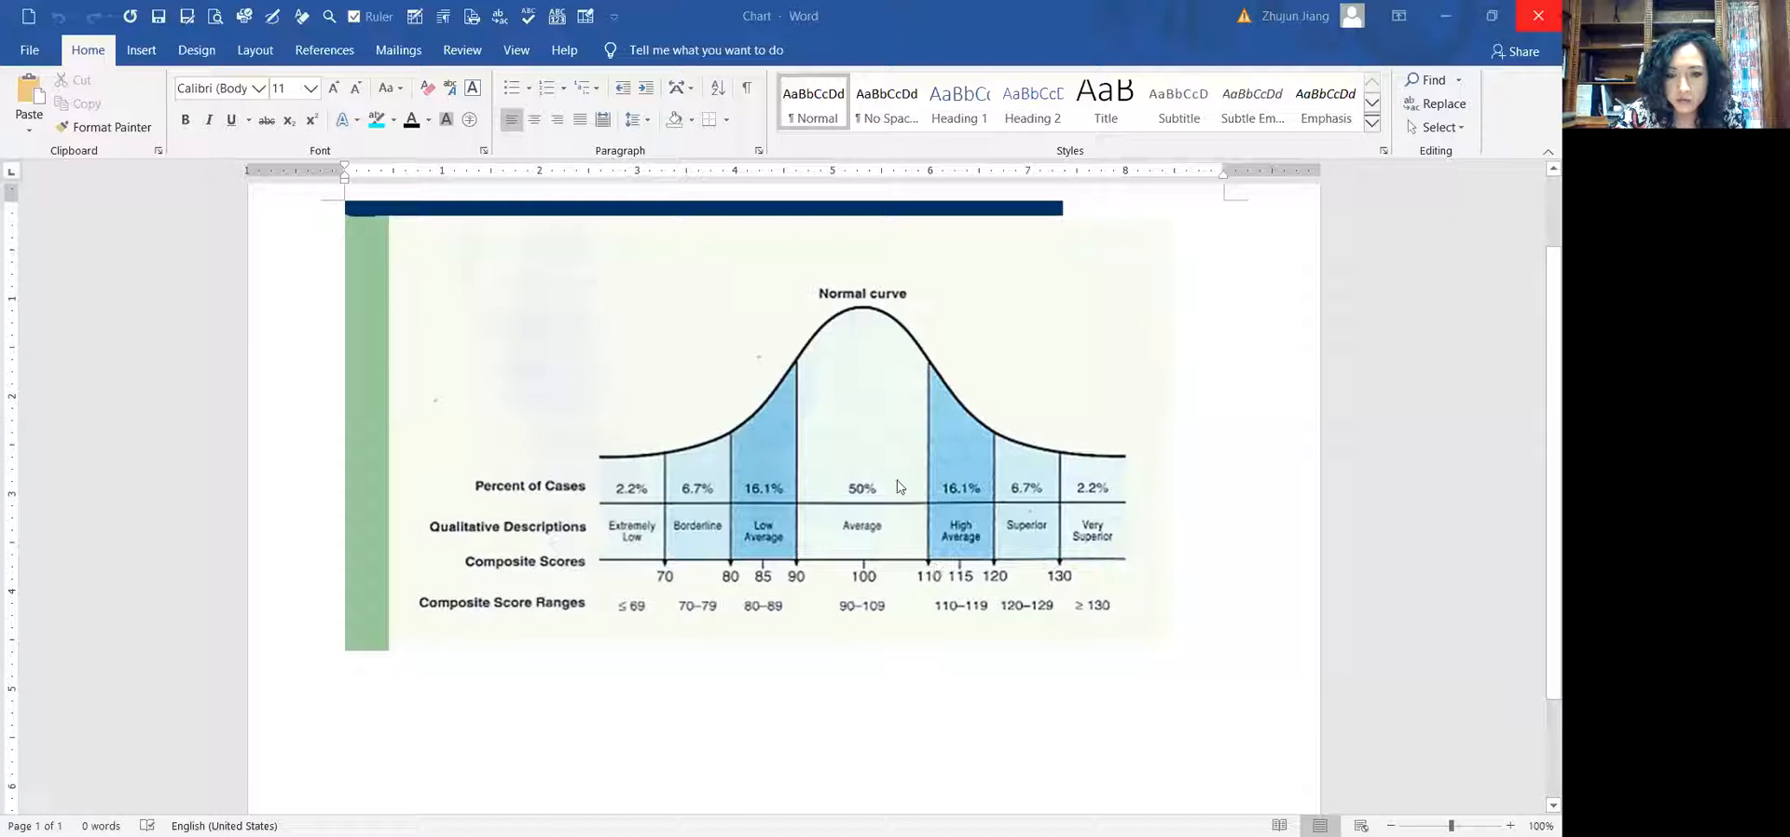
pyautogui.moveTo(912, 411)
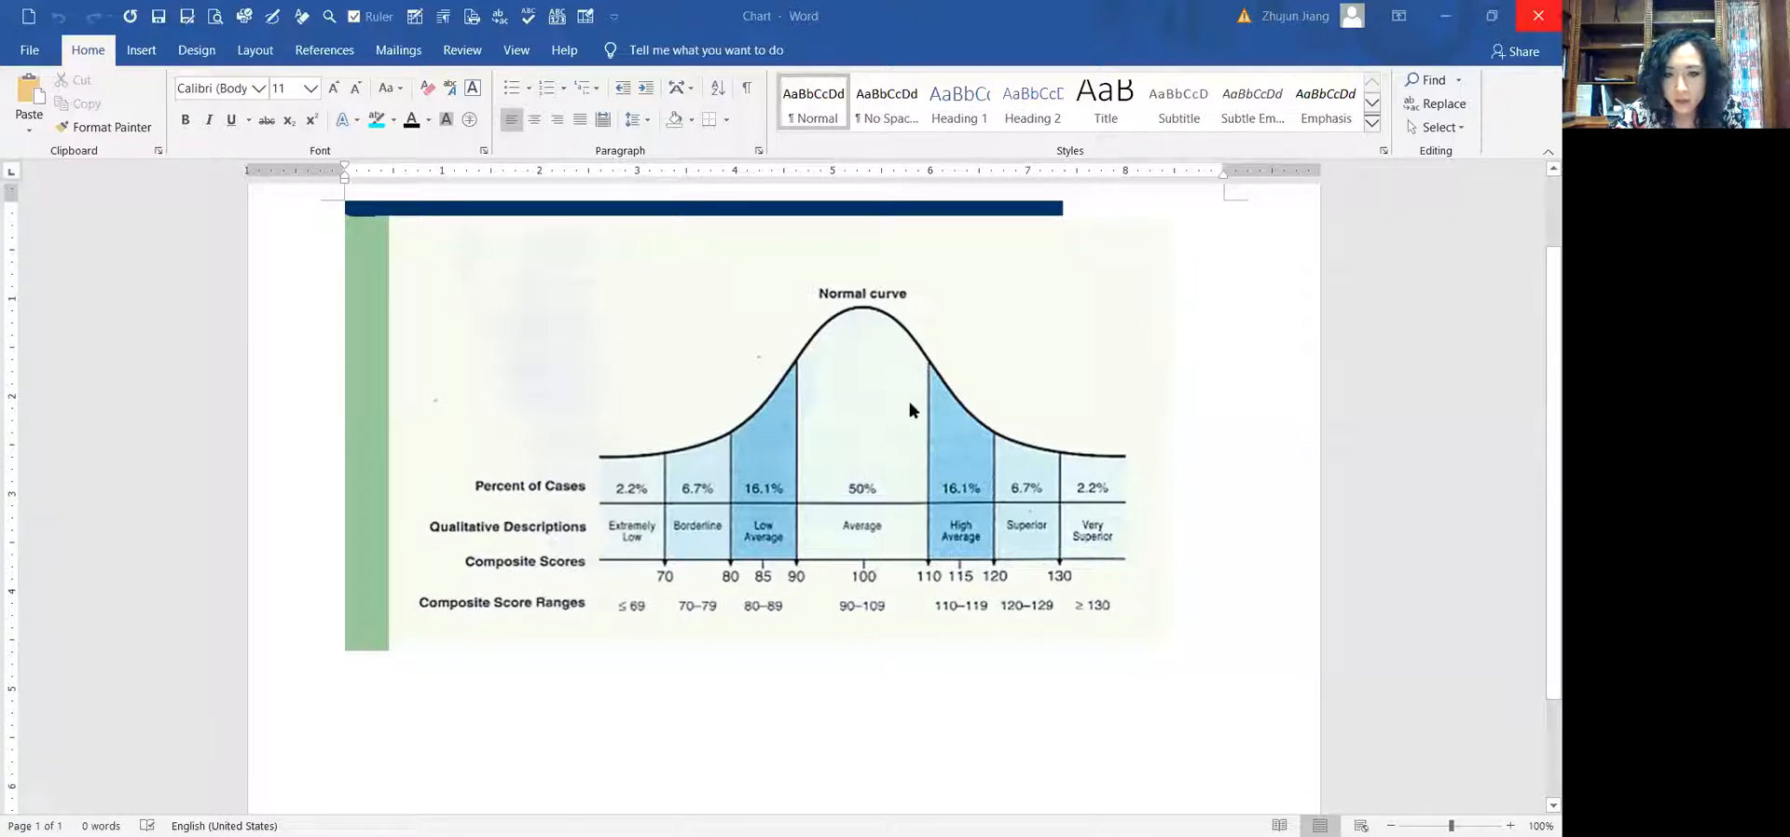
pyautogui.moveTo(976, 437)
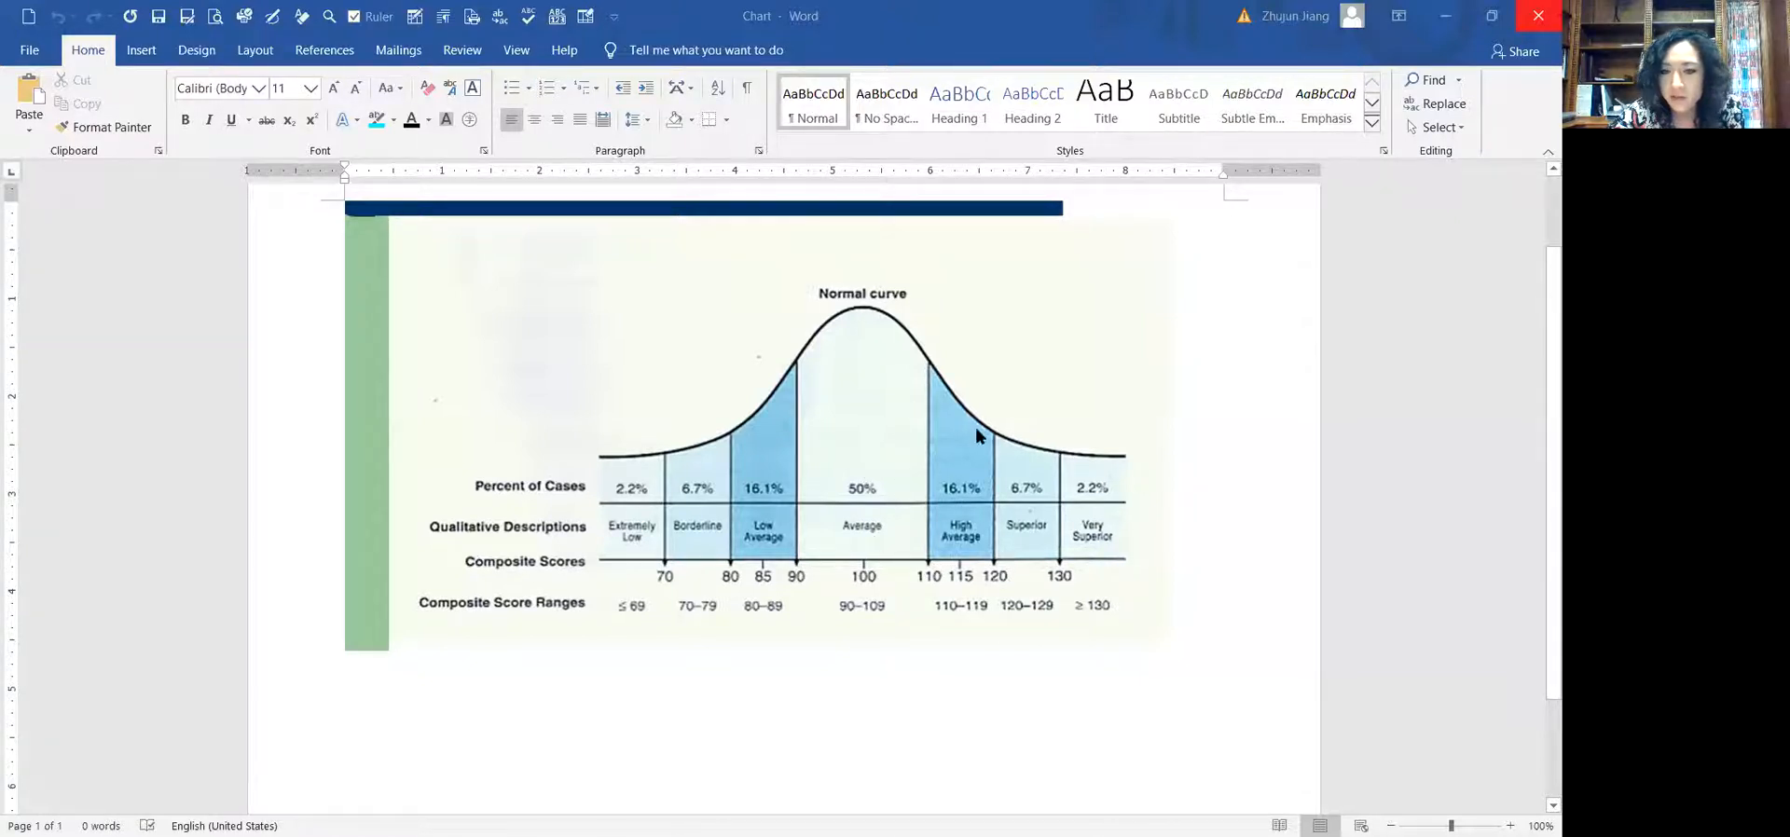
pyautogui.moveTo(1041, 455)
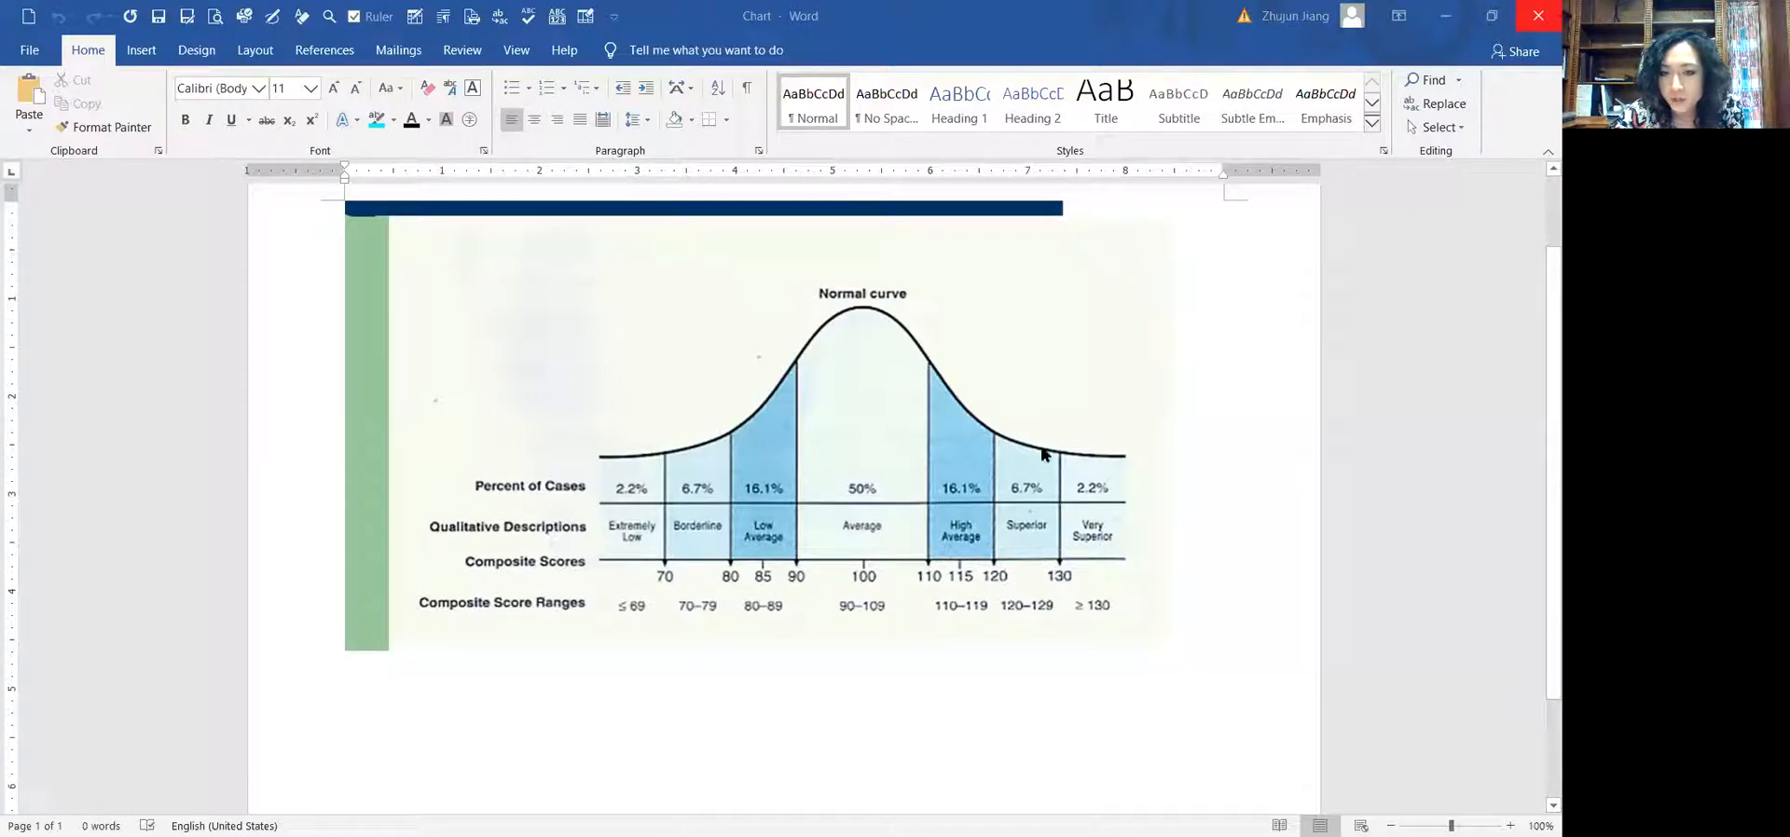
pyautogui.moveTo(1037, 552)
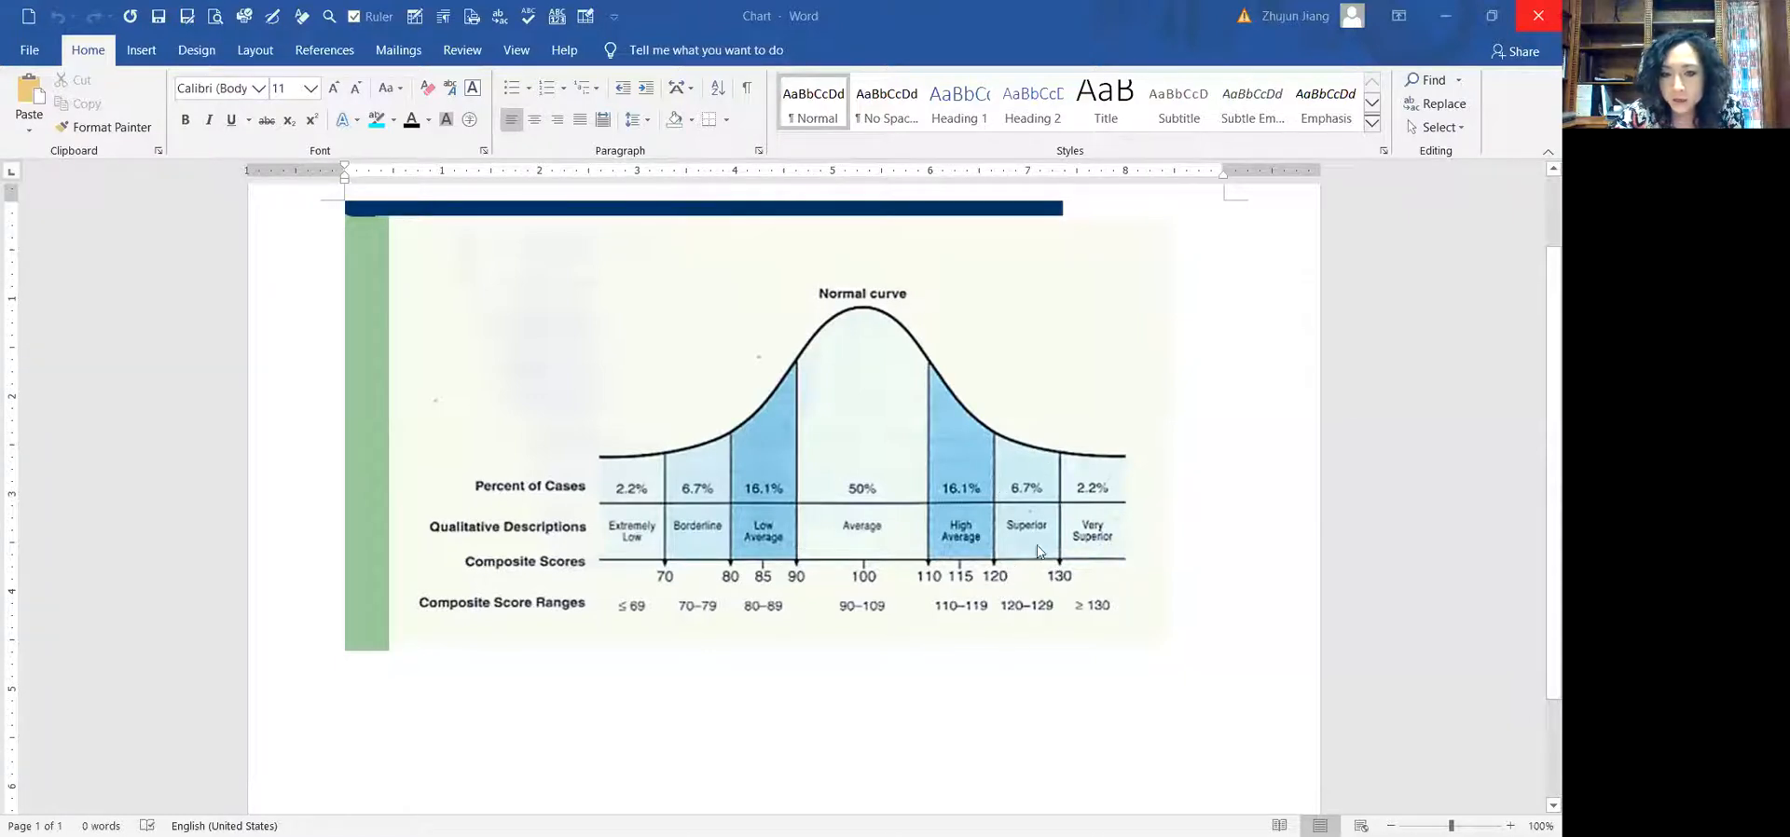
pyautogui.moveTo(1150, 609)
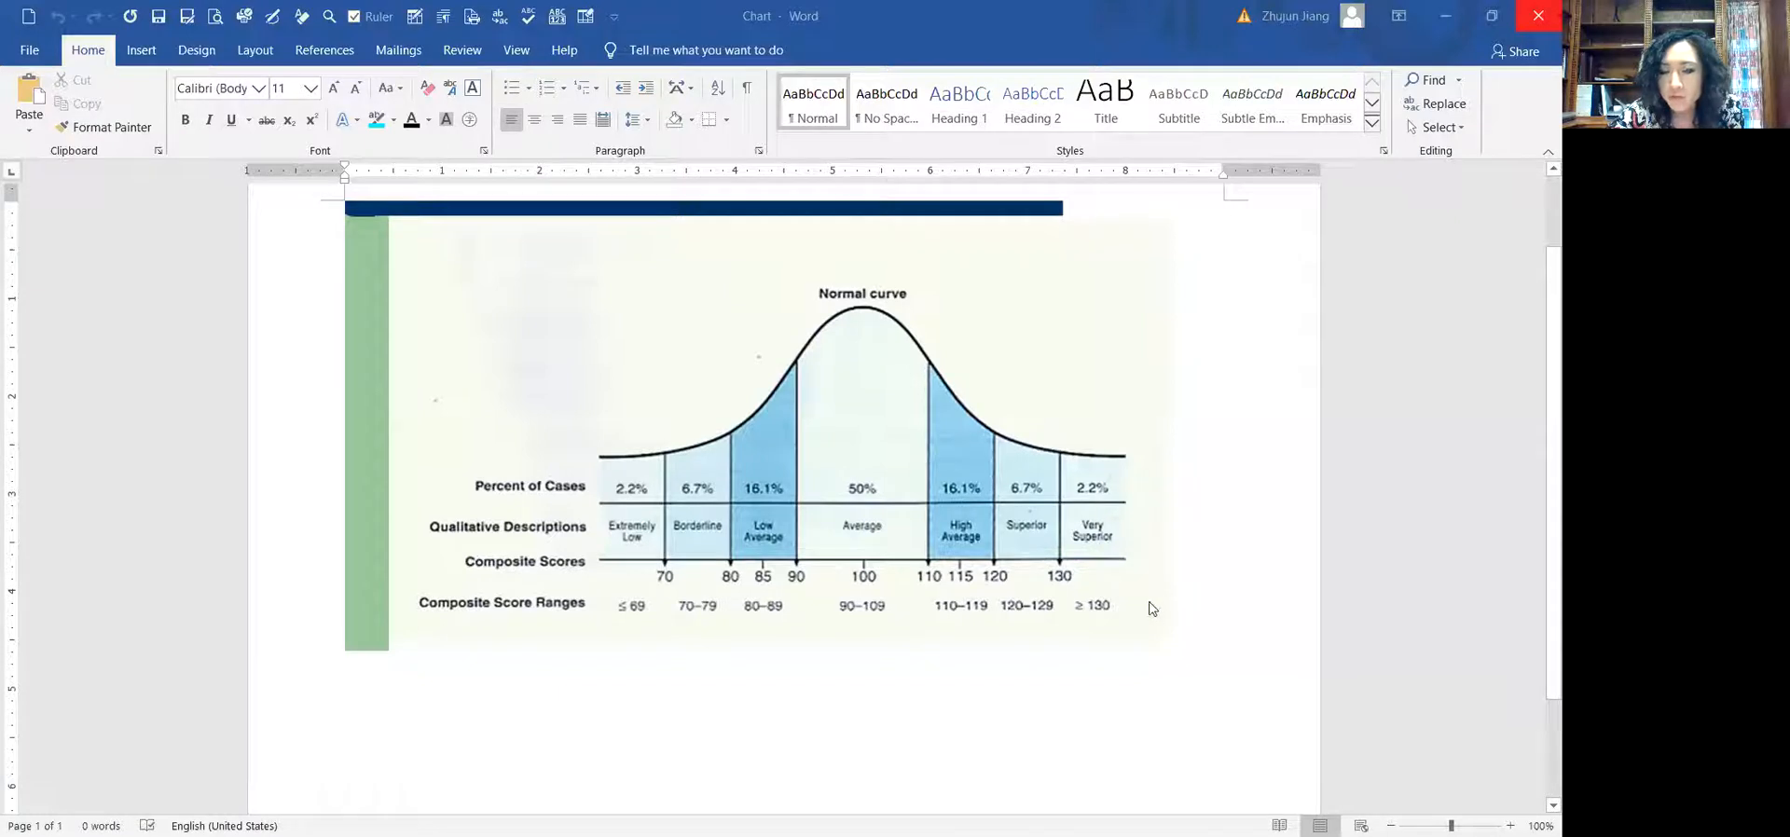
pyautogui.moveTo(1128, 508)
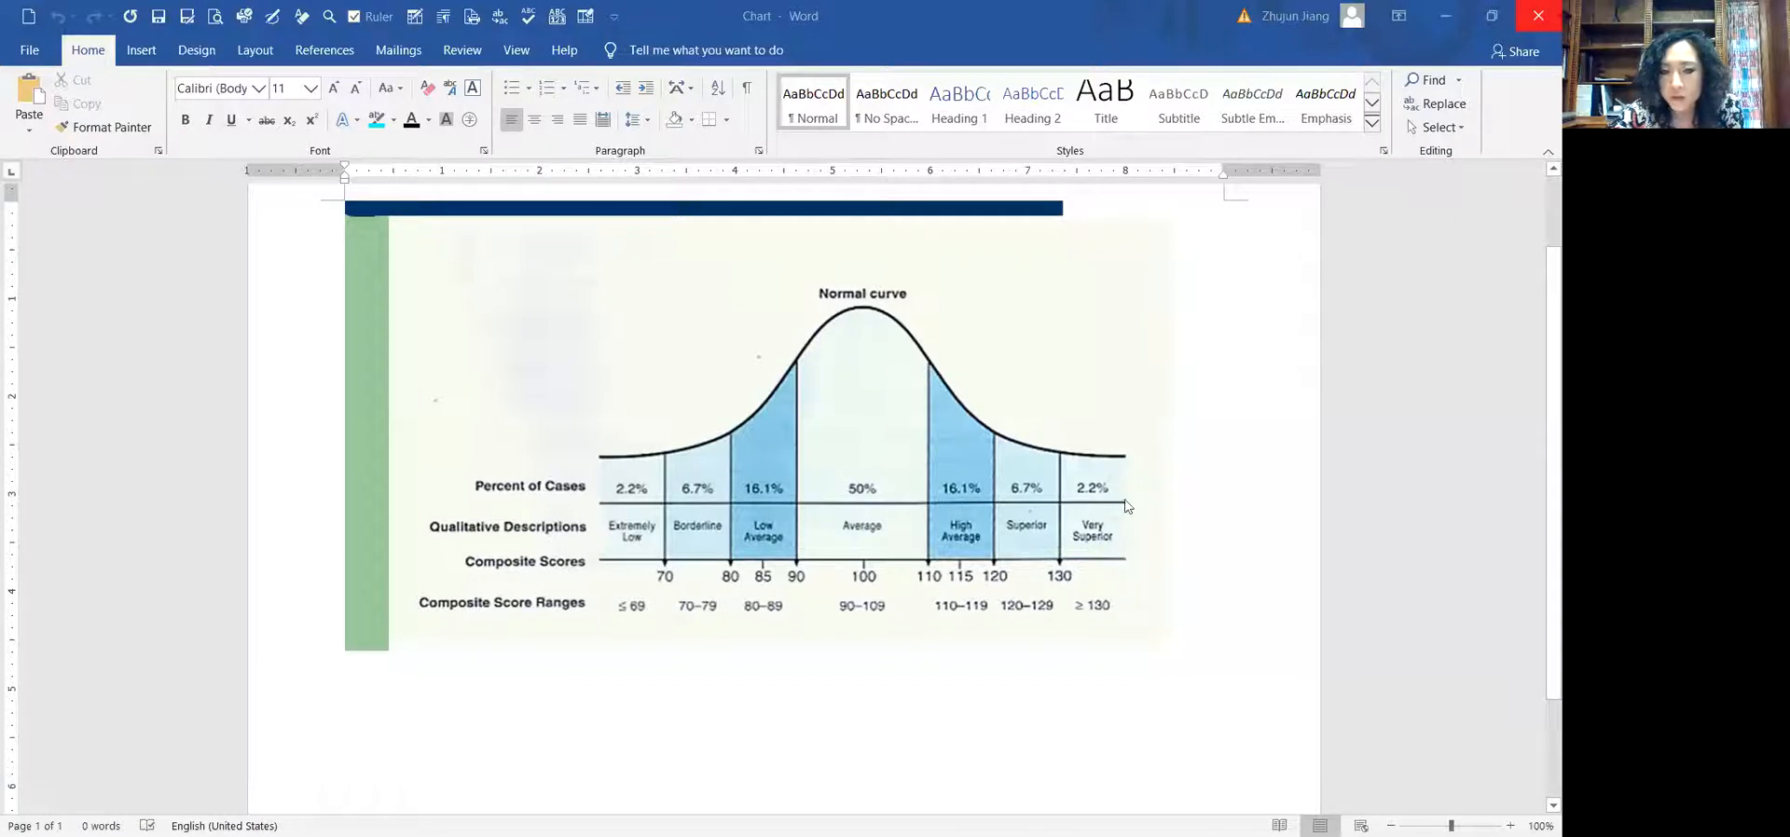
pyautogui.moveTo(1139, 546)
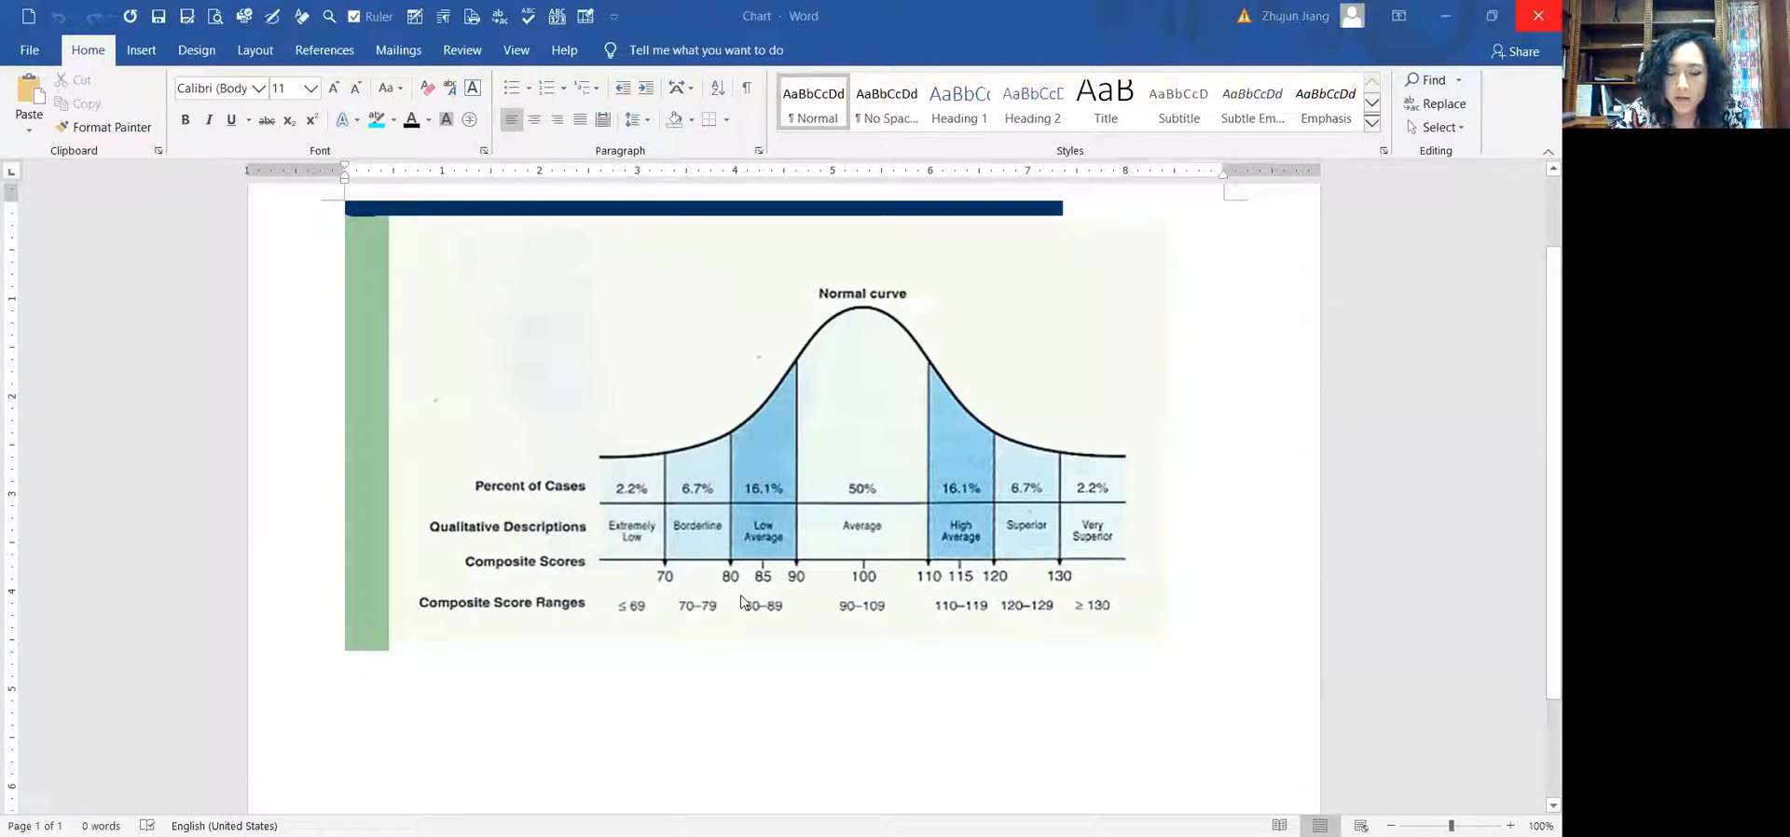
pyautogui.moveTo(705, 538)
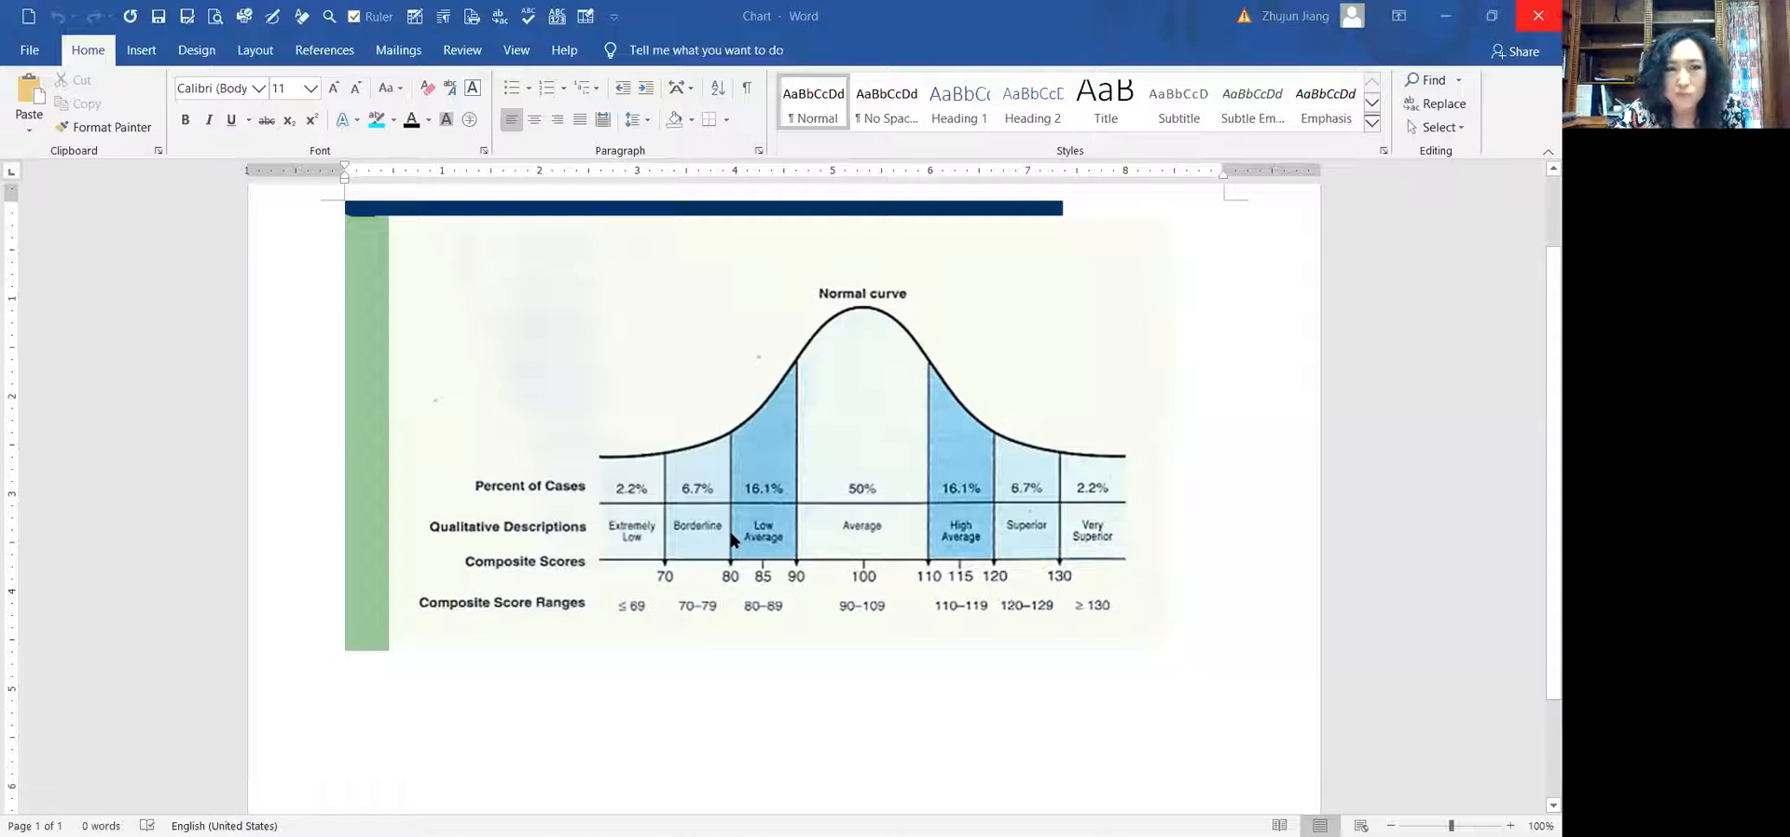
pyautogui.moveTo(681, 549)
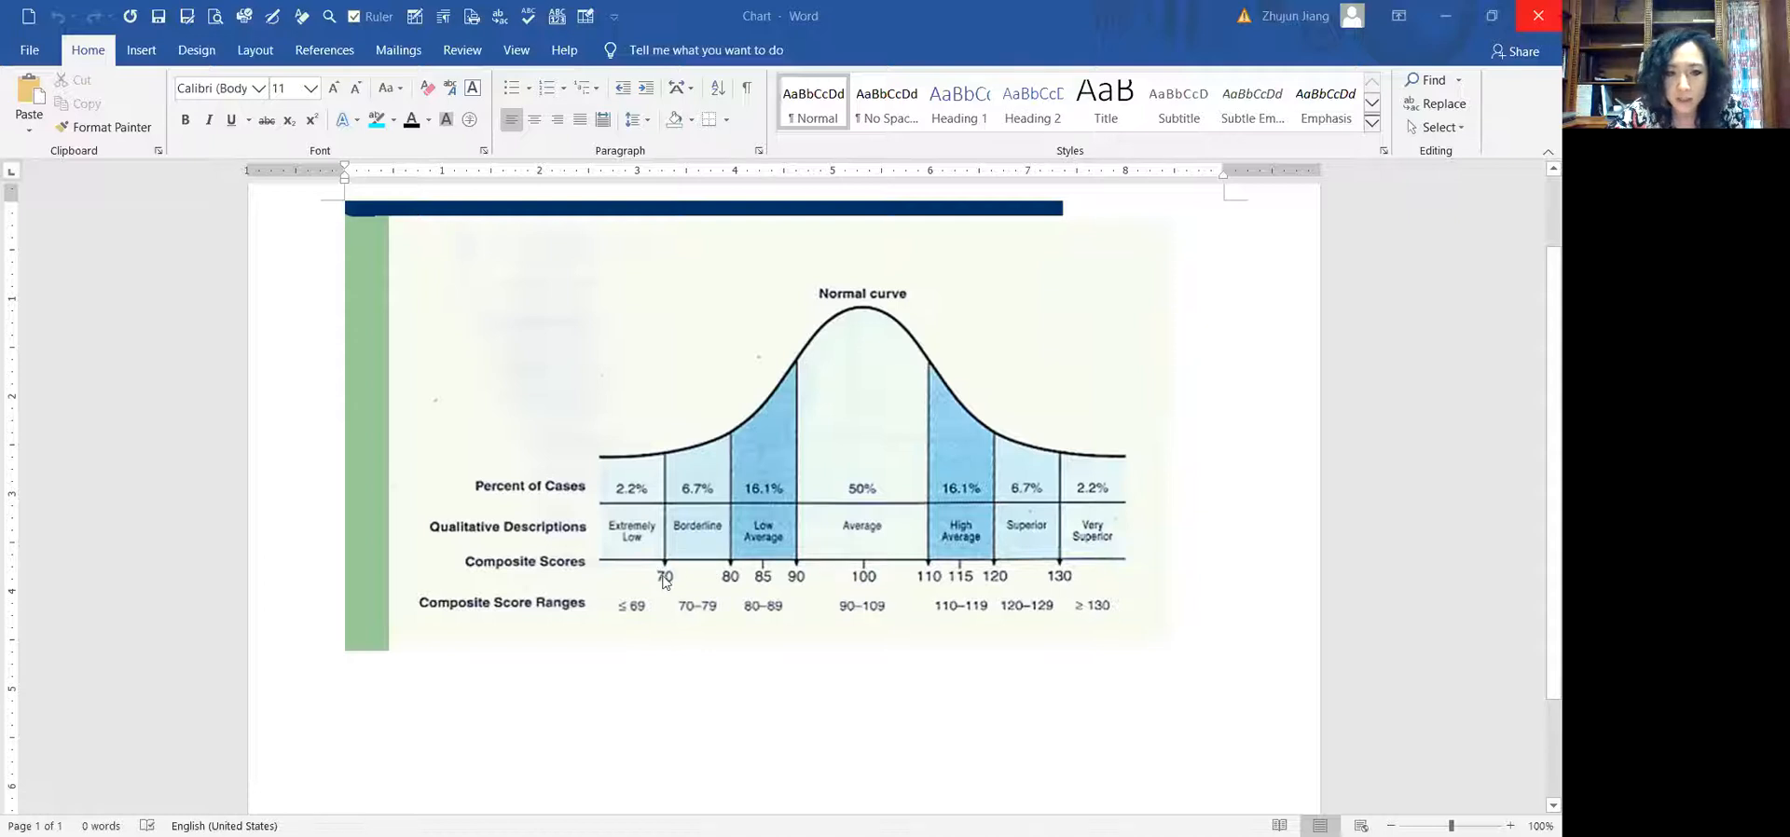
pyautogui.moveTo(477, 533)
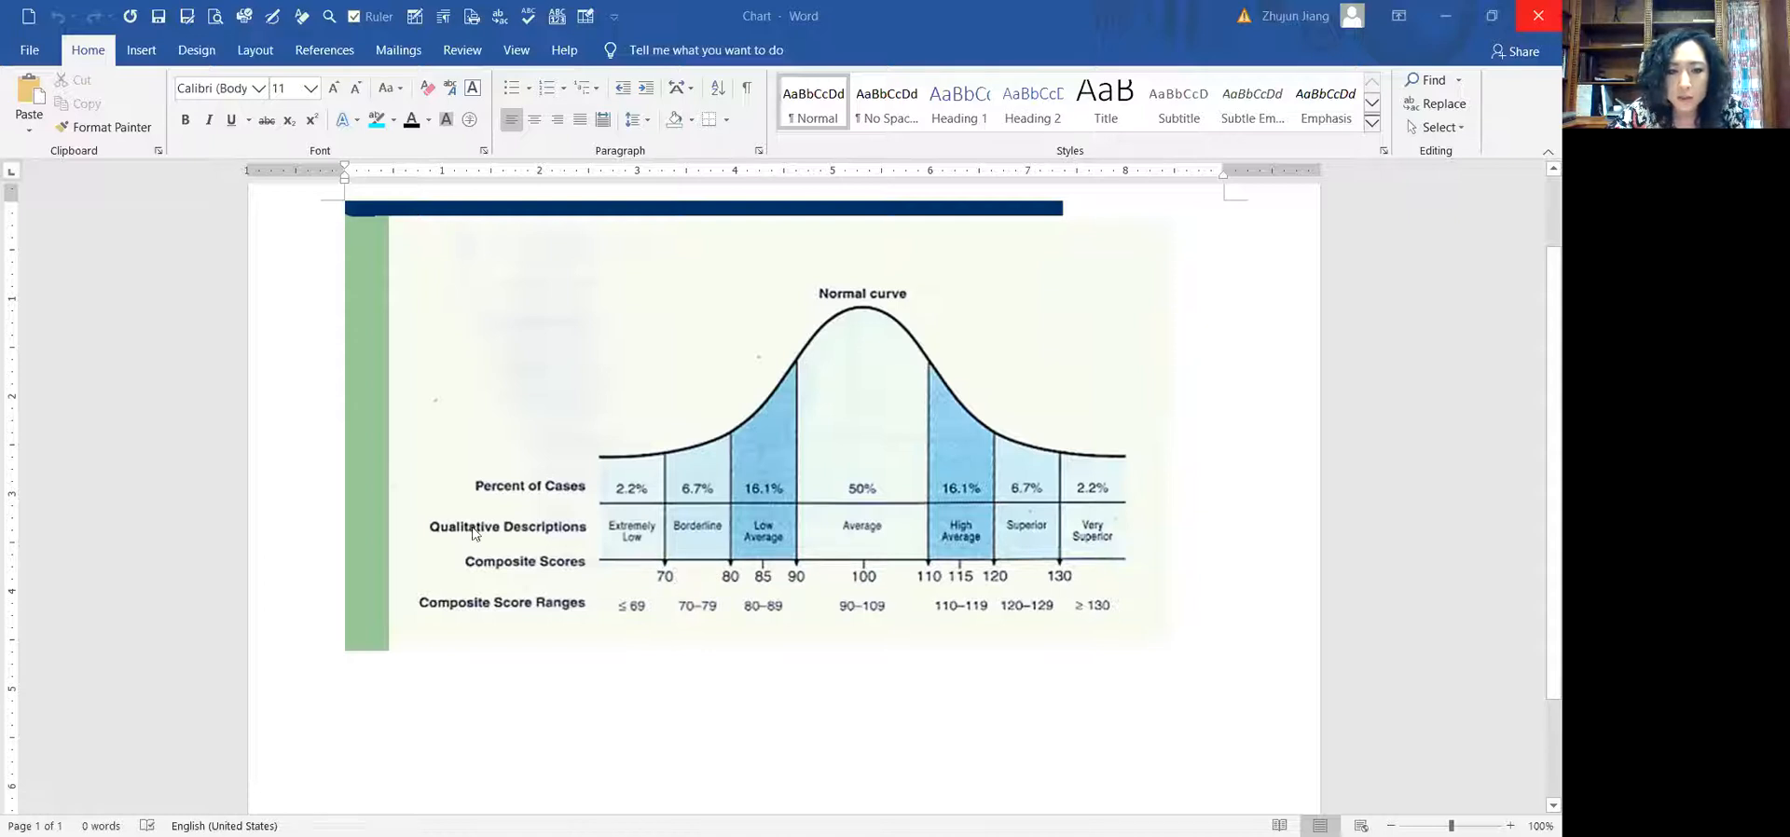
pyautogui.moveTo(630, 486)
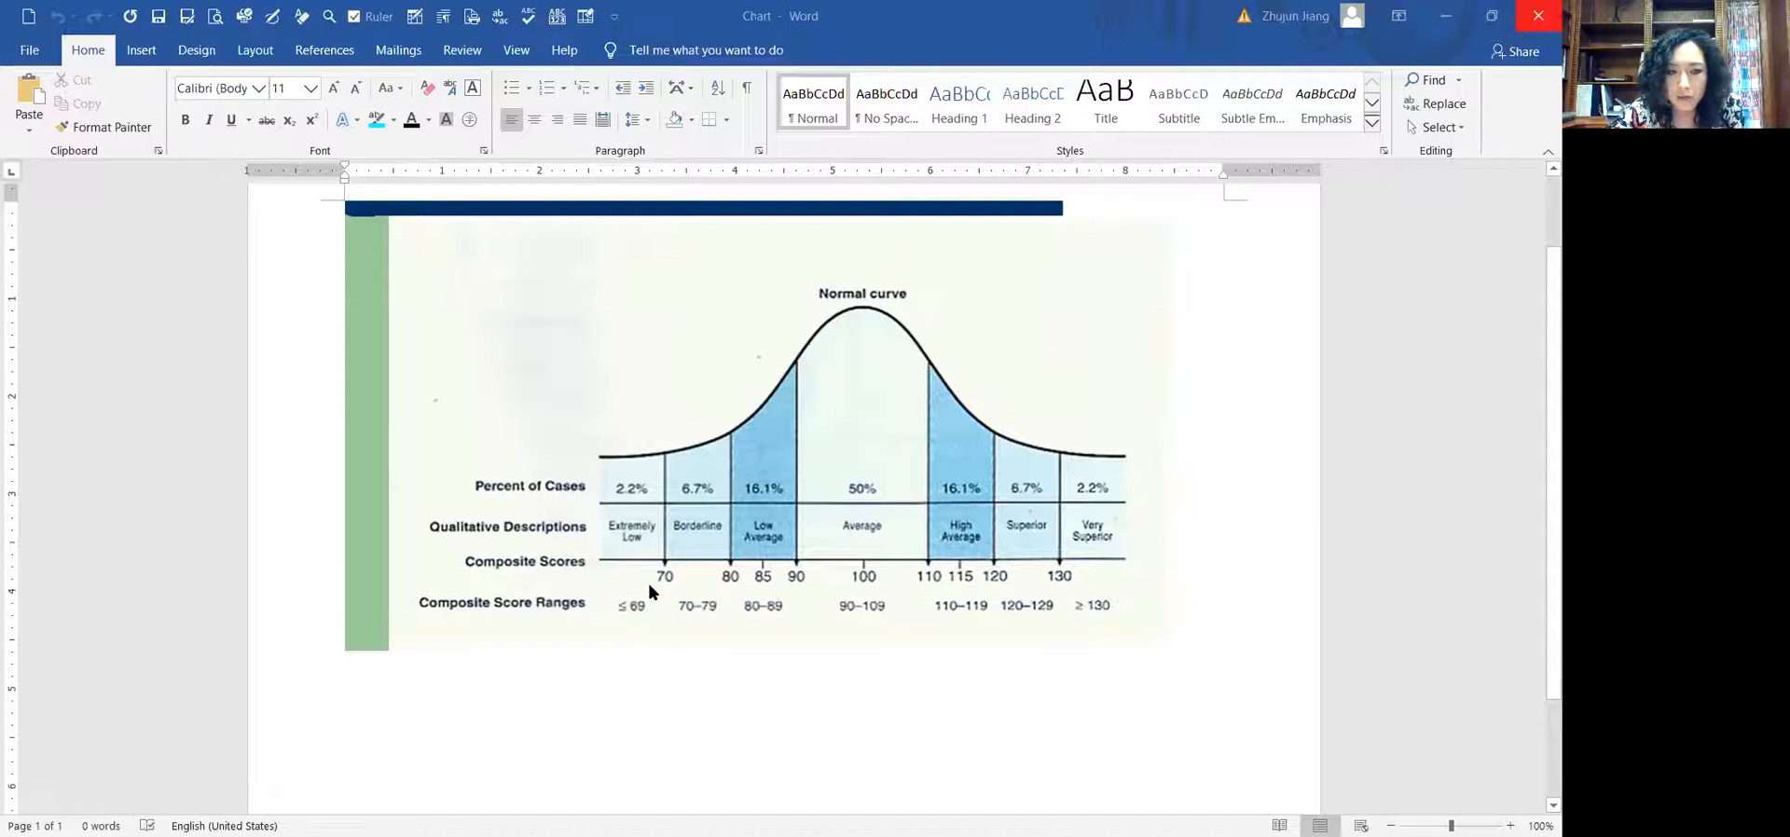
pyautogui.moveTo(681, 598)
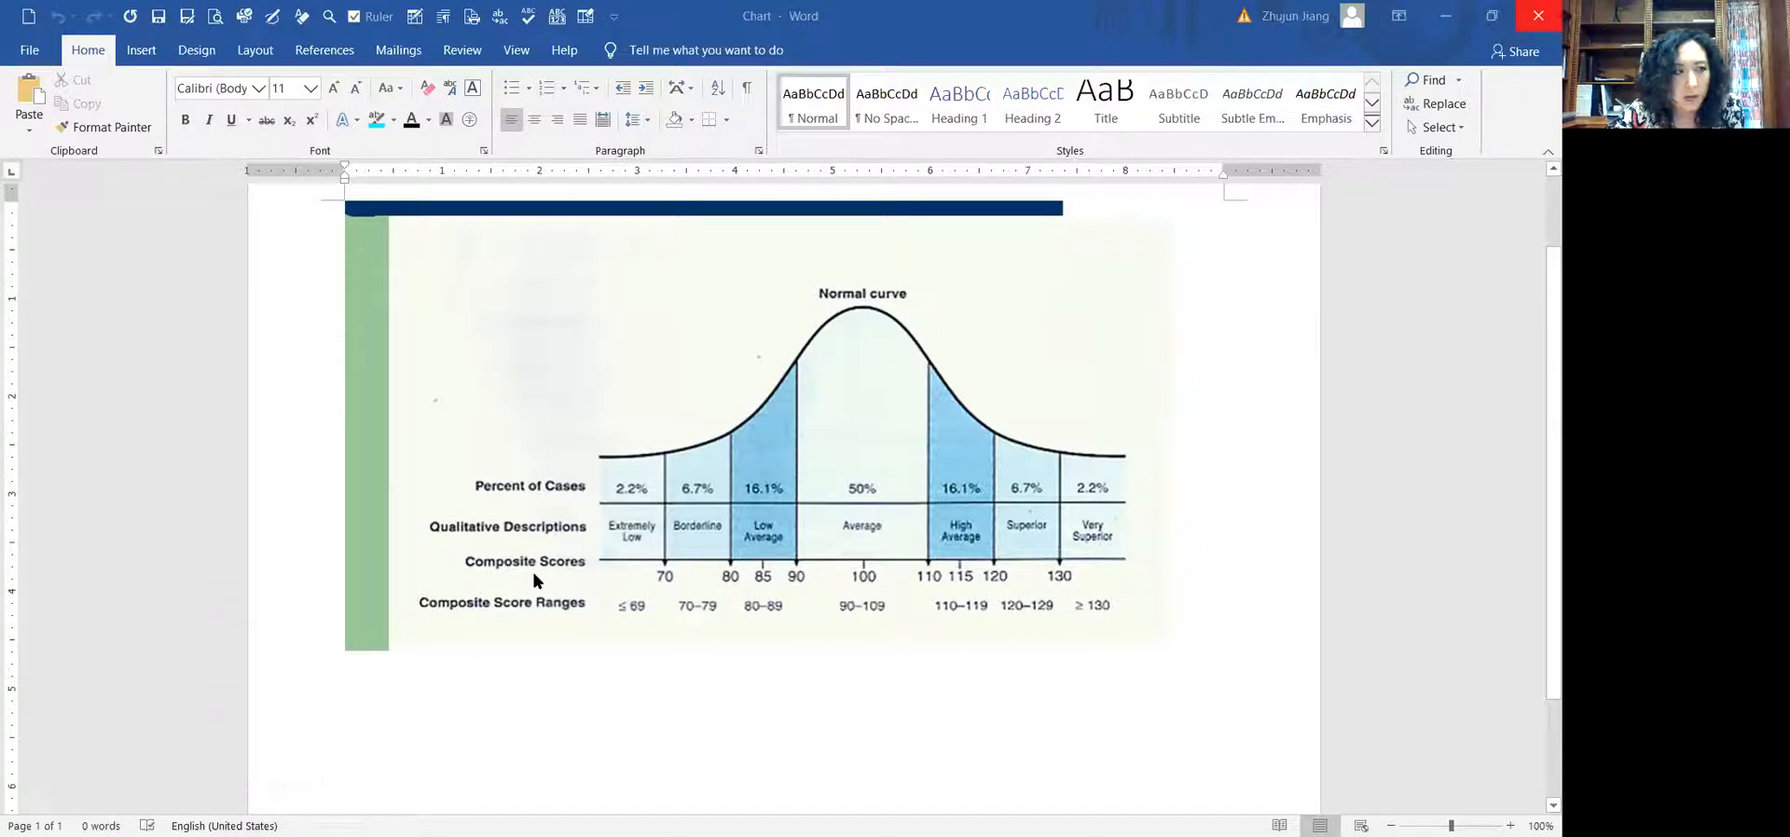
pyautogui.moveTo(380, 582)
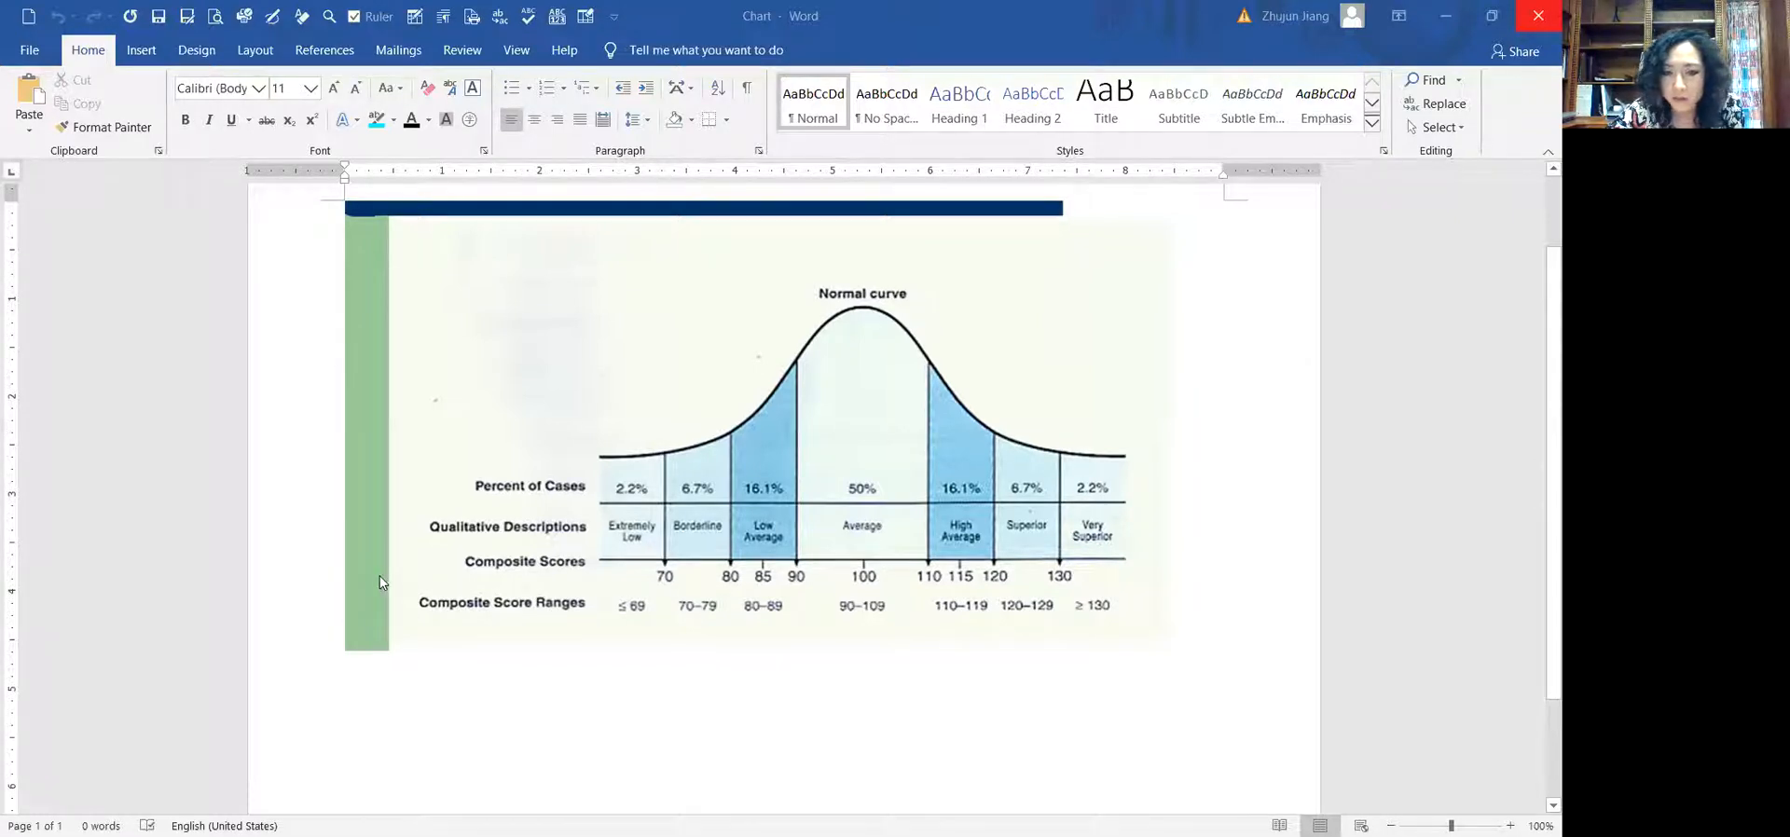
pyautogui.moveTo(668, 565)
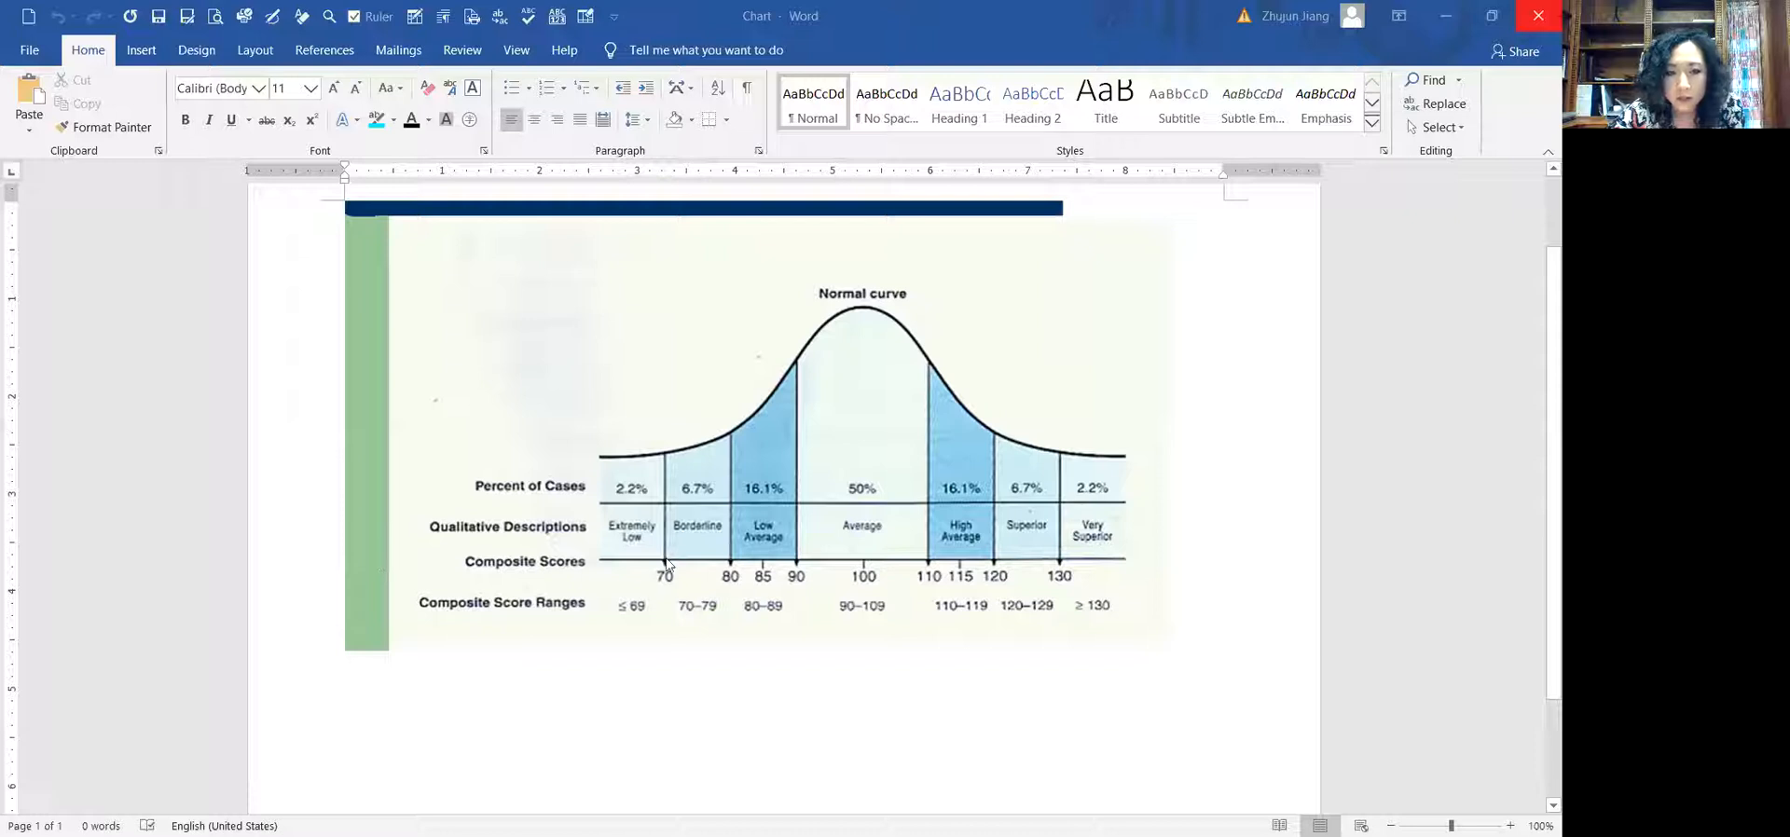
pyautogui.moveTo(818, 547)
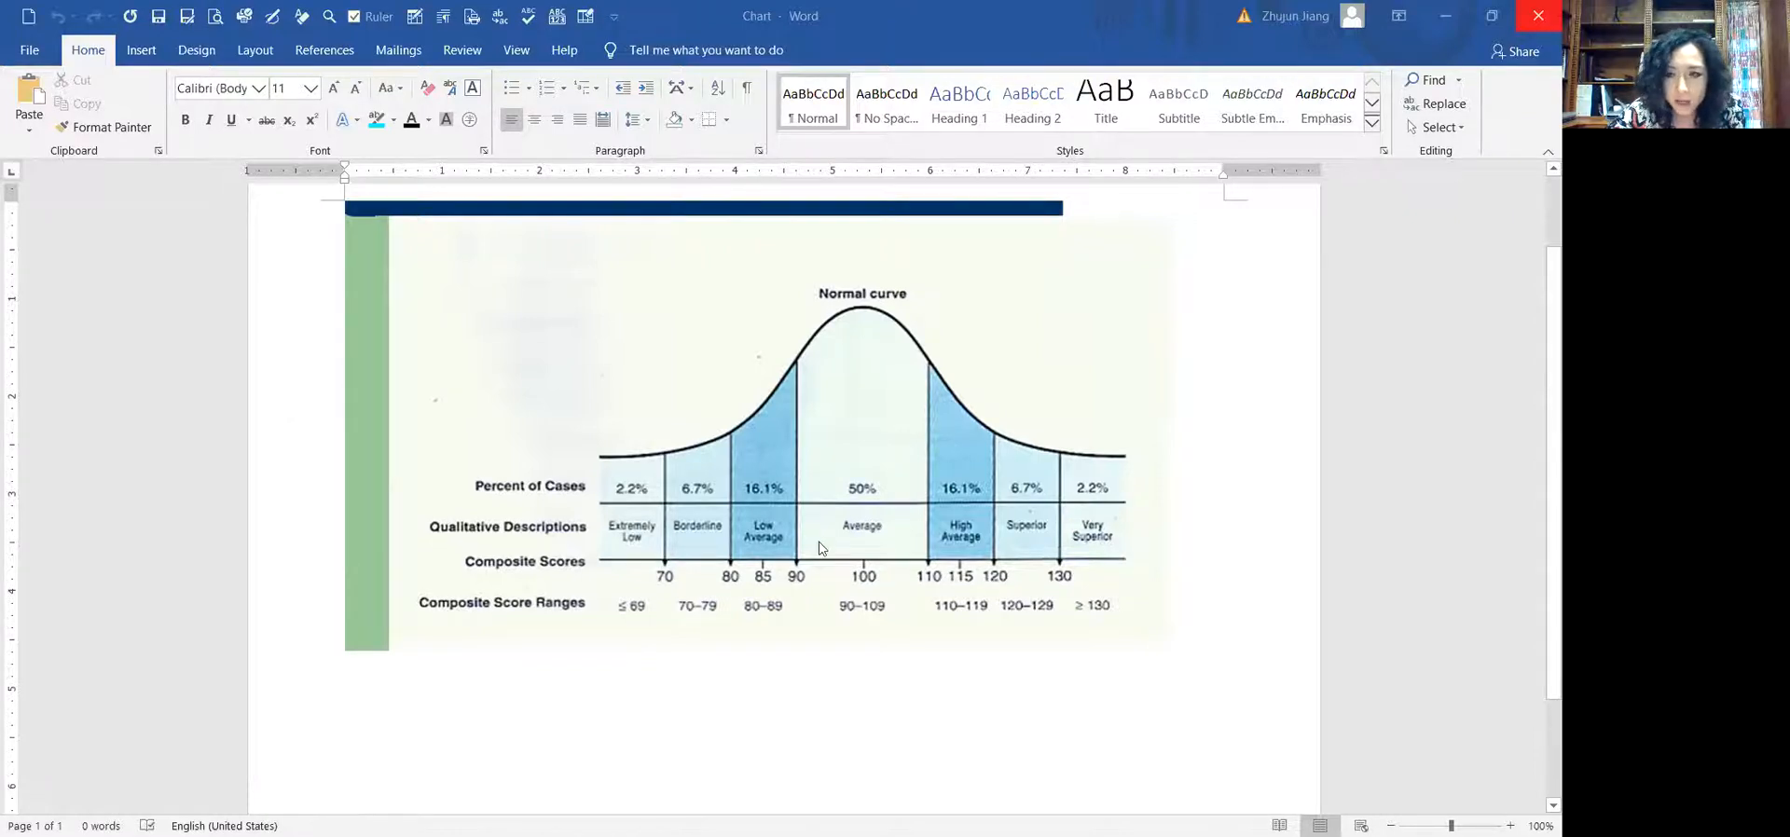
pyautogui.moveTo(644, 582)
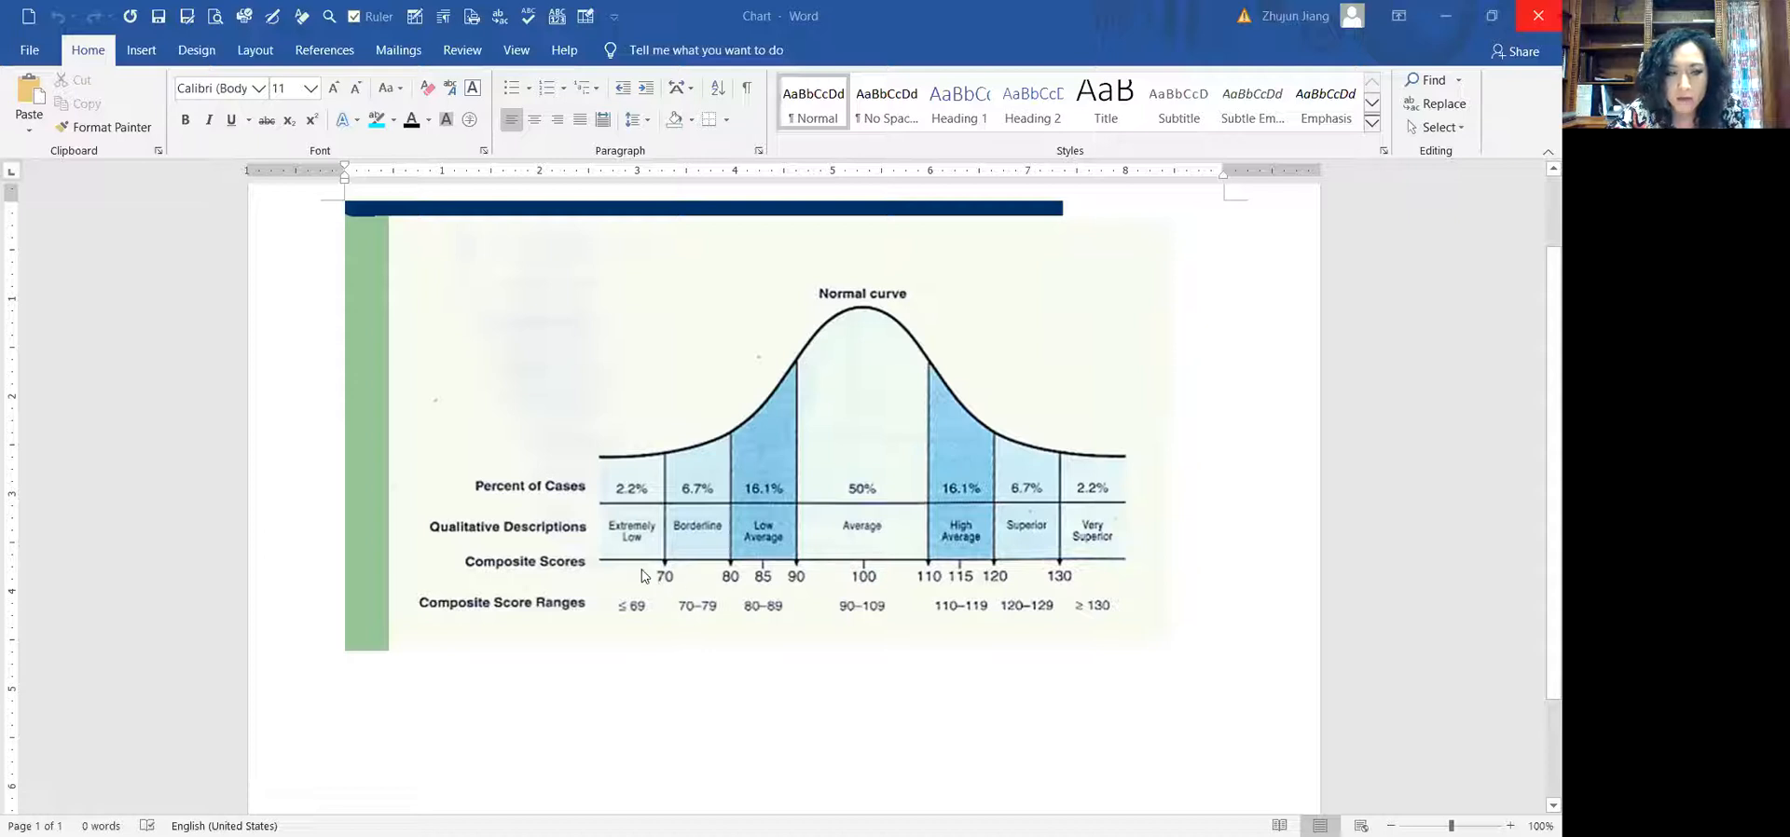
pyautogui.moveTo(655, 592)
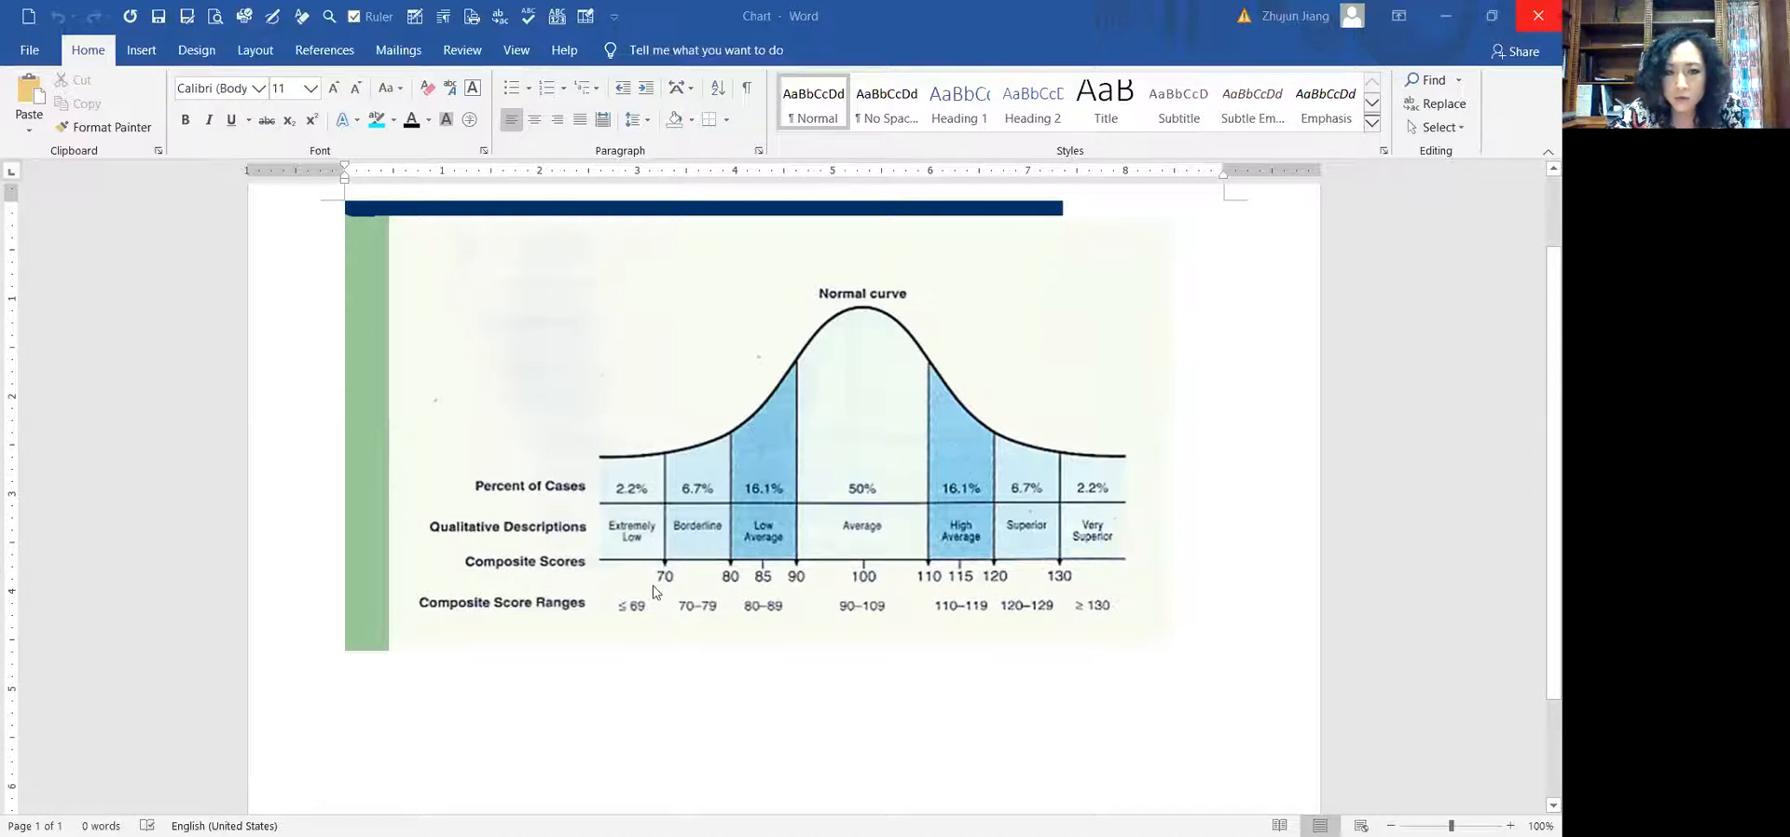
pyautogui.moveTo(688, 582)
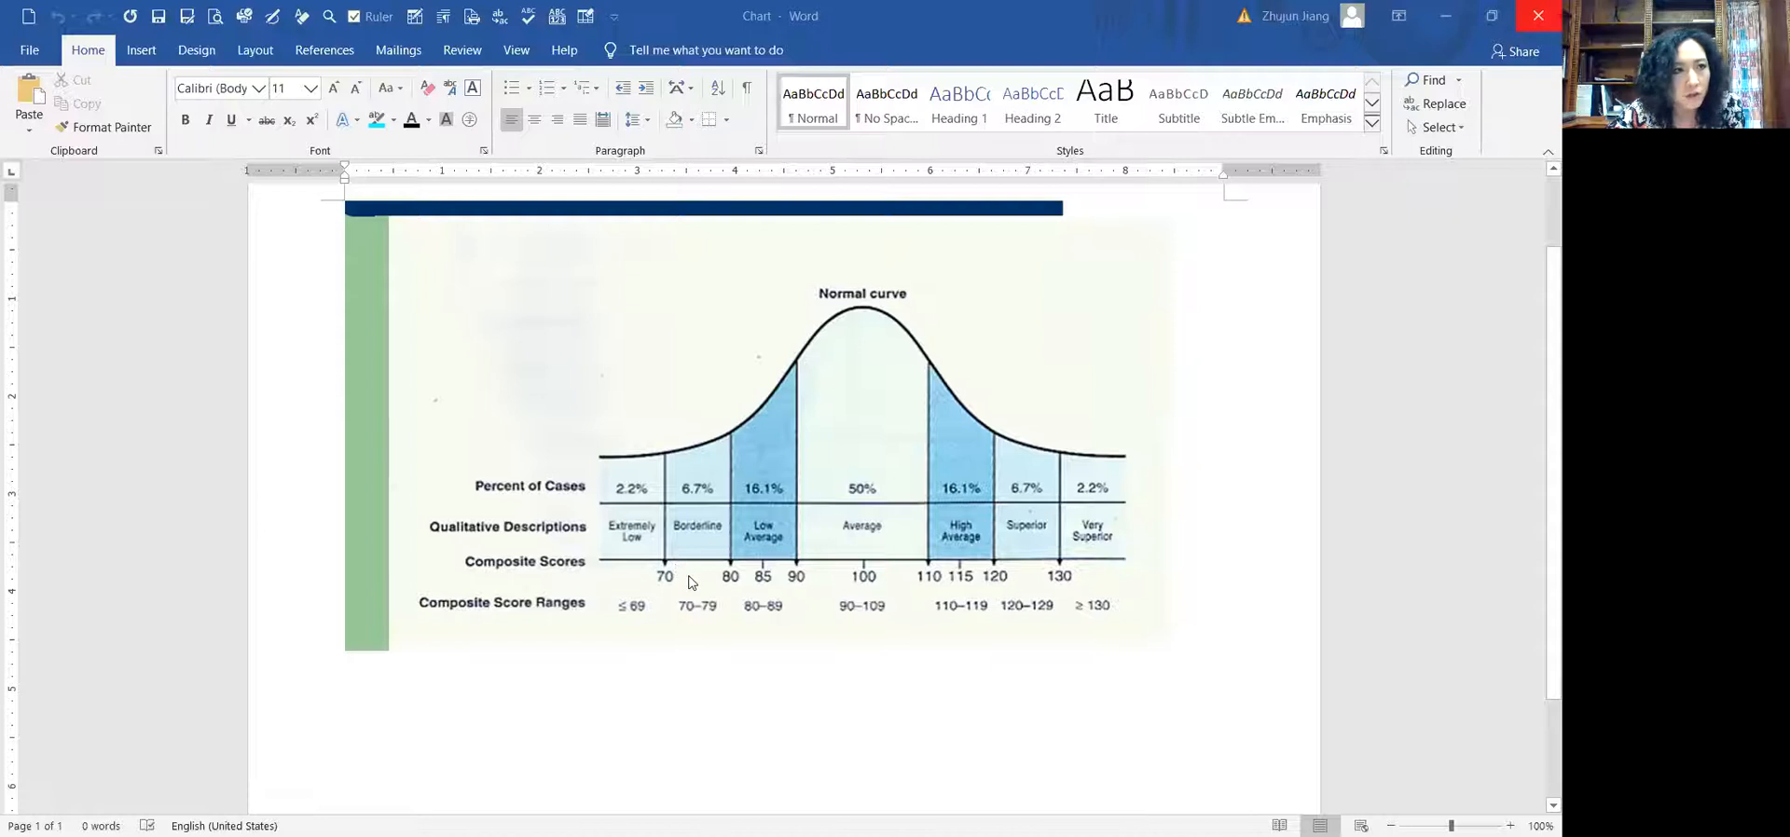
pyautogui.moveTo(665, 550)
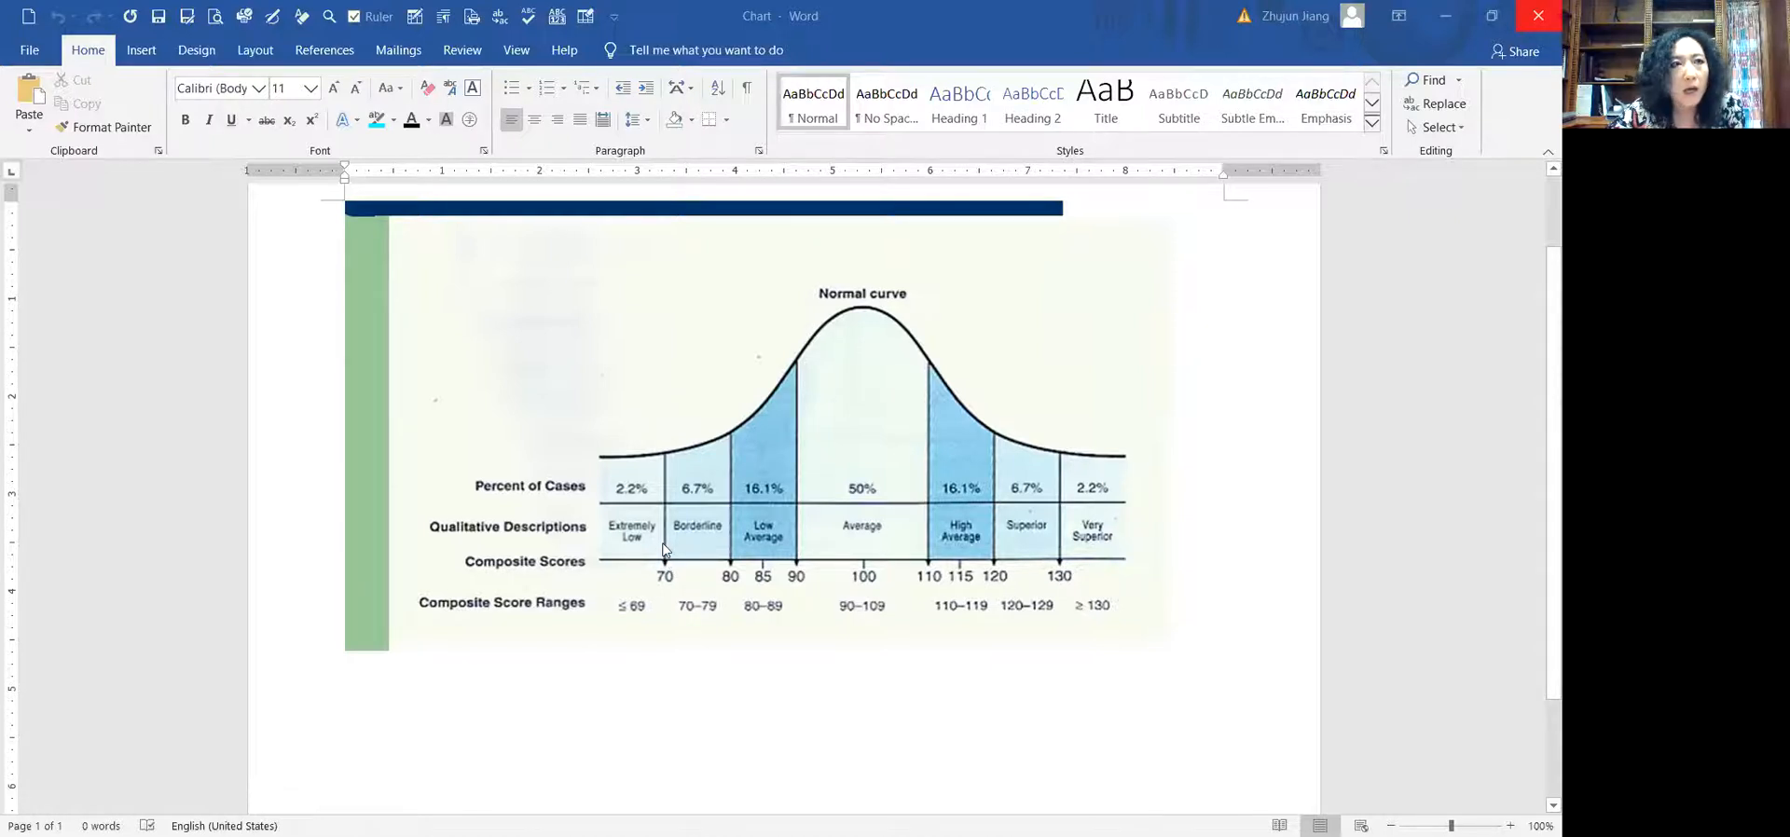
pyautogui.moveTo(660, 568)
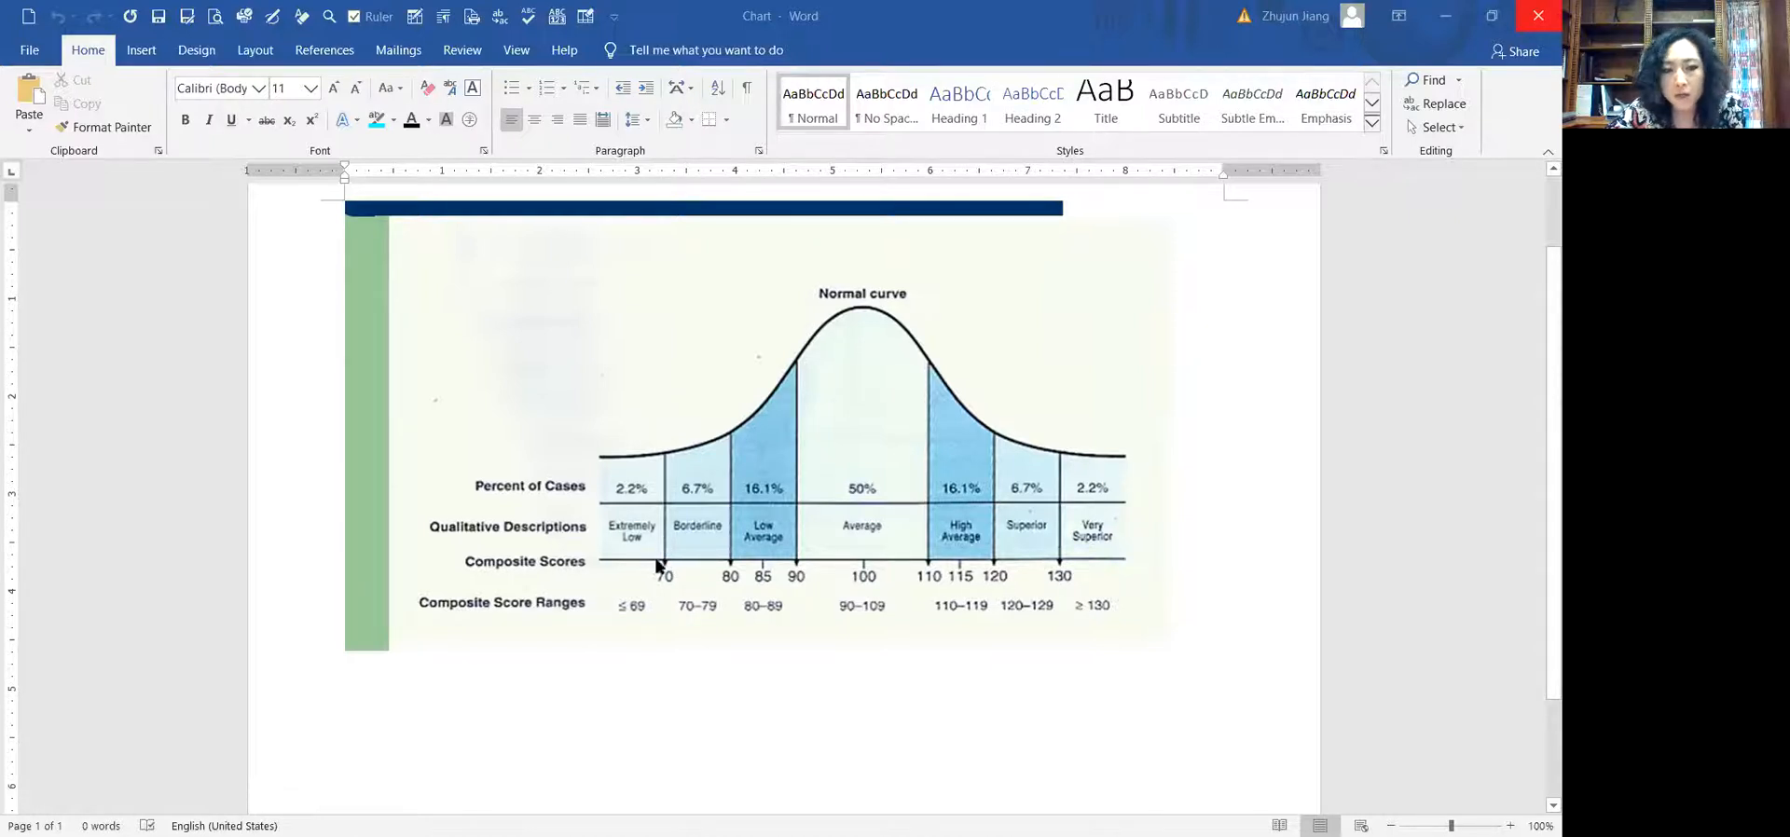
pyautogui.moveTo(671, 590)
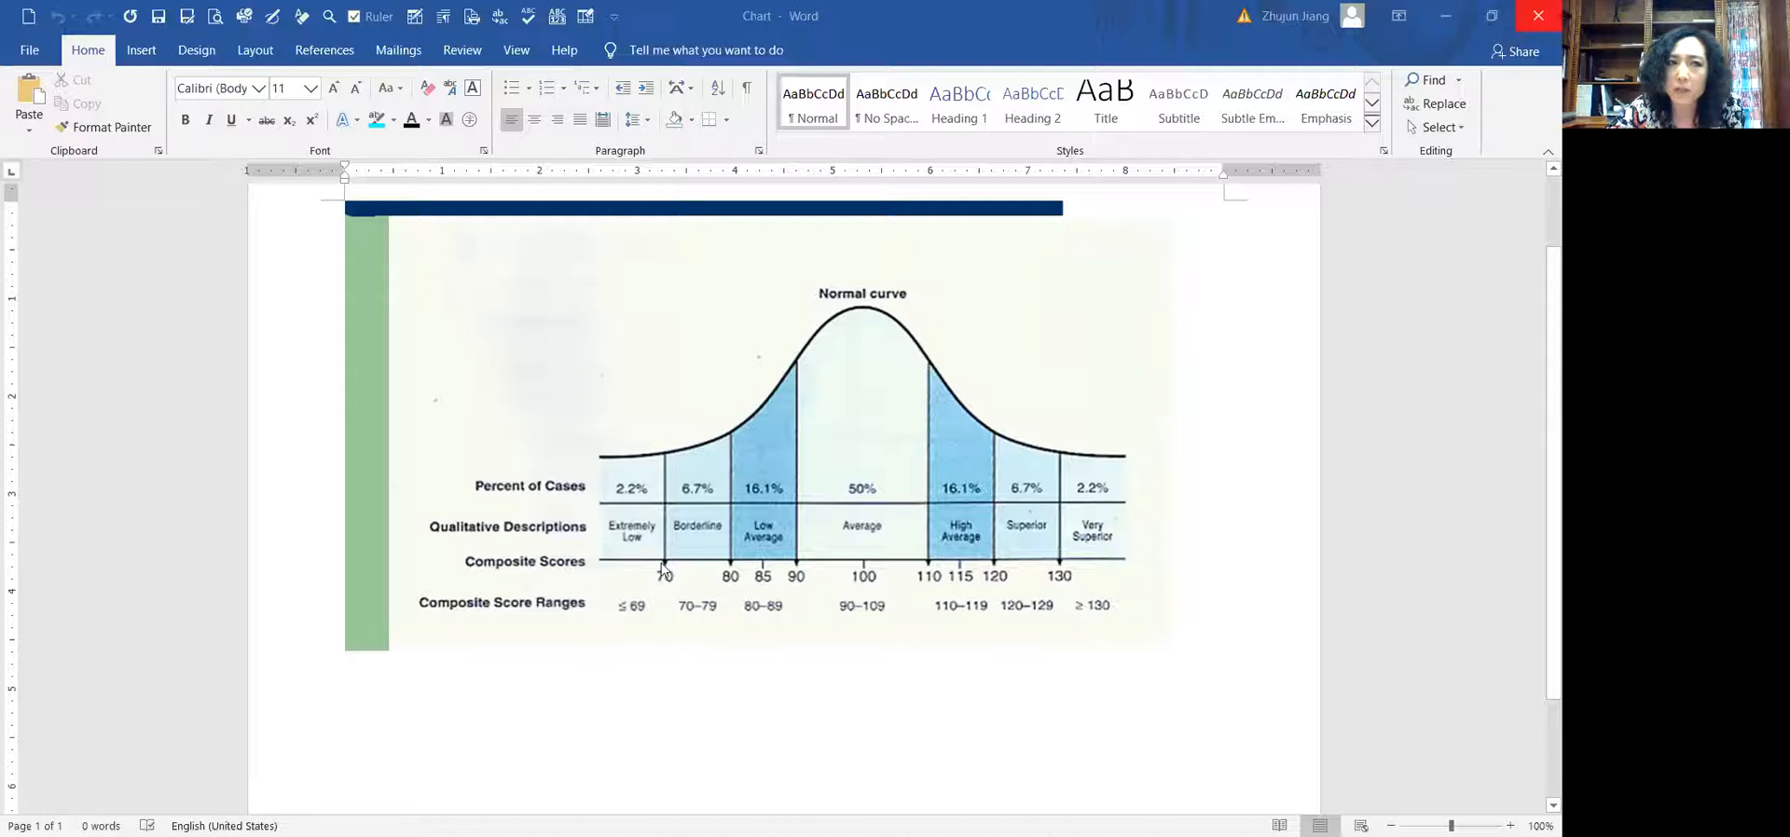
pyautogui.moveTo(666, 577)
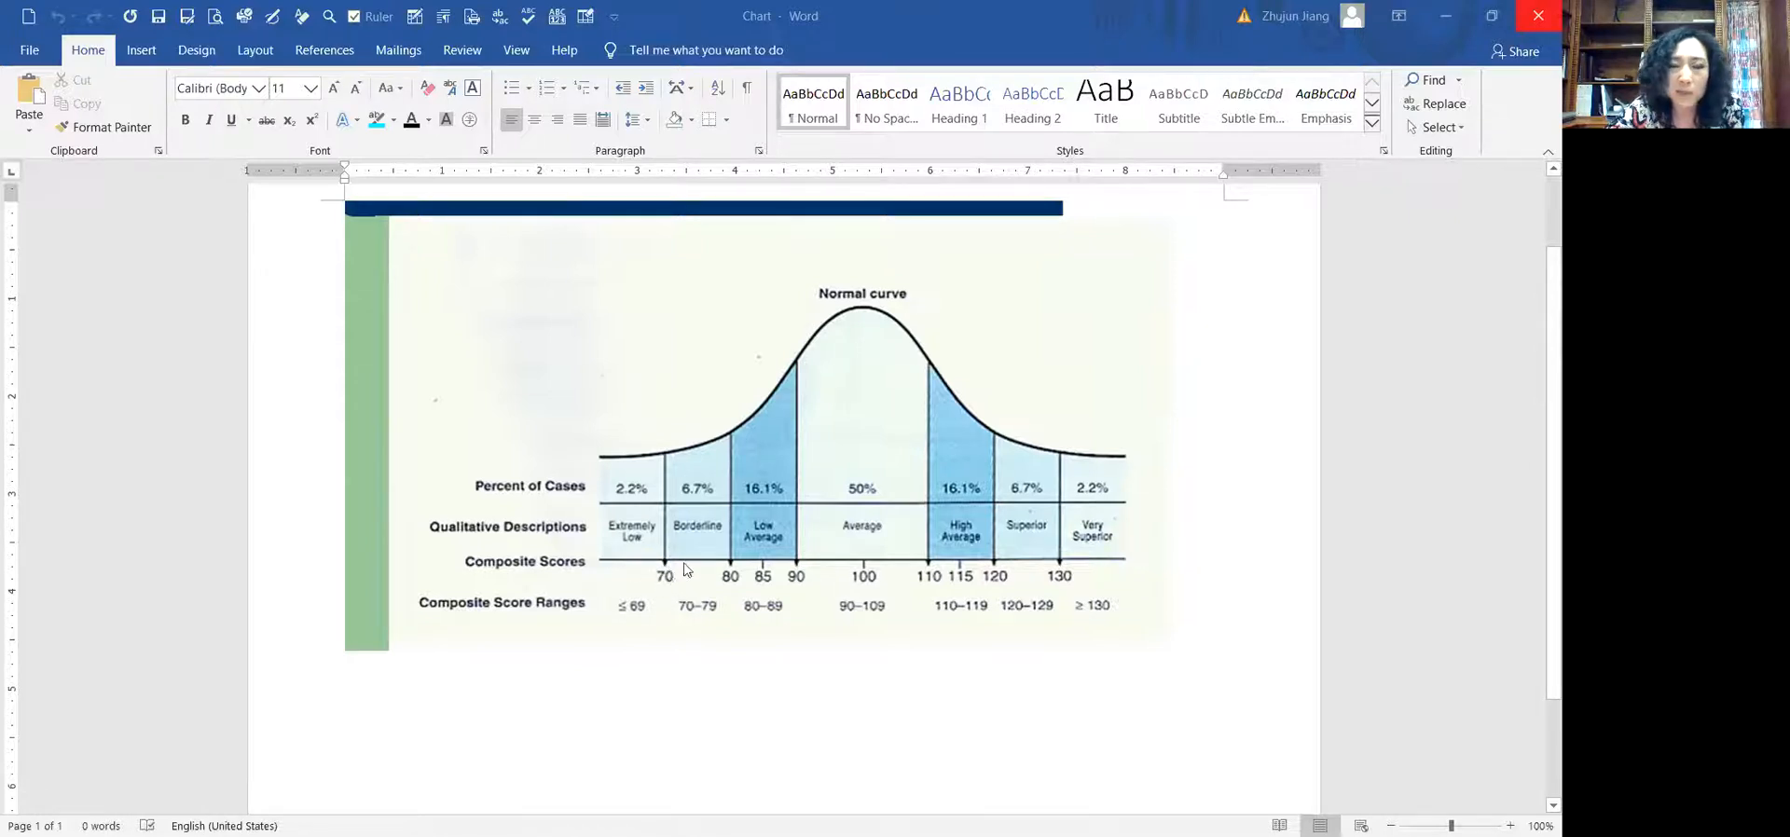
pyautogui.moveTo(639, 574)
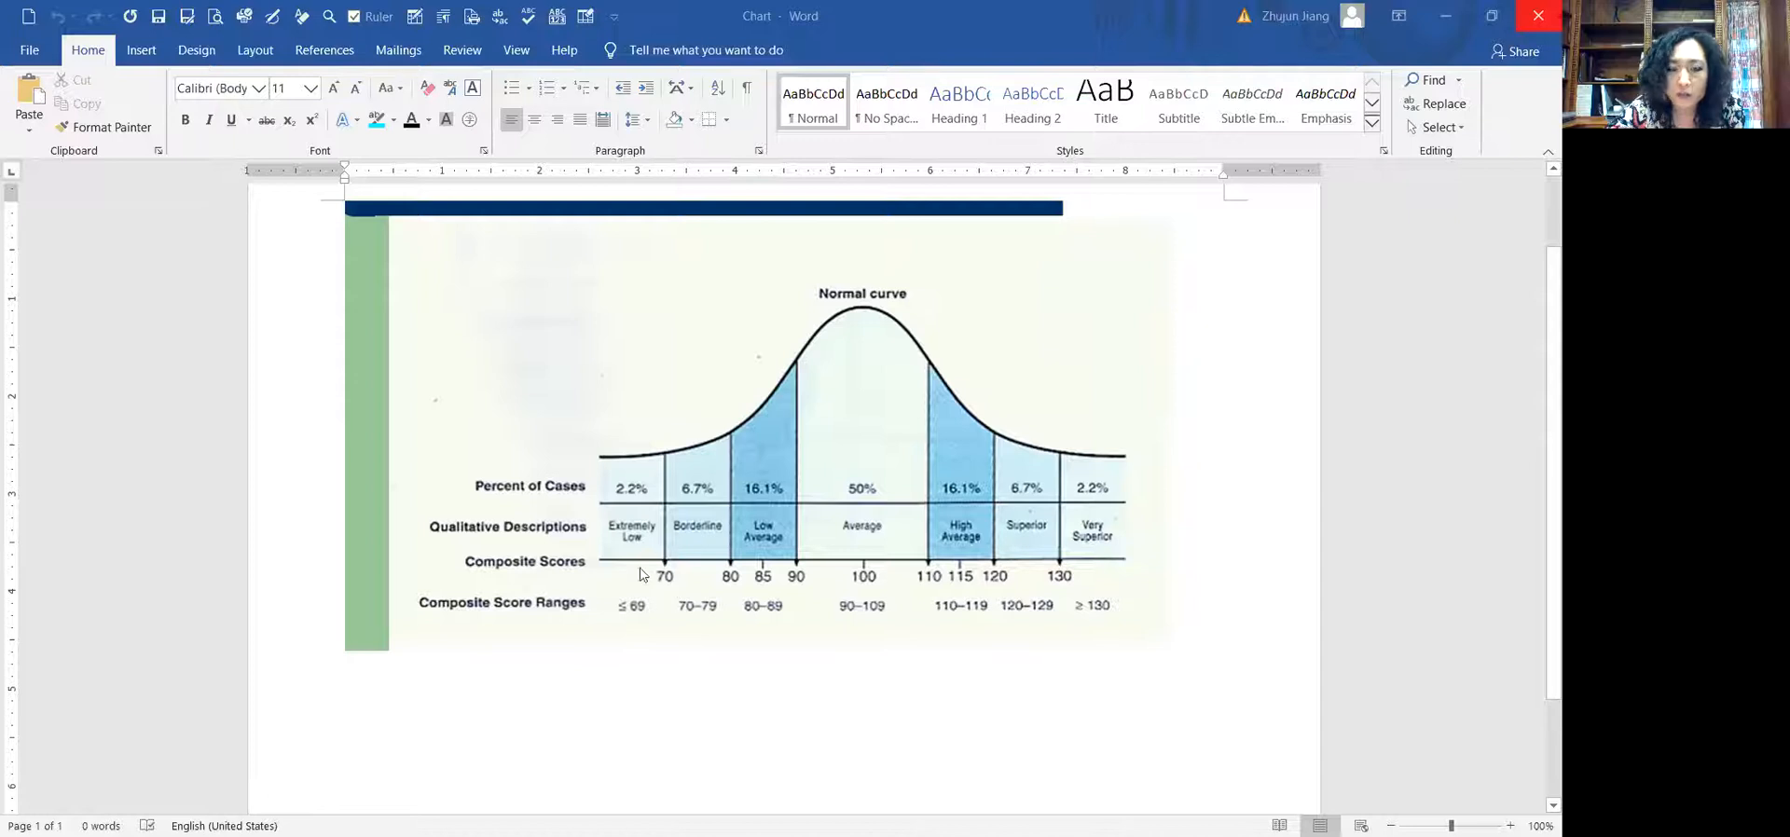
pyautogui.moveTo(668, 586)
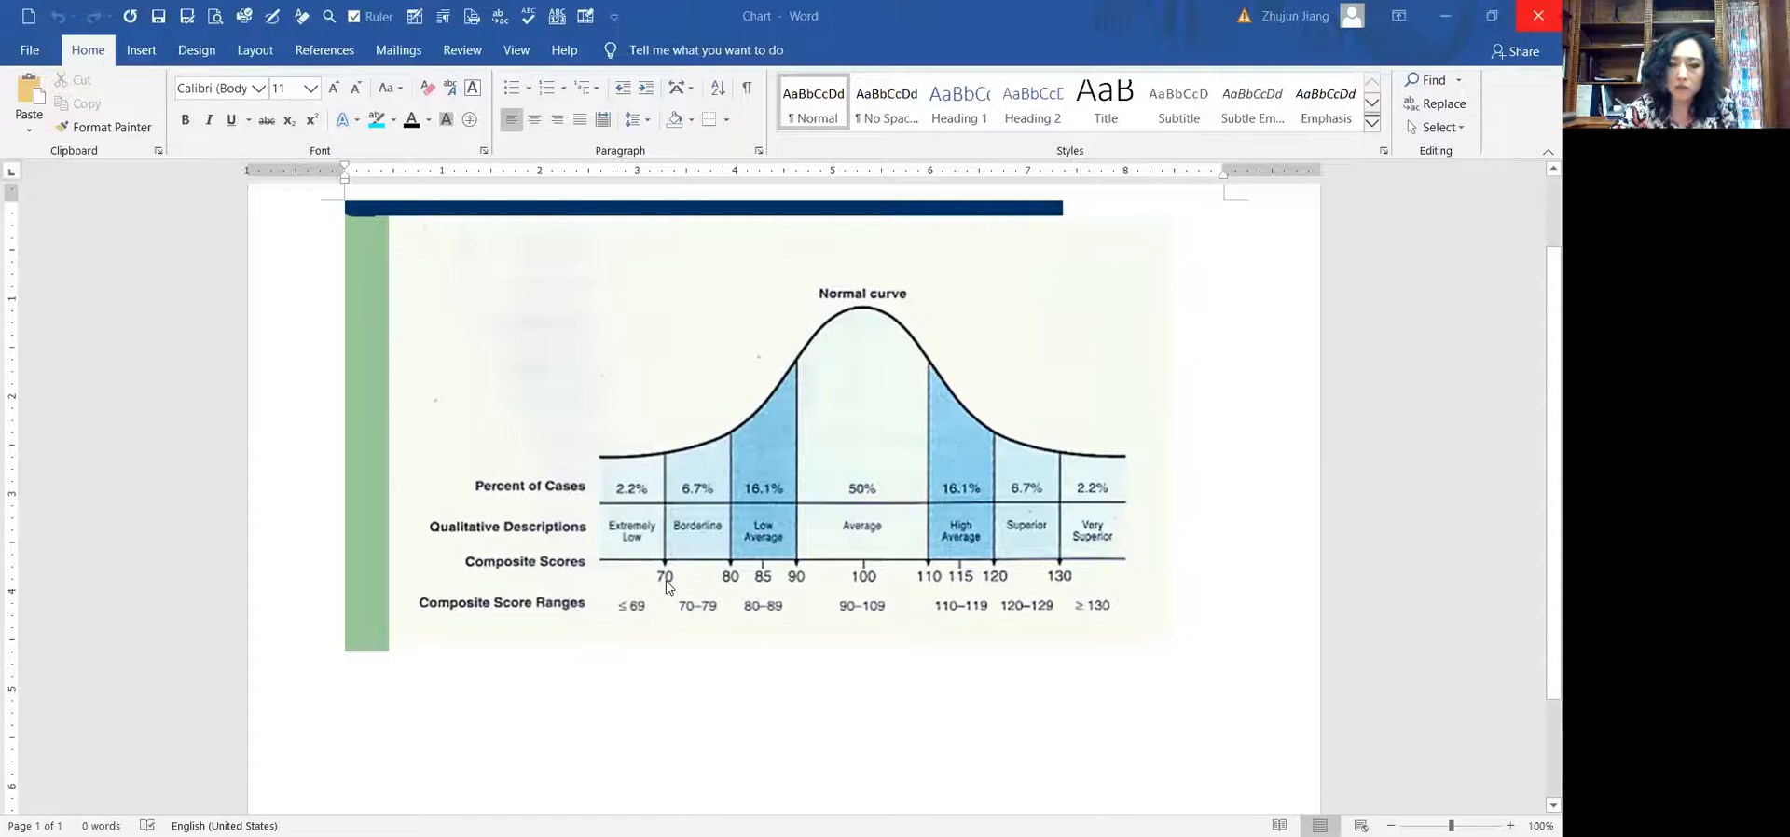
pyautogui.moveTo(668, 580)
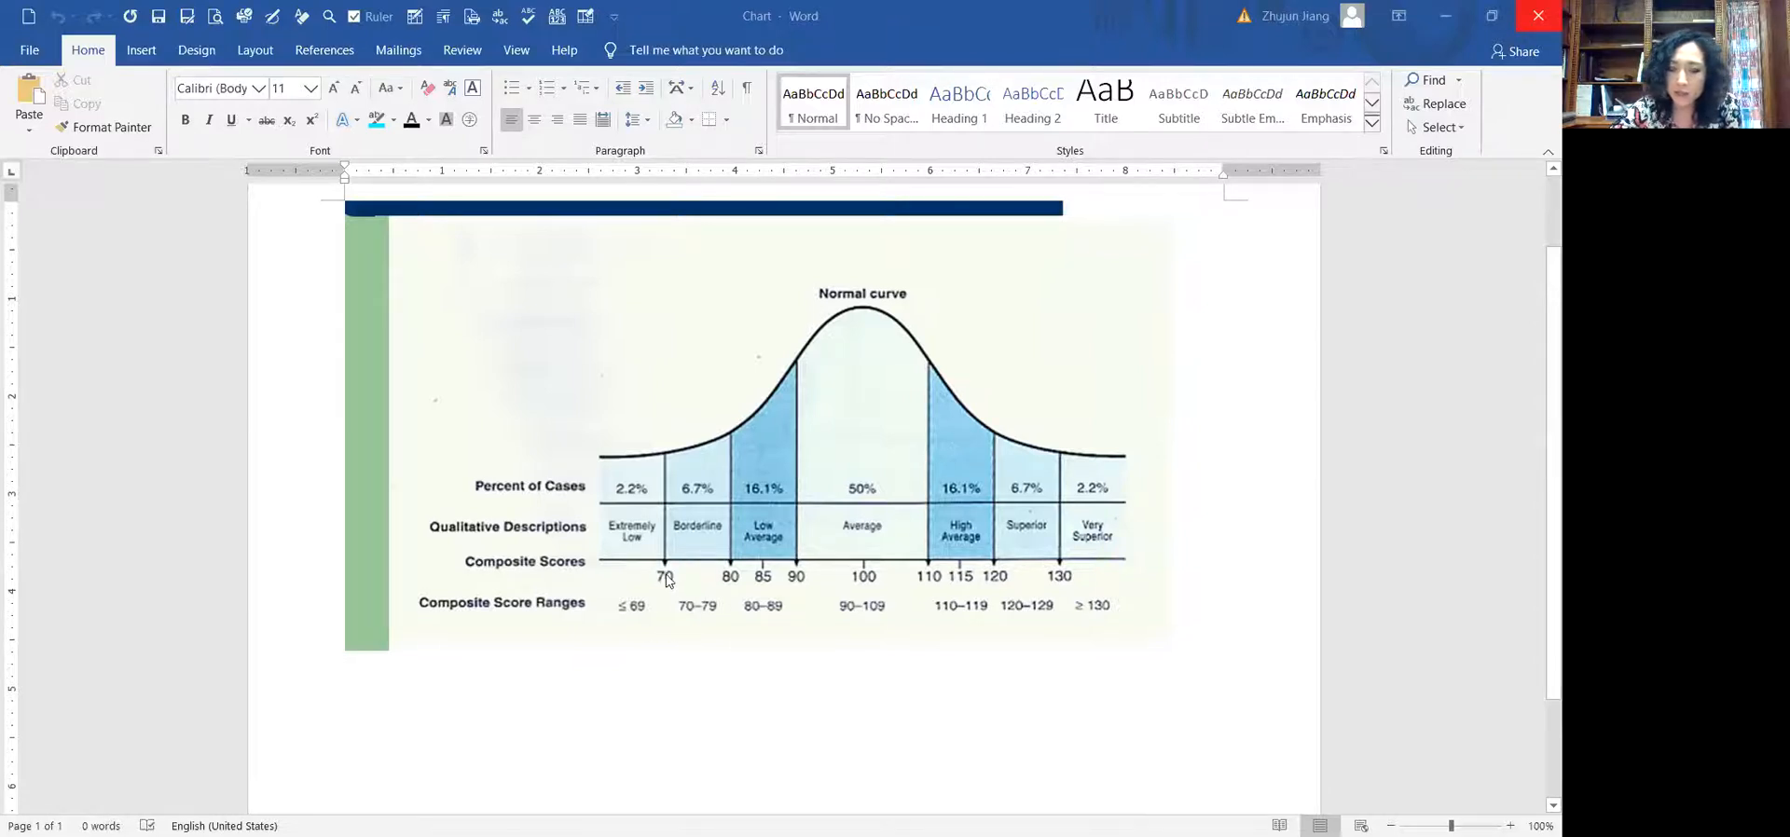
pyautogui.moveTo(671, 611)
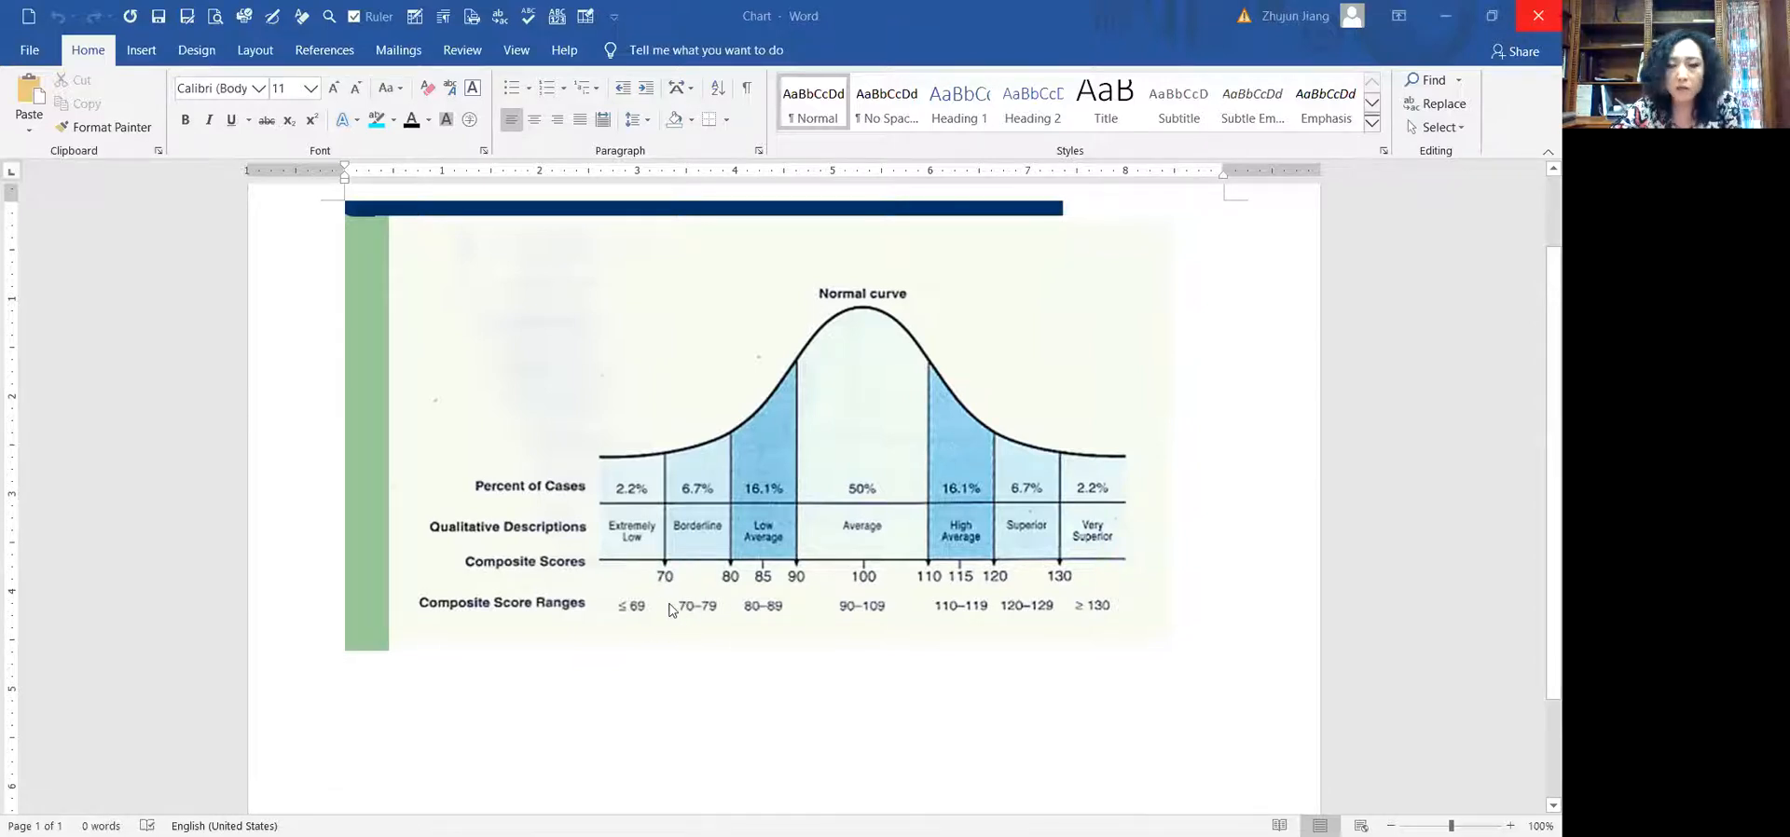
pyautogui.moveTo(668, 577)
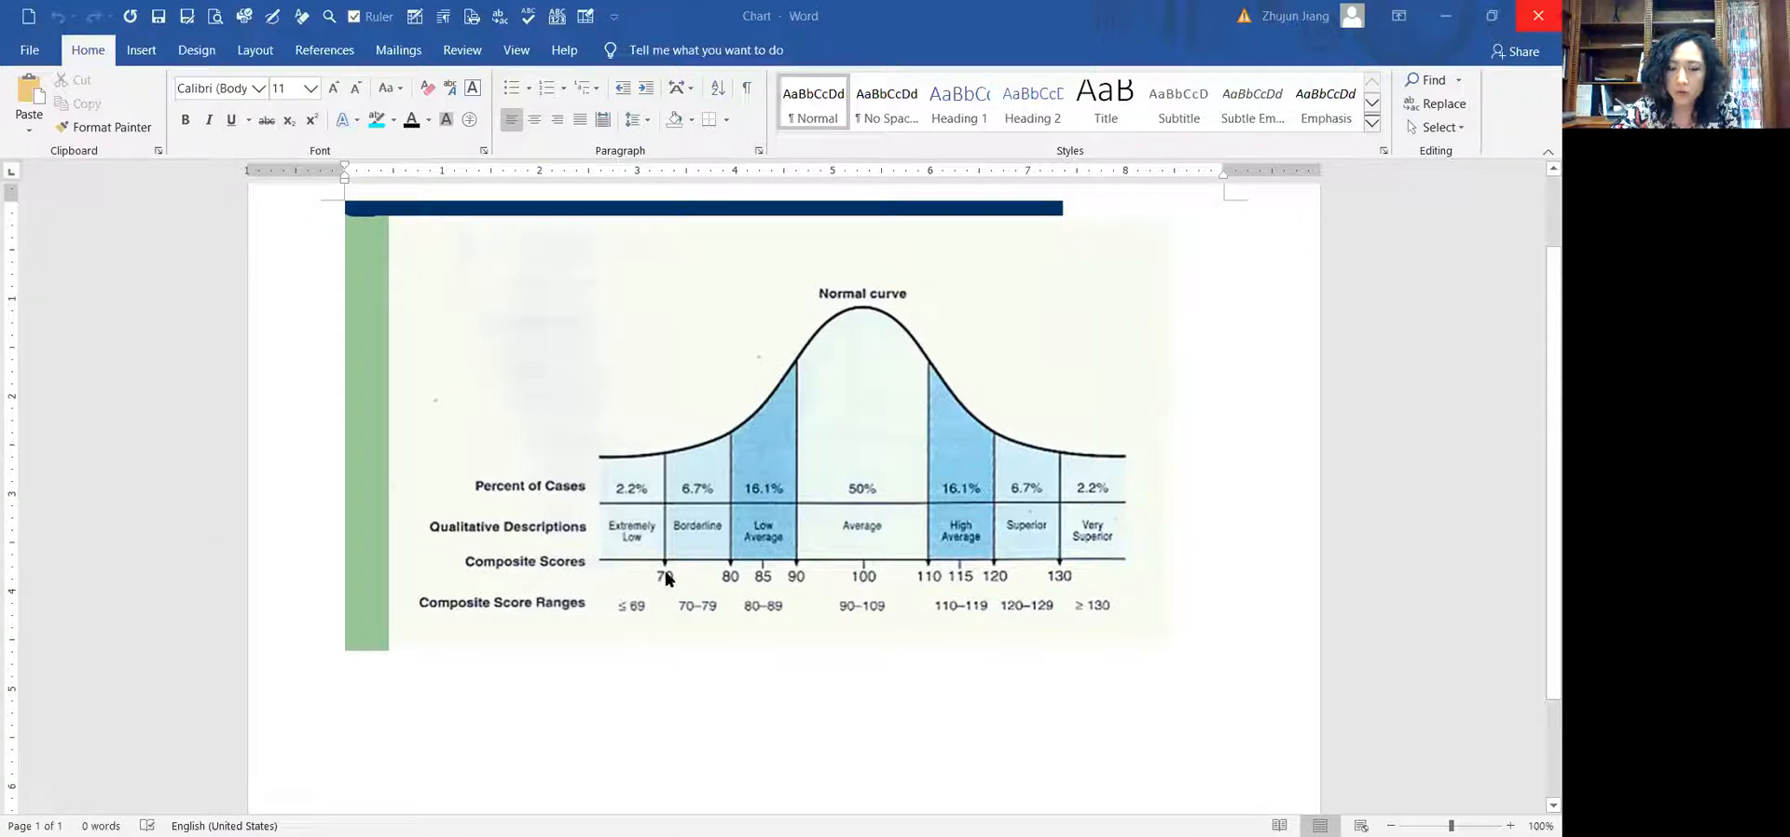
pyautogui.moveTo(673, 571)
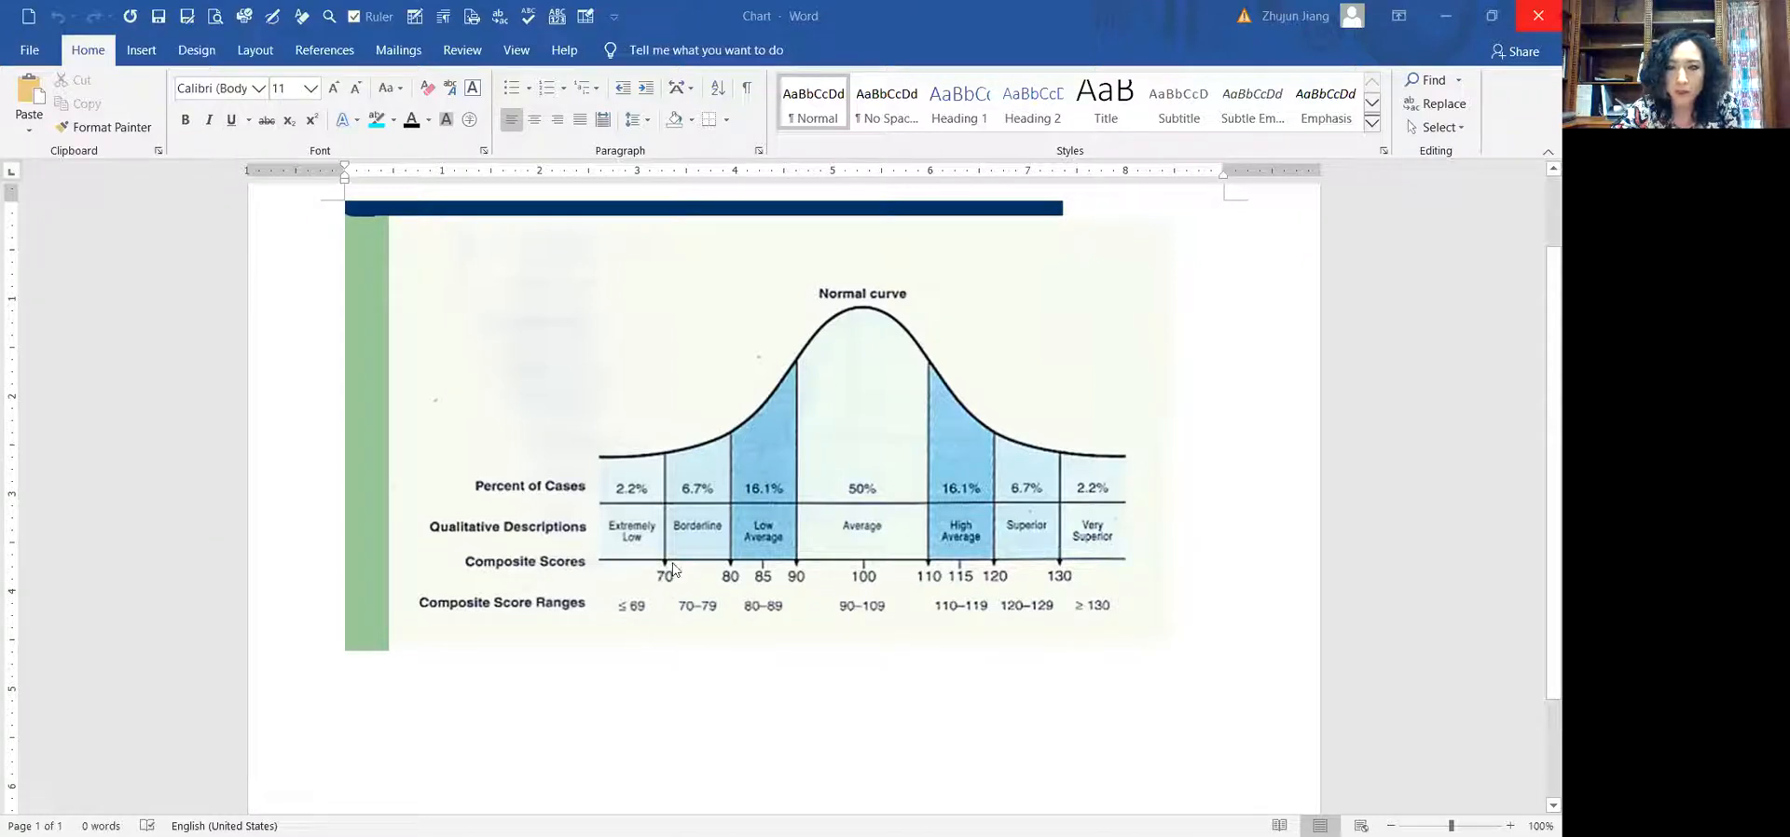
pyautogui.moveTo(676, 574)
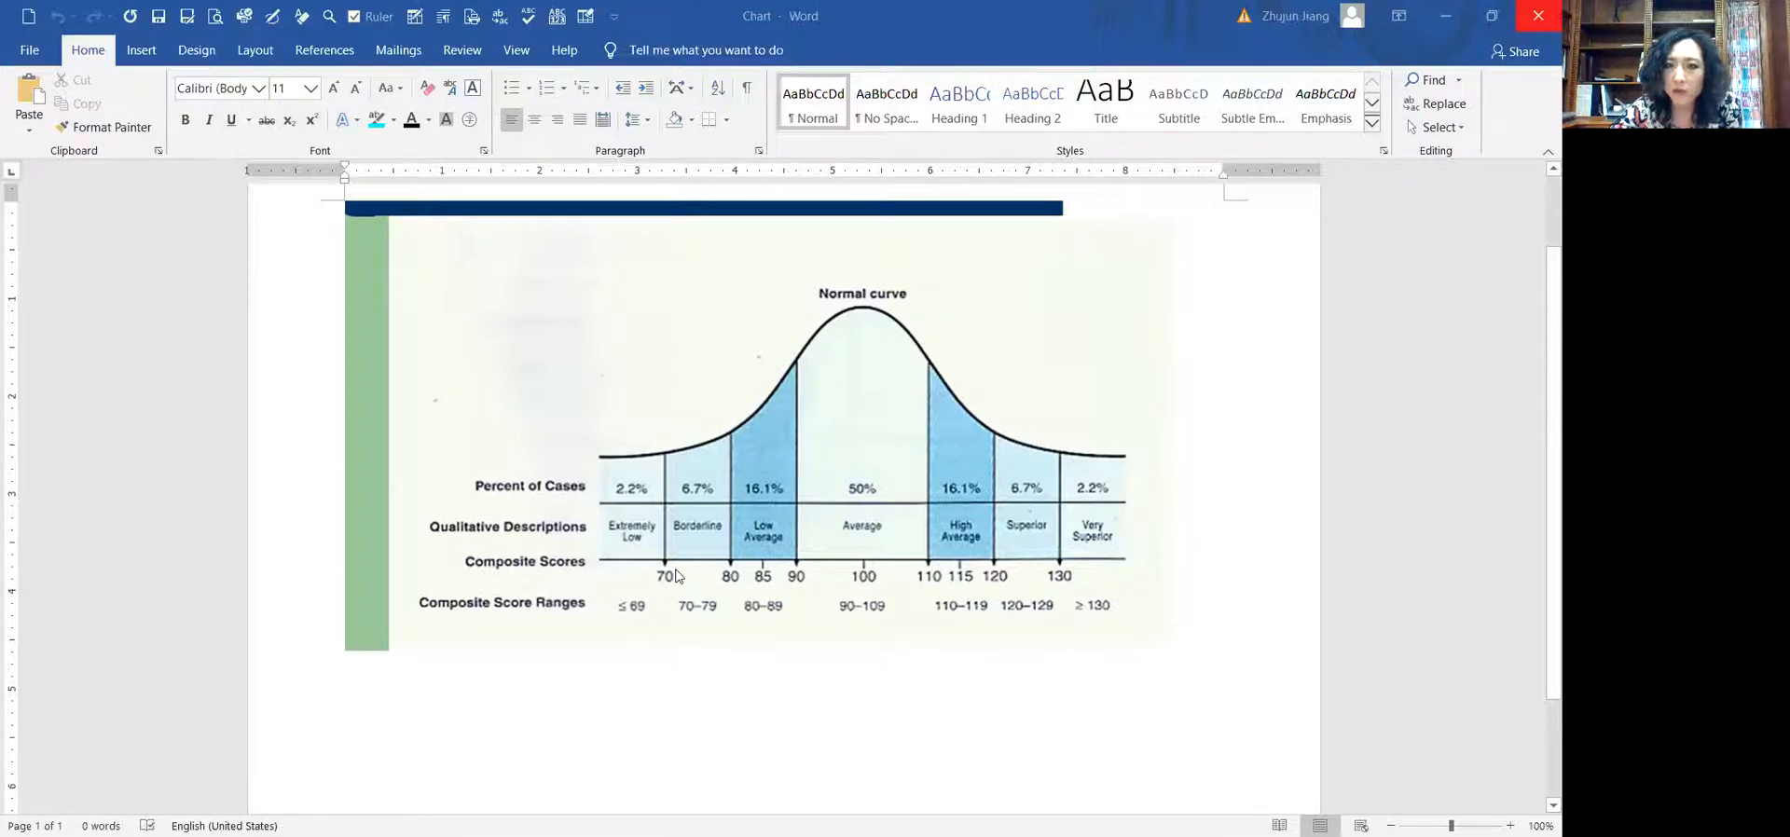
pyautogui.moveTo(673, 594)
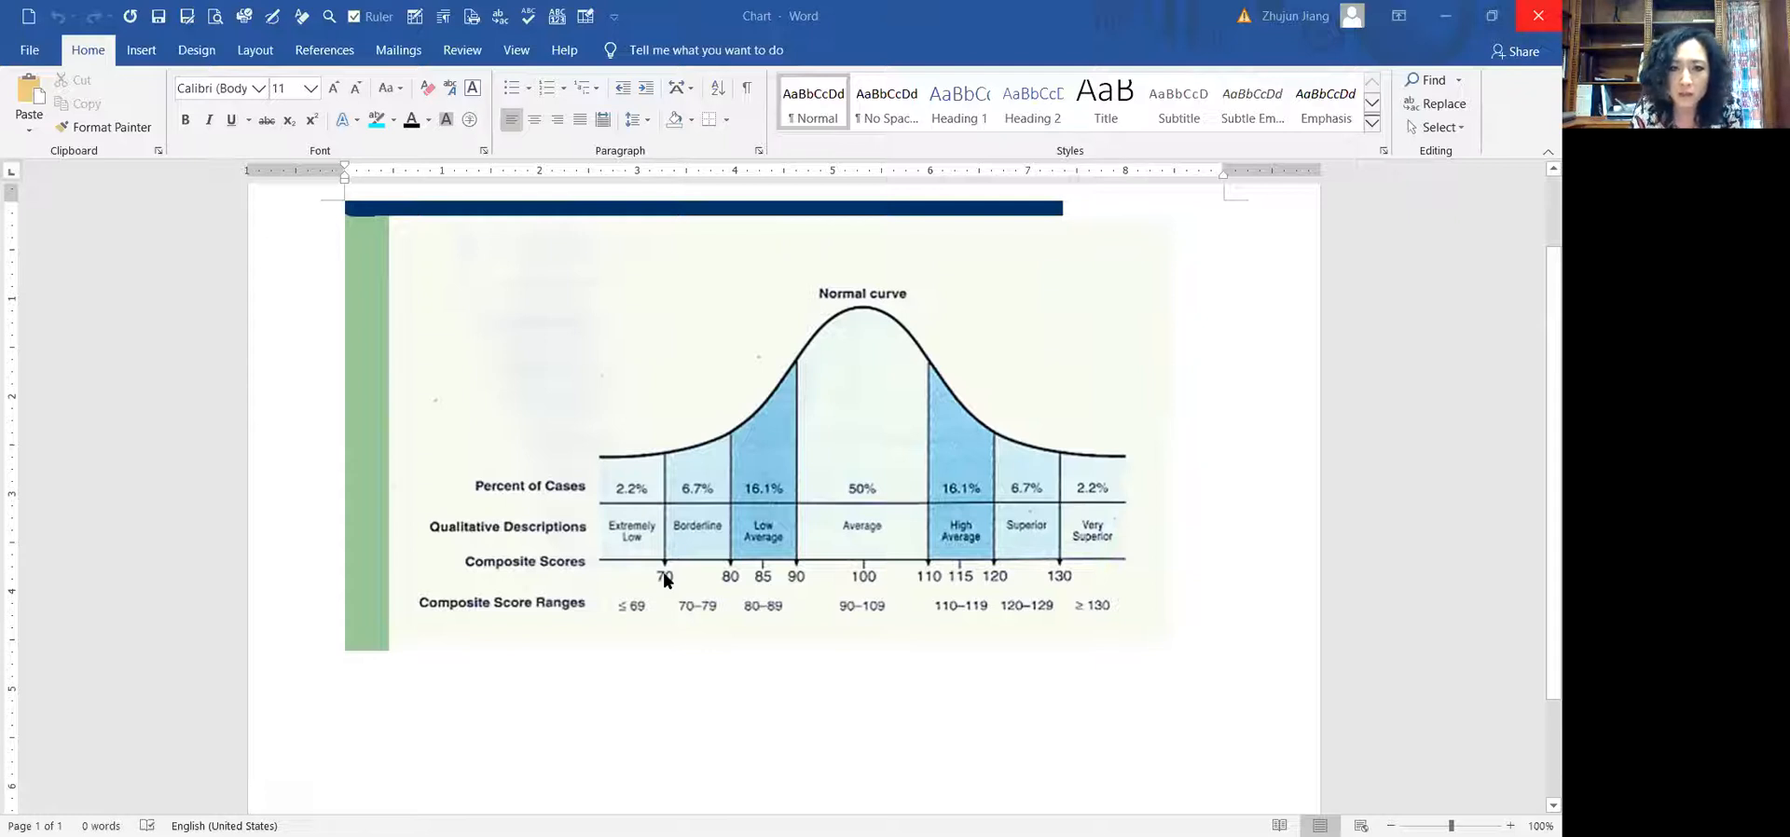
pyautogui.moveTo(686, 625)
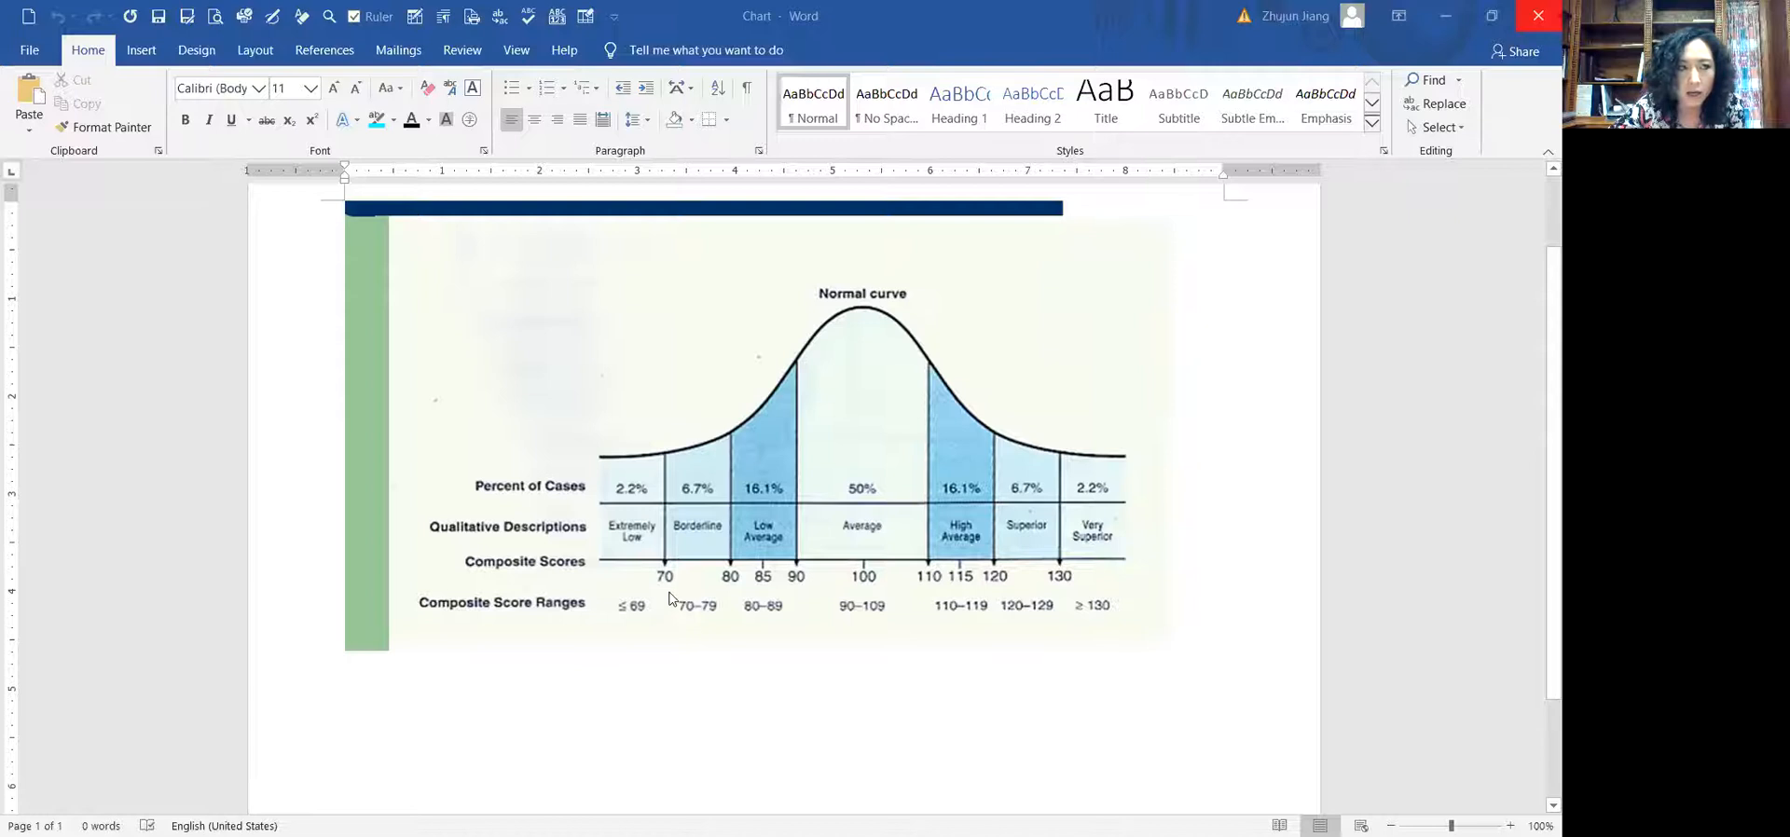
pyautogui.moveTo(673, 574)
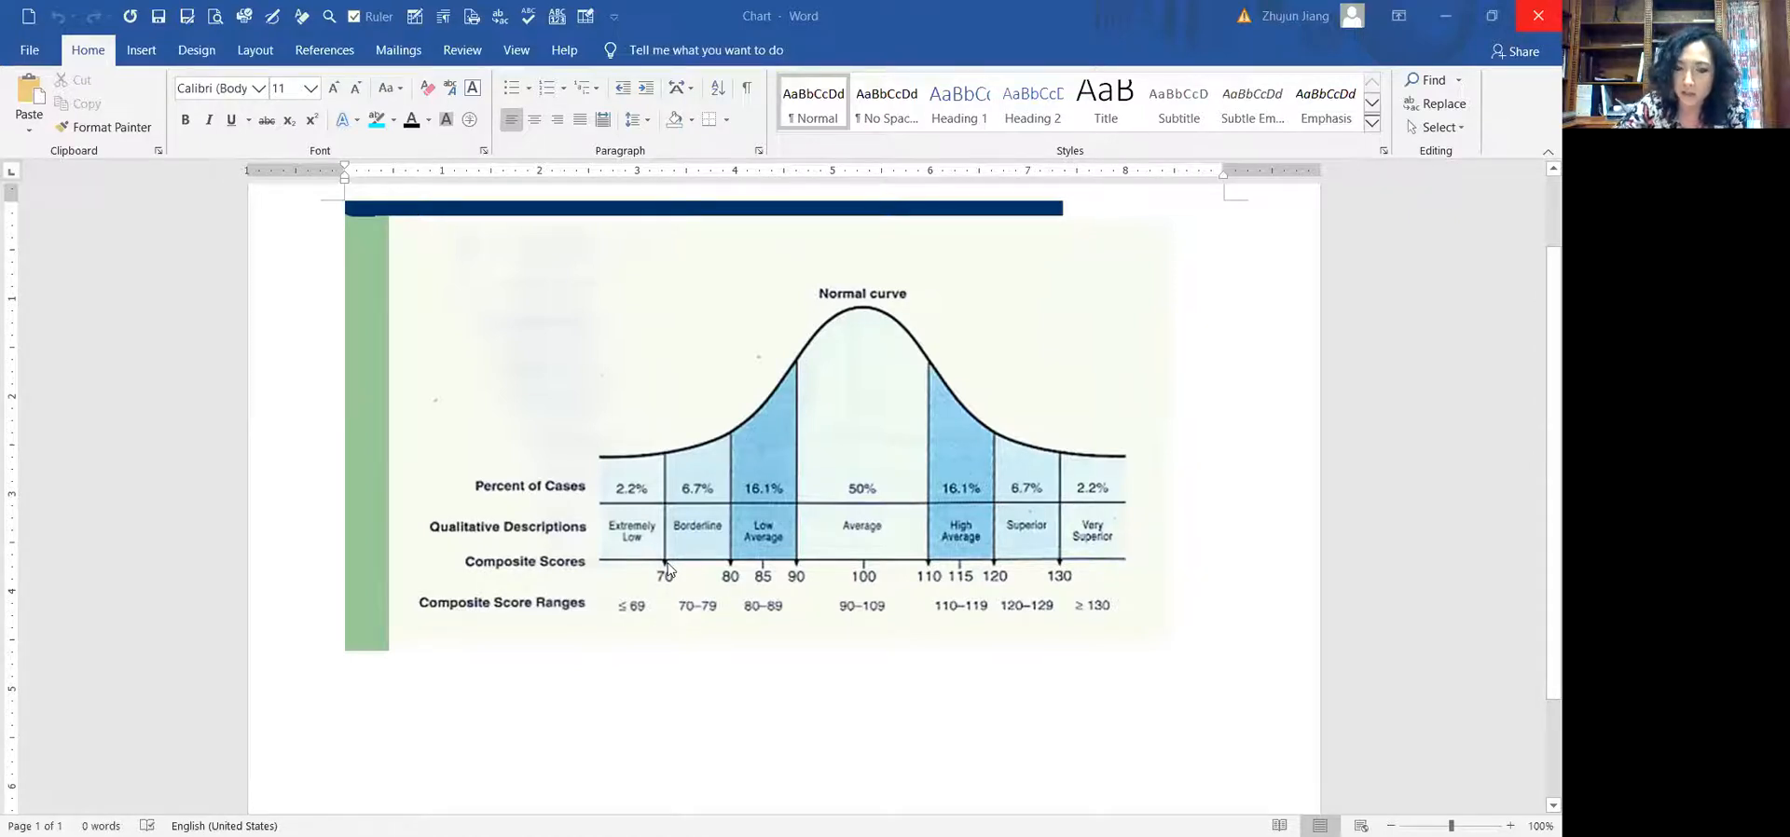
pyautogui.moveTo(543, 594)
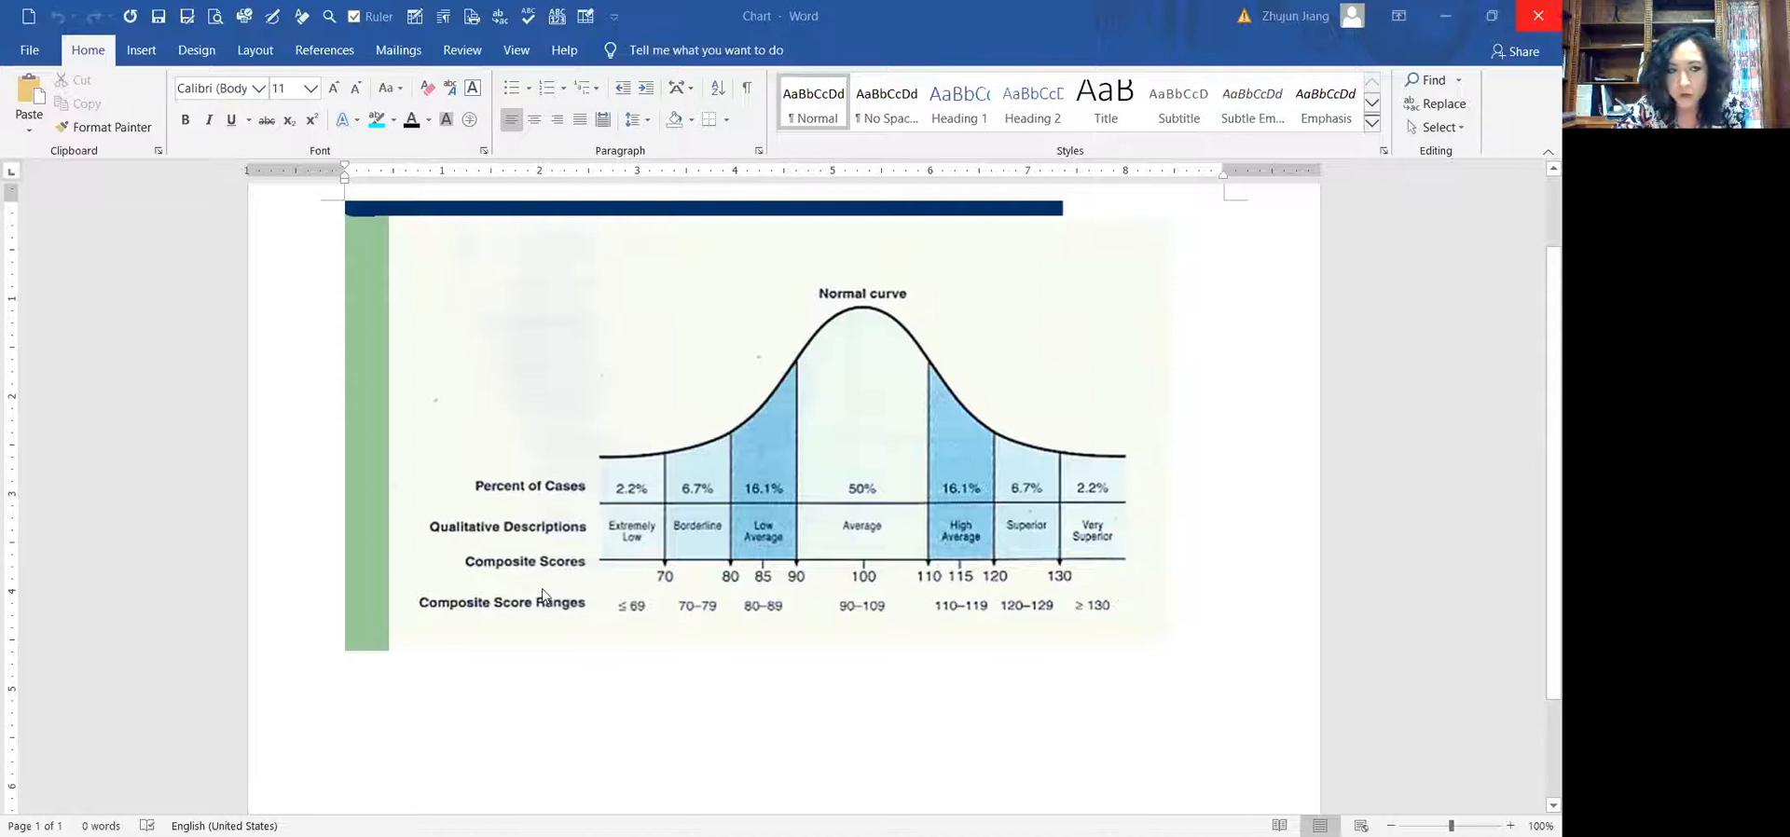
pyautogui.moveTo(530, 584)
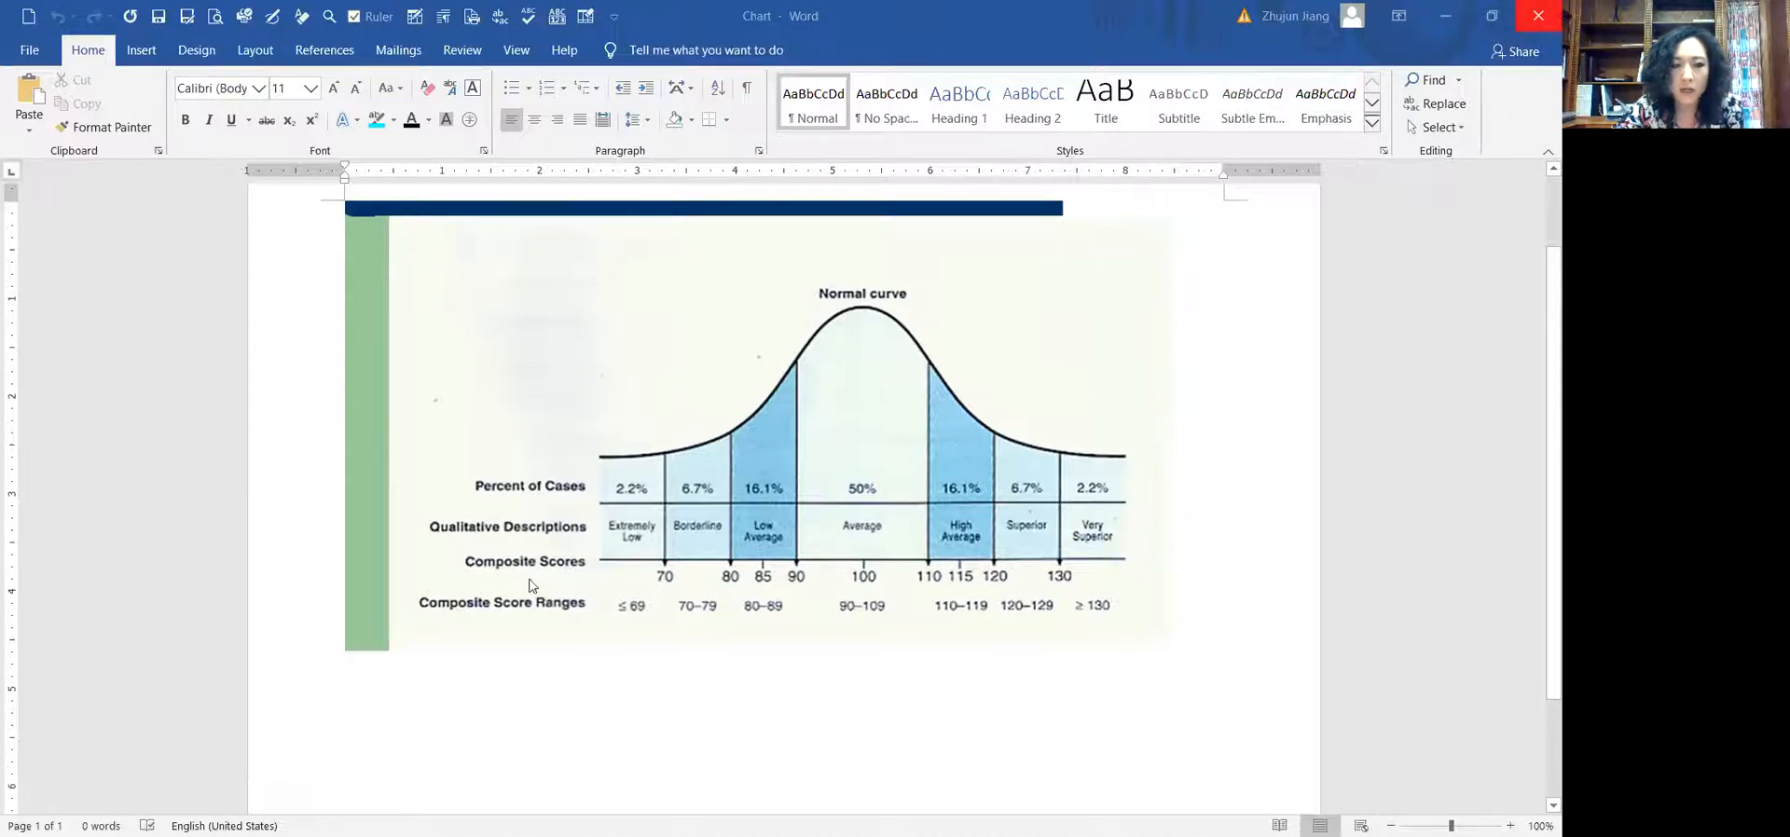
pyautogui.moveTo(568, 592)
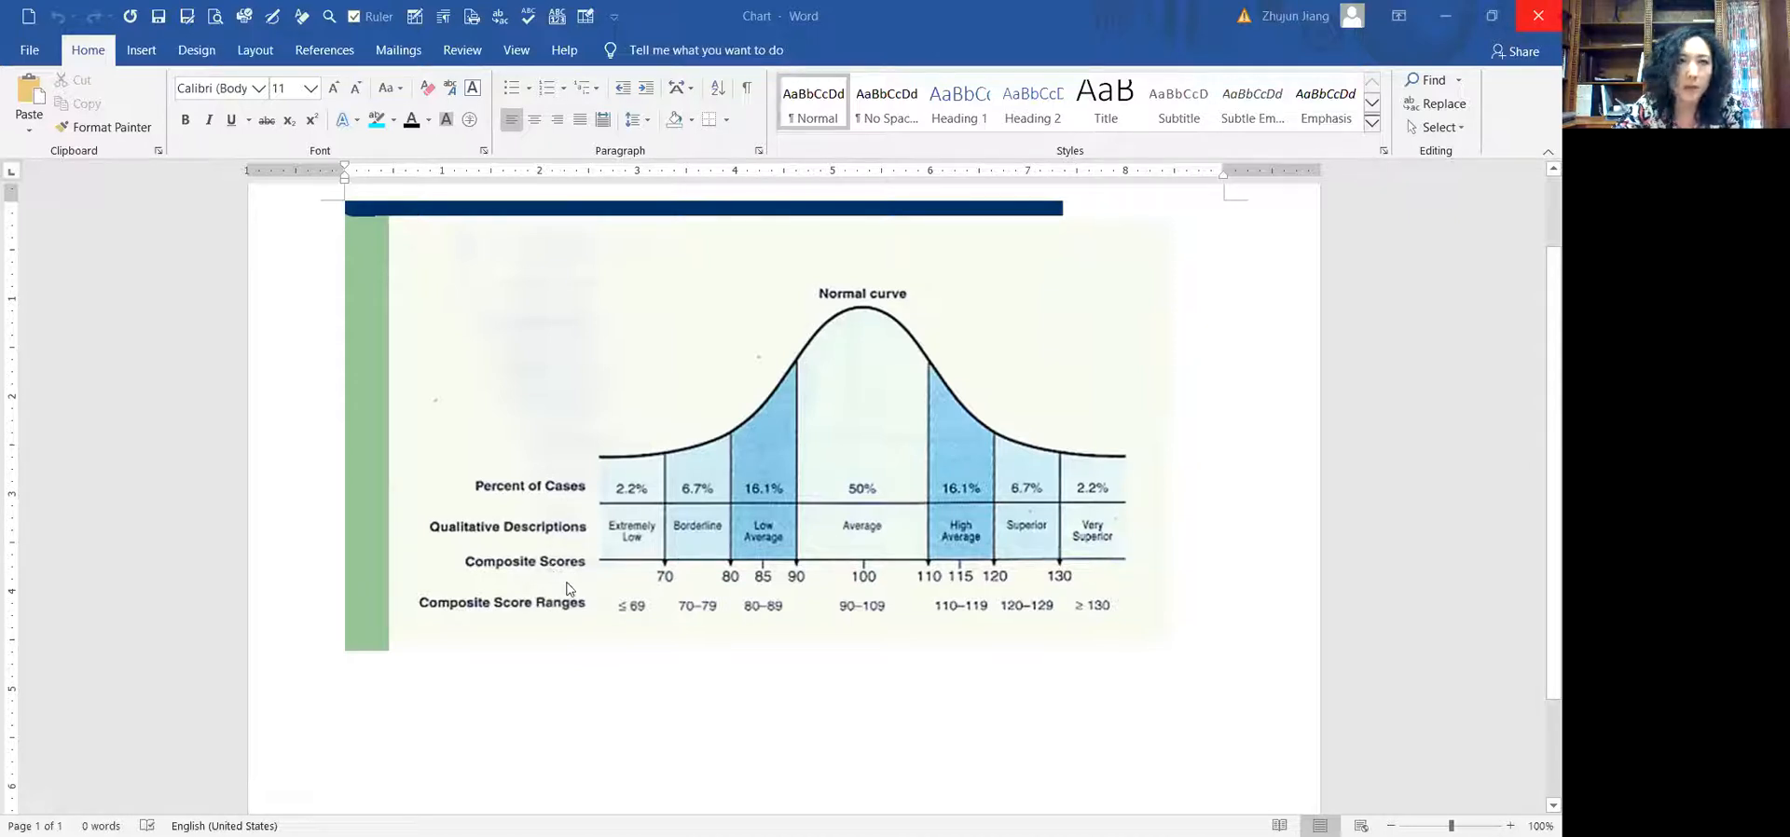
pyautogui.moveTo(551, 578)
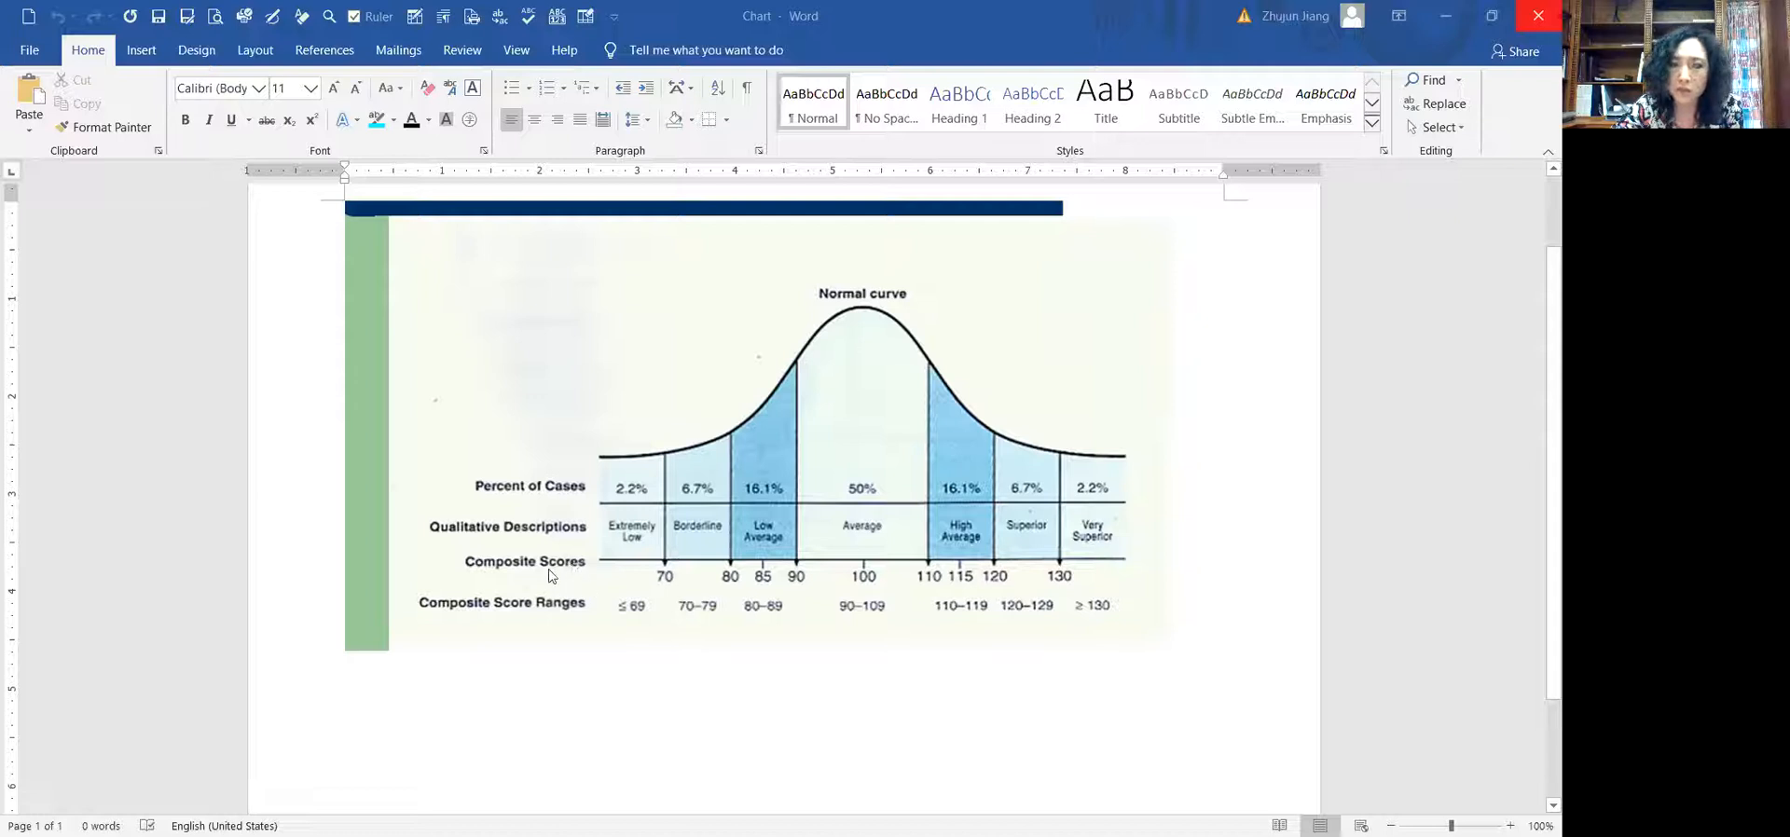
pyautogui.moveTo(516, 568)
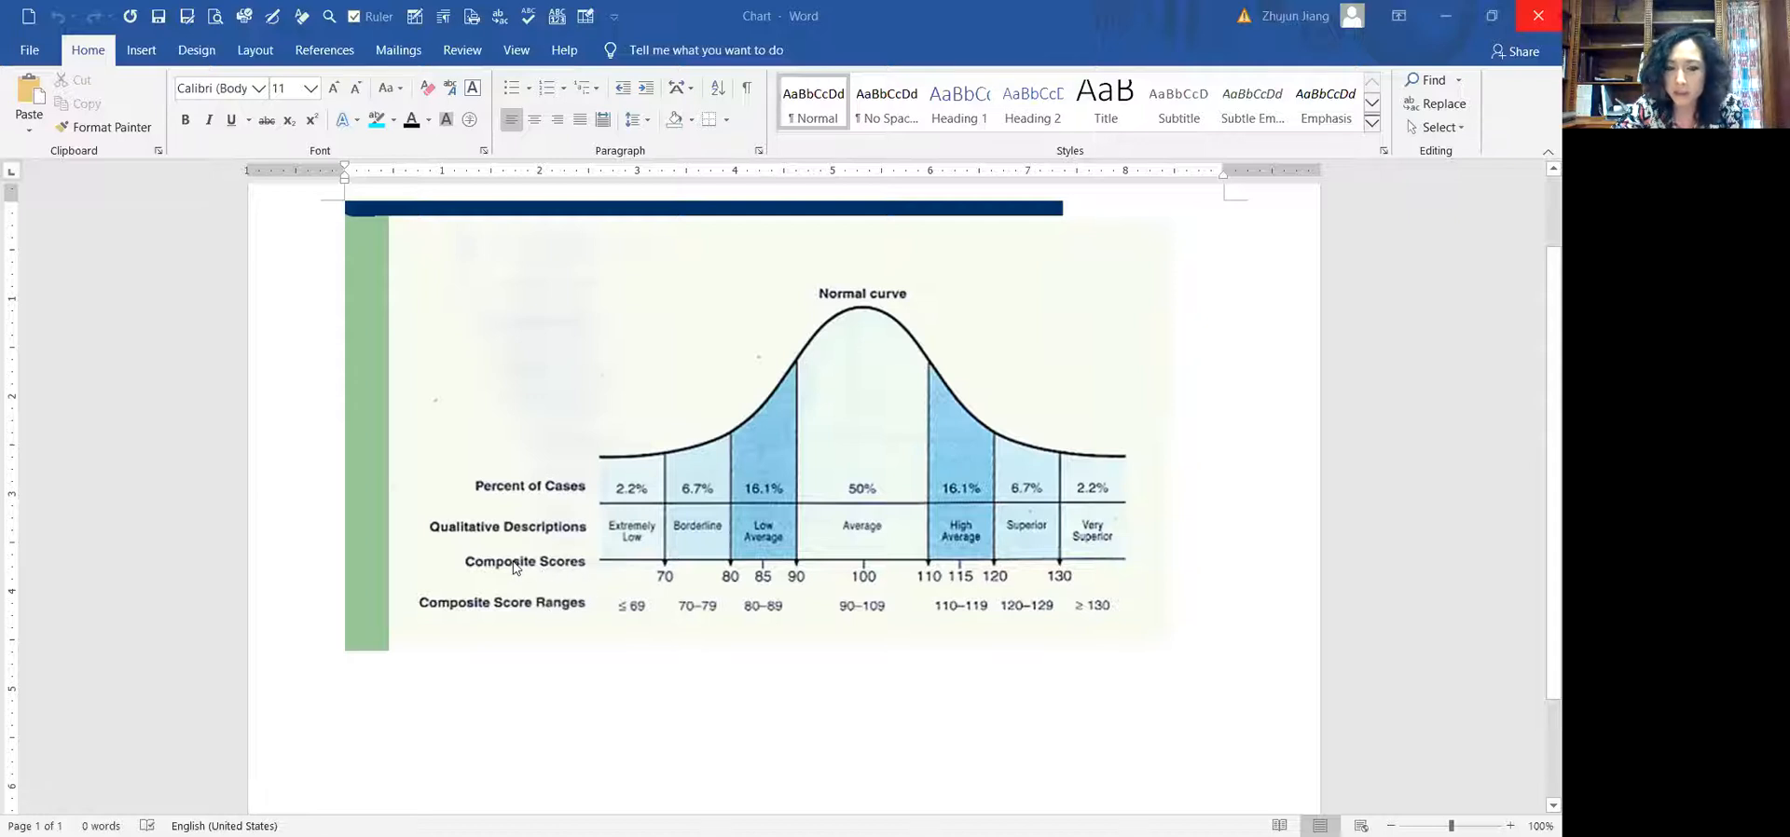
pyautogui.moveTo(575, 584)
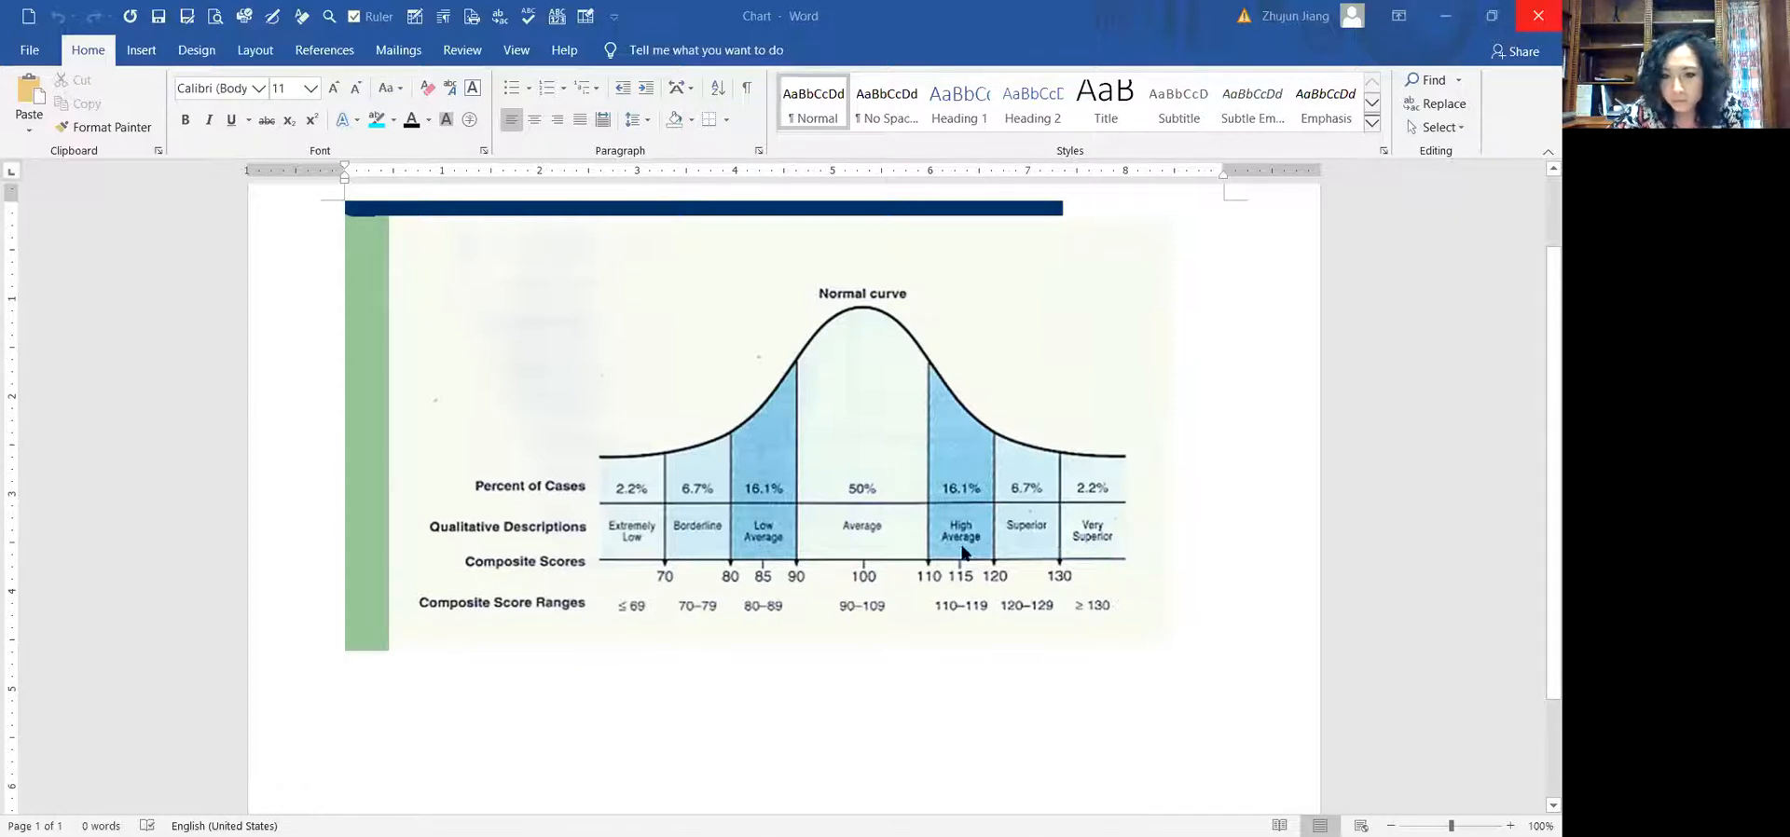
pyautogui.moveTo(1069, 529)
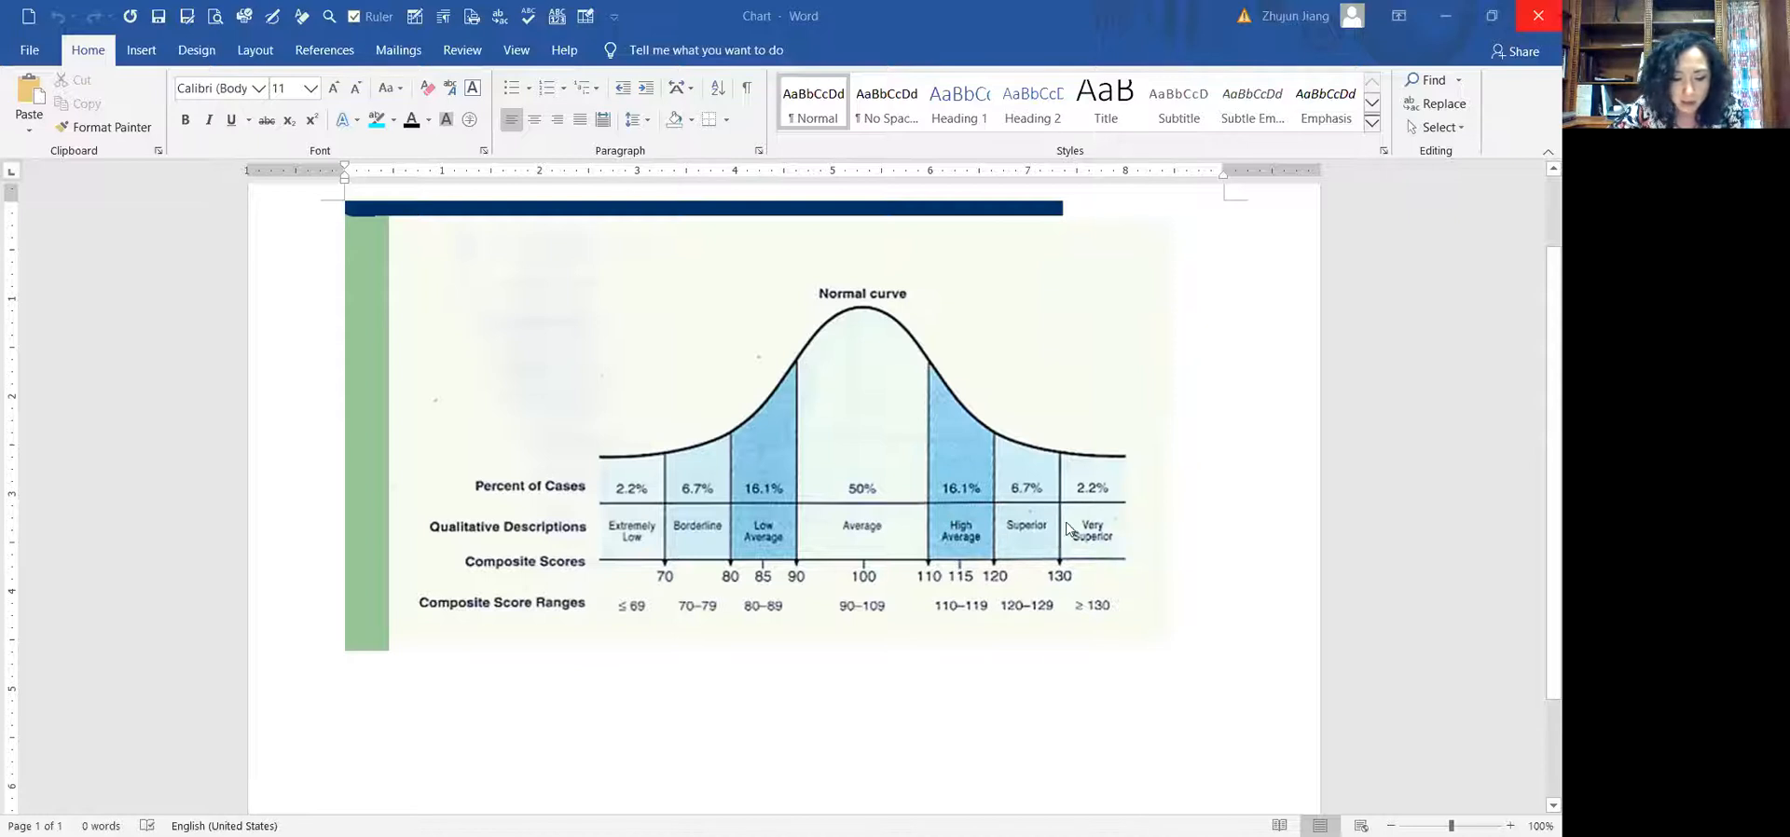
pyautogui.moveTo(978, 453)
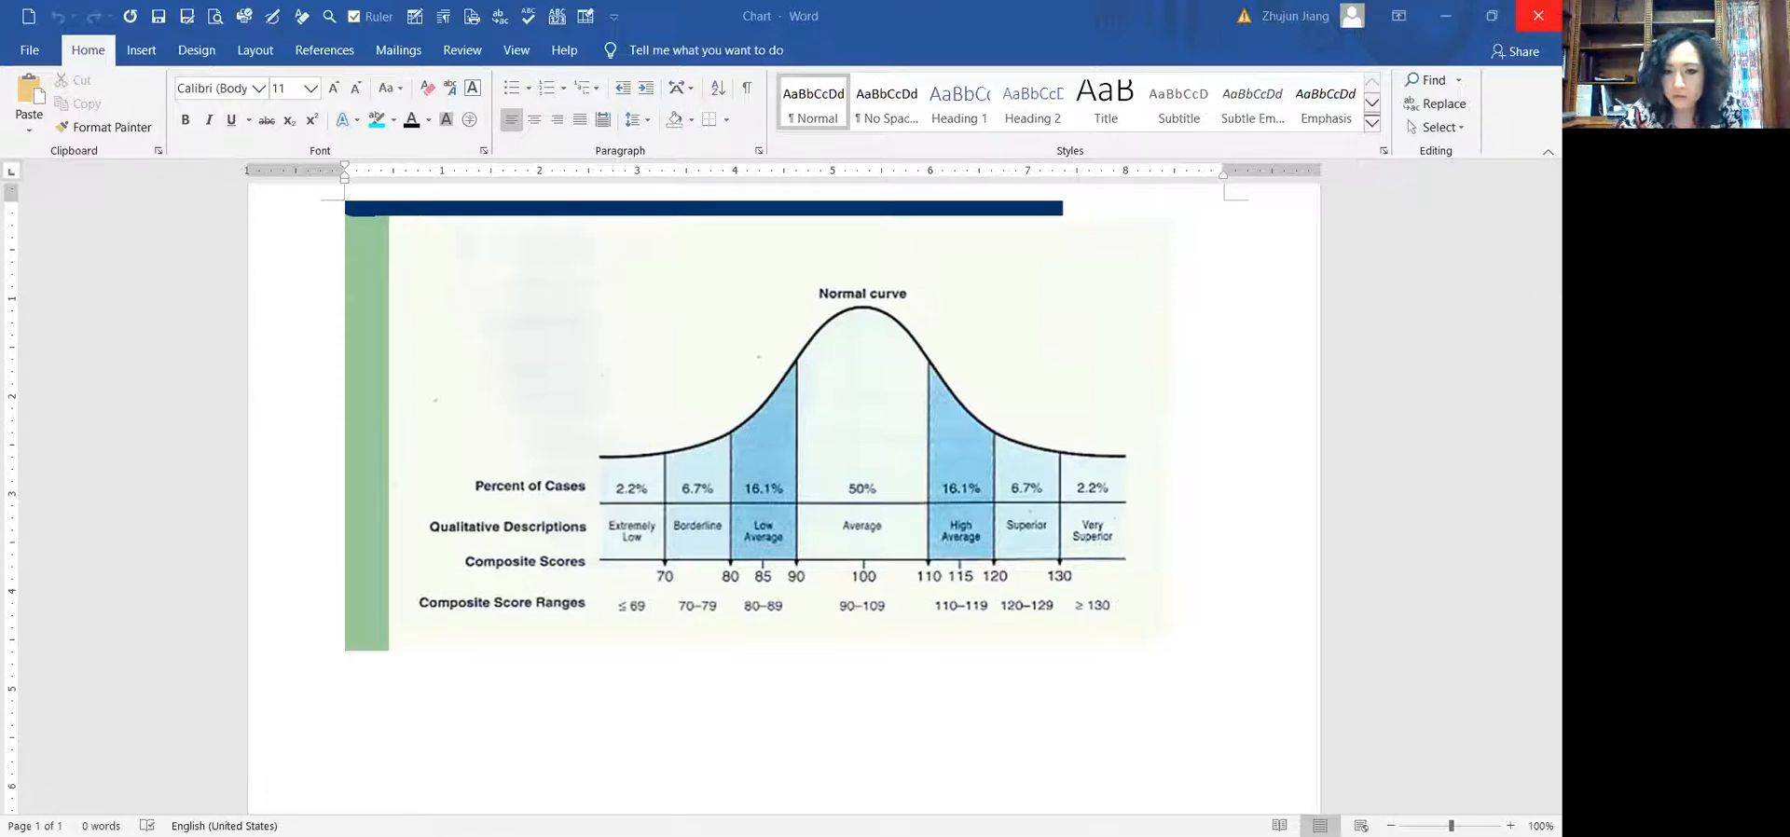
pyautogui.moveTo(906, 270)
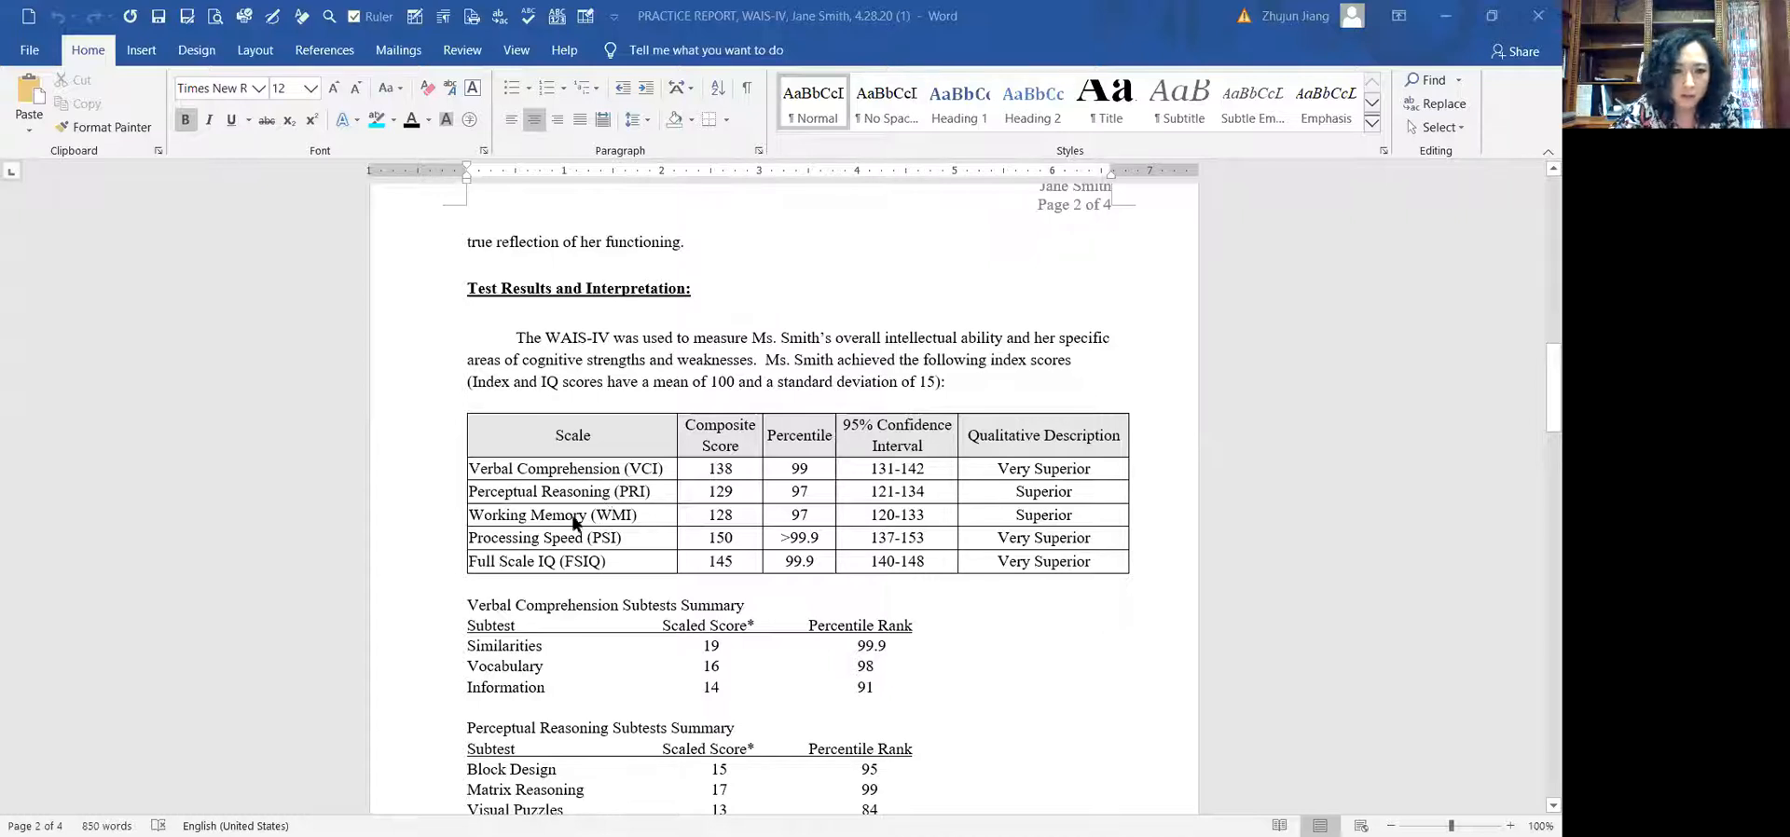
pyautogui.moveTo(688, 516)
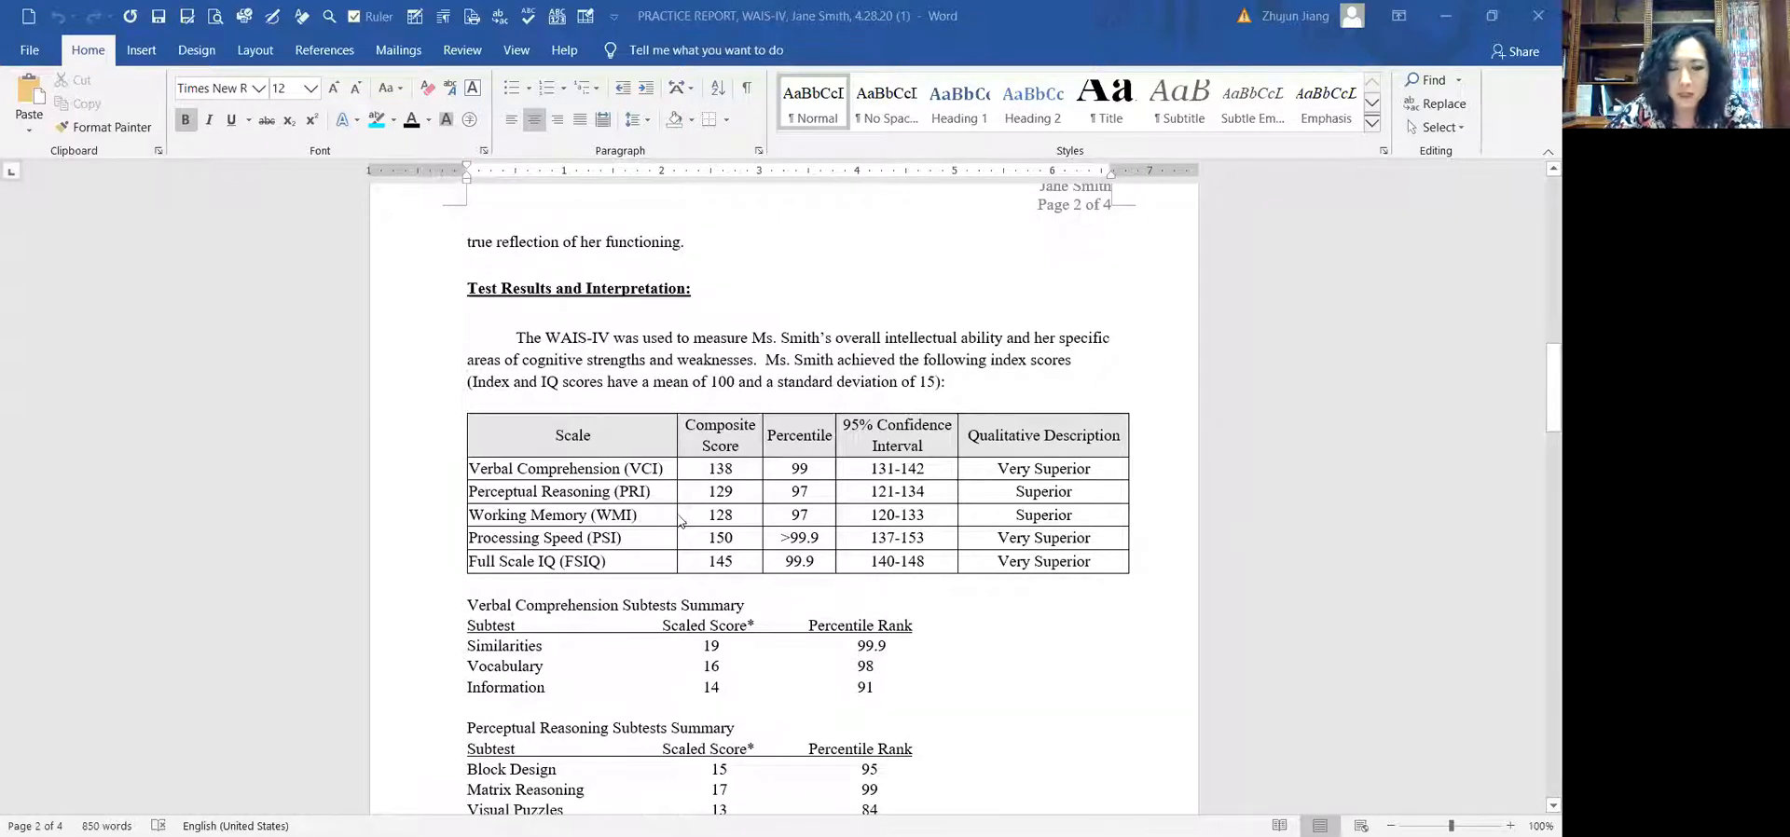
pyautogui.moveTo(665, 523)
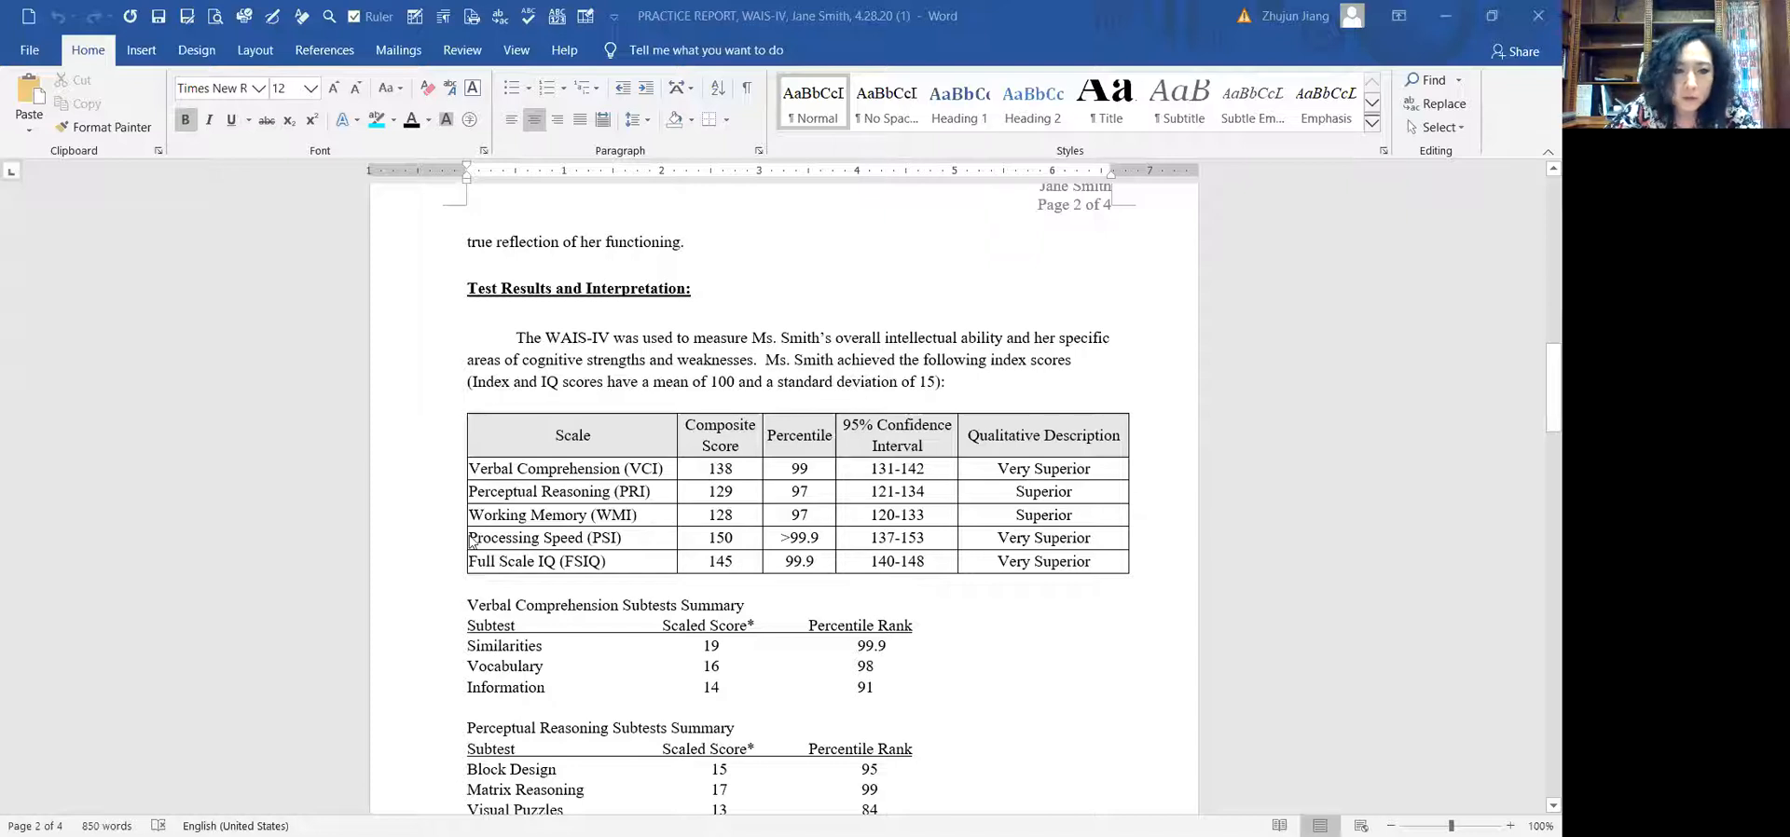
pyautogui.moveTo(657, 542)
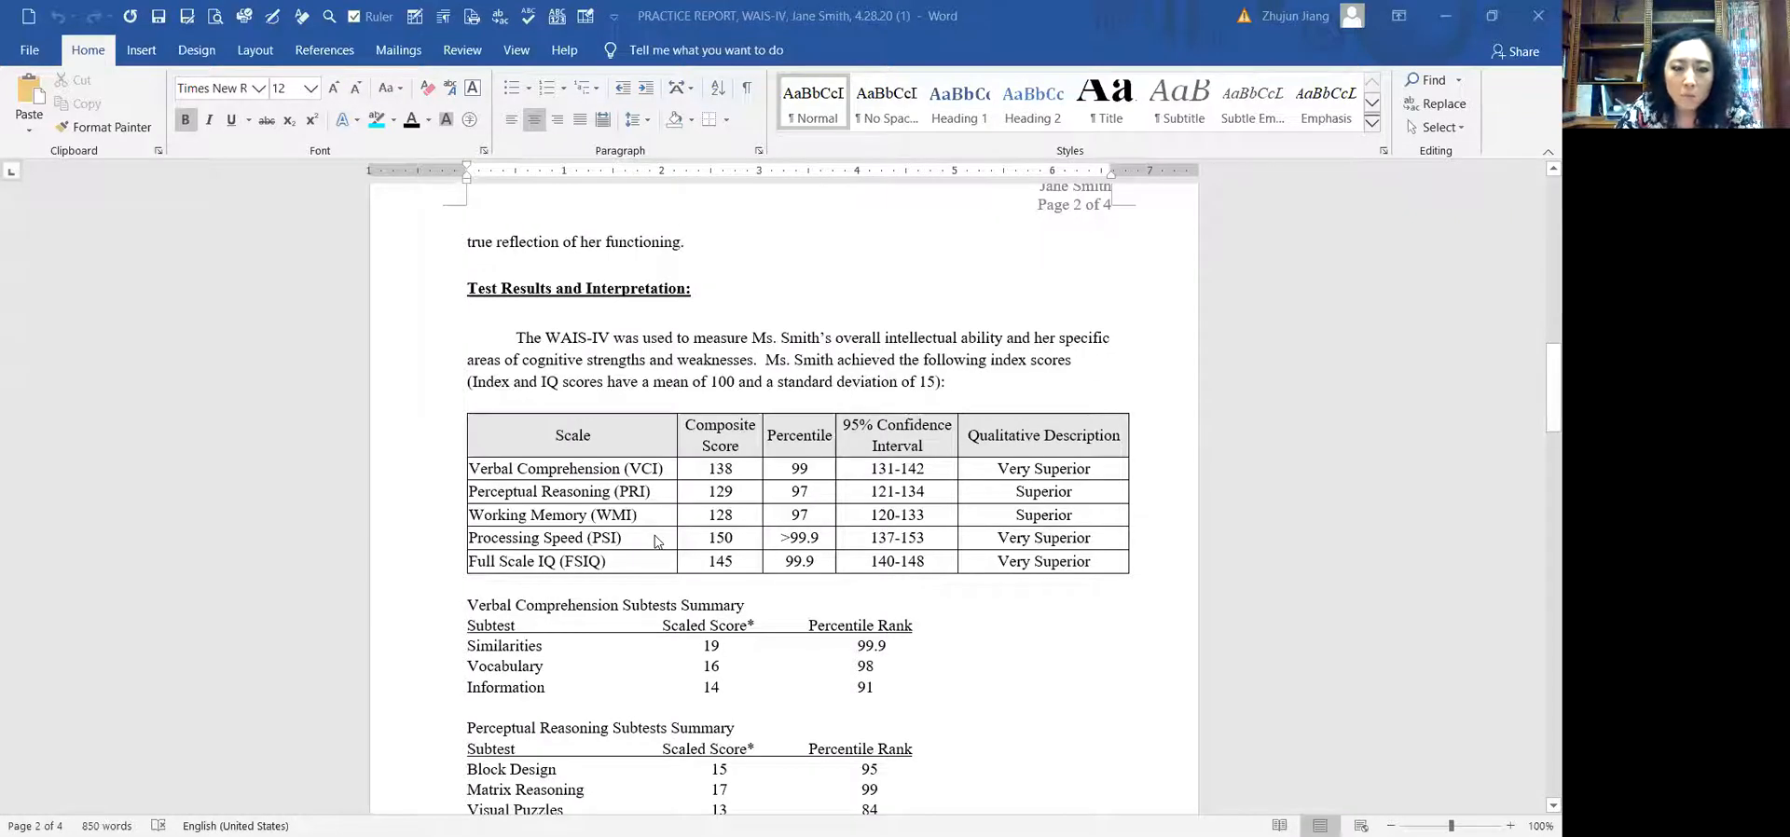
pyautogui.moveTo(665, 564)
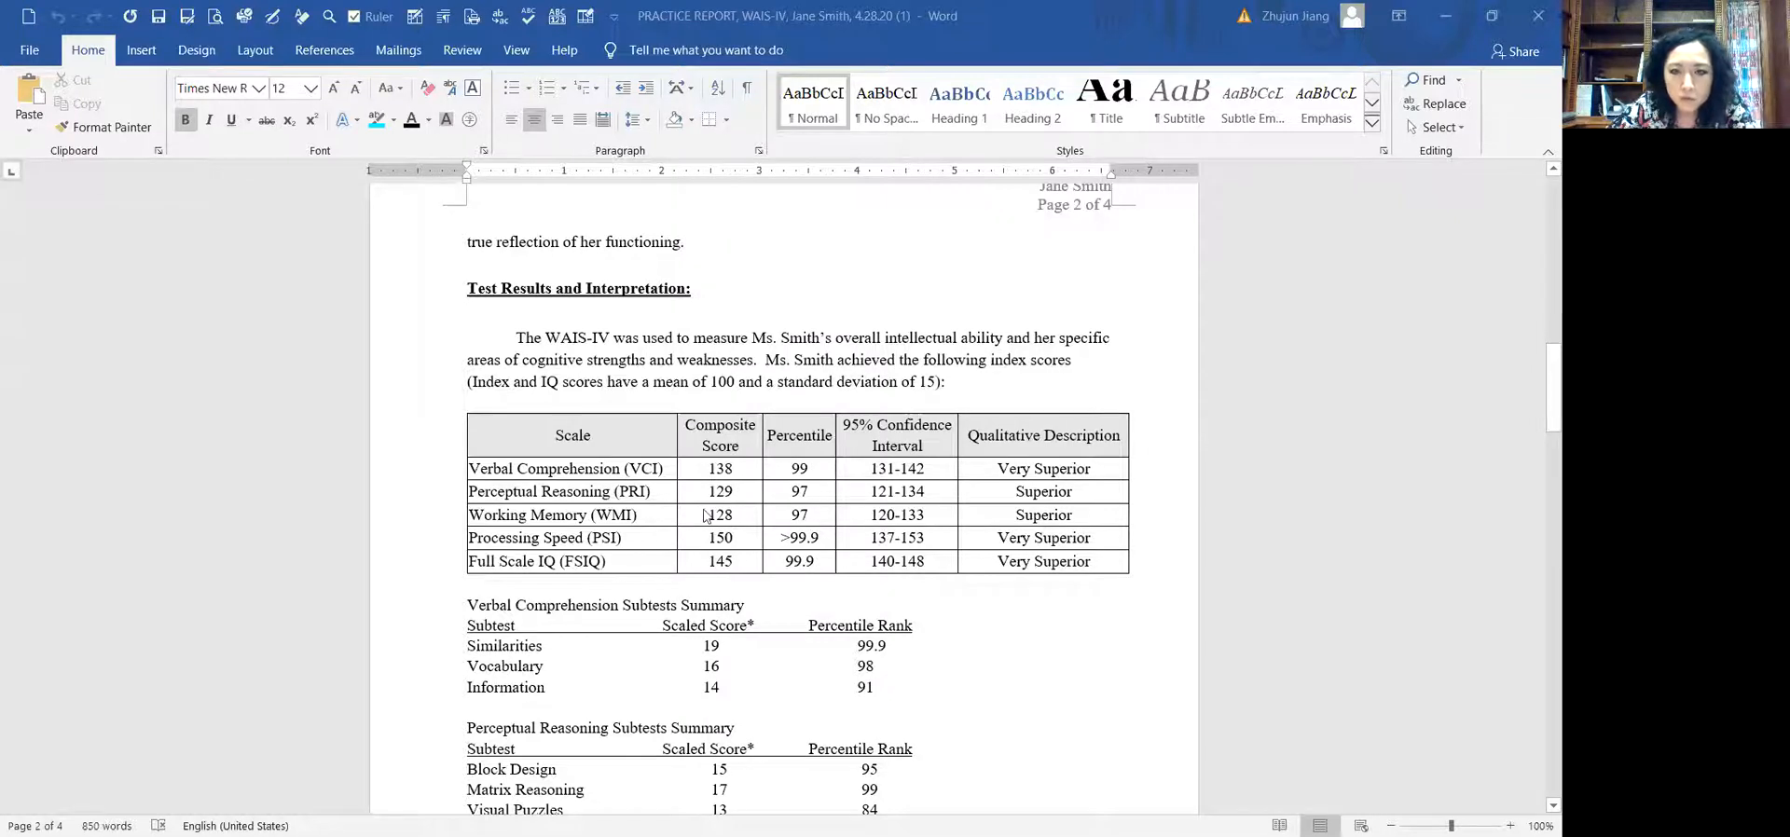
pyautogui.moveTo(643, 544)
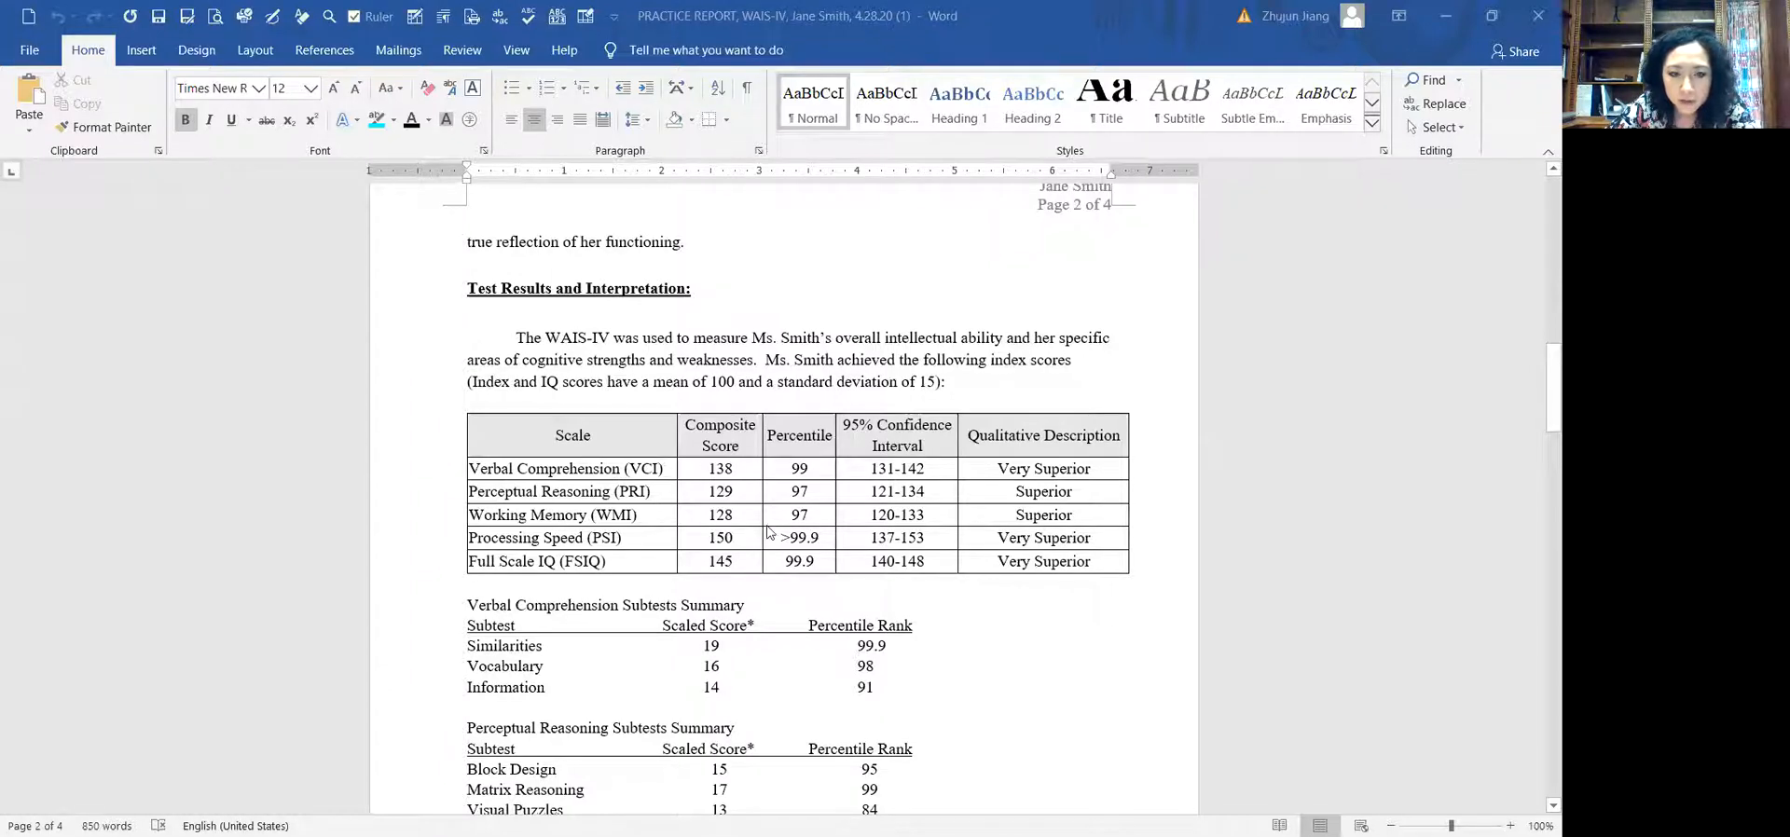
pyautogui.moveTo(742, 480)
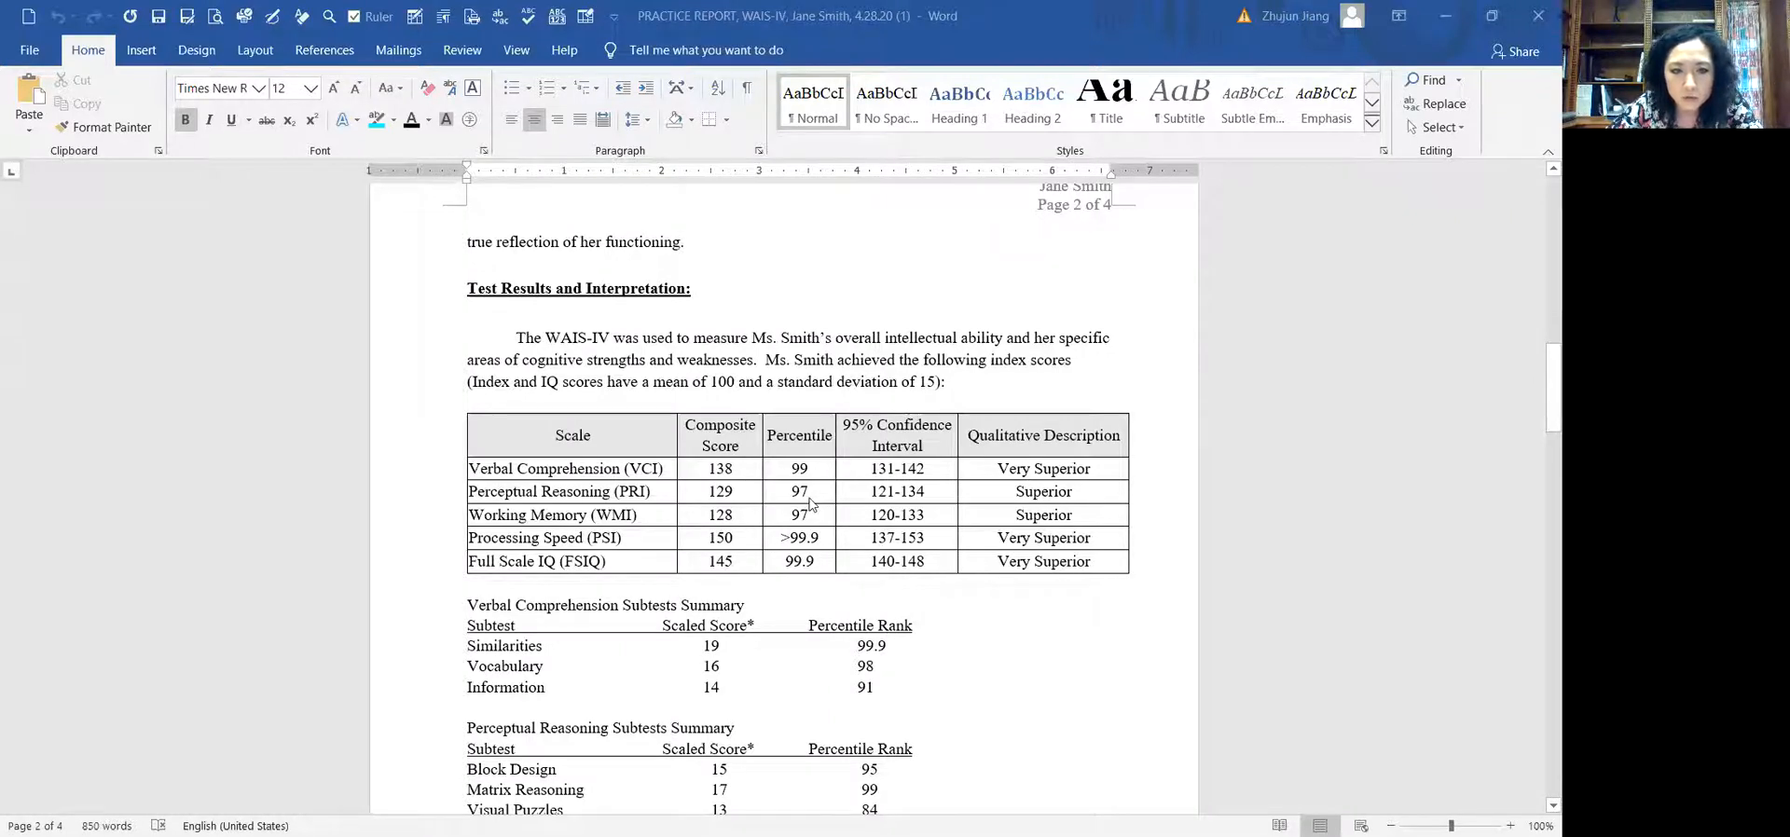
pyautogui.moveTo(813, 502)
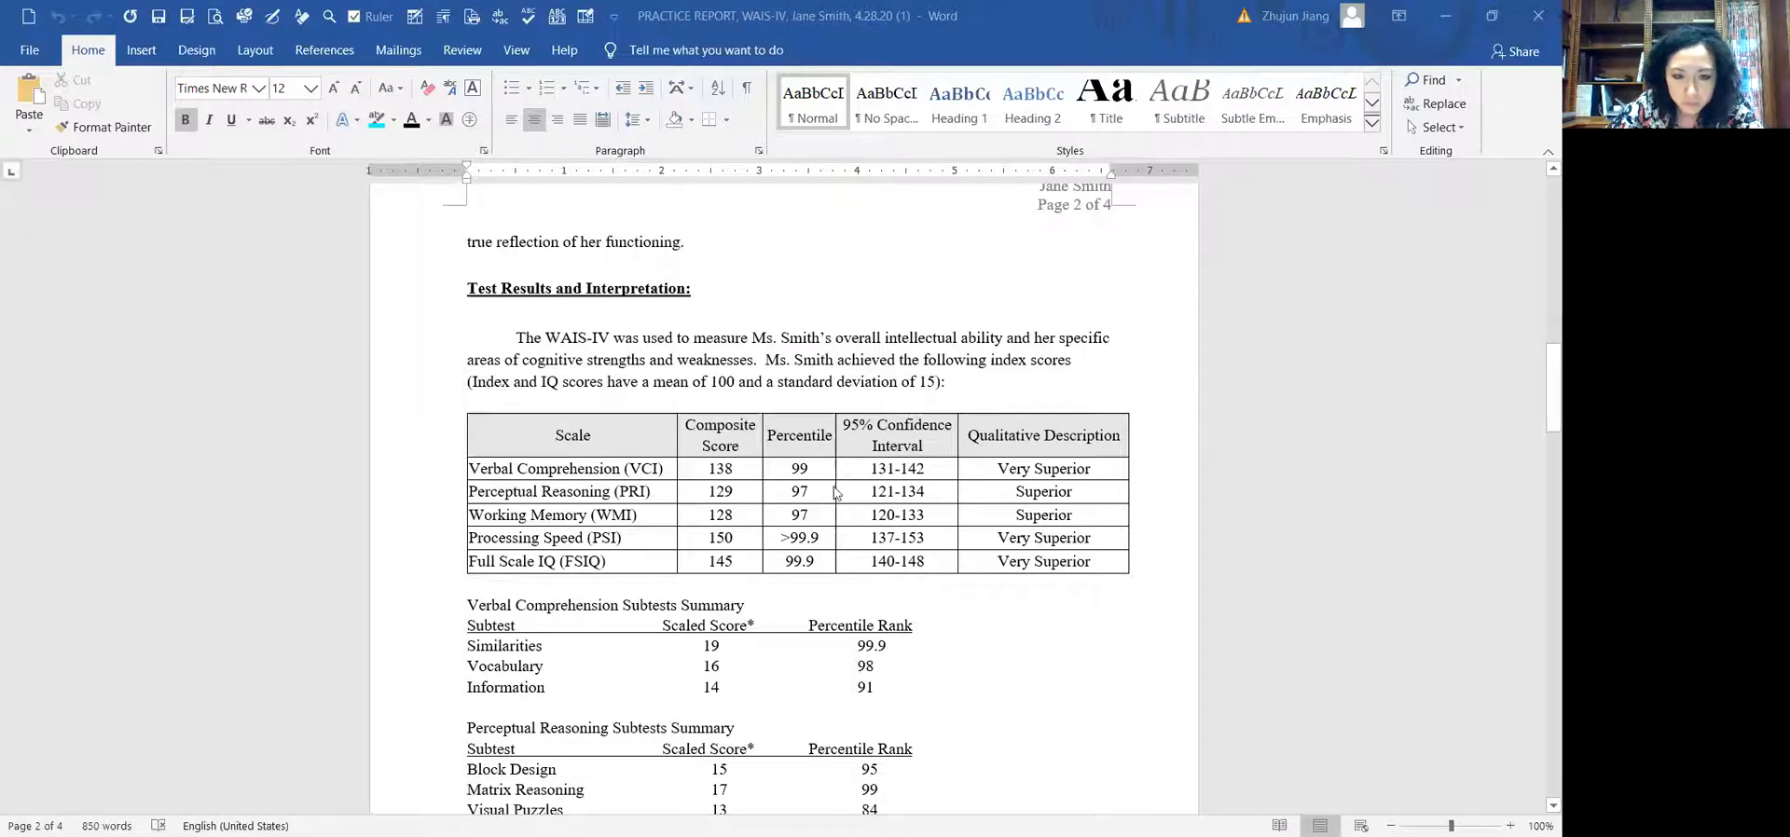
pyautogui.moveTo(1216, 579)
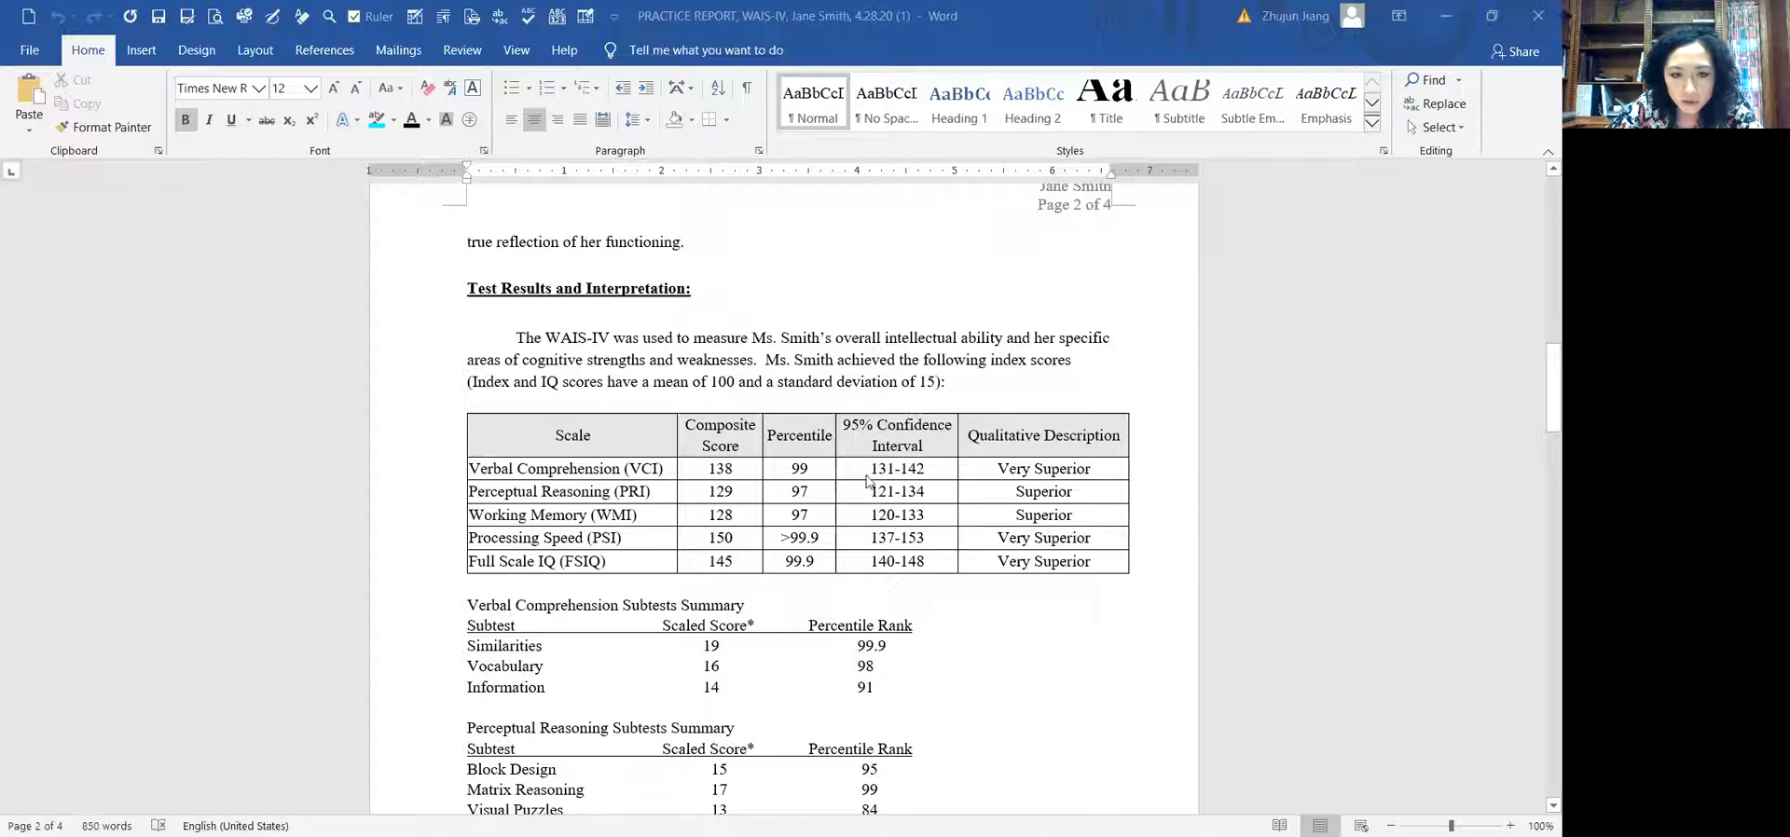
pyautogui.moveTo(1023, 510)
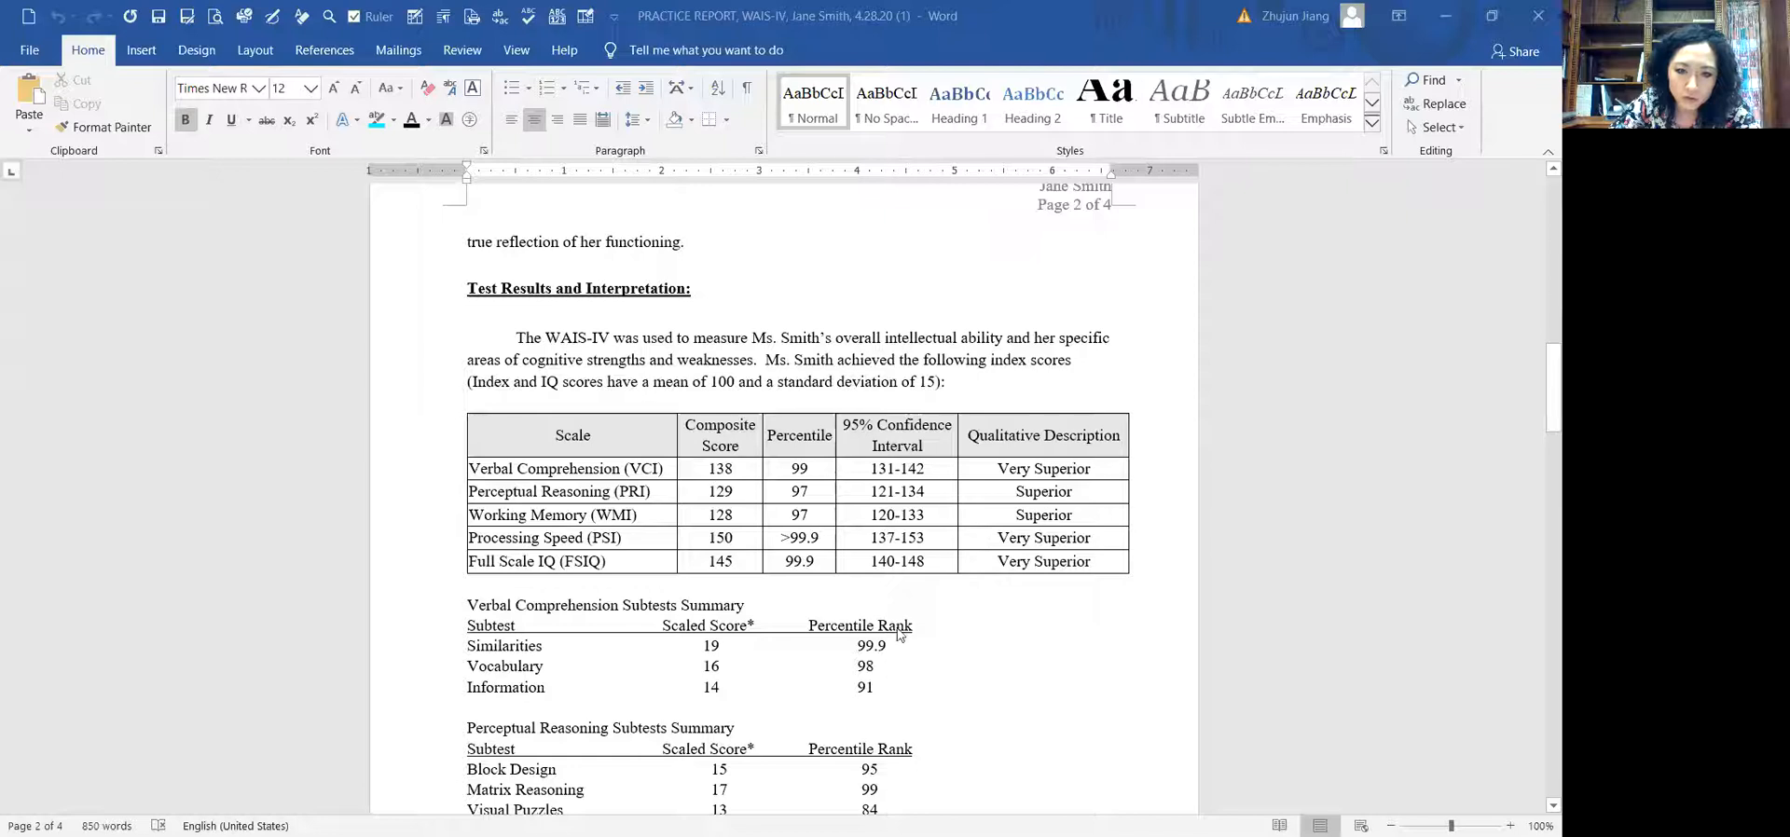
pyautogui.moveTo(594, 470)
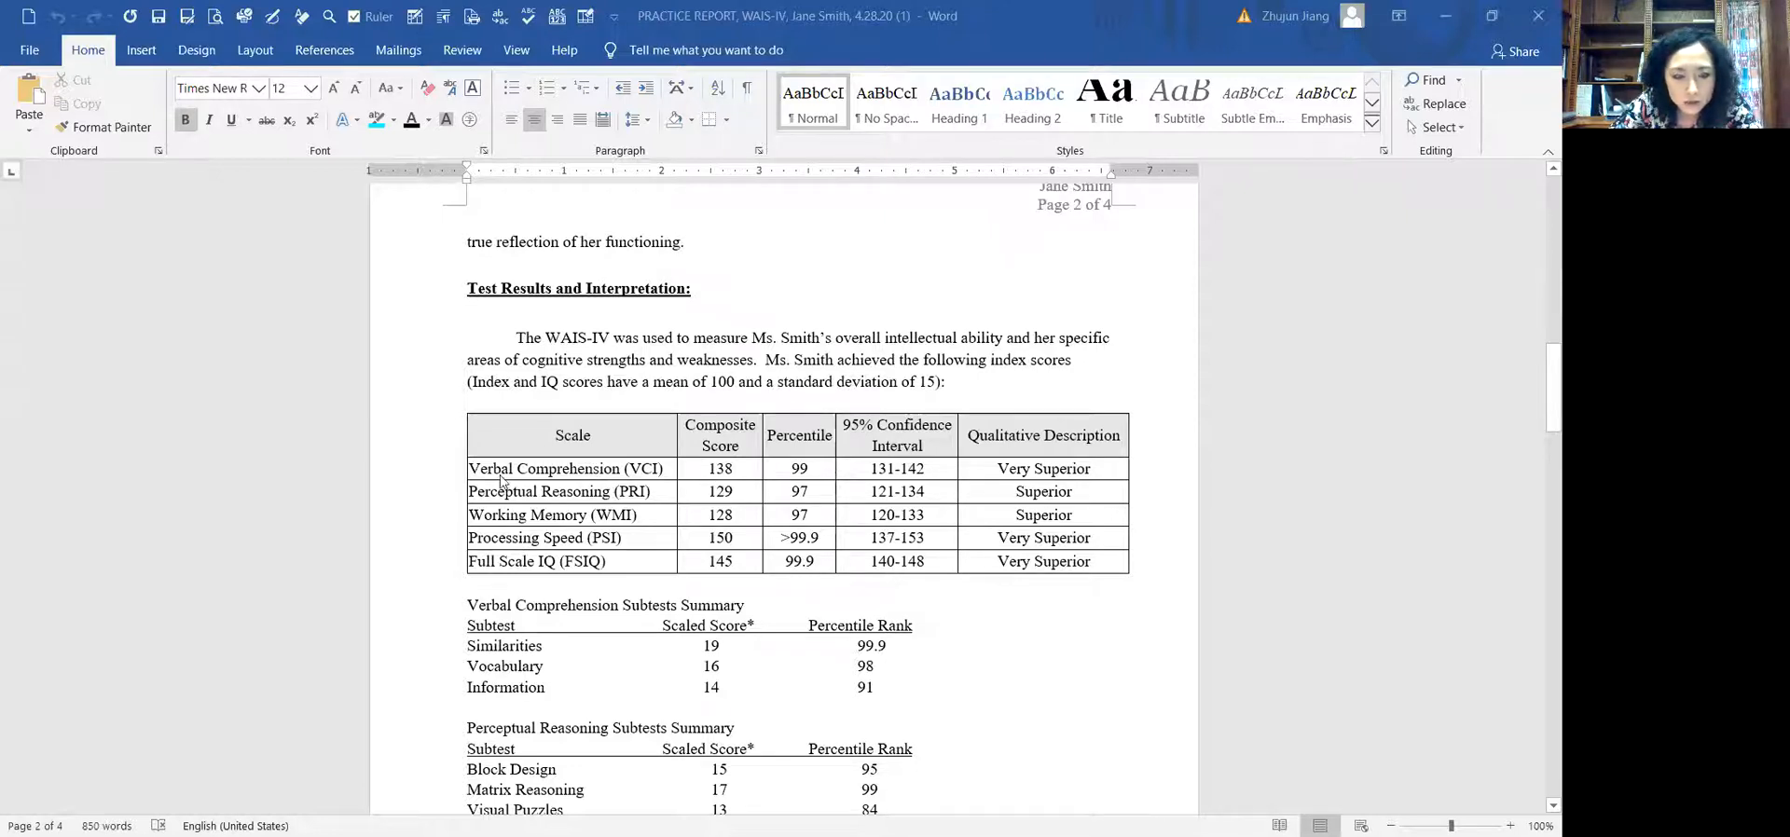
pyautogui.moveTo(702, 484)
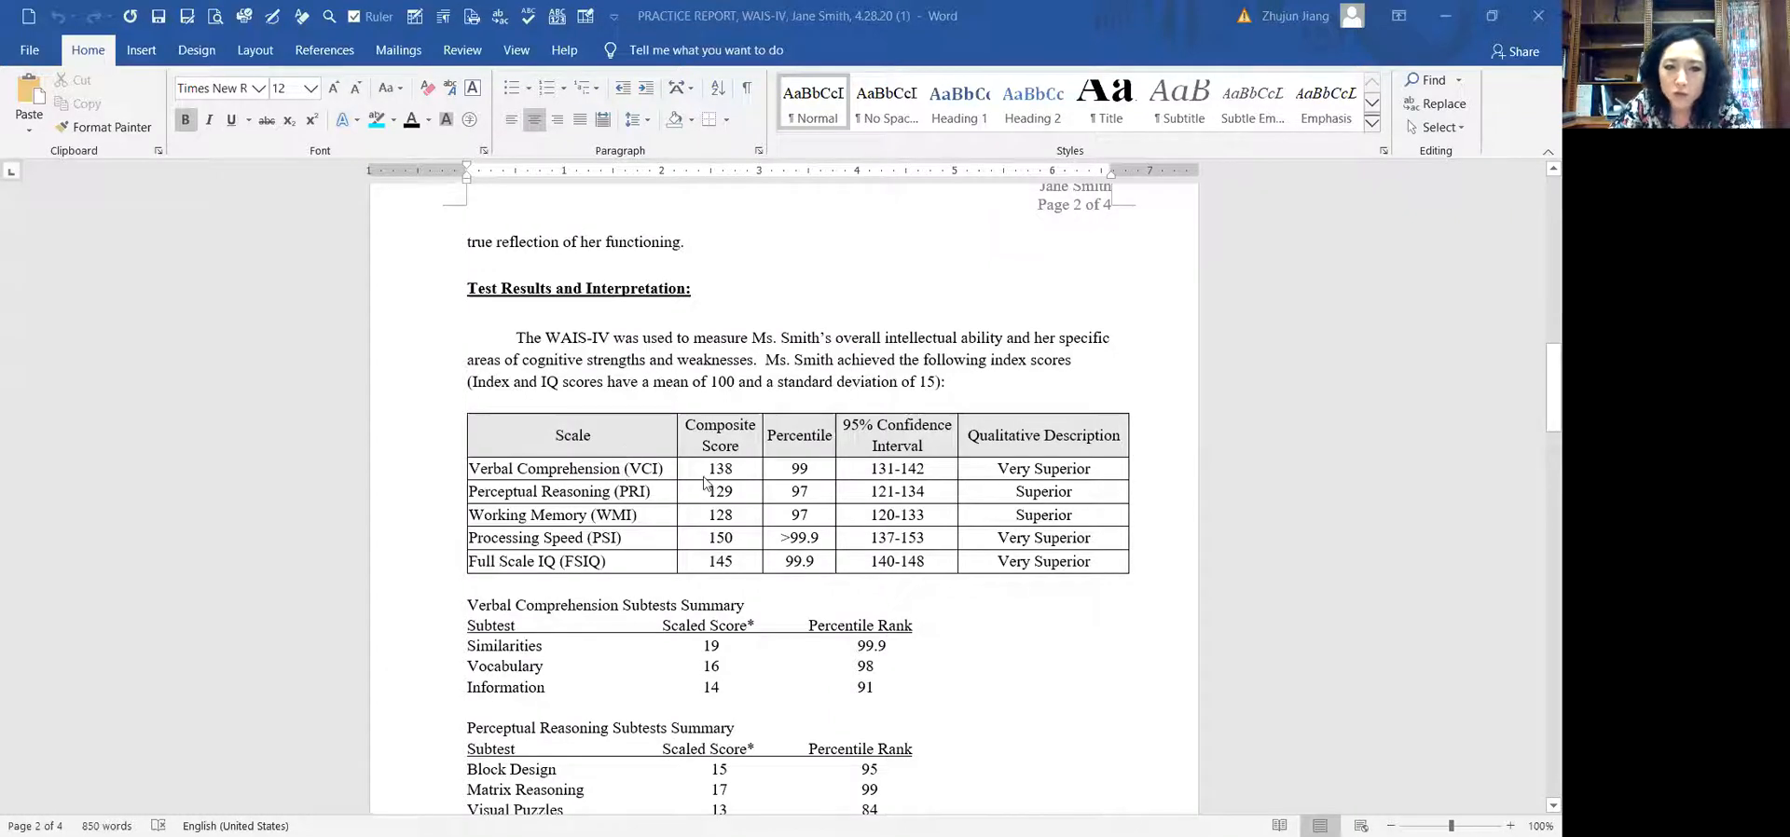
pyautogui.moveTo(660, 486)
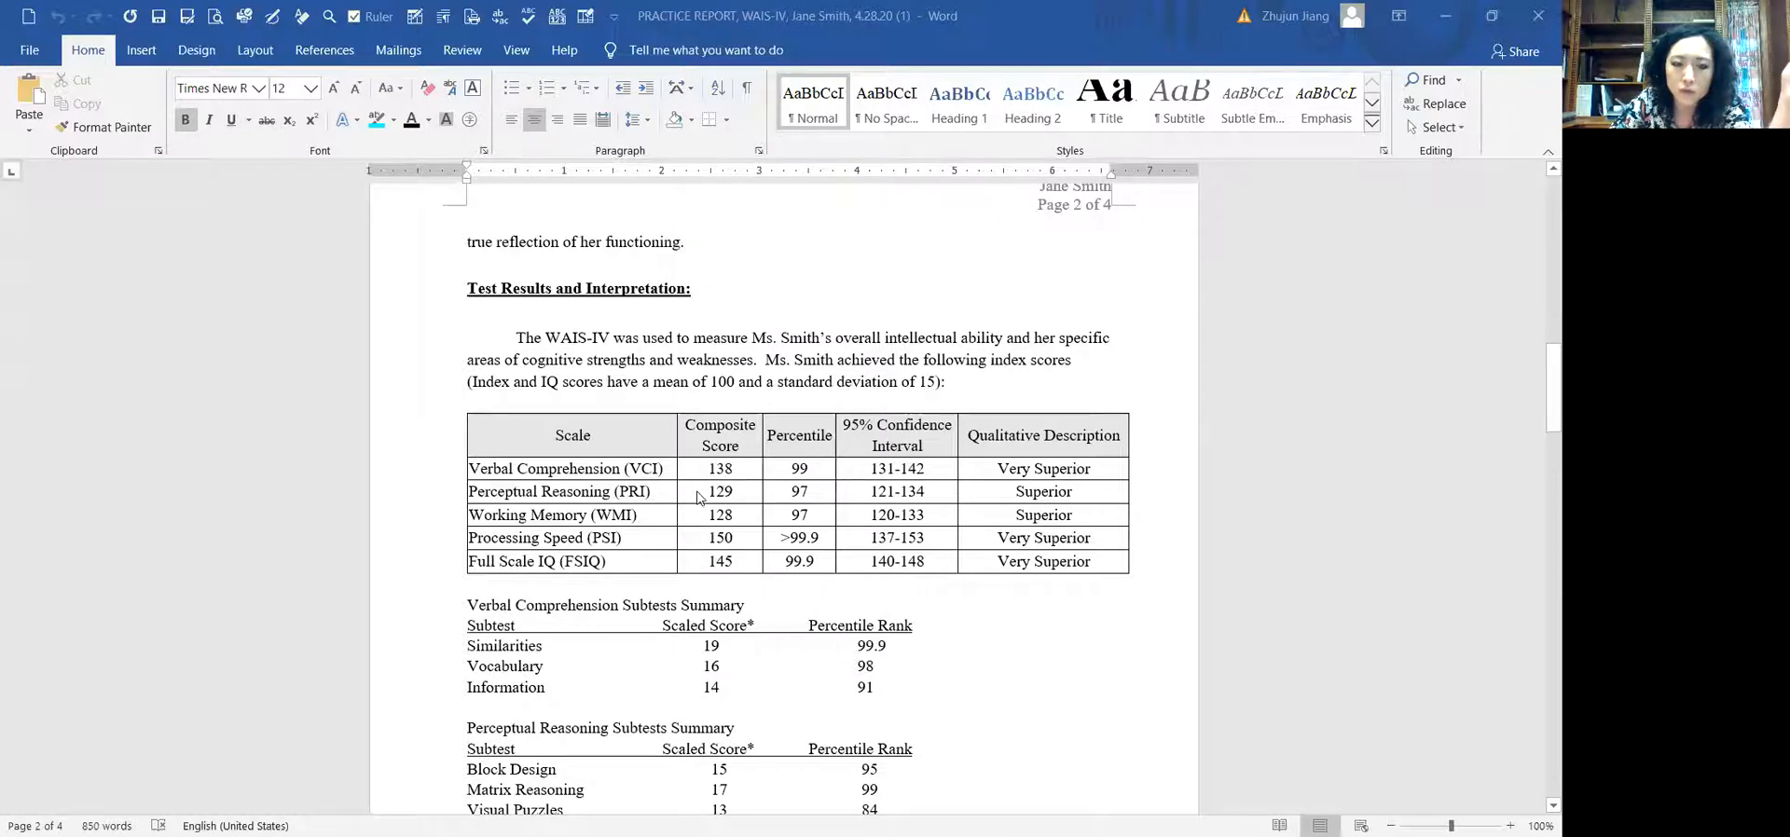
pyautogui.moveTo(759, 527)
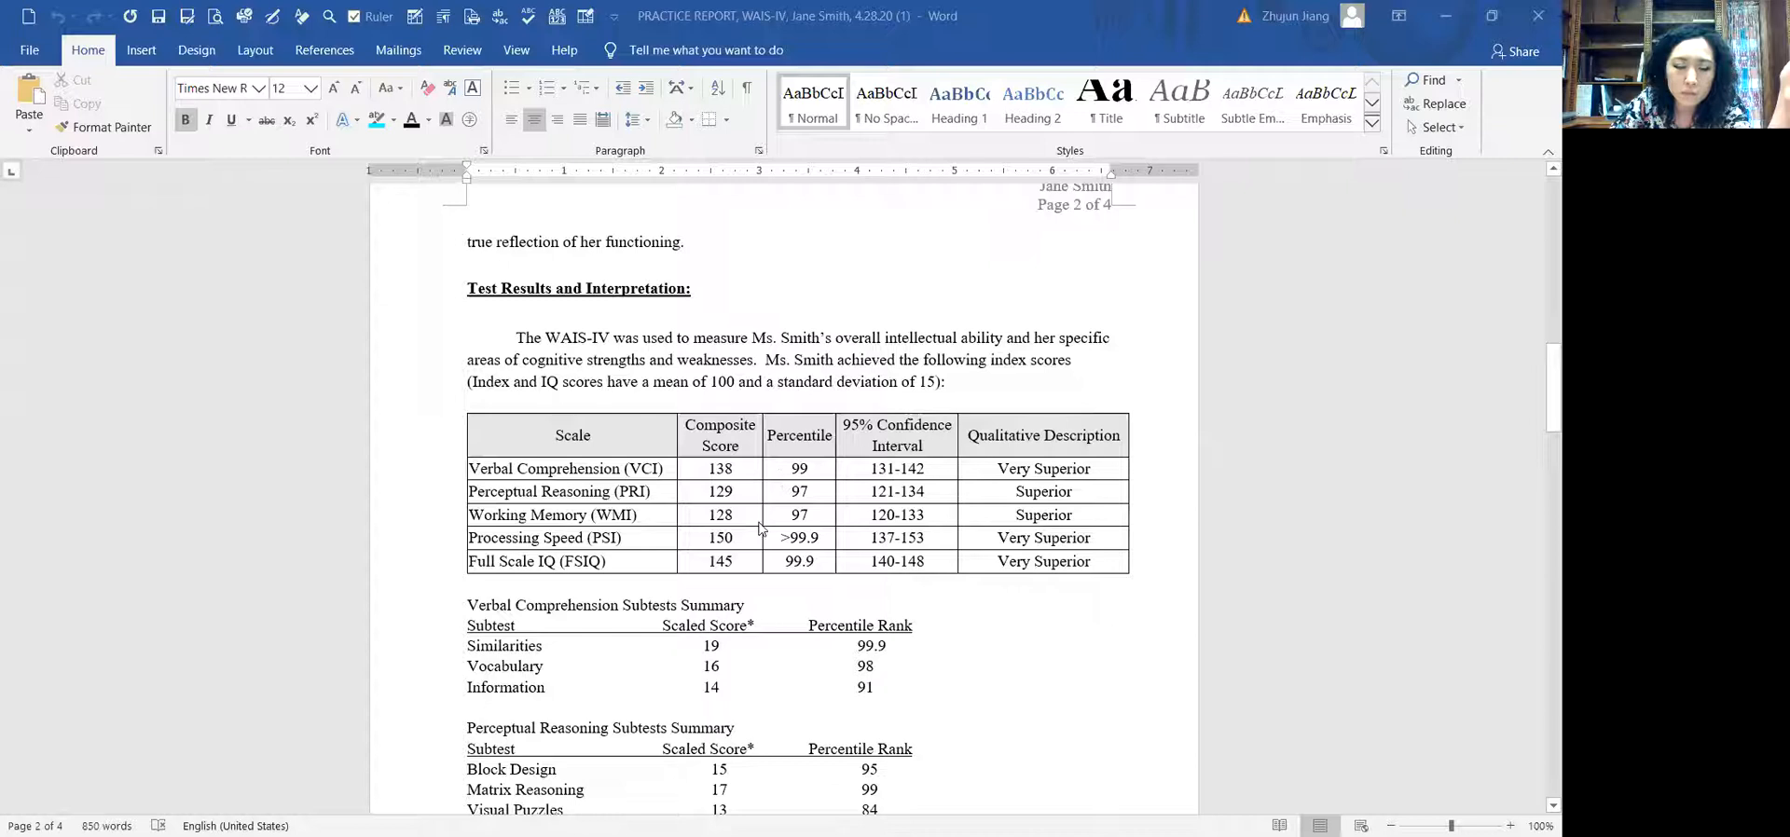
pyautogui.moveTo(753, 478)
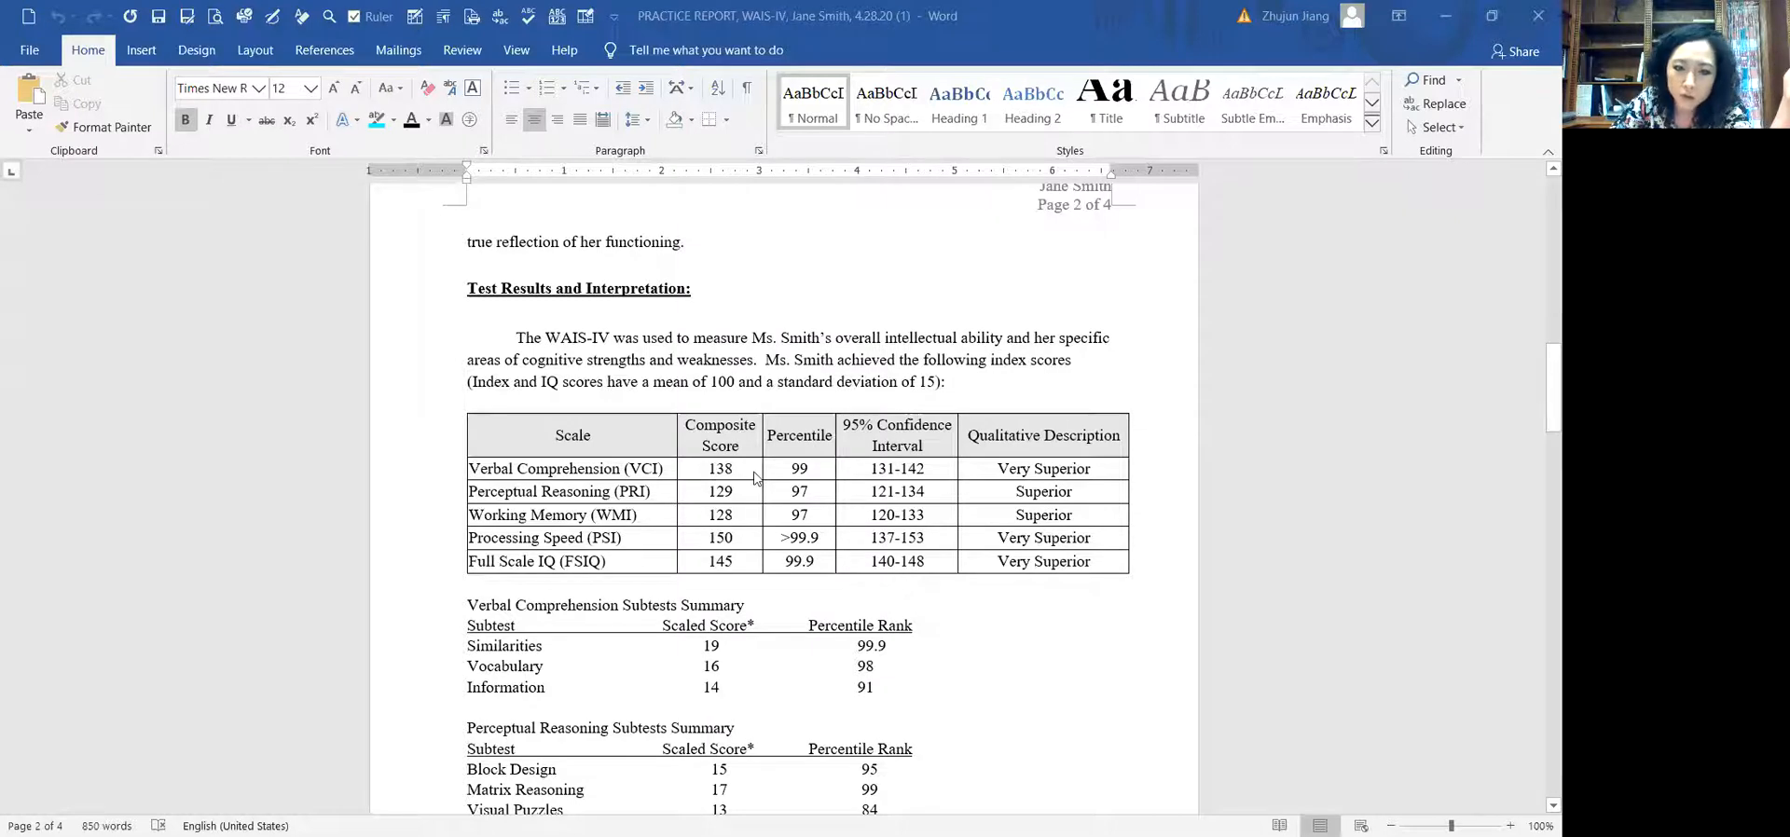
pyautogui.moveTo(819, 487)
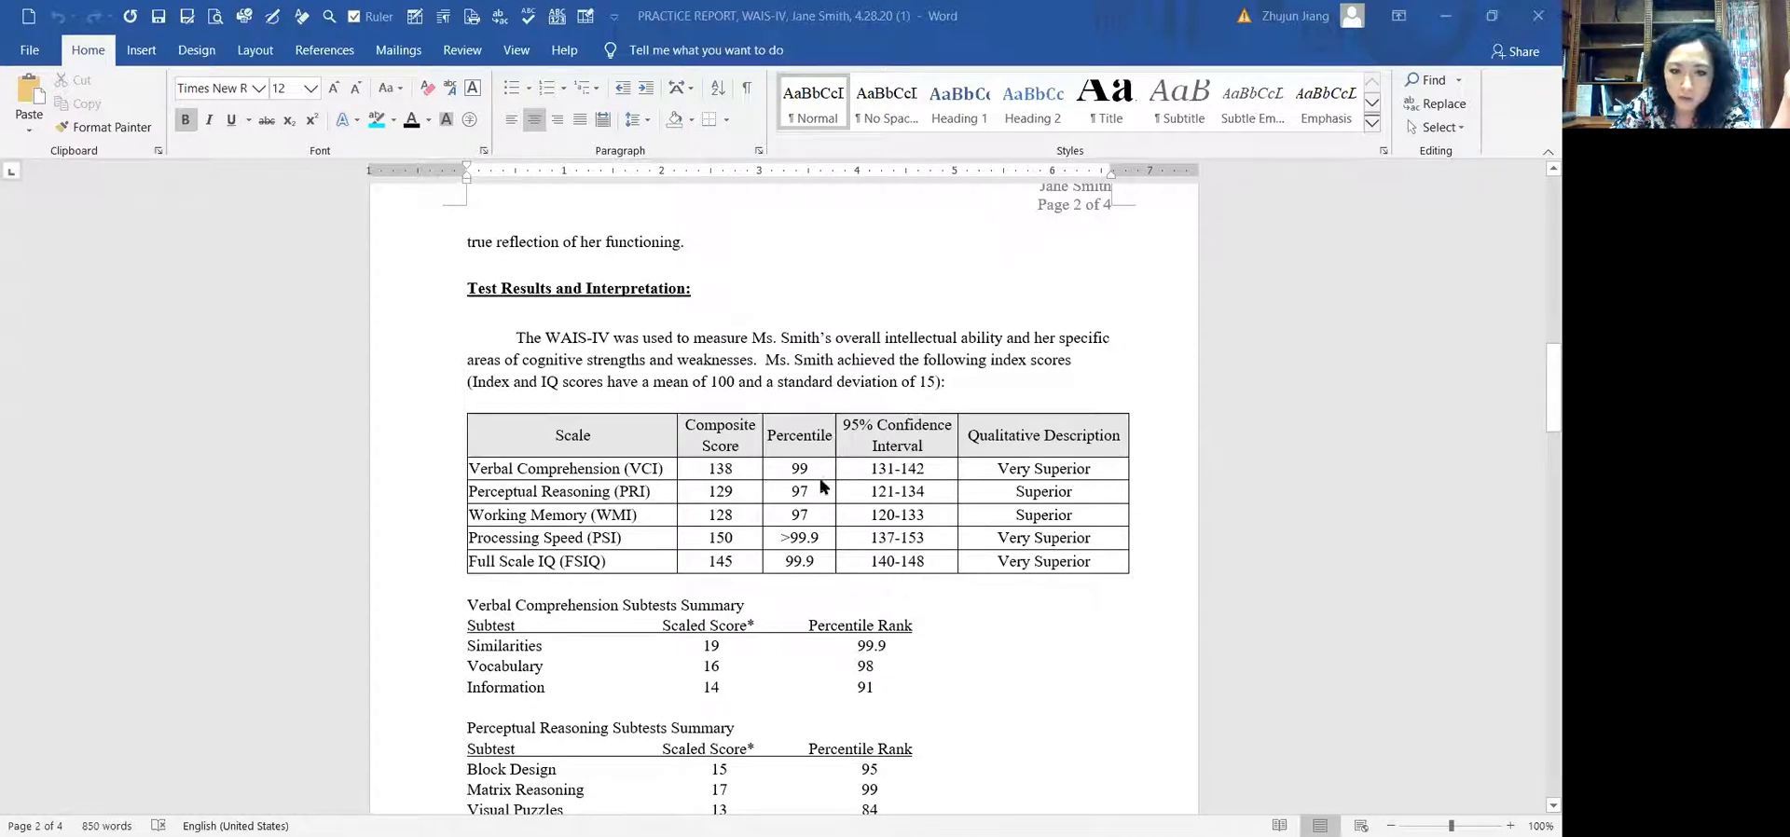
pyautogui.moveTo(753, 488)
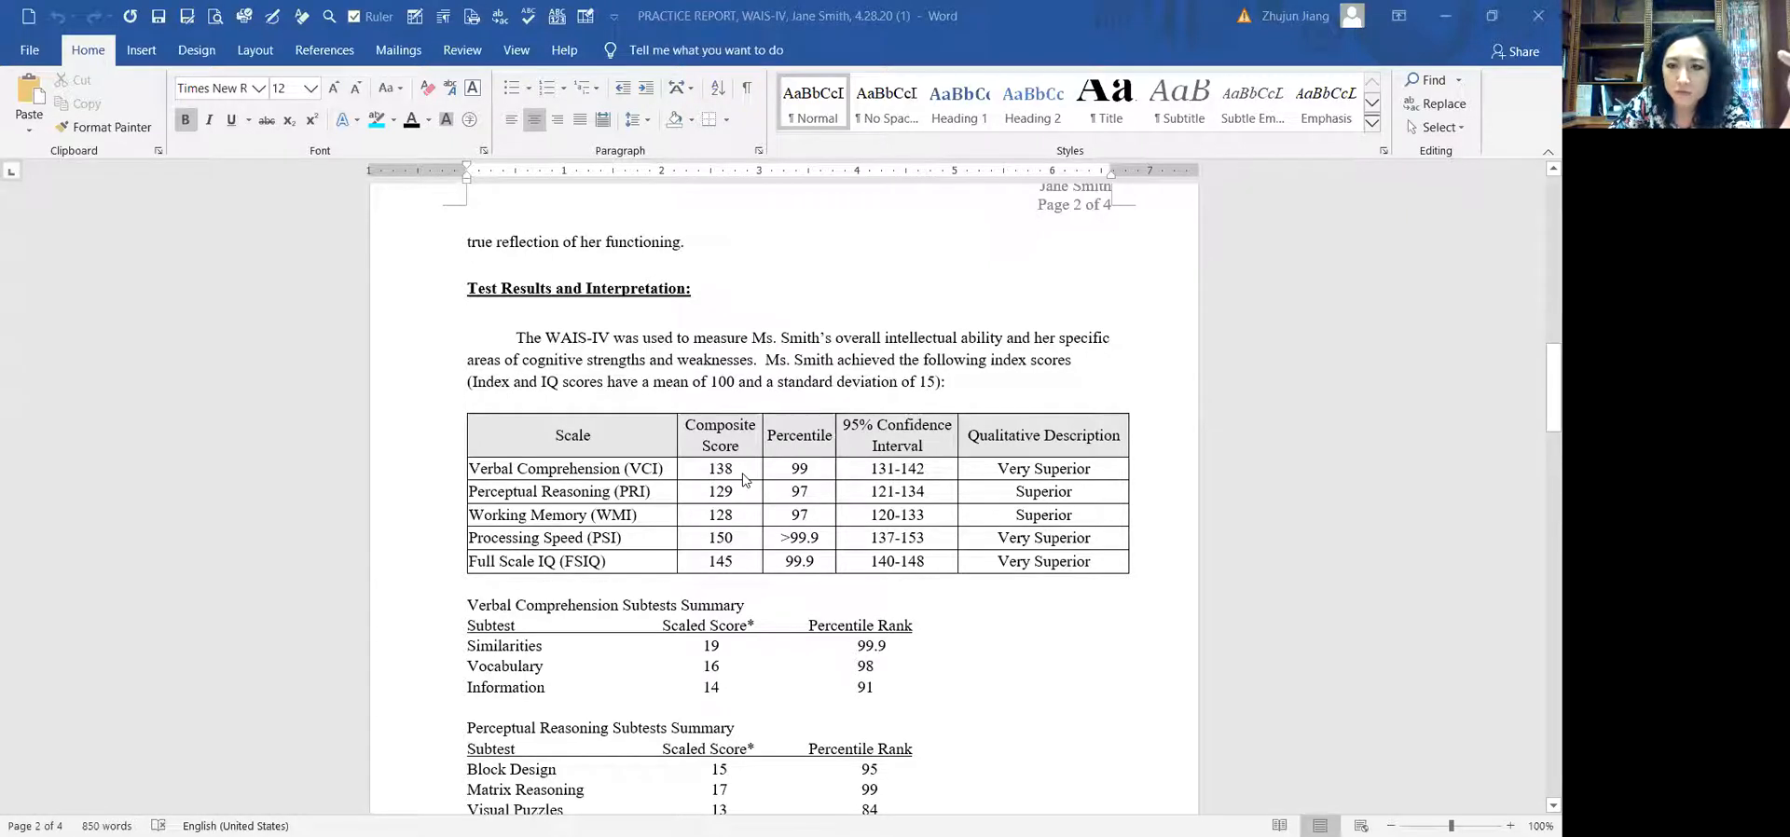
pyautogui.moveTo(748, 489)
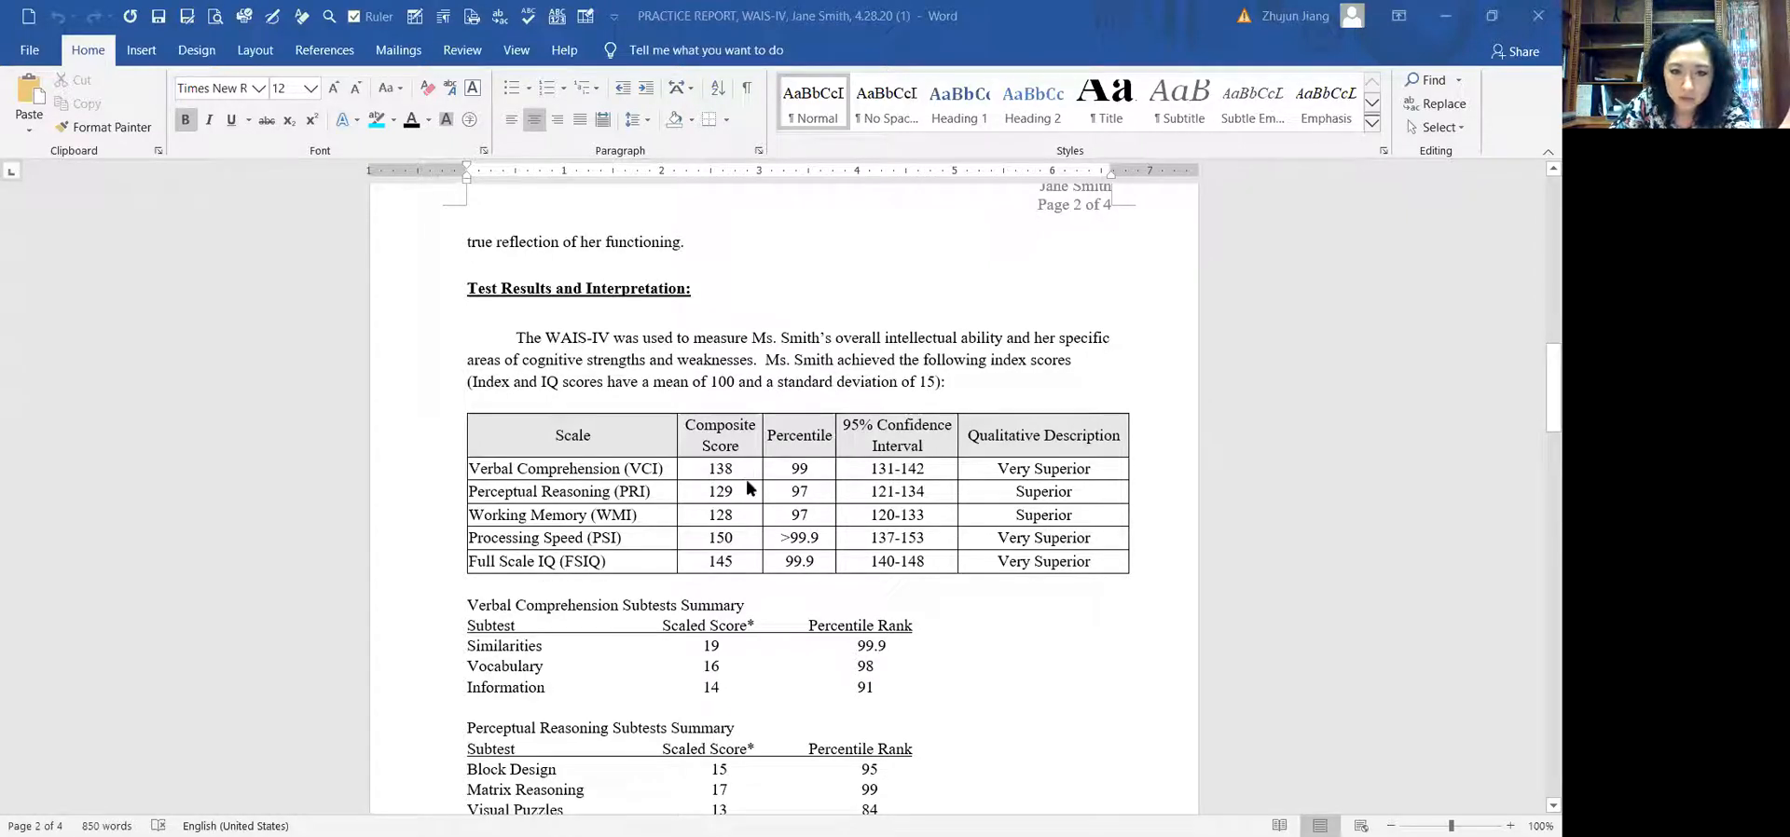
pyautogui.moveTo(713, 481)
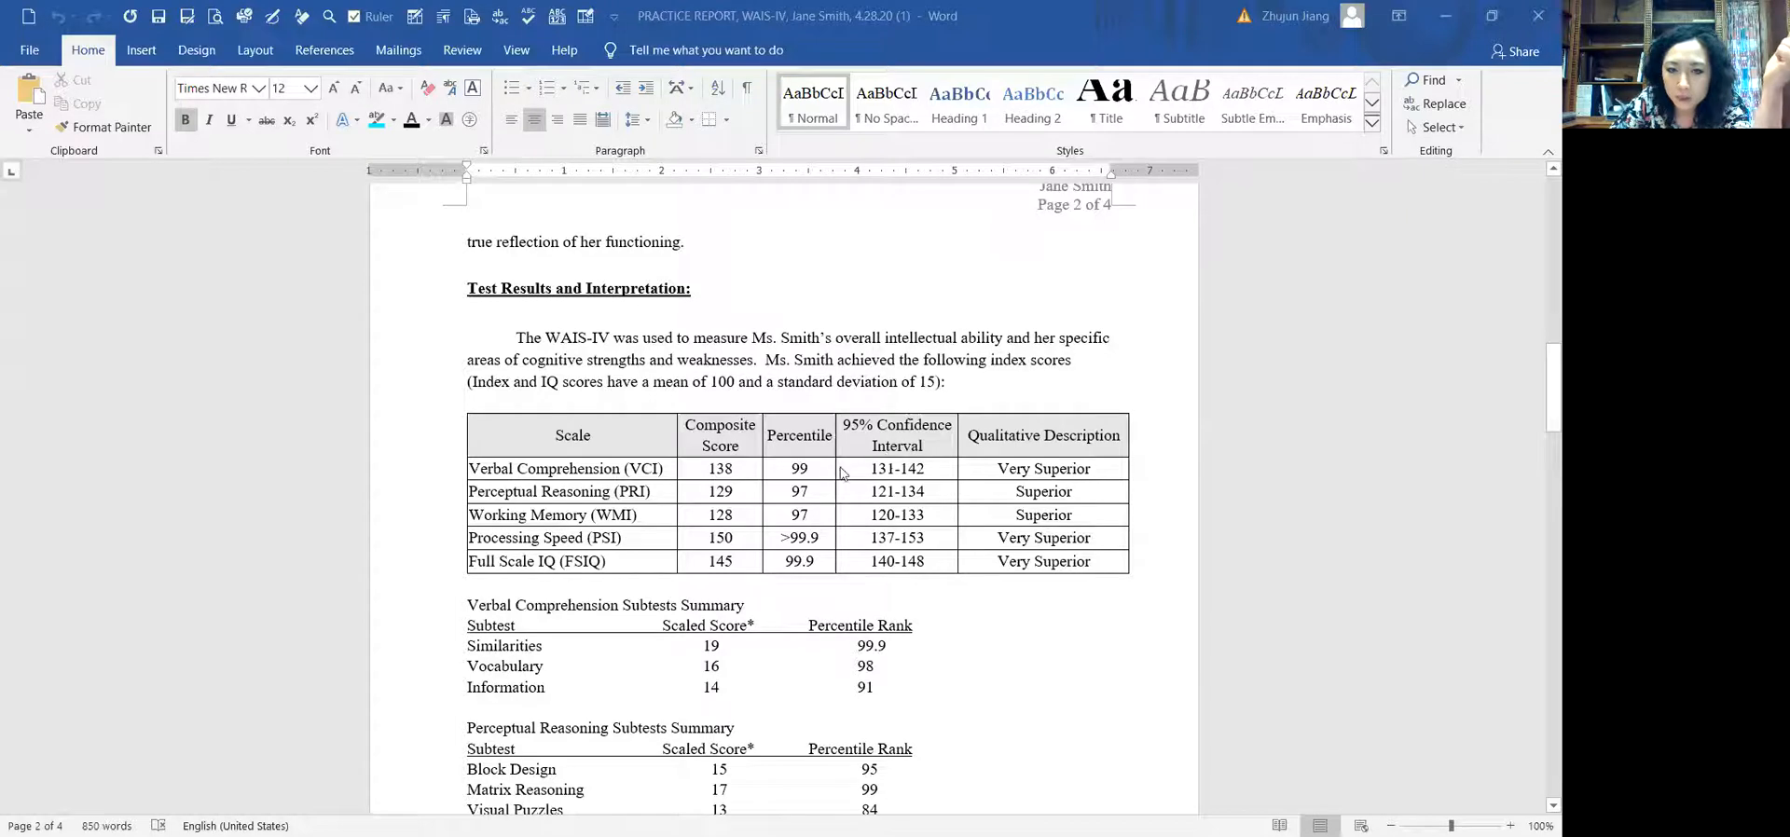
pyautogui.moveTo(823, 473)
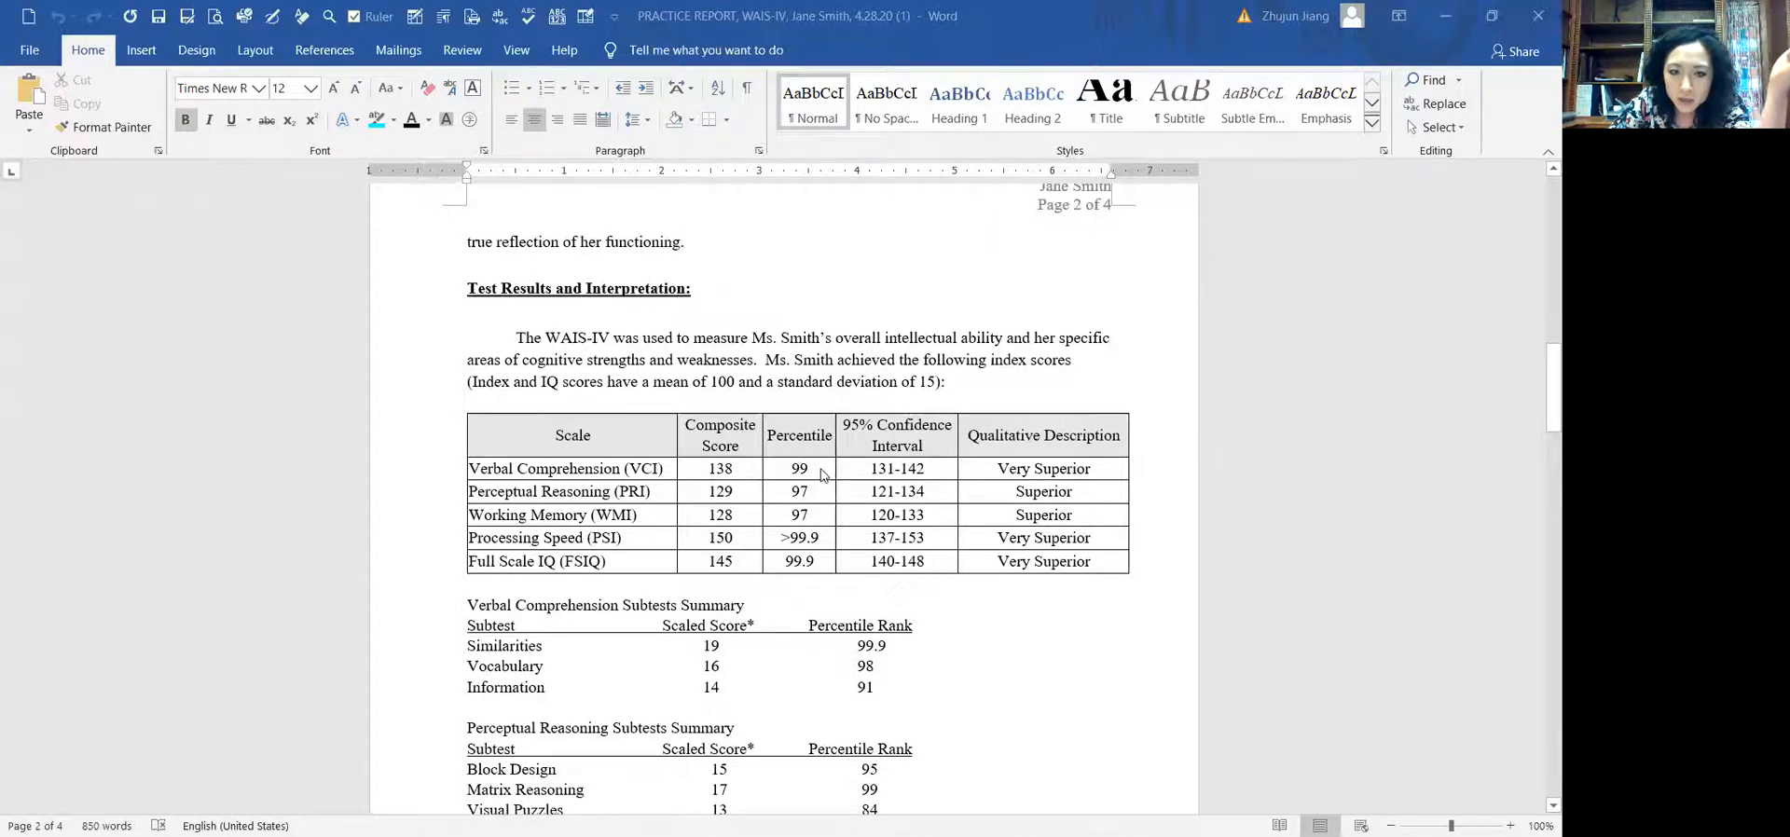
pyautogui.moveTo(785, 459)
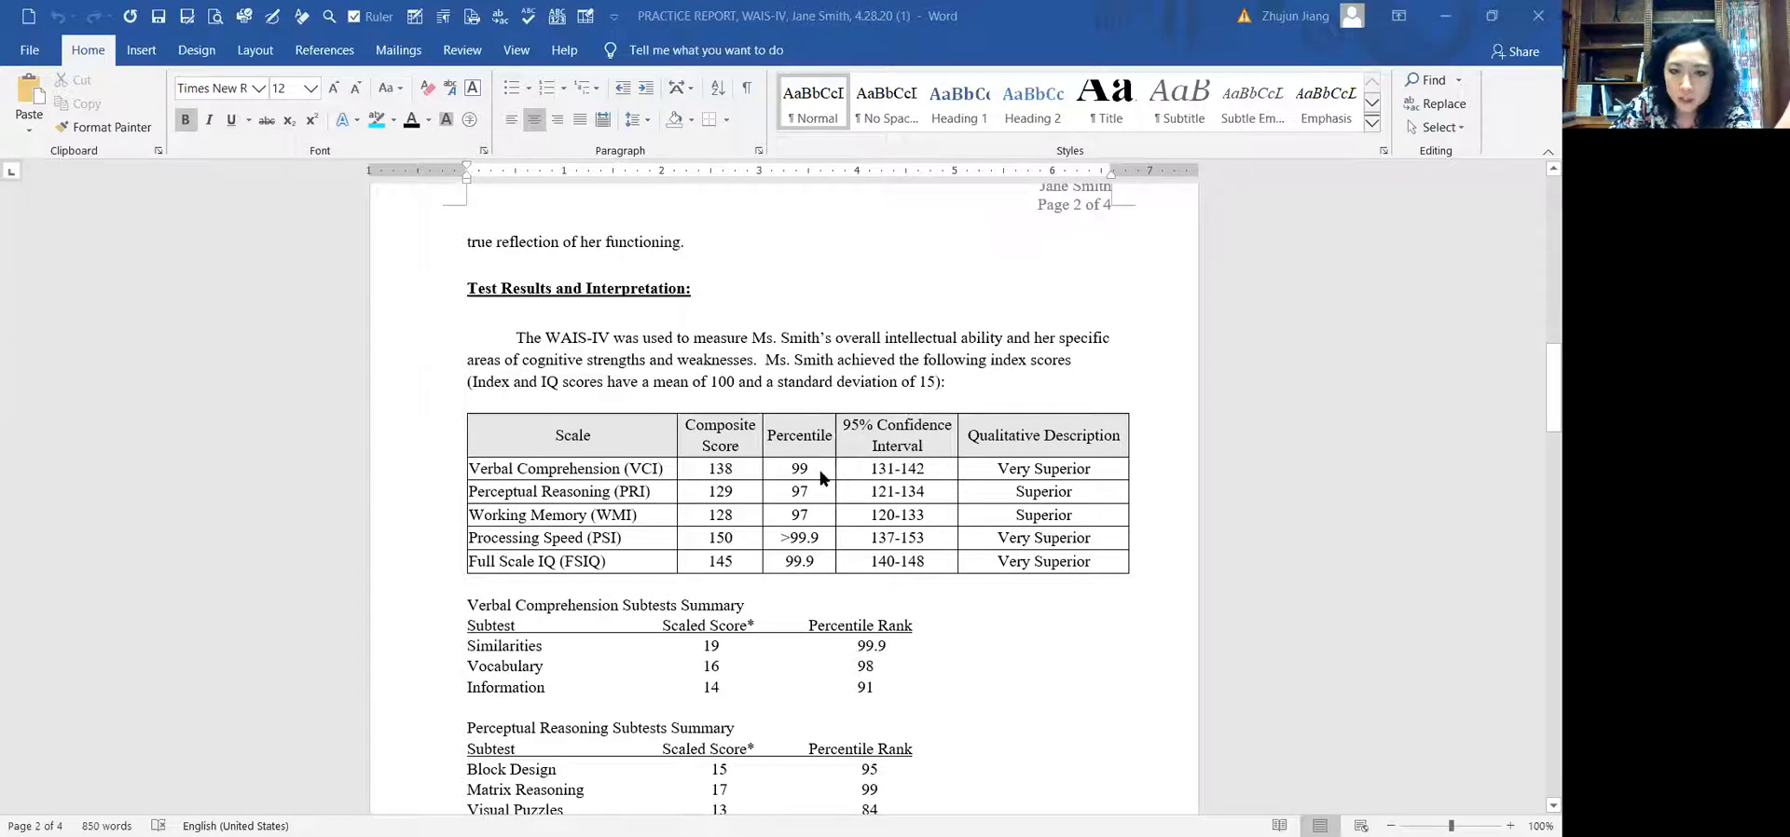
pyautogui.moveTo(808, 468)
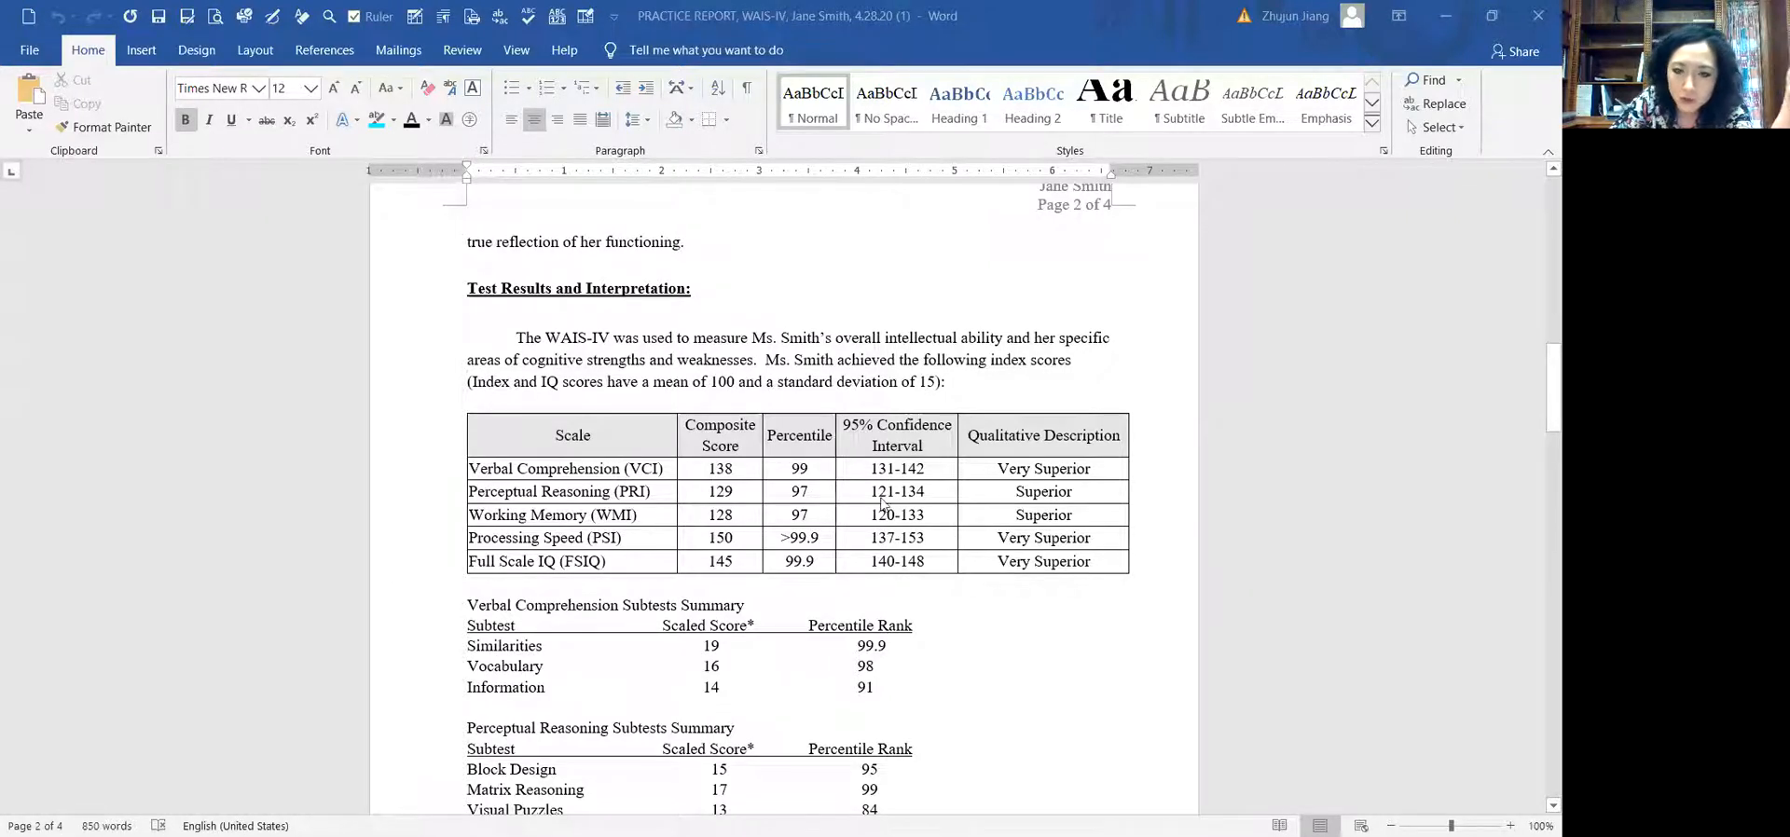
pyautogui.moveTo(924, 445)
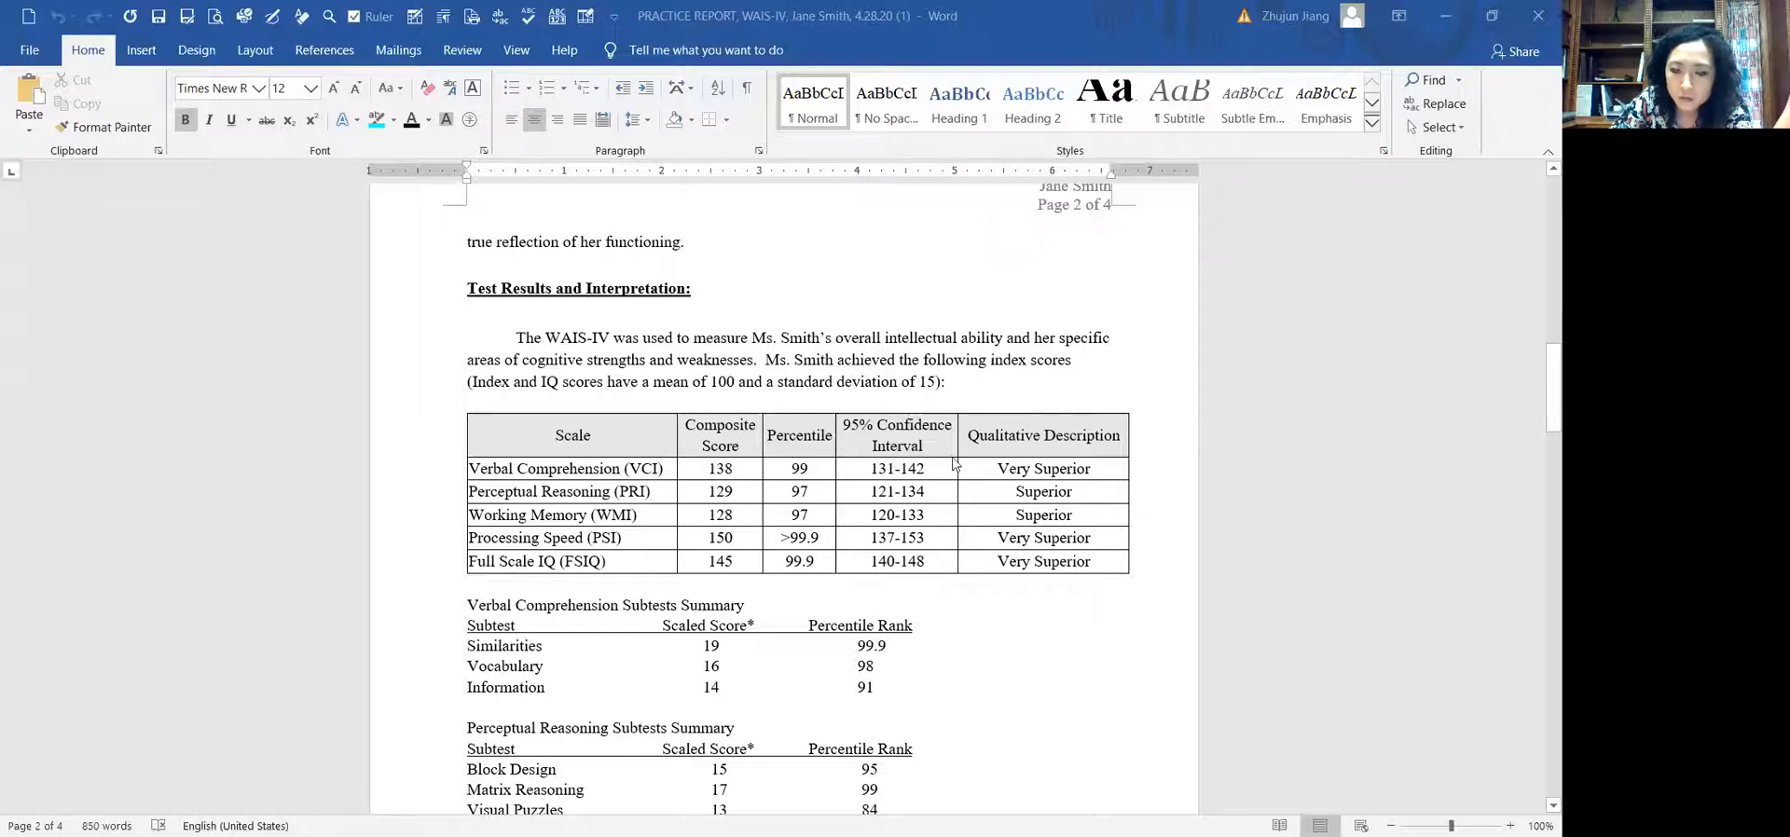
pyautogui.moveTo(832, 431)
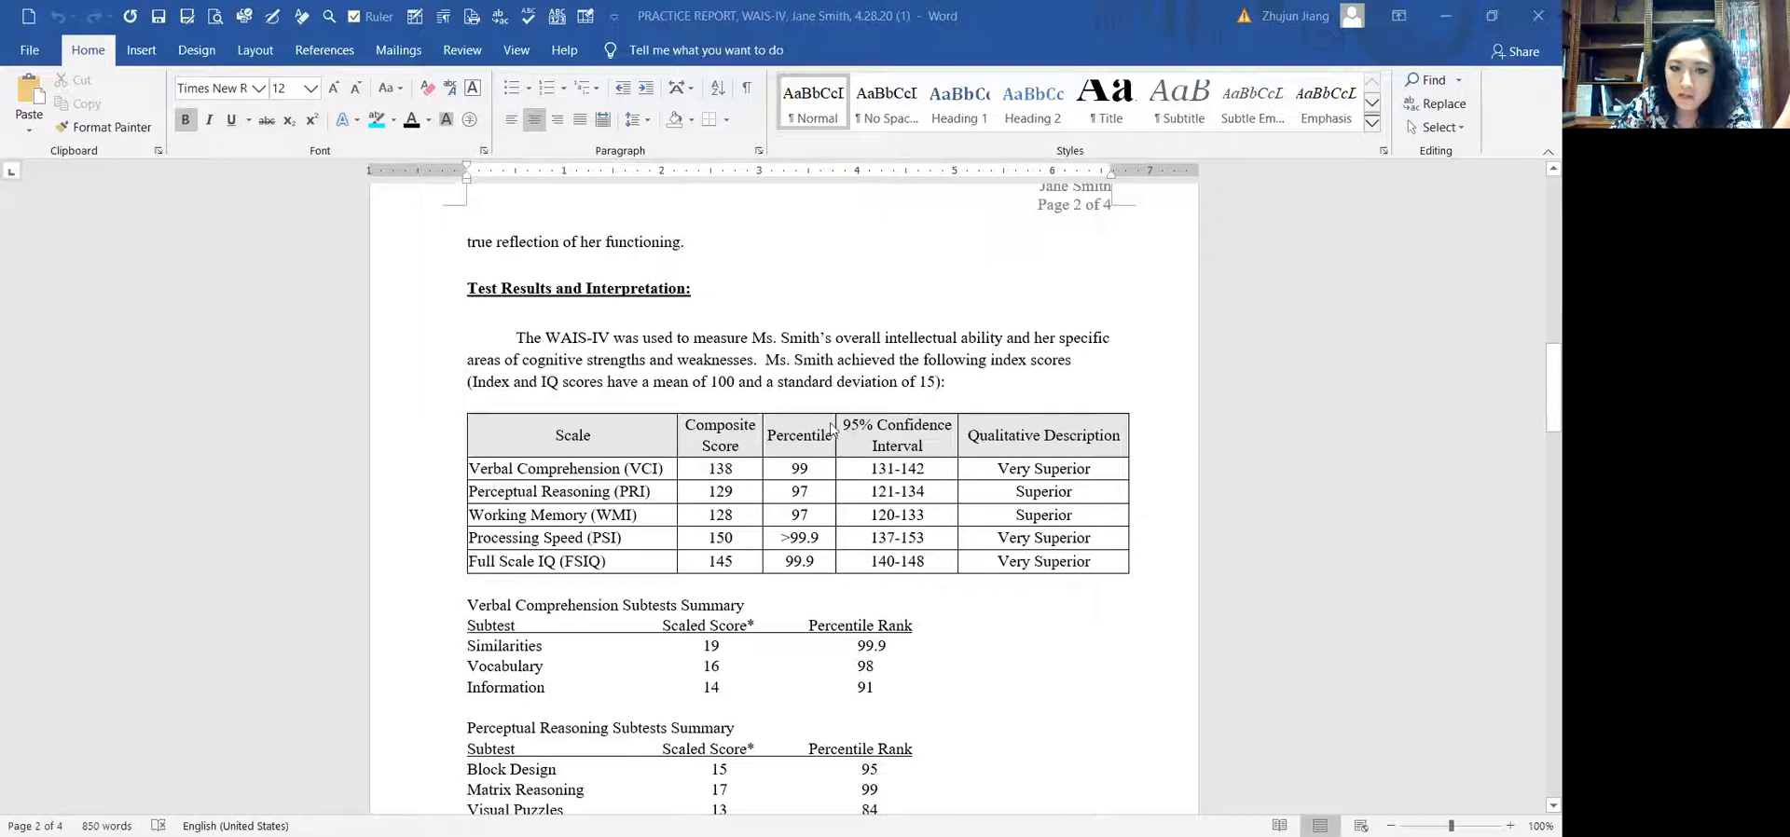
pyautogui.moveTo(865, 480)
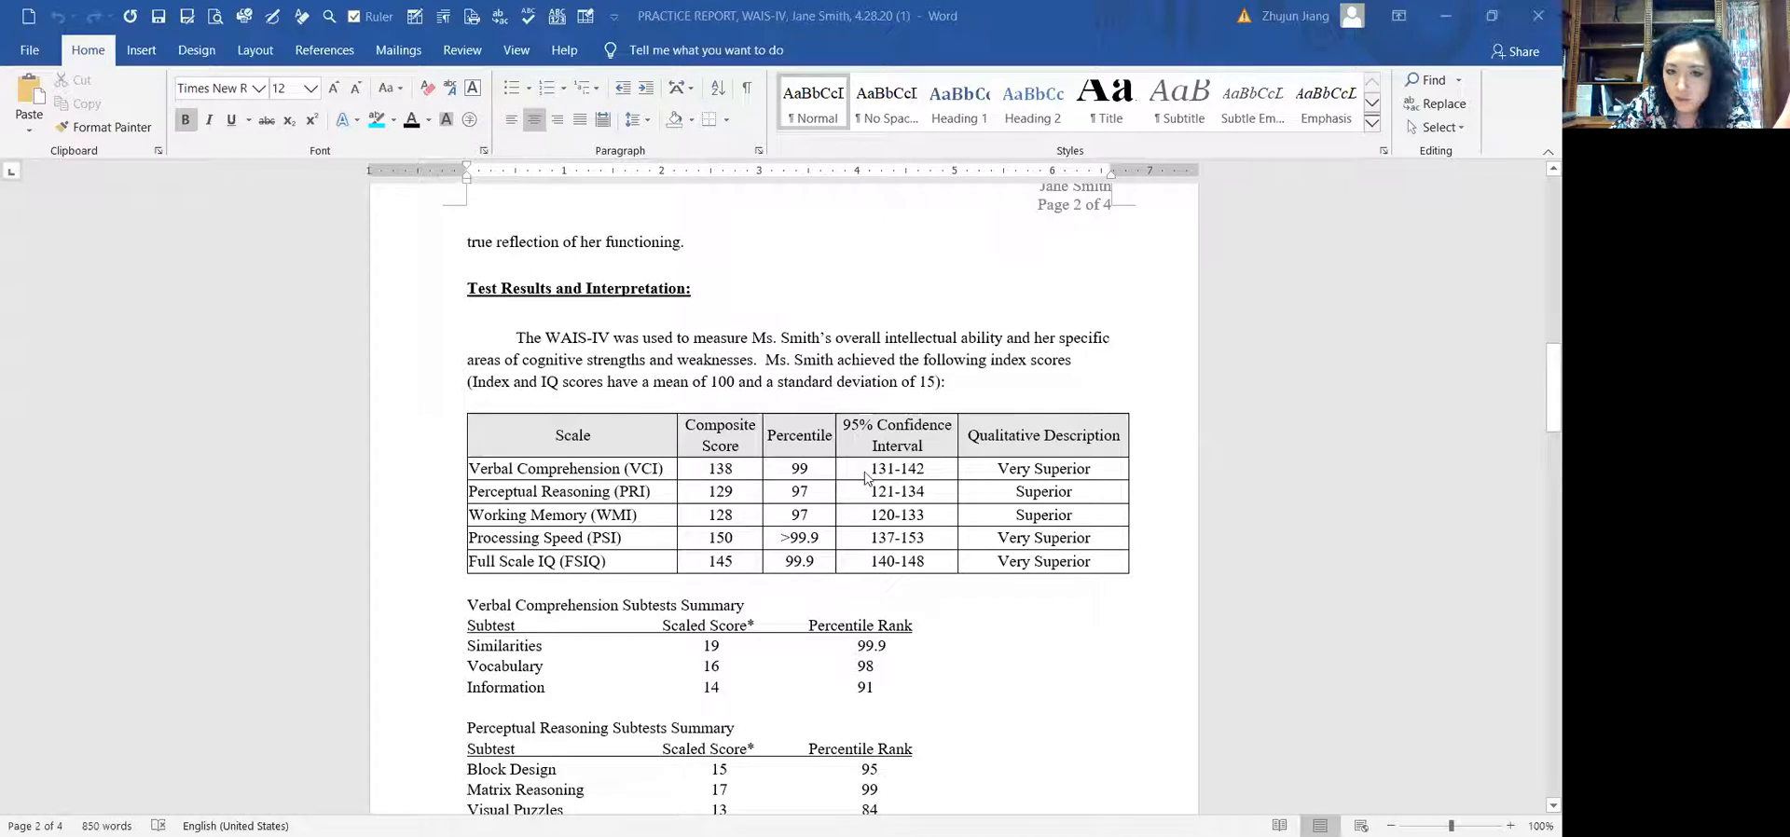
pyautogui.moveTo(946, 477)
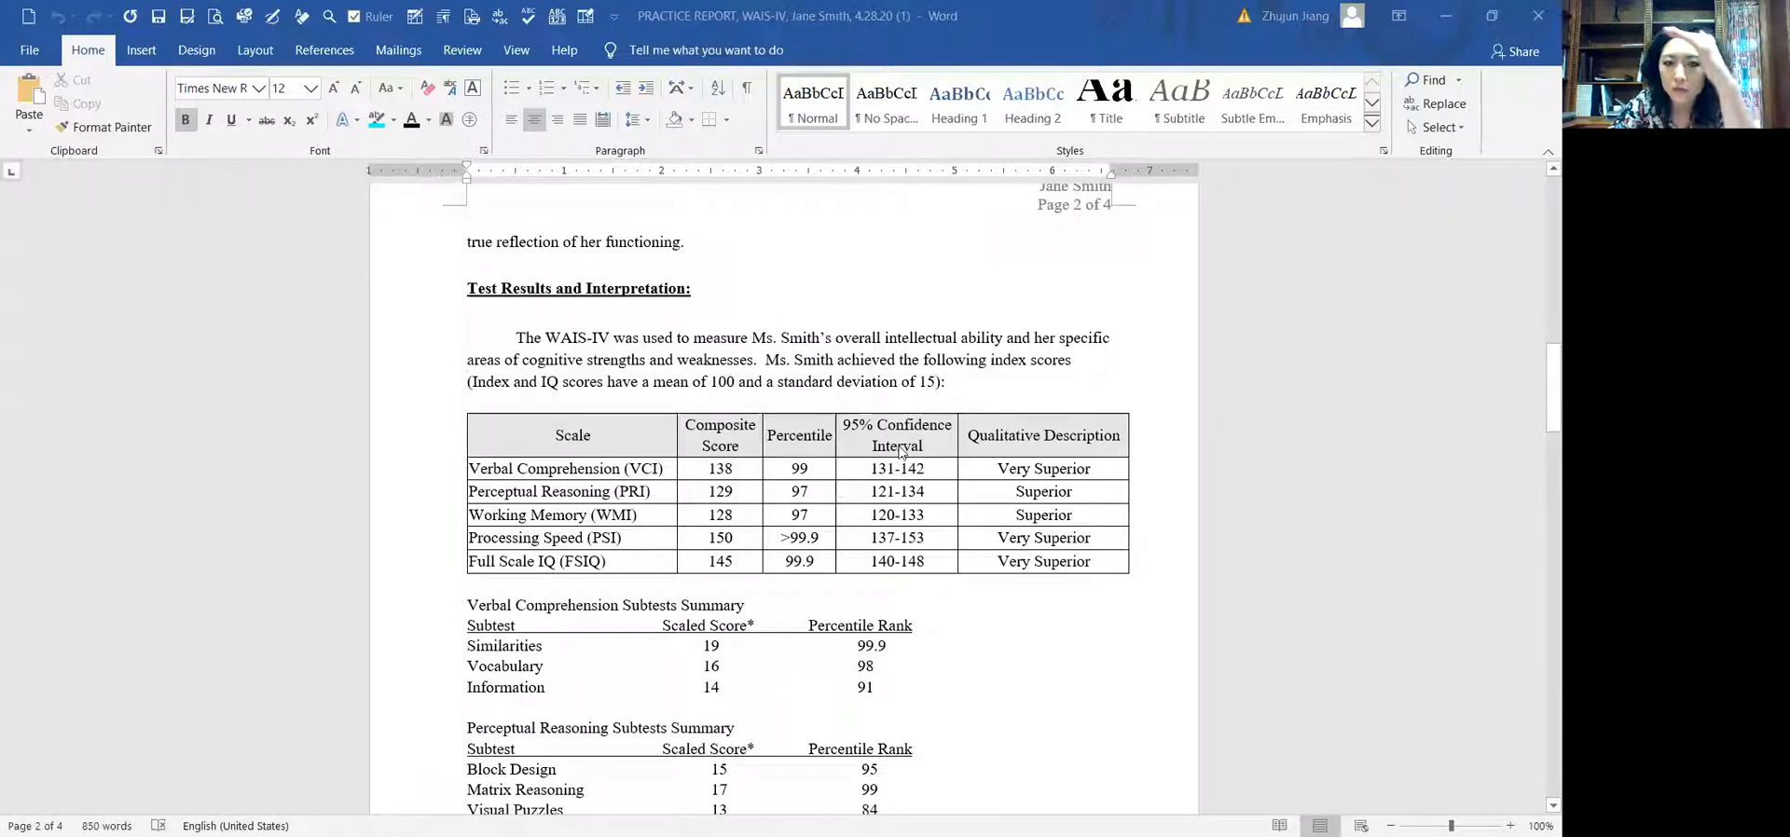
pyautogui.moveTo(946, 448)
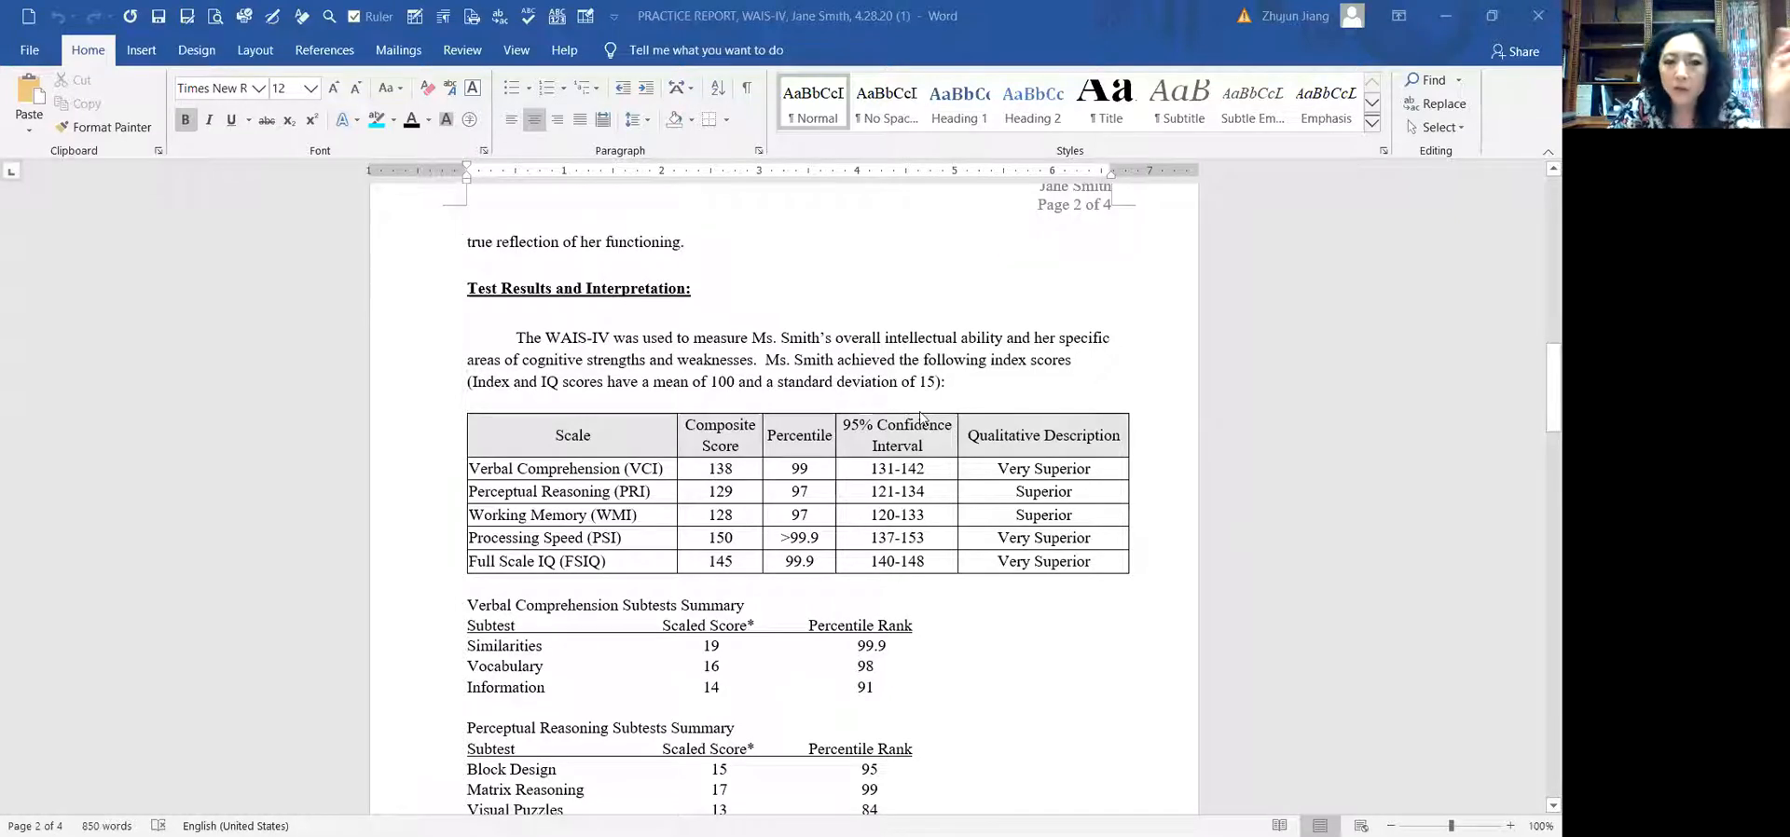
pyautogui.moveTo(749, 472)
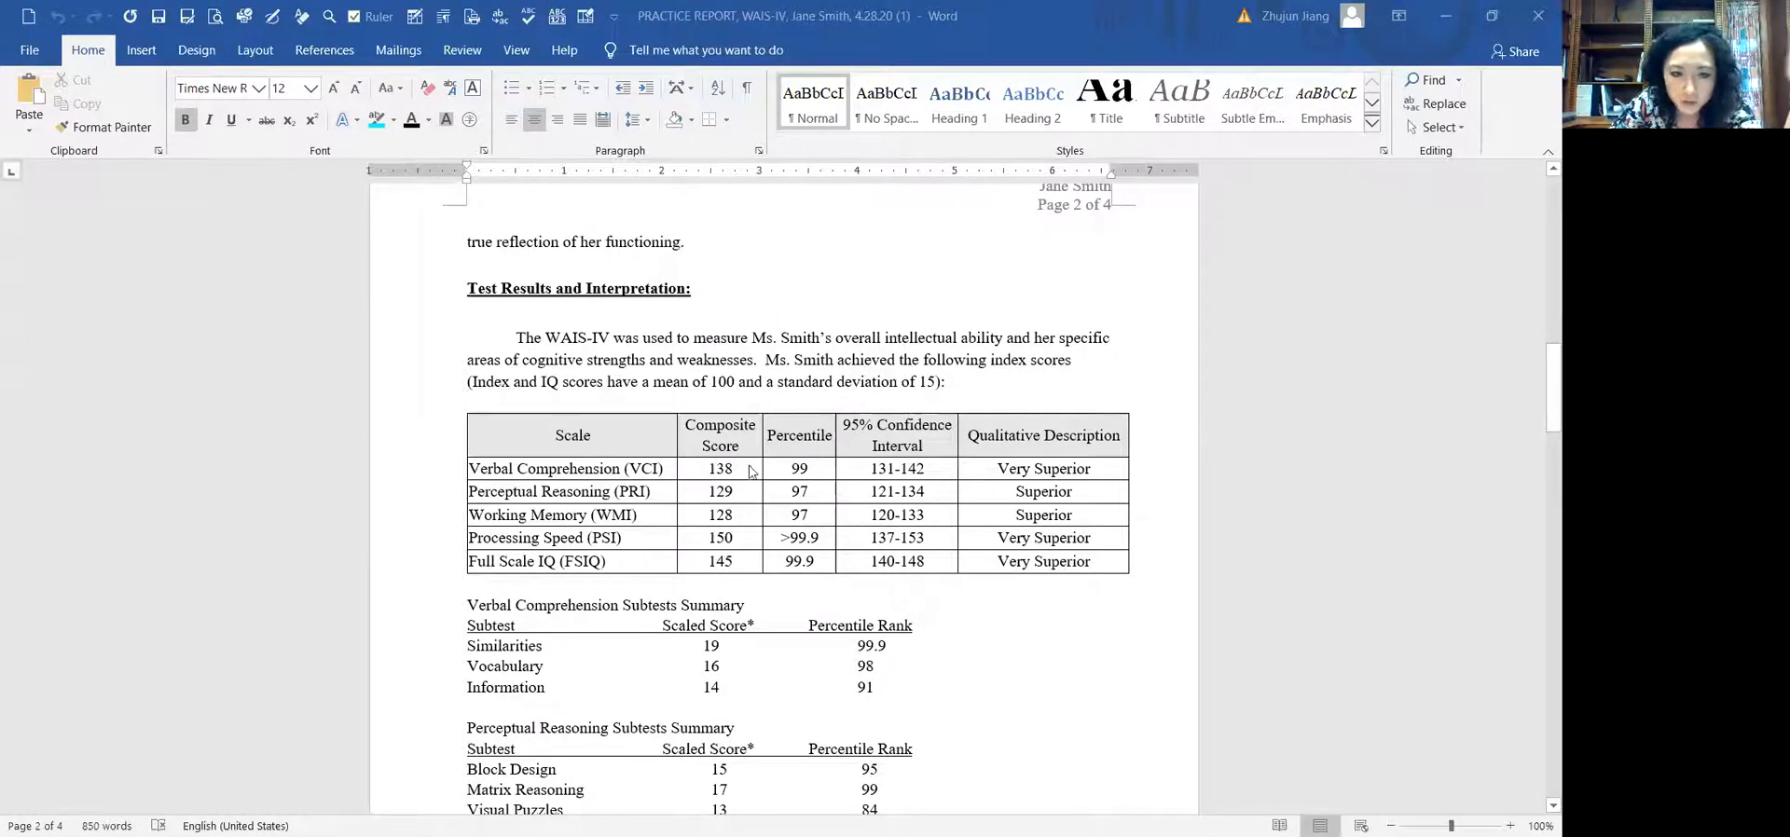
pyautogui.moveTo(570, 504)
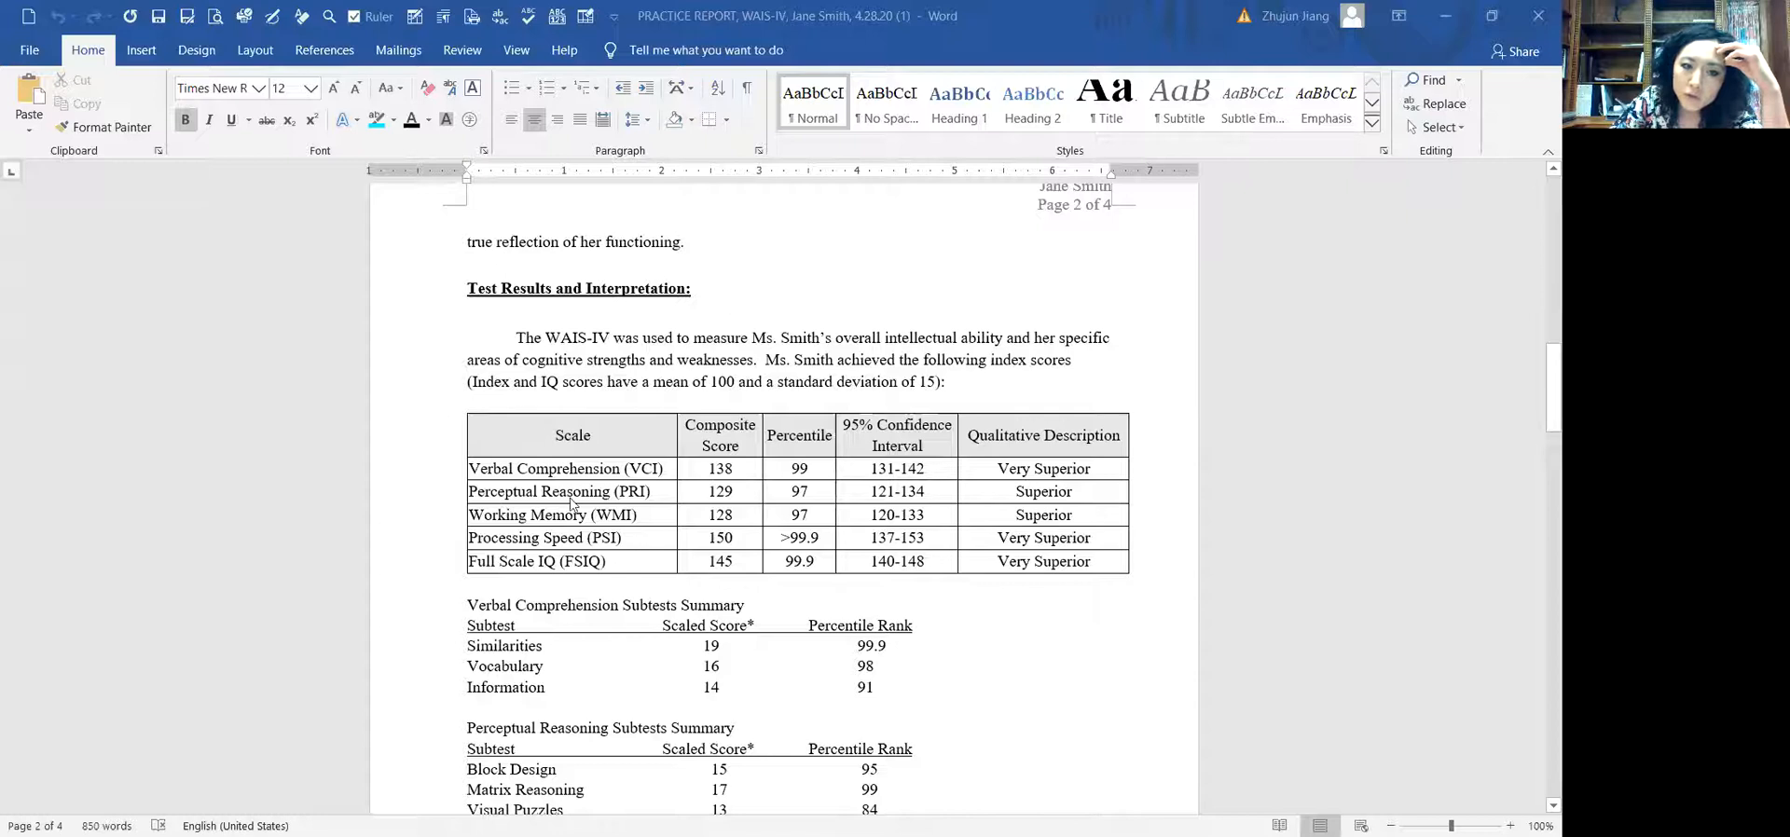
pyautogui.moveTo(622, 508)
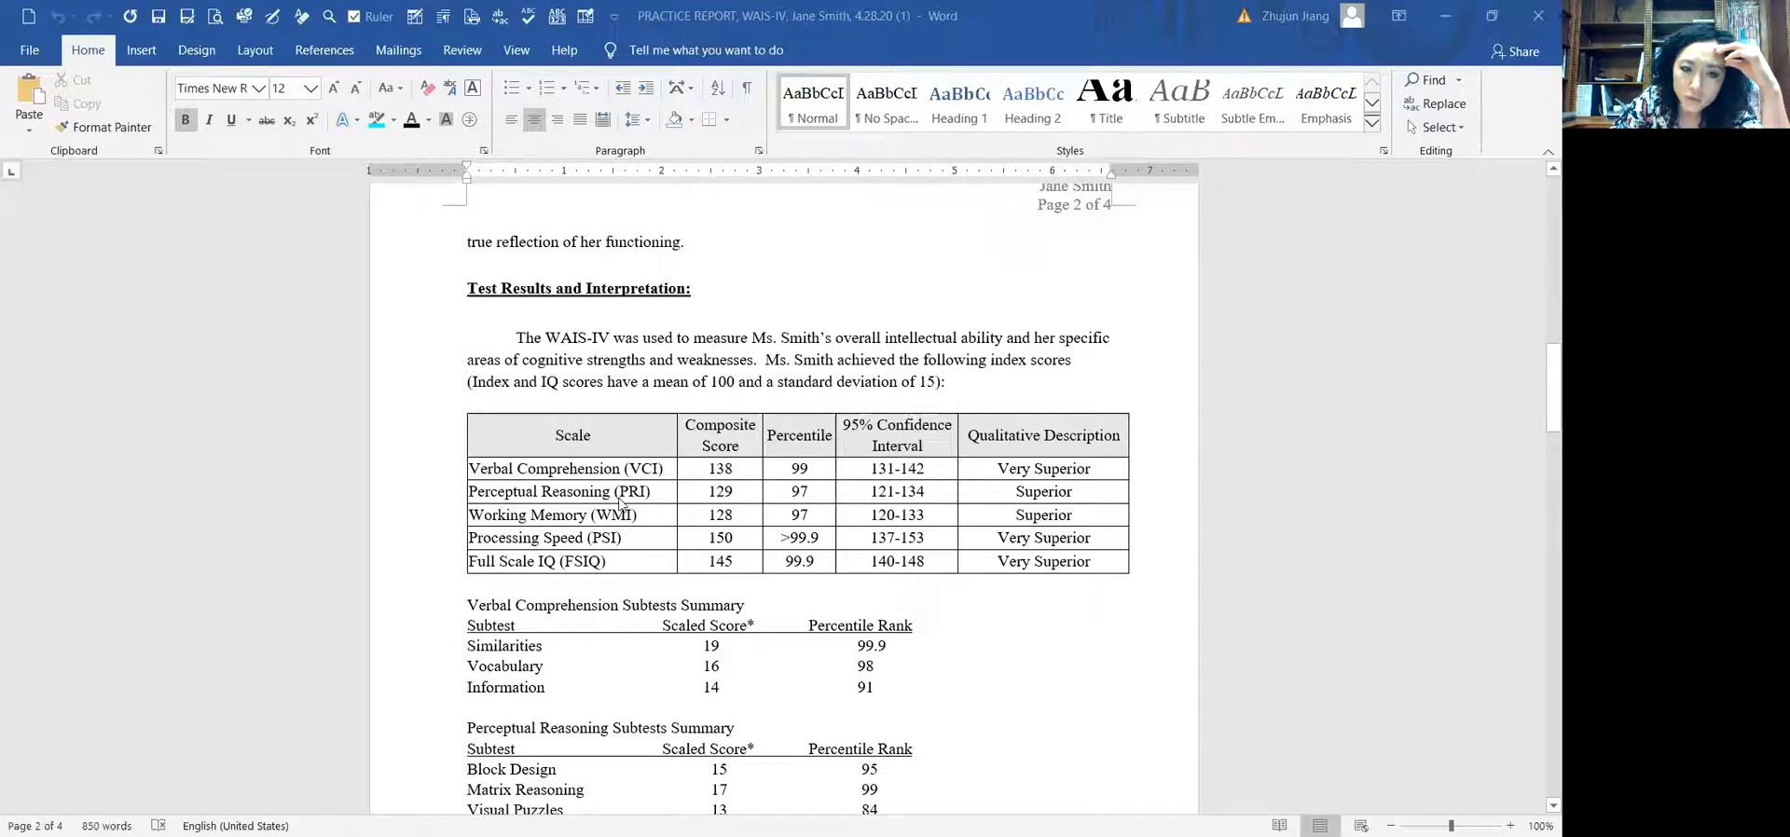
pyautogui.moveTo(671, 498)
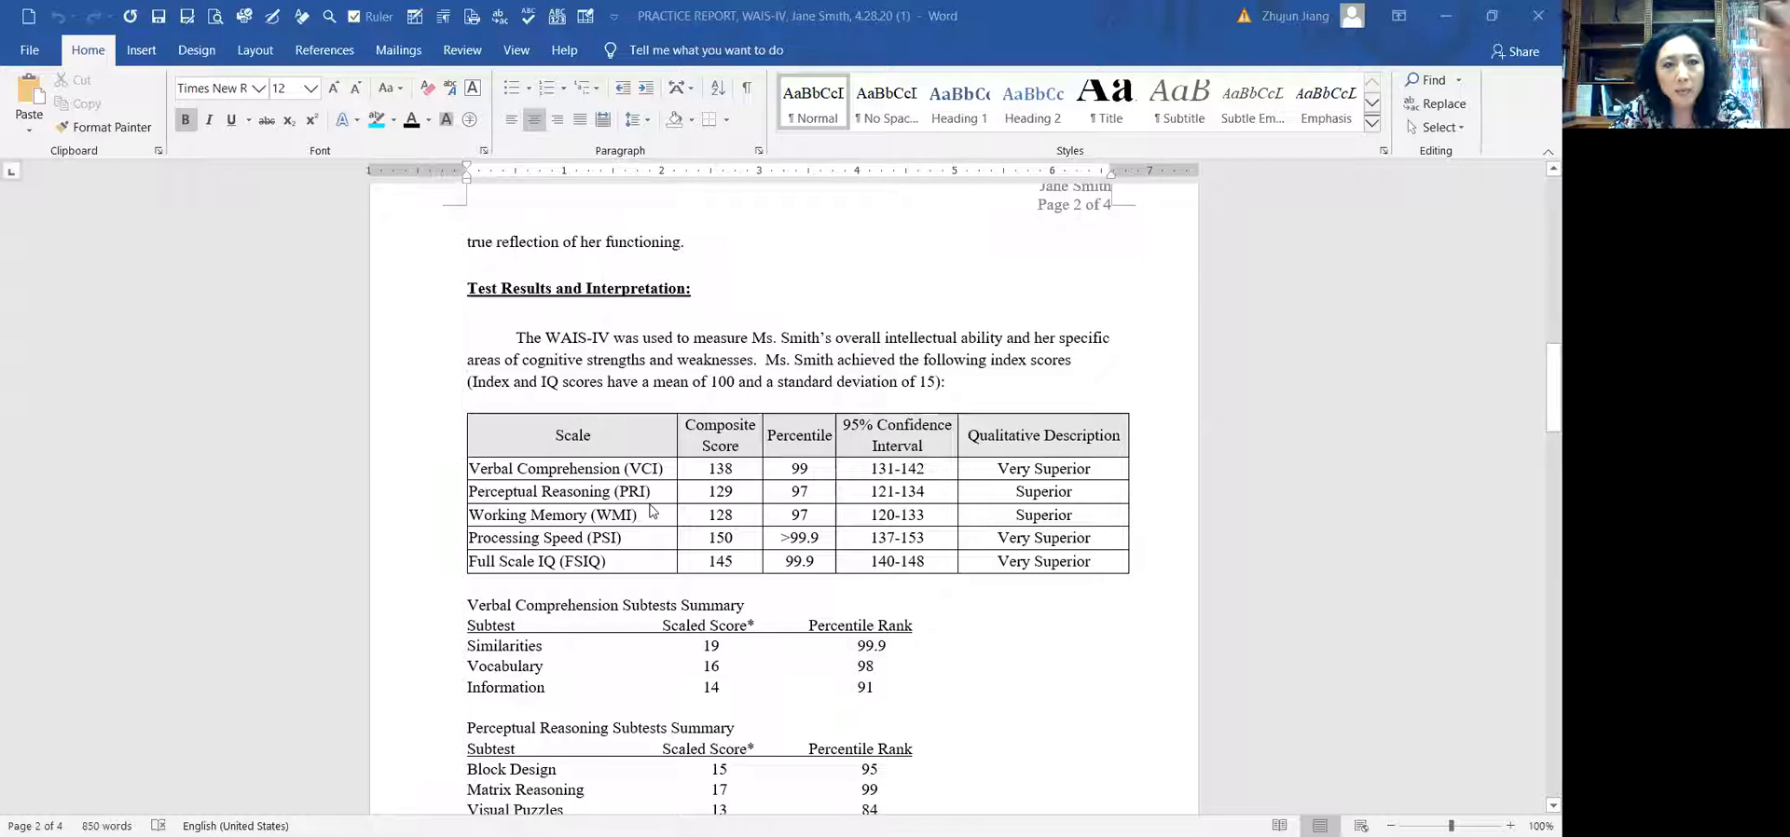
pyautogui.moveTo(666, 491)
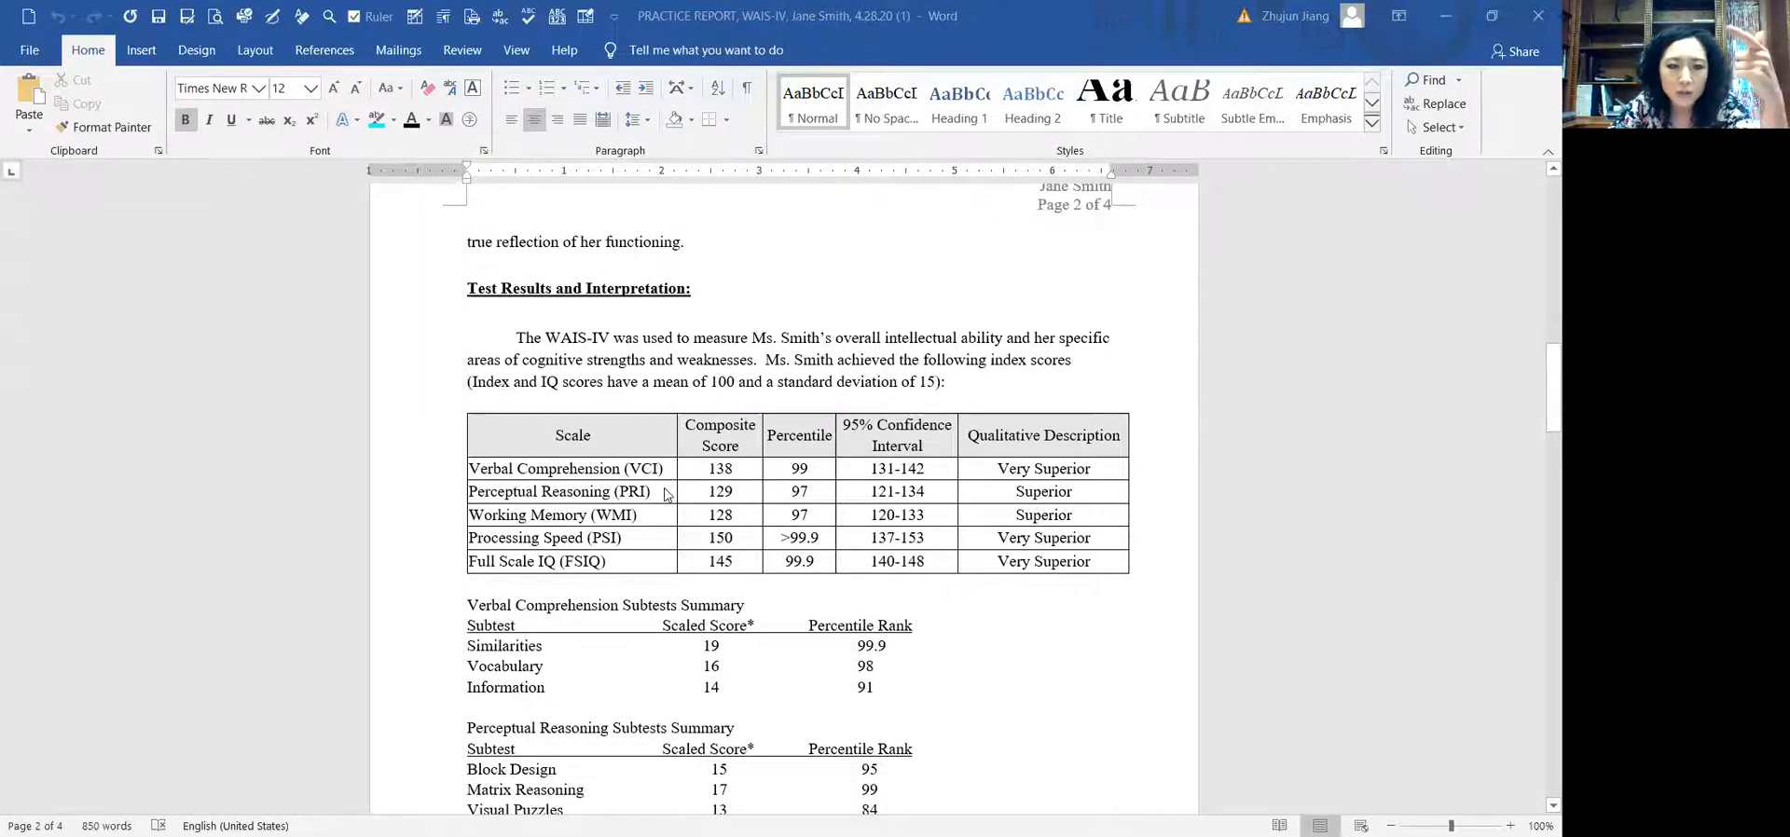
pyautogui.moveTo(622, 457)
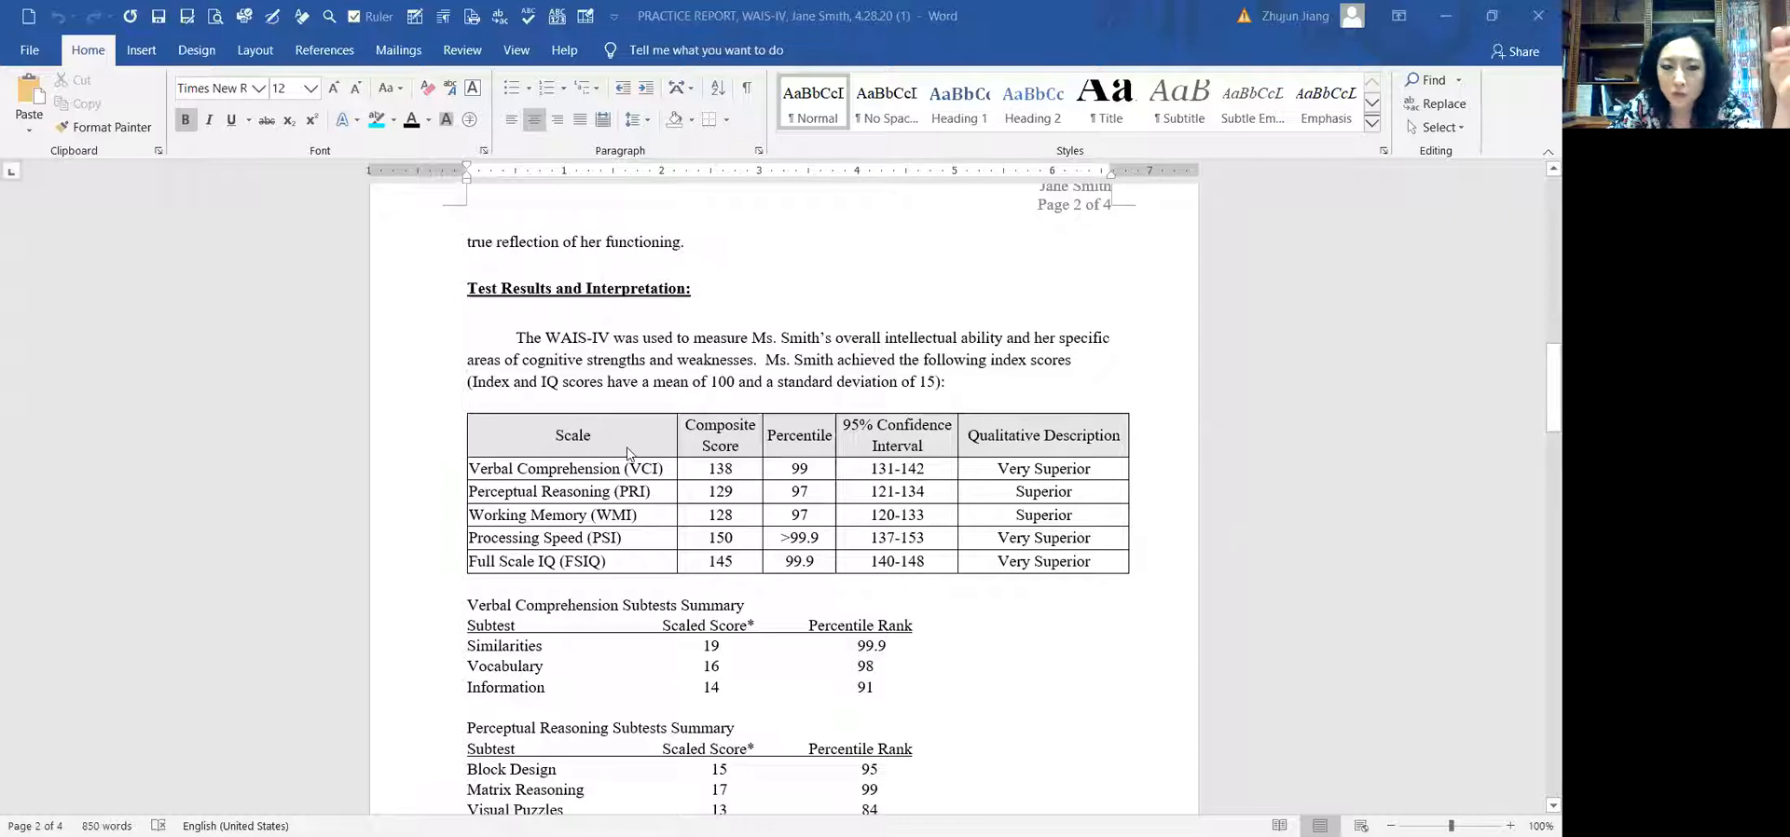
pyautogui.moveTo(672, 493)
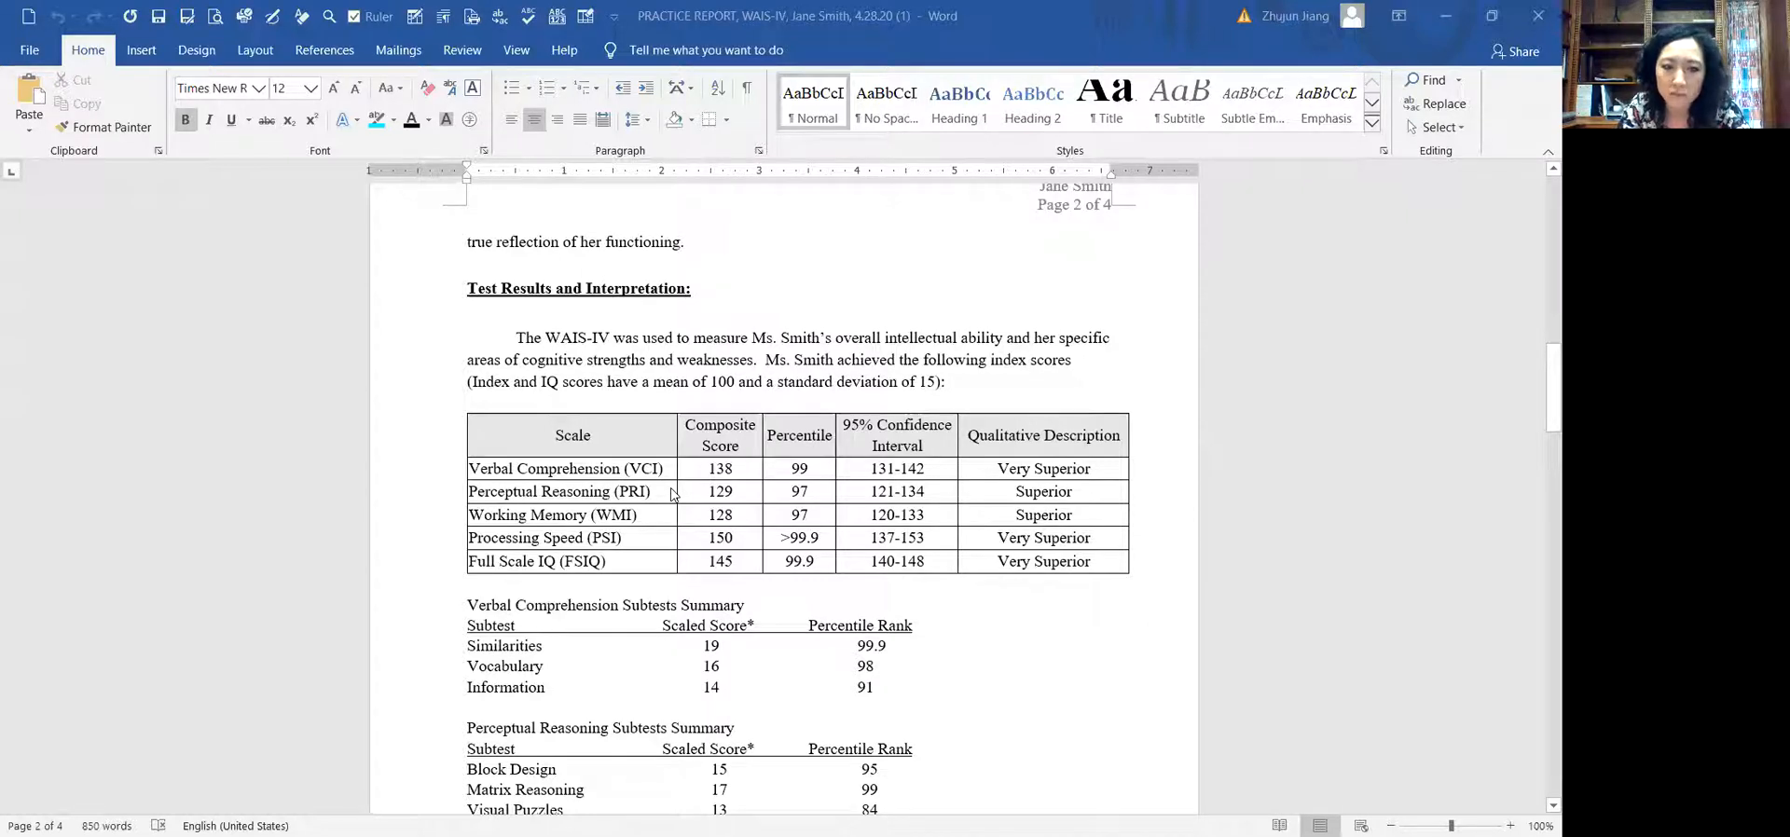
pyautogui.moveTo(479, 505)
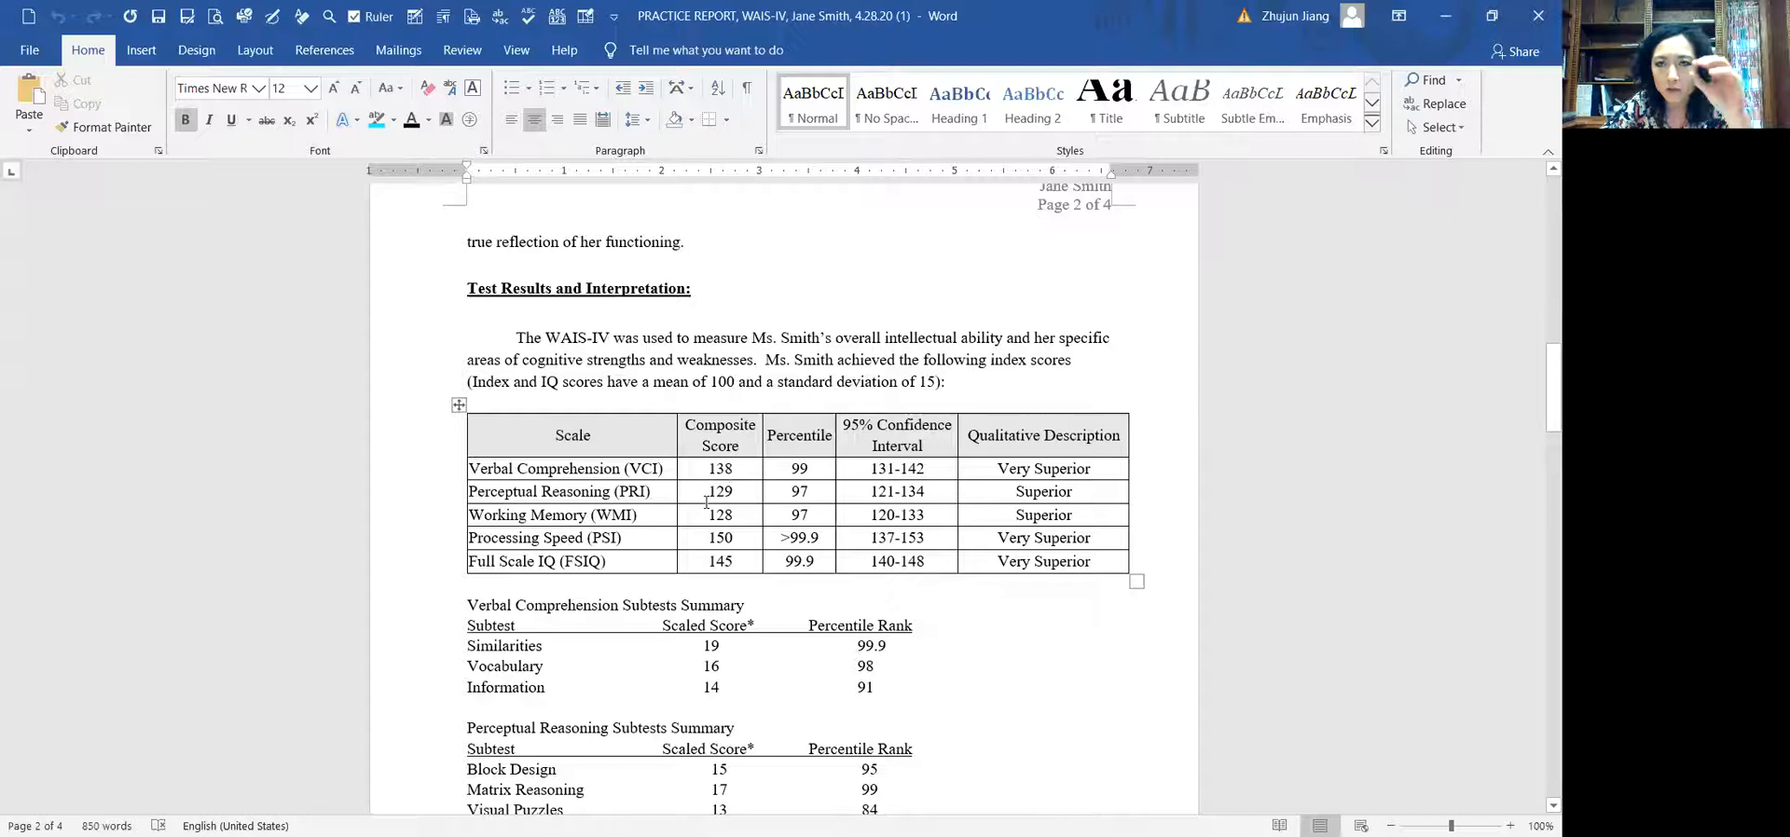
# - Click through the report around the index score table, adjusting the view slightly
pyautogui.click(719, 492)
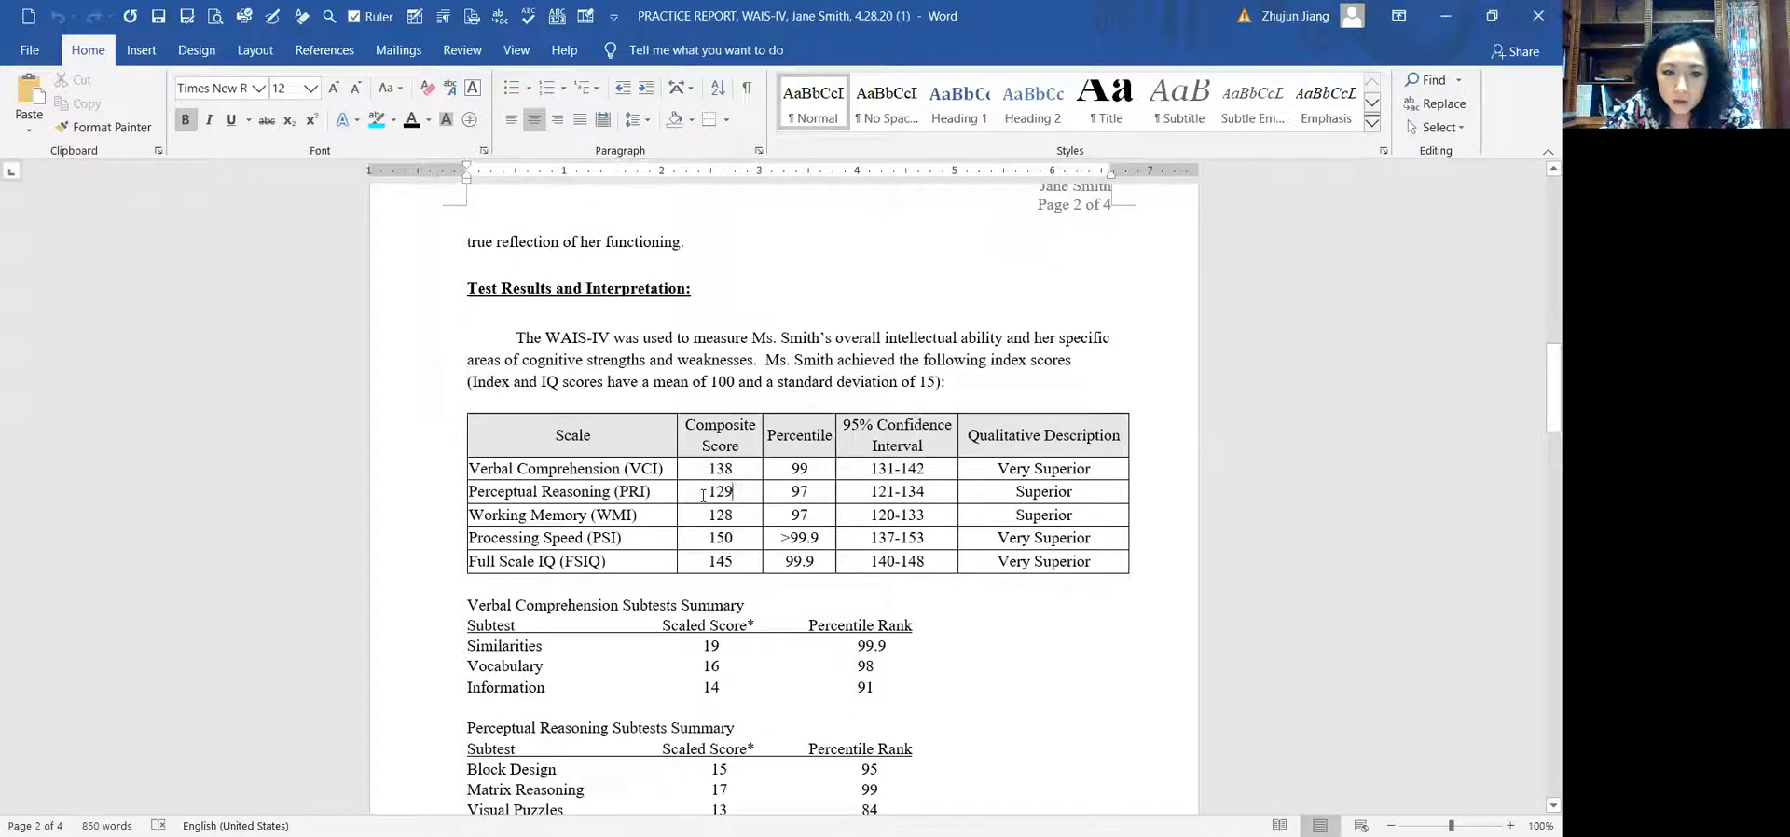
pyautogui.click(800, 514)
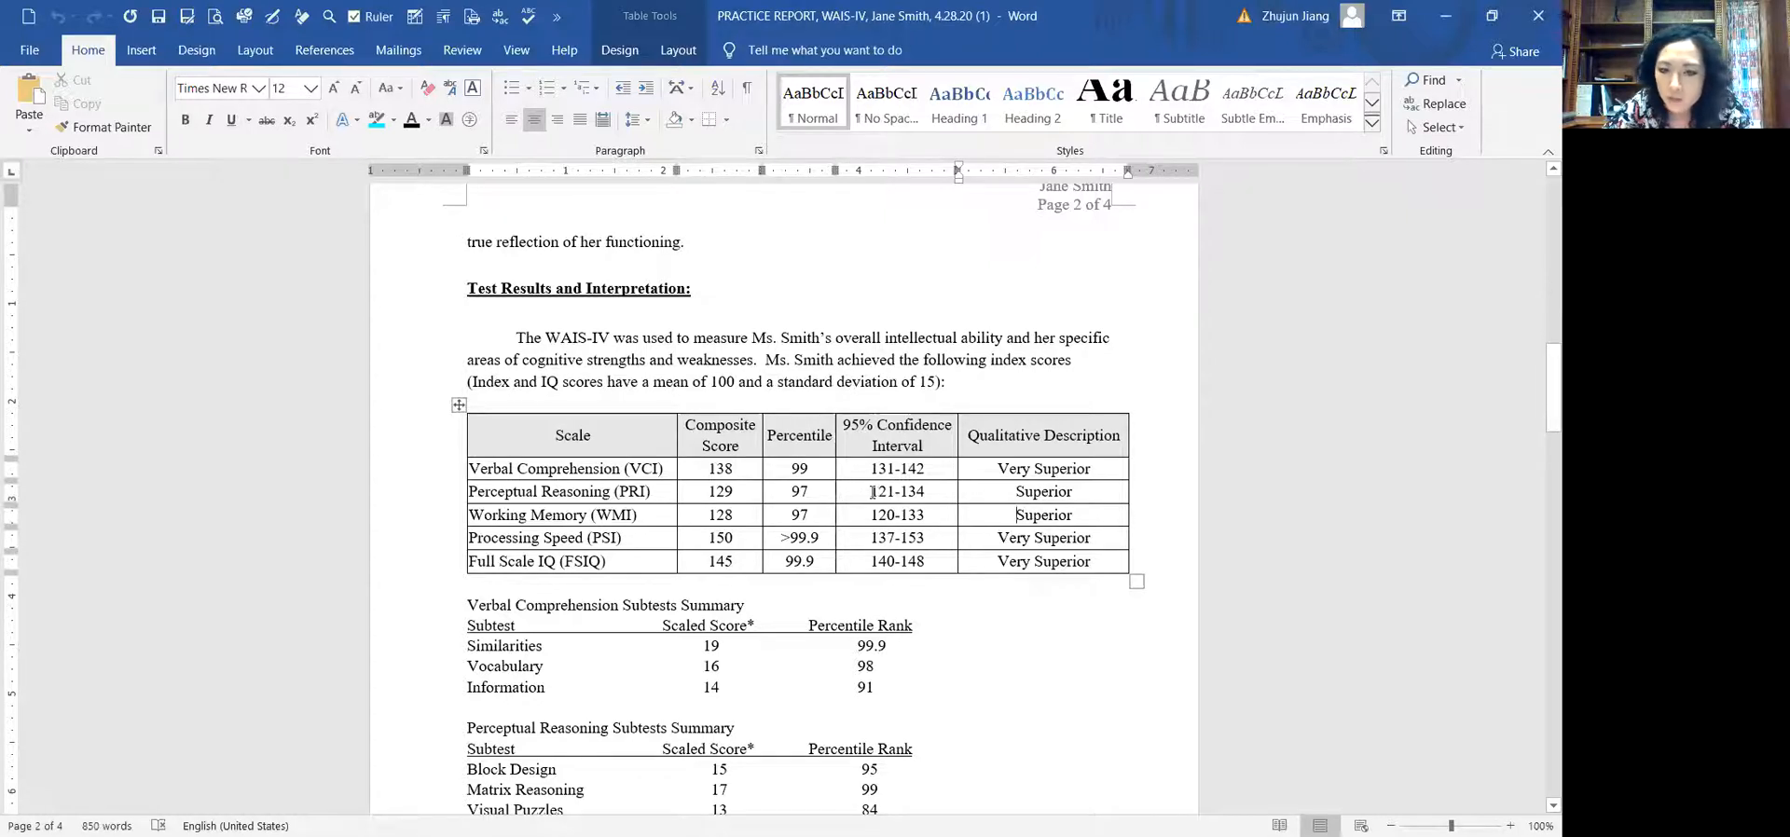
pyautogui.moveTo(1011, 491)
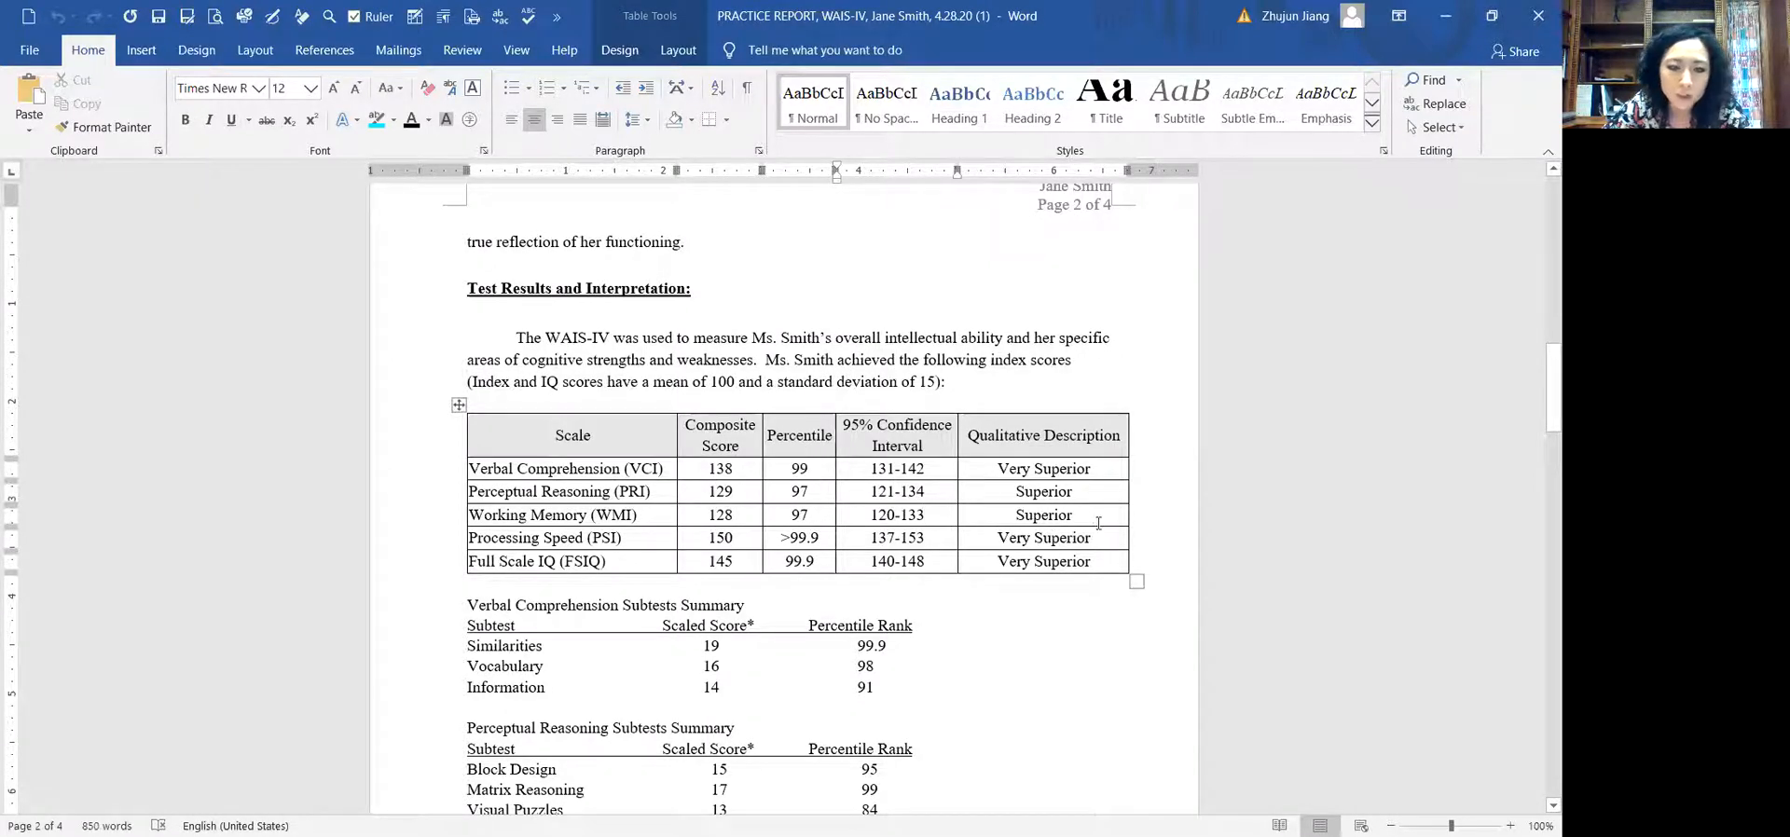
pyautogui.scroll(3)
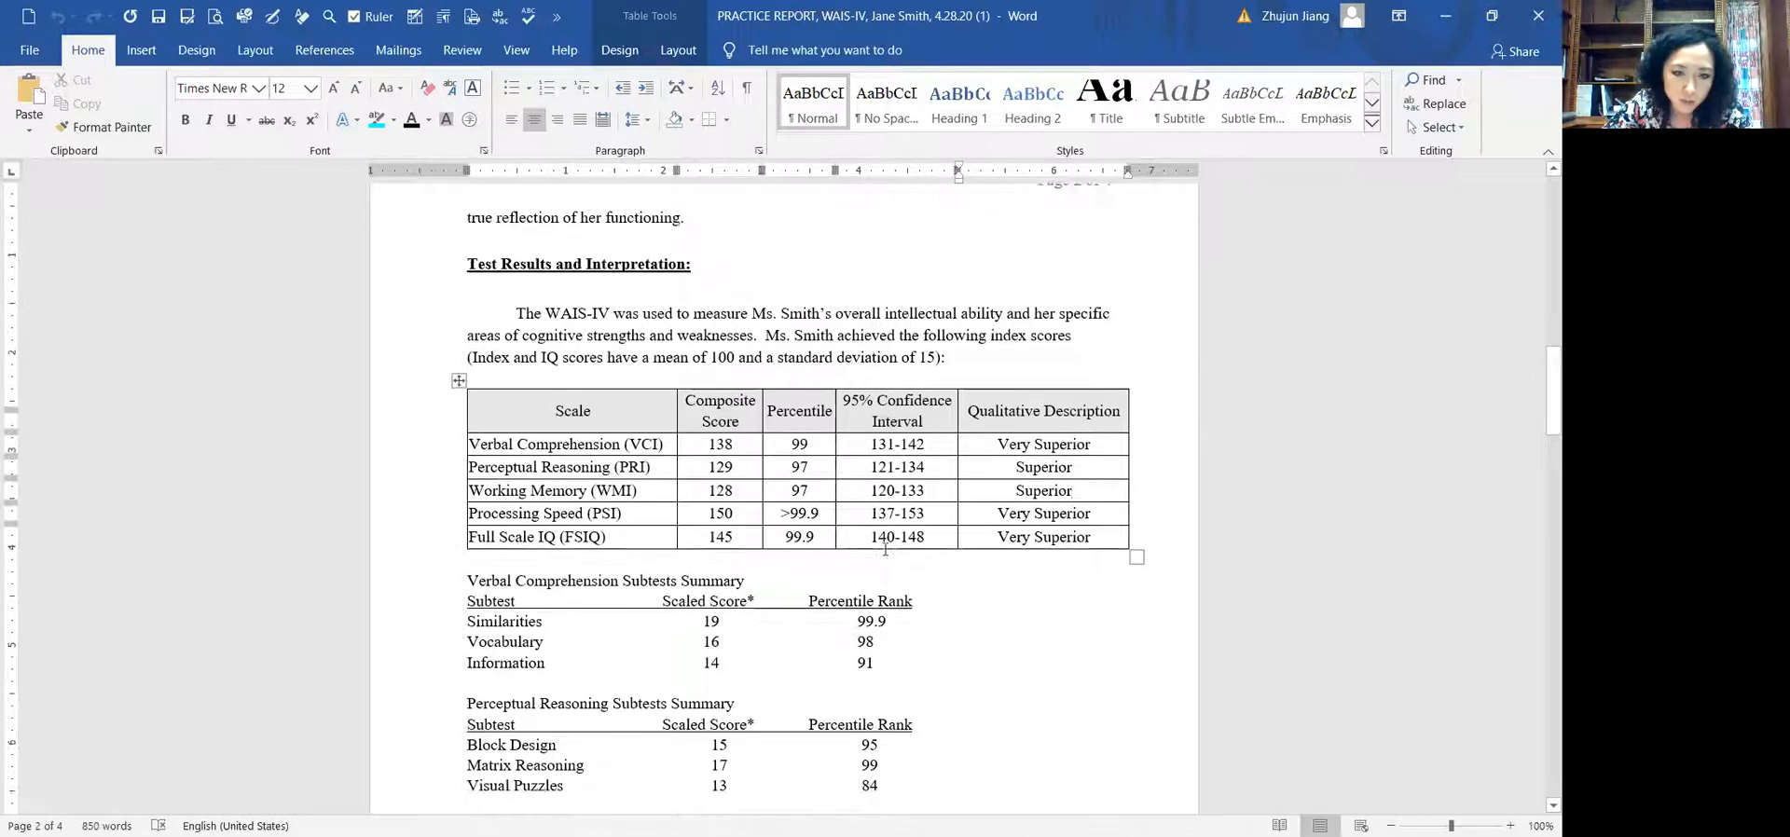
pyautogui.scroll(-3)
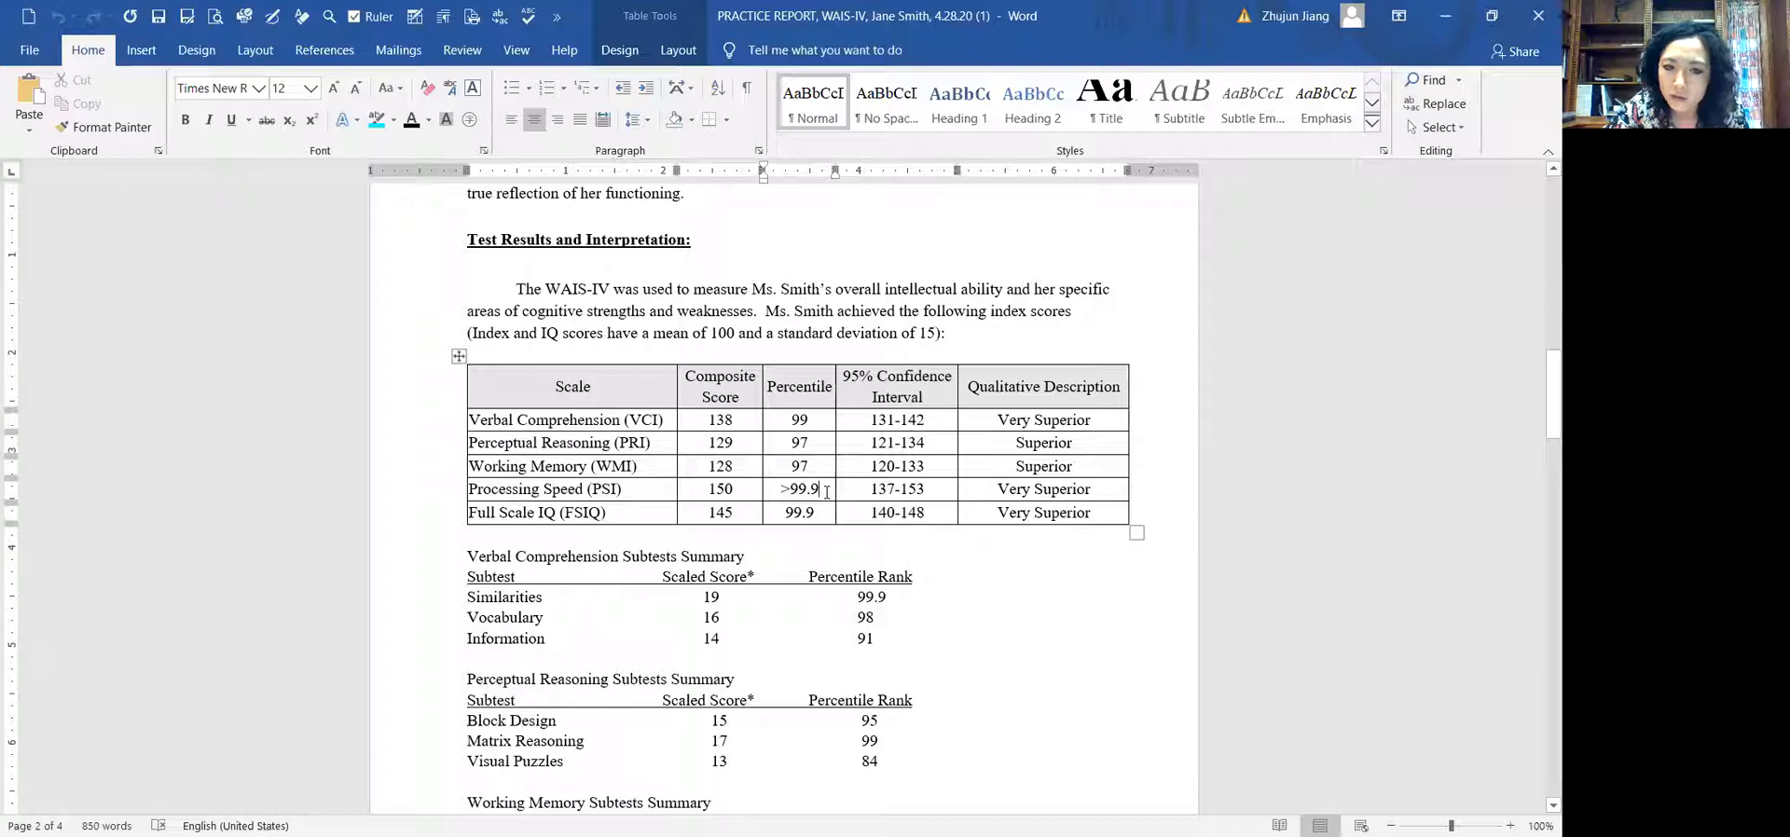
pyautogui.click(940, 489)
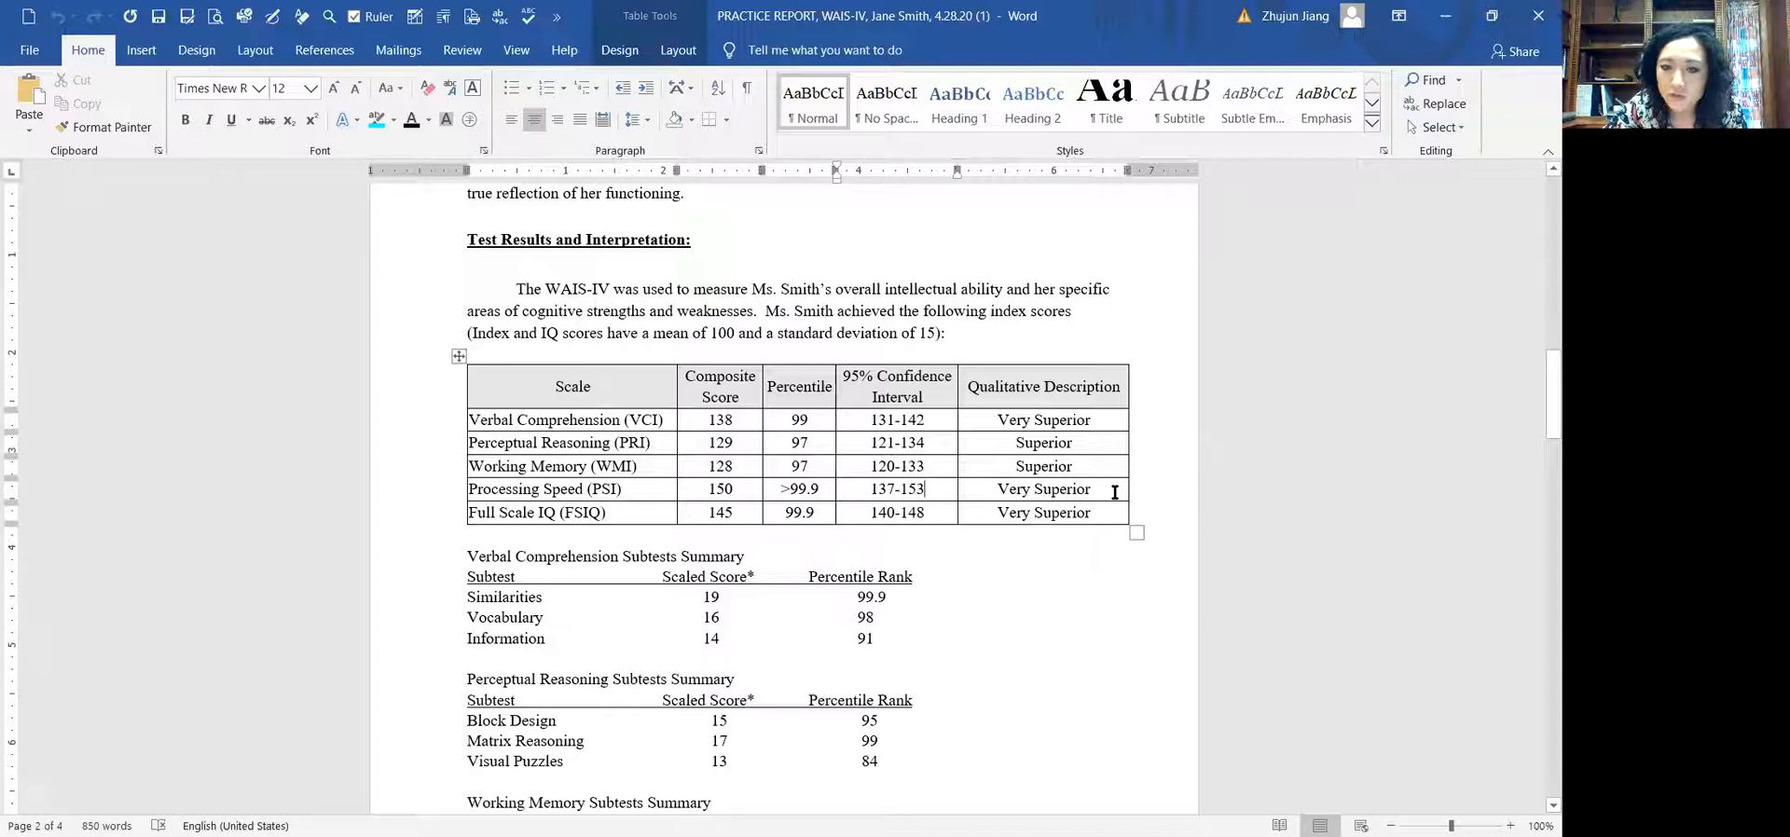
pyautogui.click(571, 488)
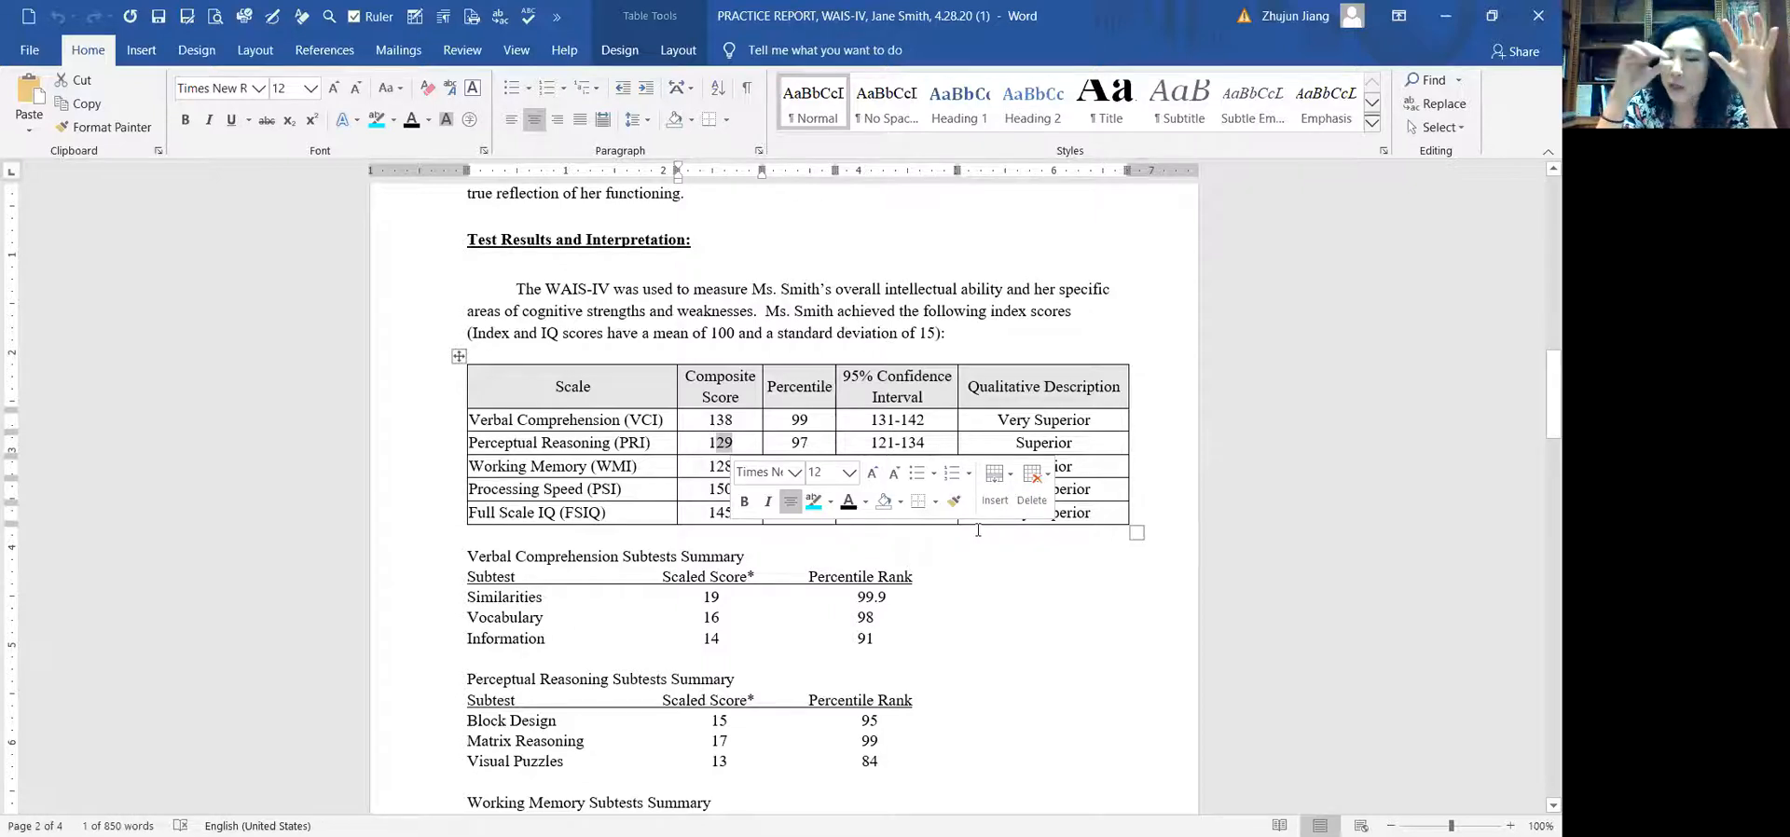
pyautogui.moveTo(946, 547)
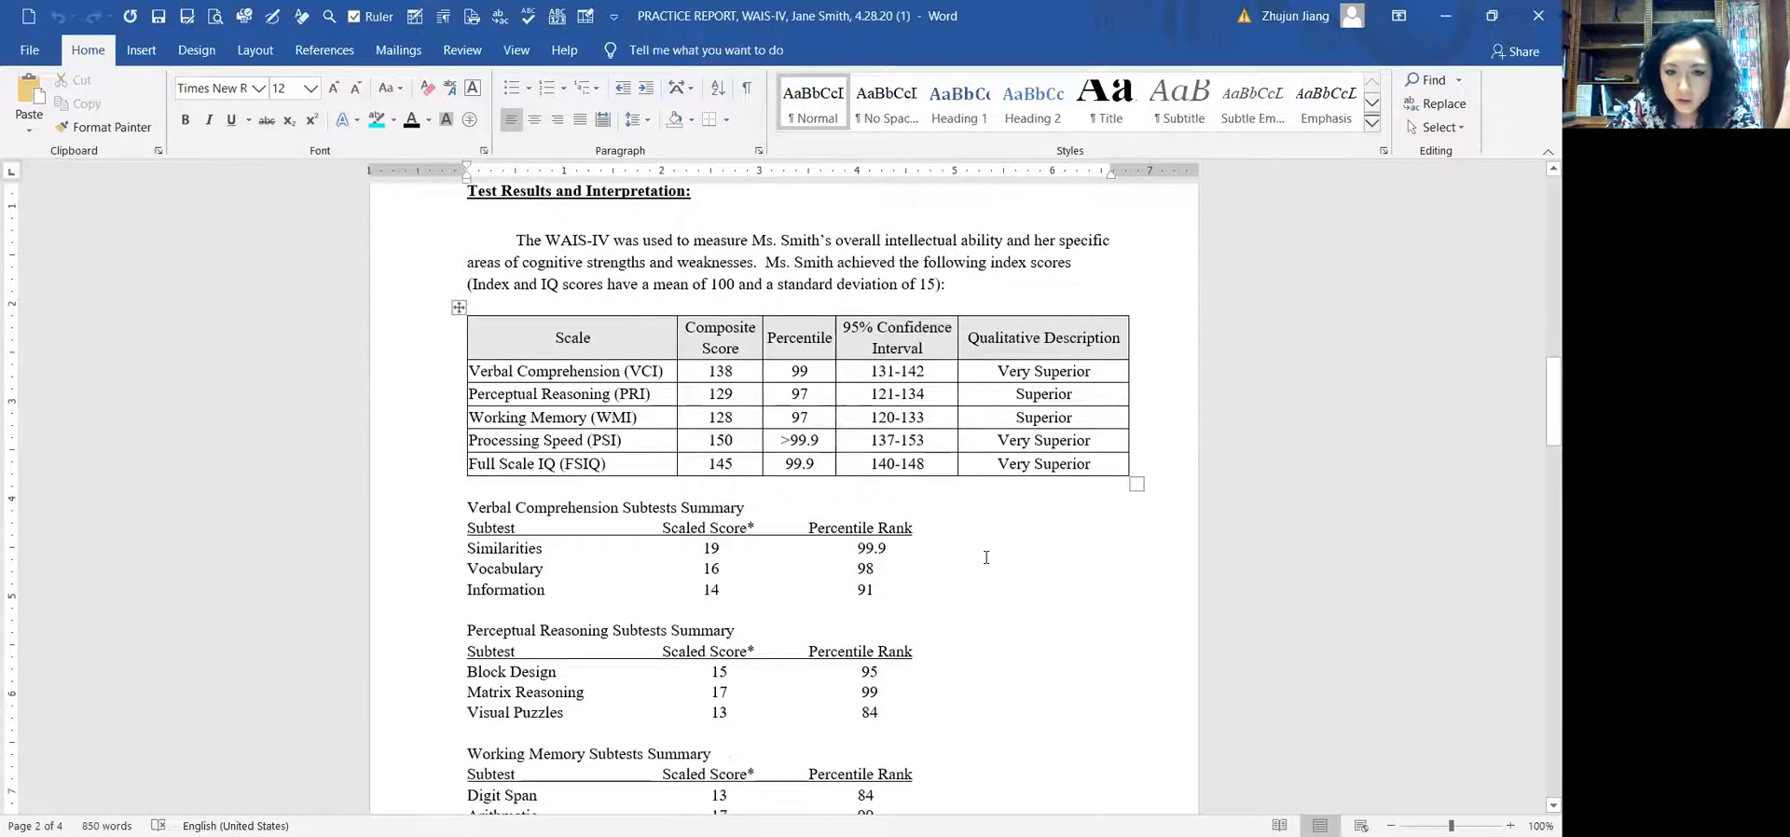
# - Scroll below the index table to the subtest summaries and back, clicking a summary line
pyautogui.scroll(-3)
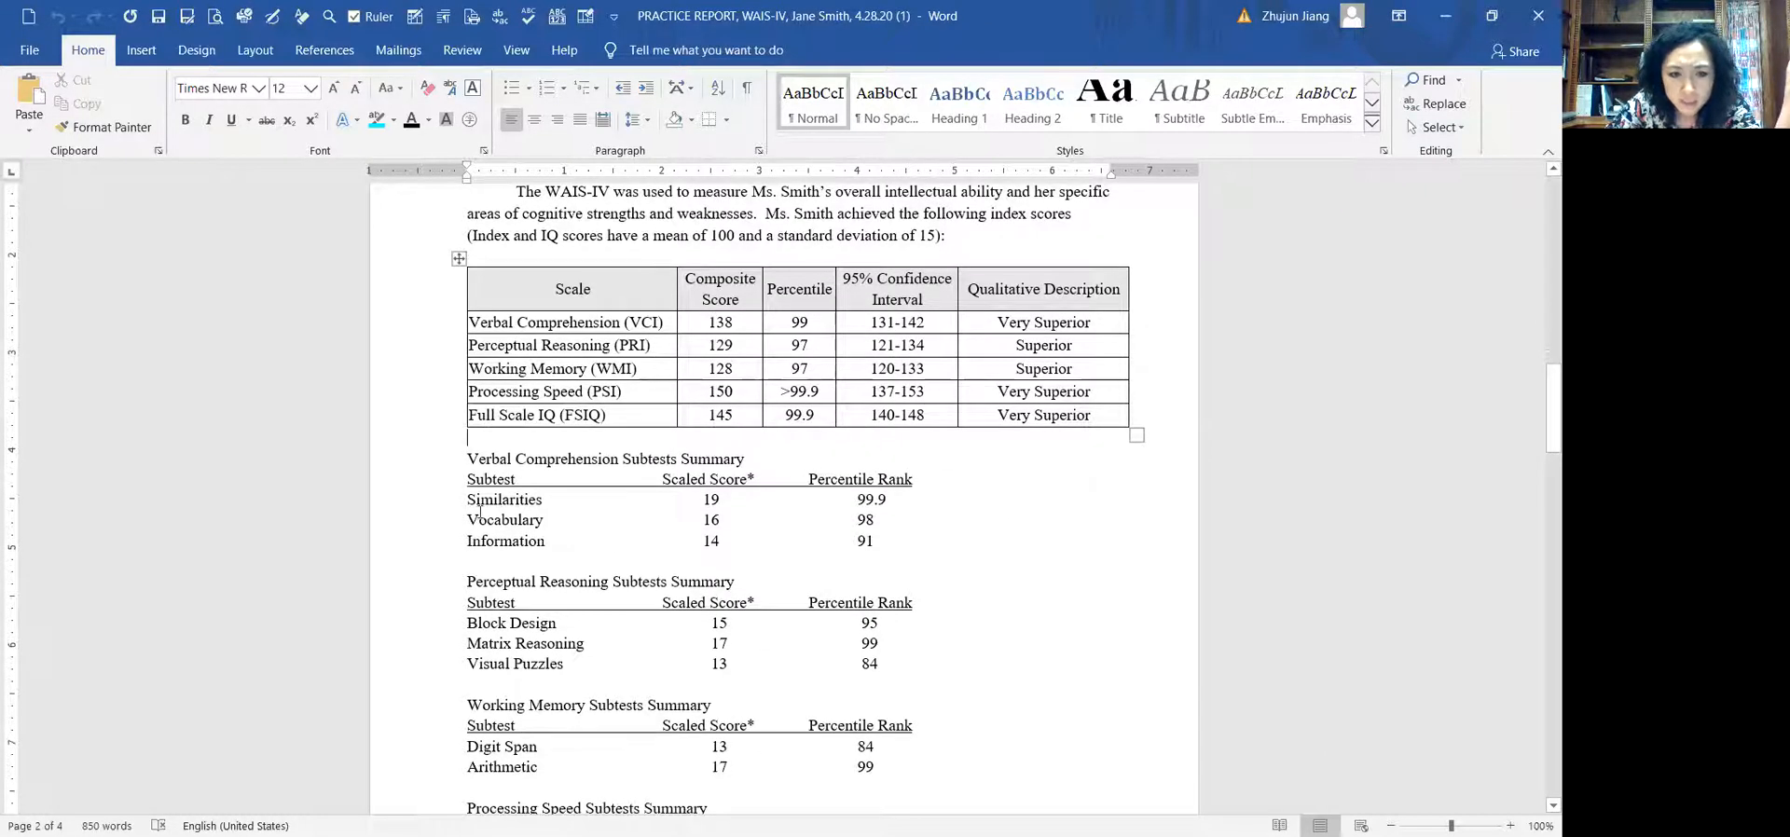
pyautogui.scroll(-3)
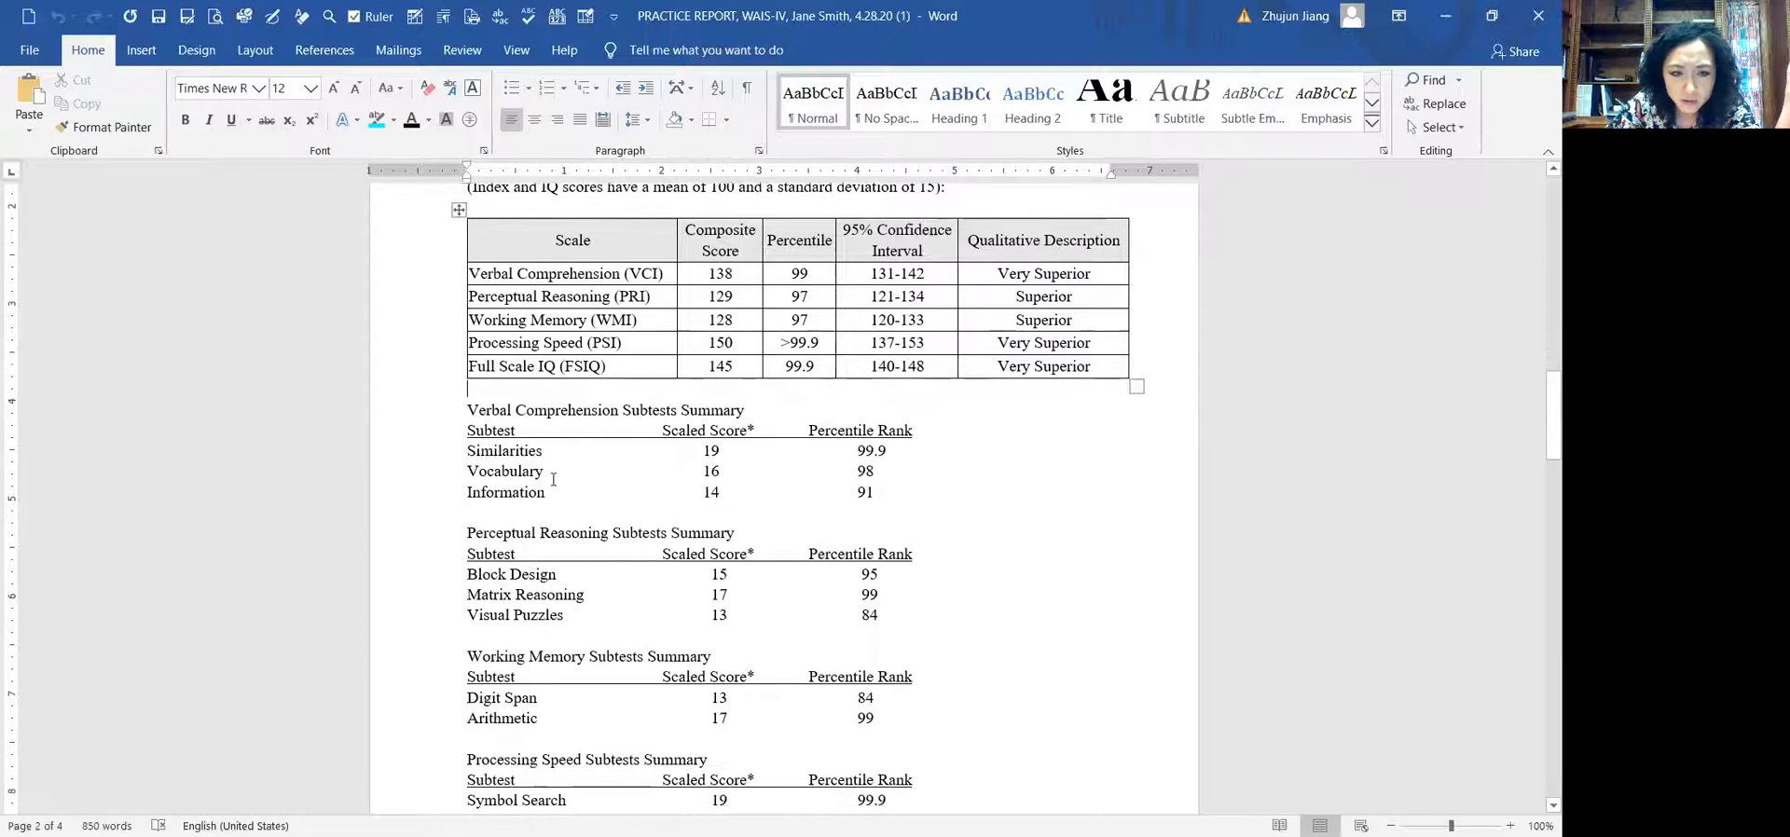
pyautogui.scroll(-3)
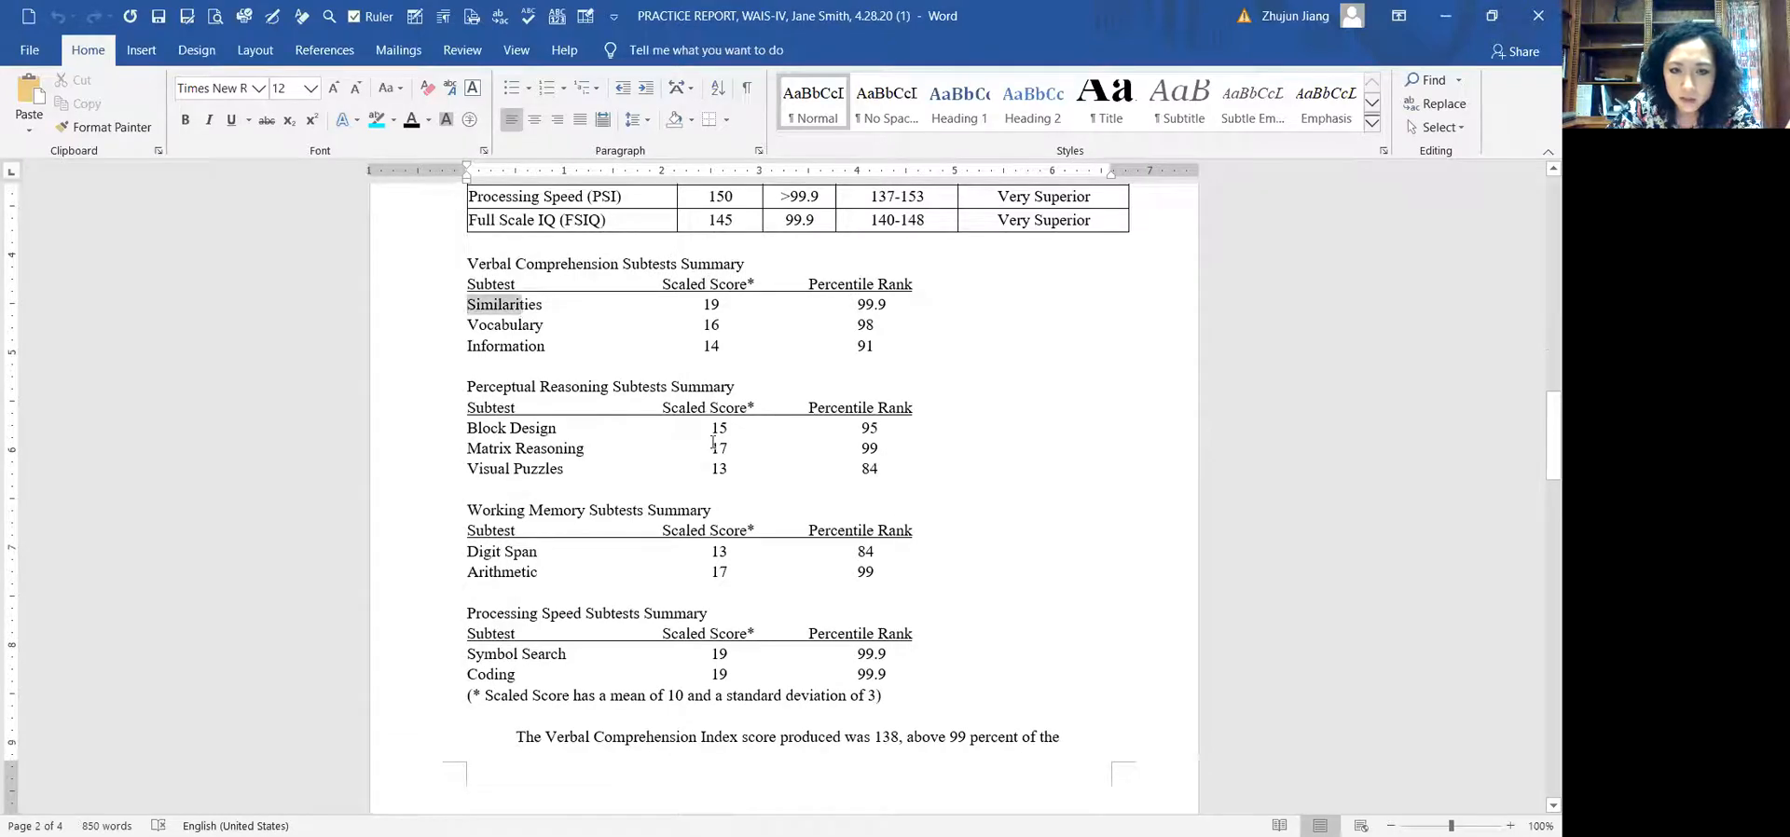
pyautogui.scroll(3)
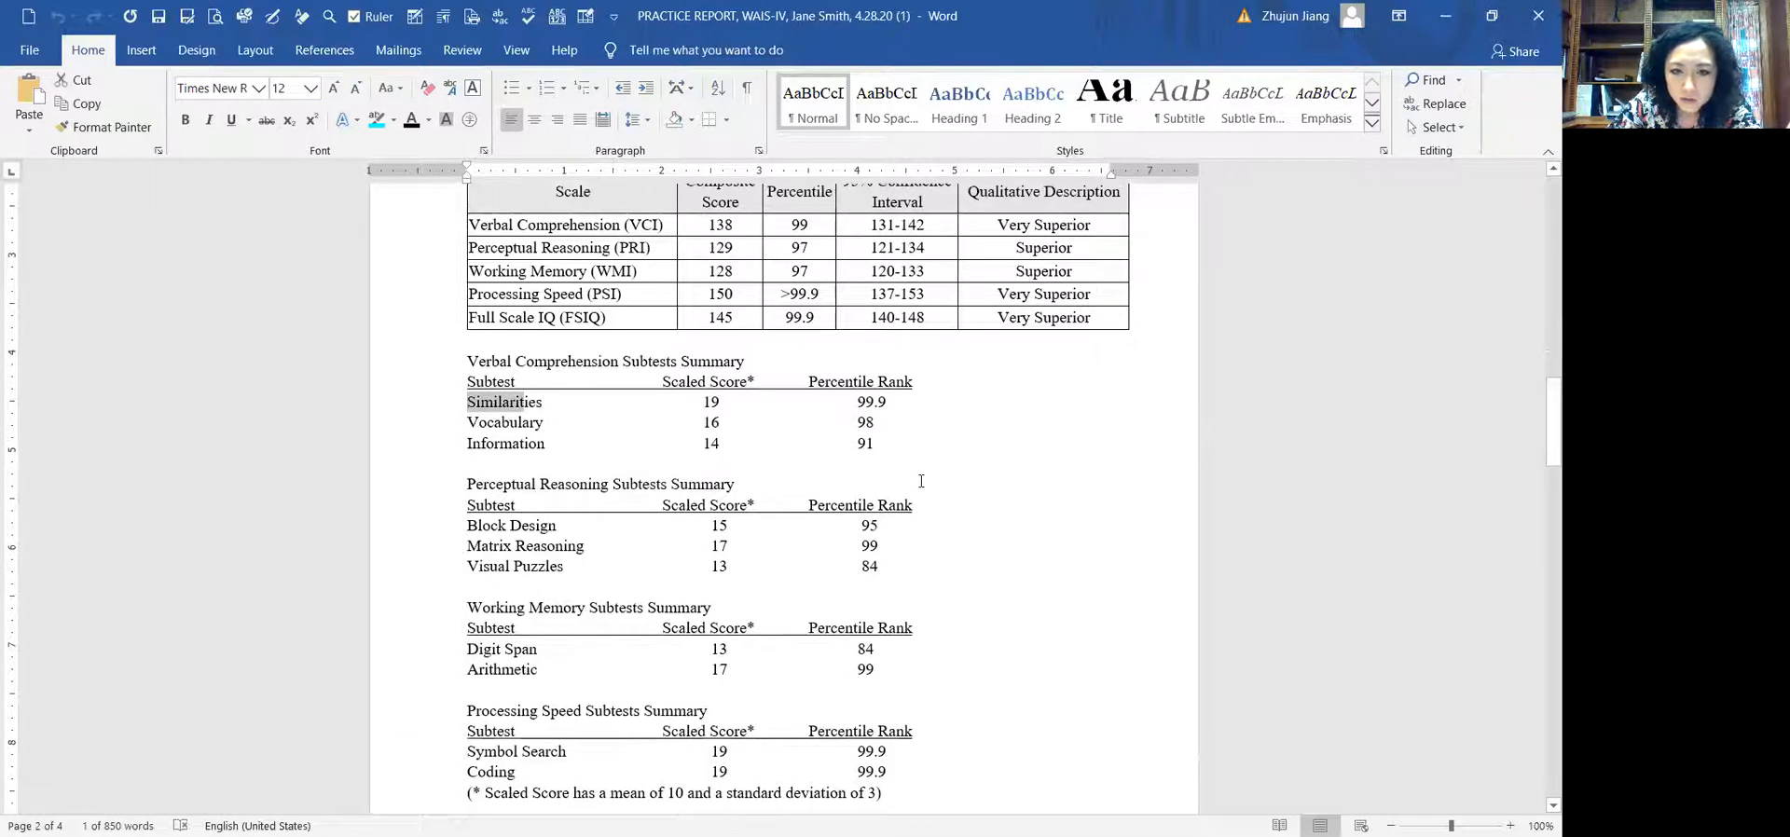
pyautogui.scroll(3)
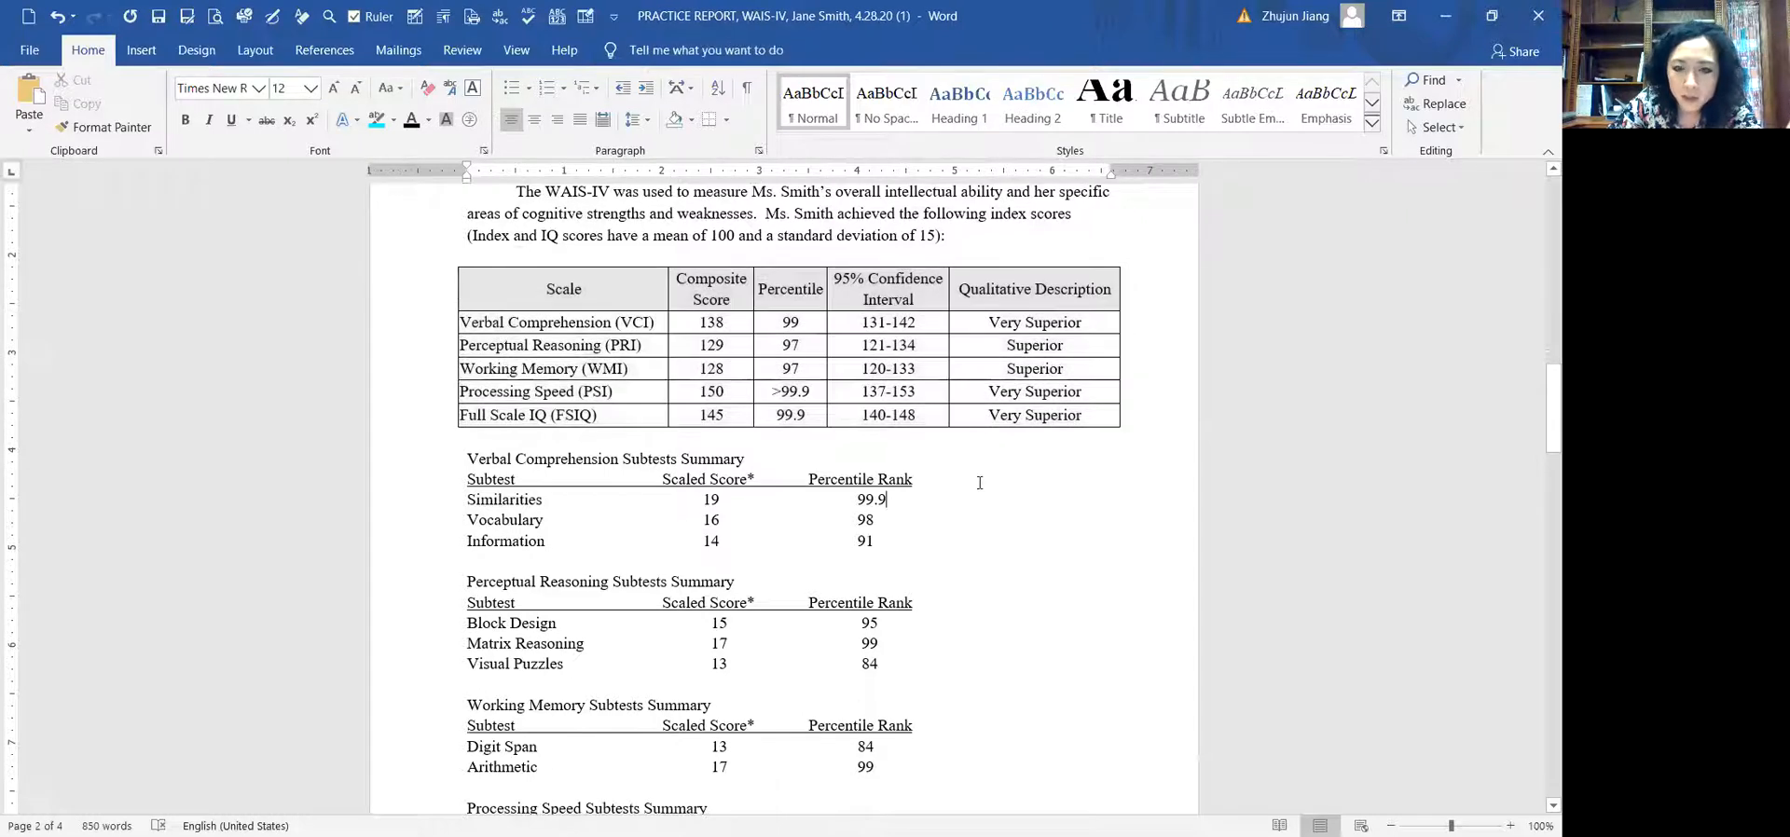
pyautogui.moveTo(1138, 417)
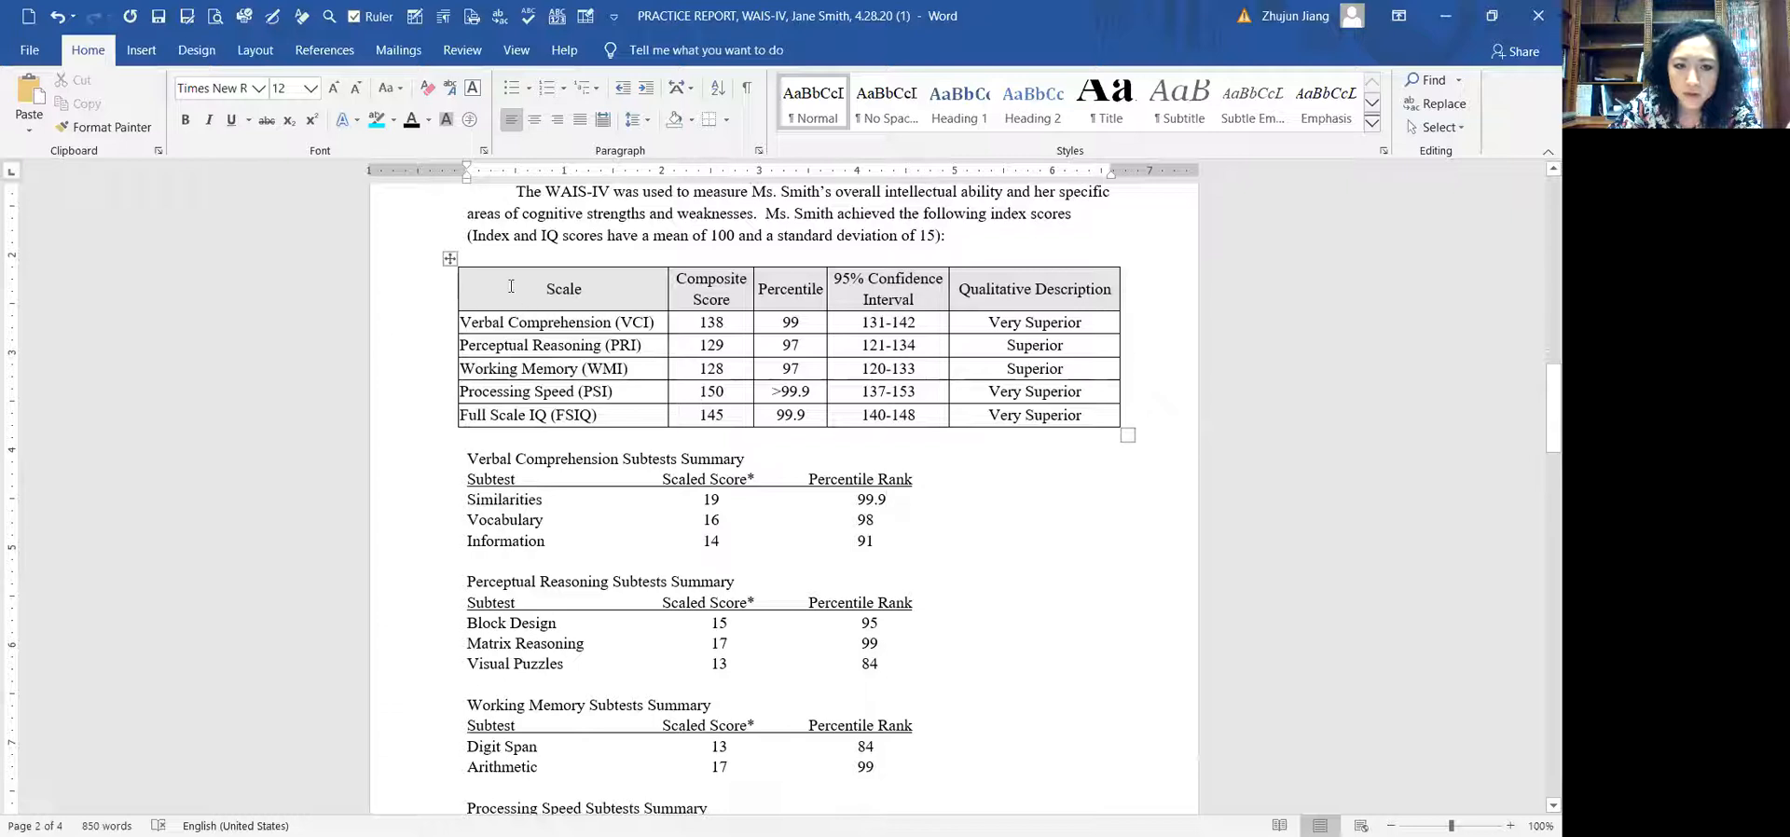
pyautogui.moveTo(537, 356)
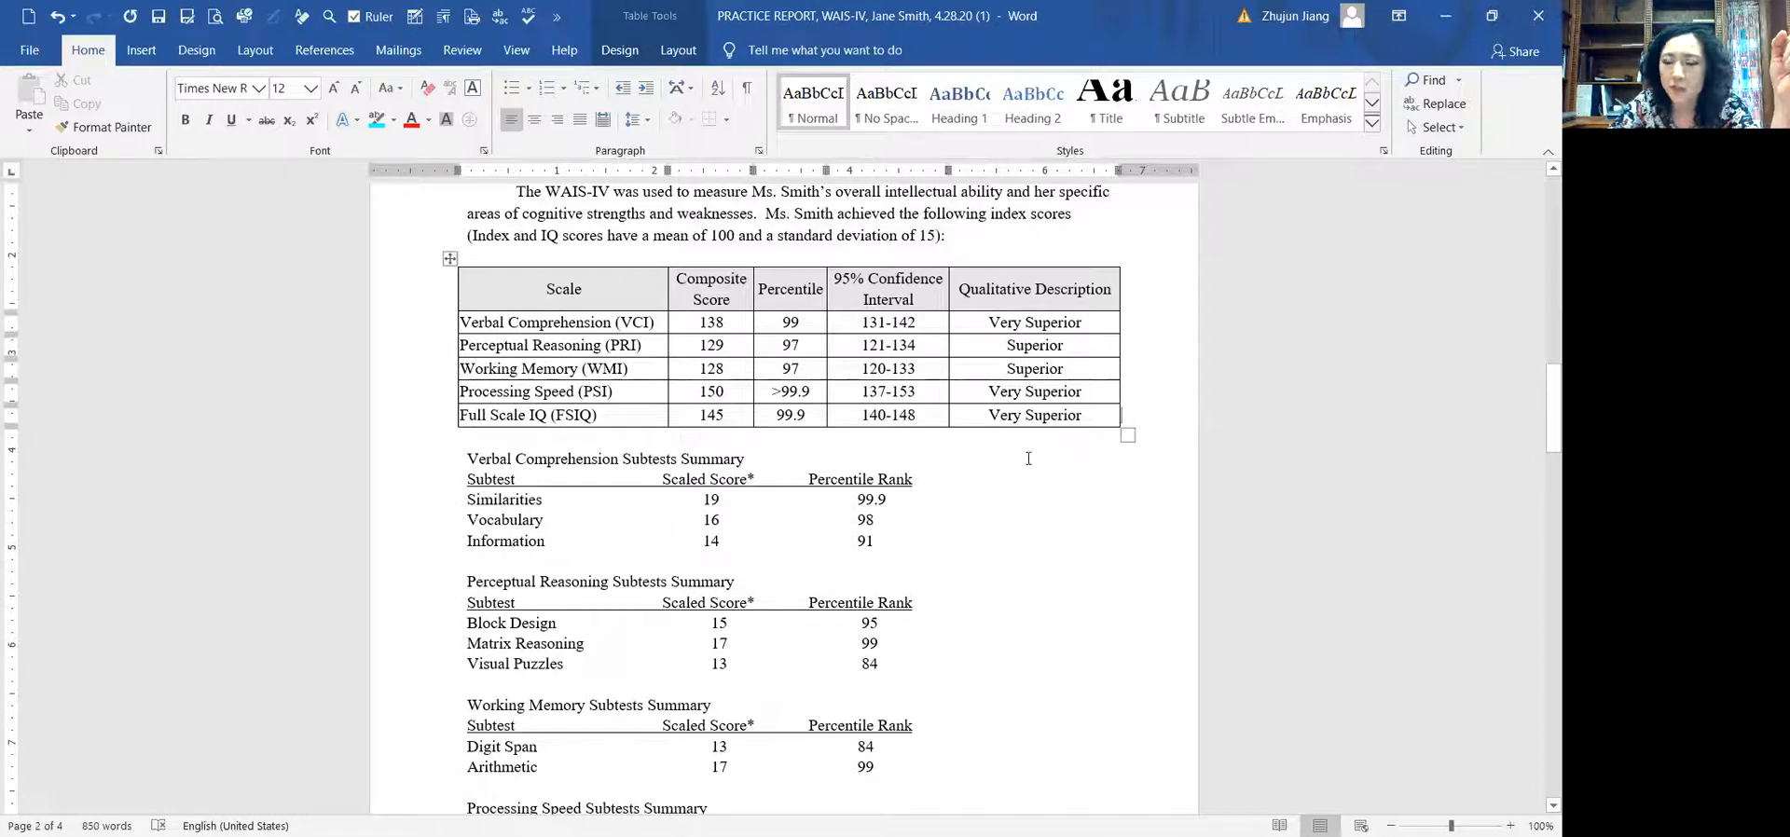
pyautogui.moveTo(1068, 431)
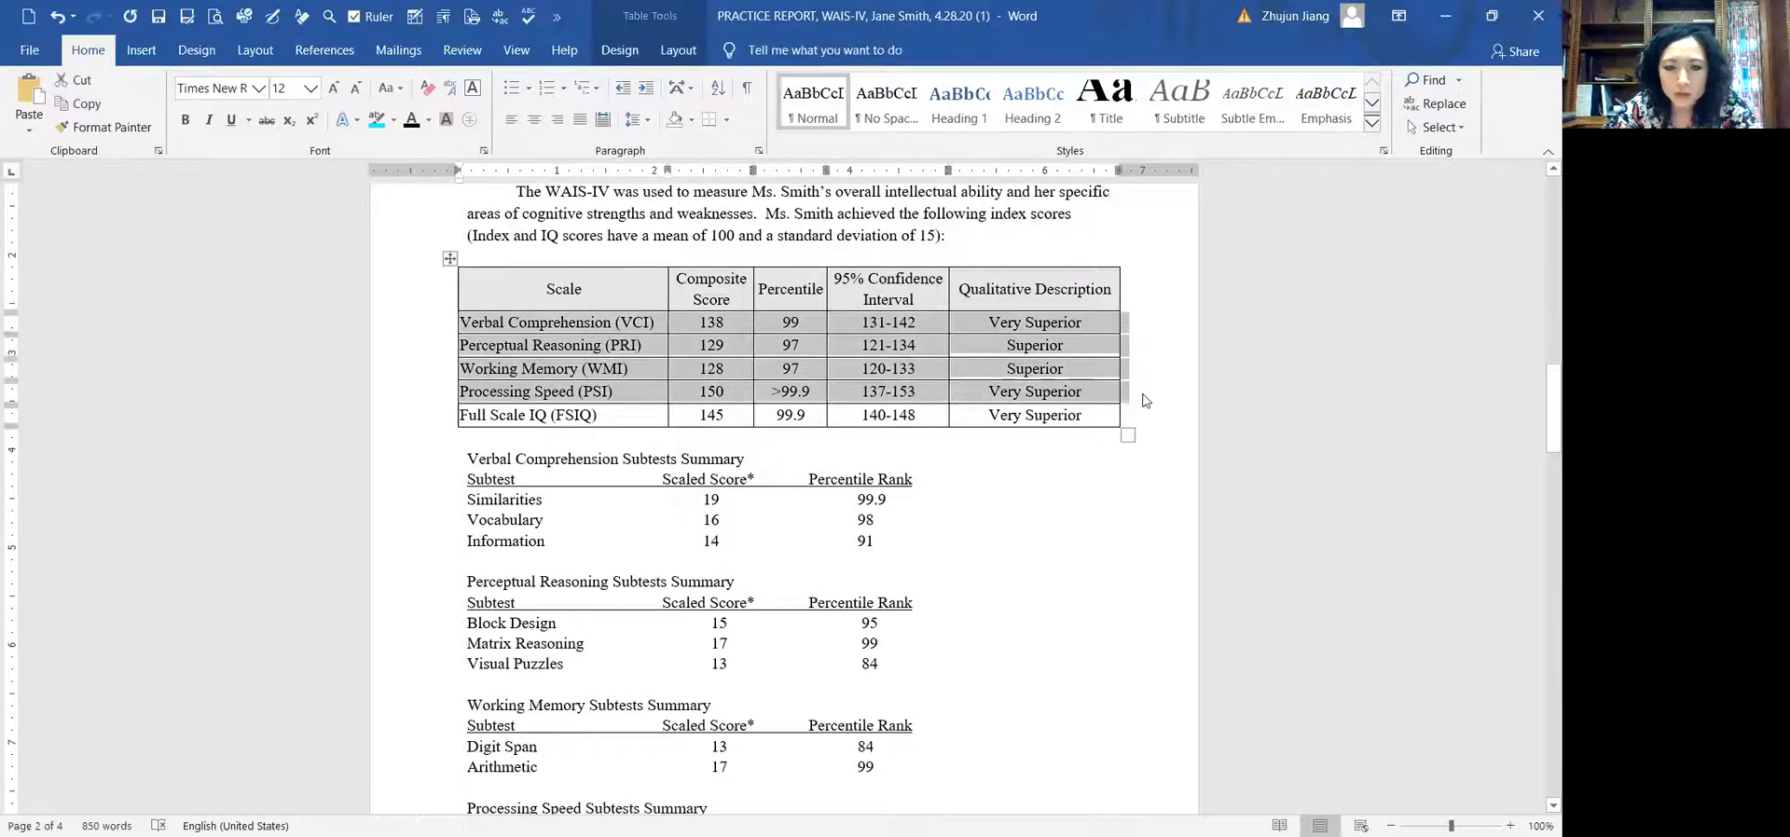
pyautogui.moveTo(1137, 357)
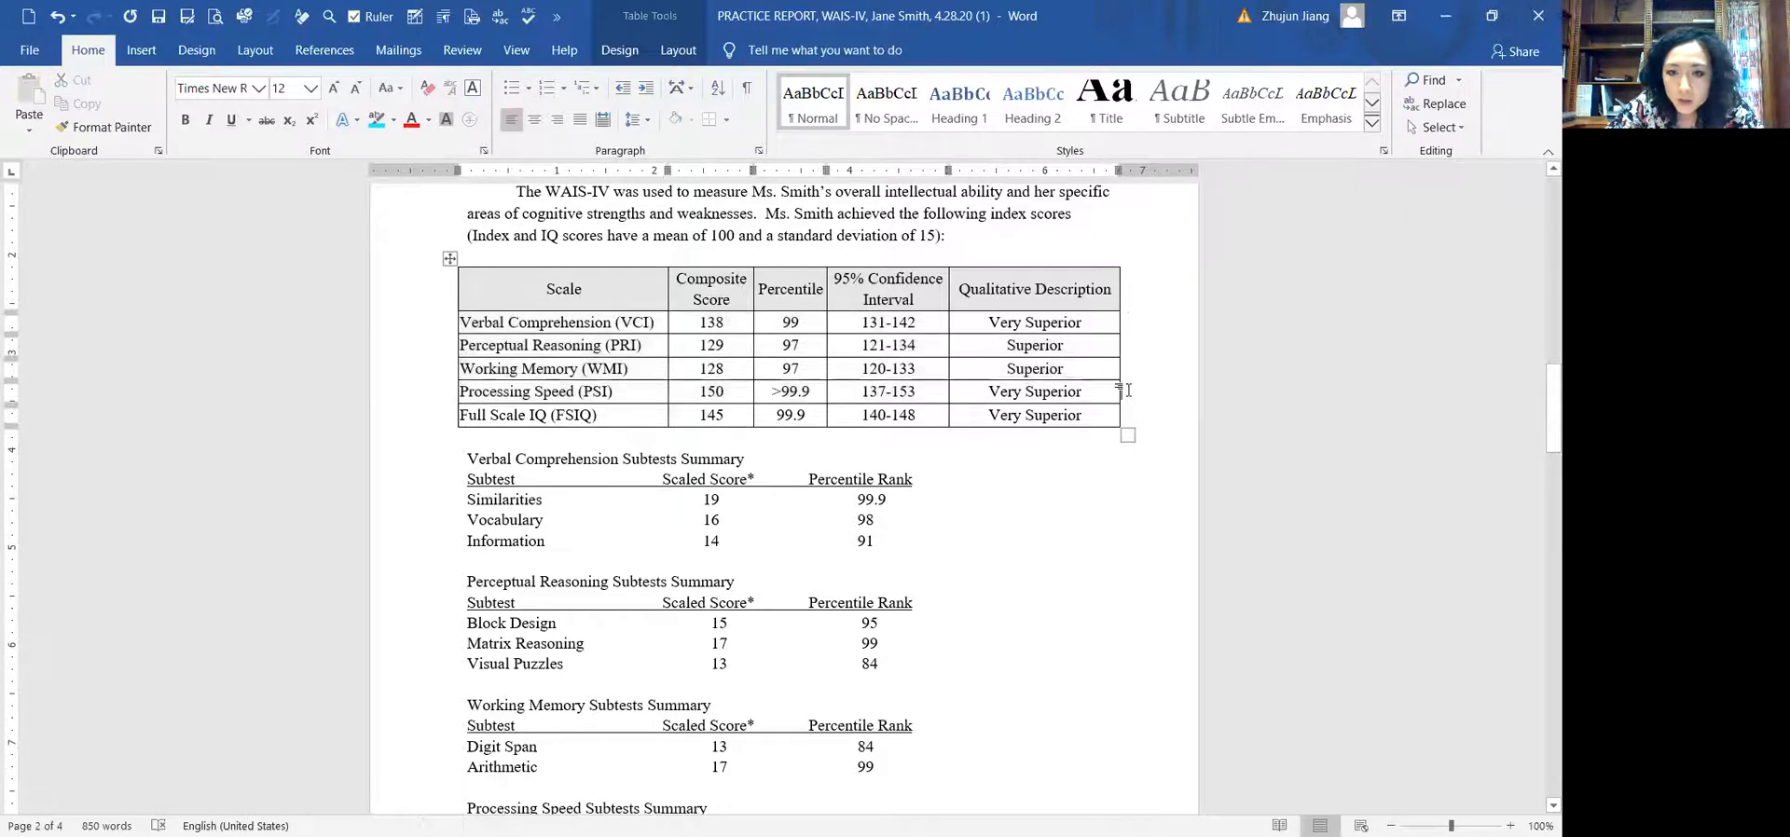
pyautogui.scroll(-3)
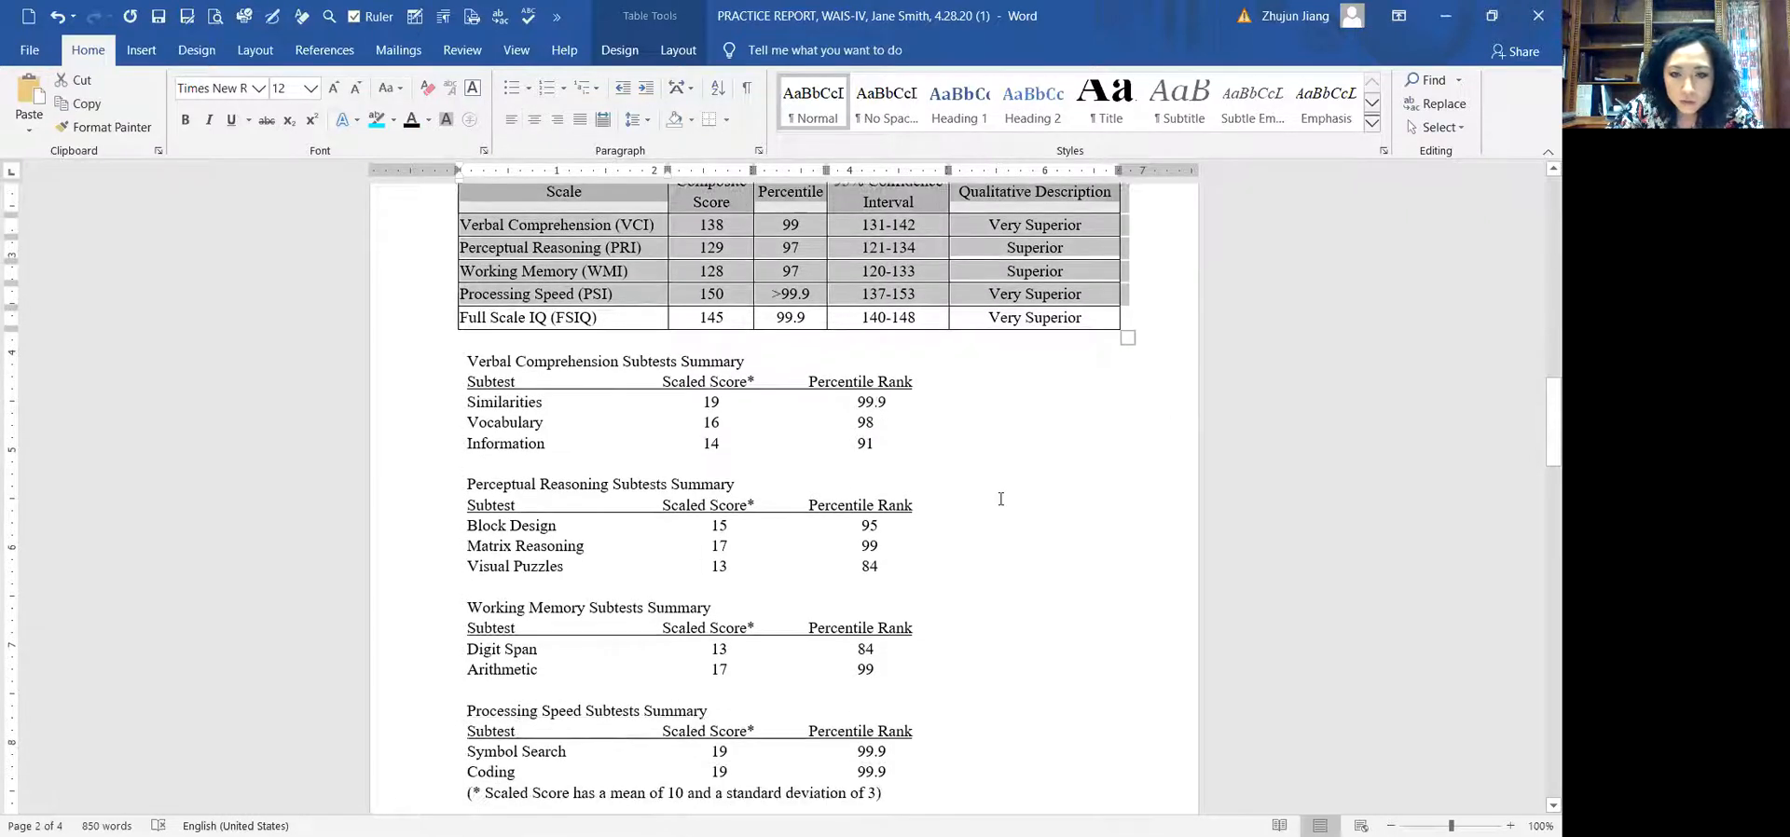
pyautogui.scroll(-3)
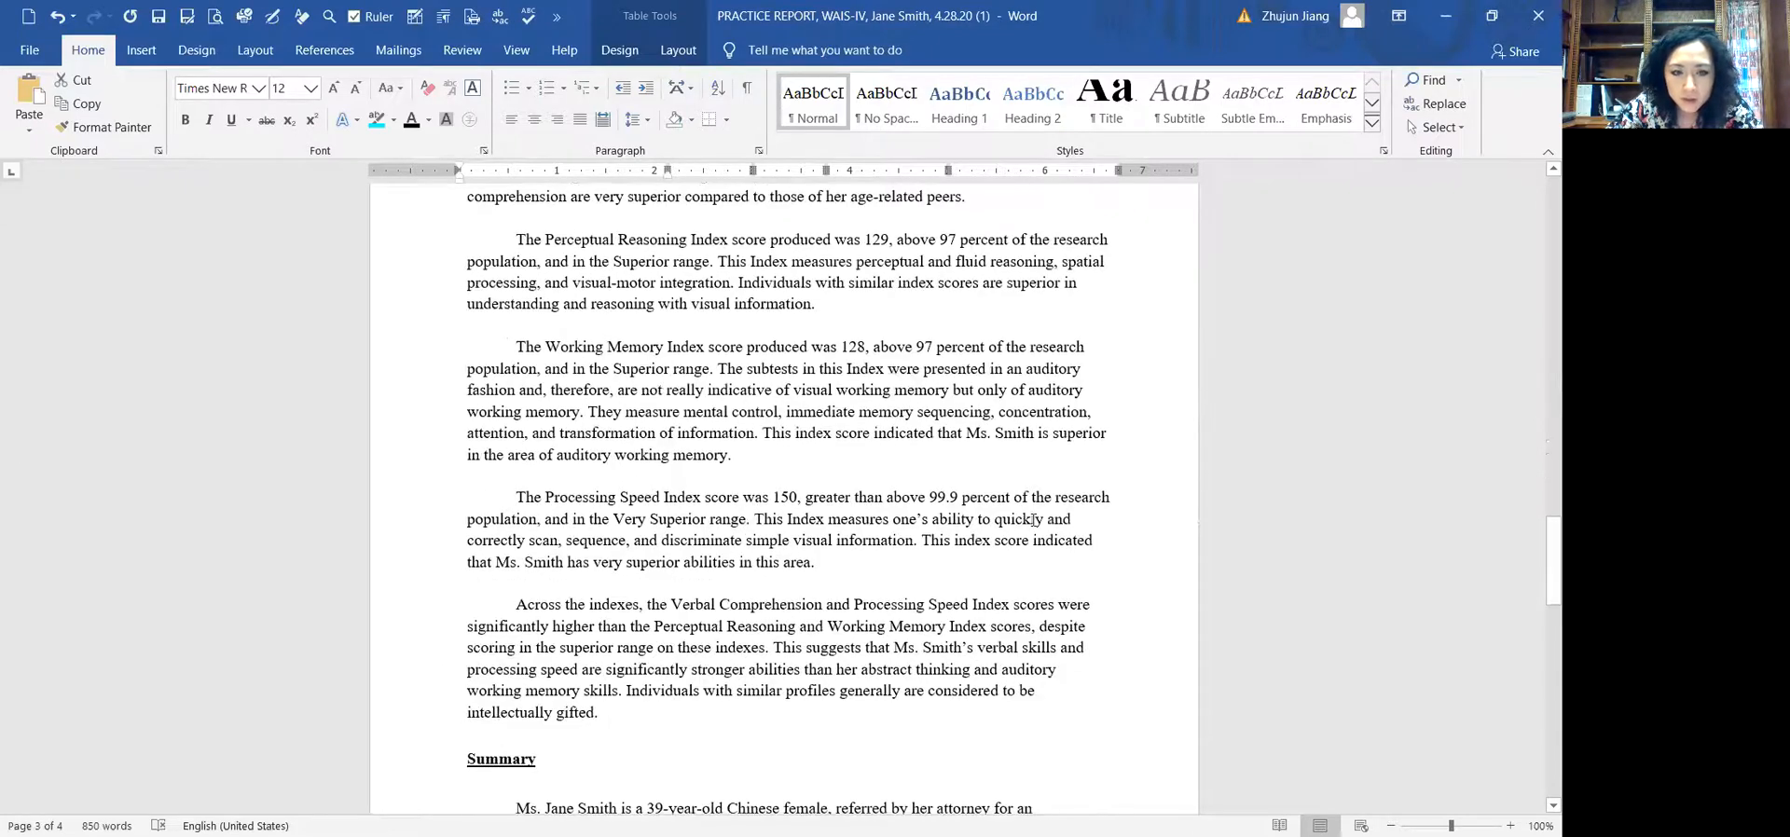
pyautogui.scroll(-3)
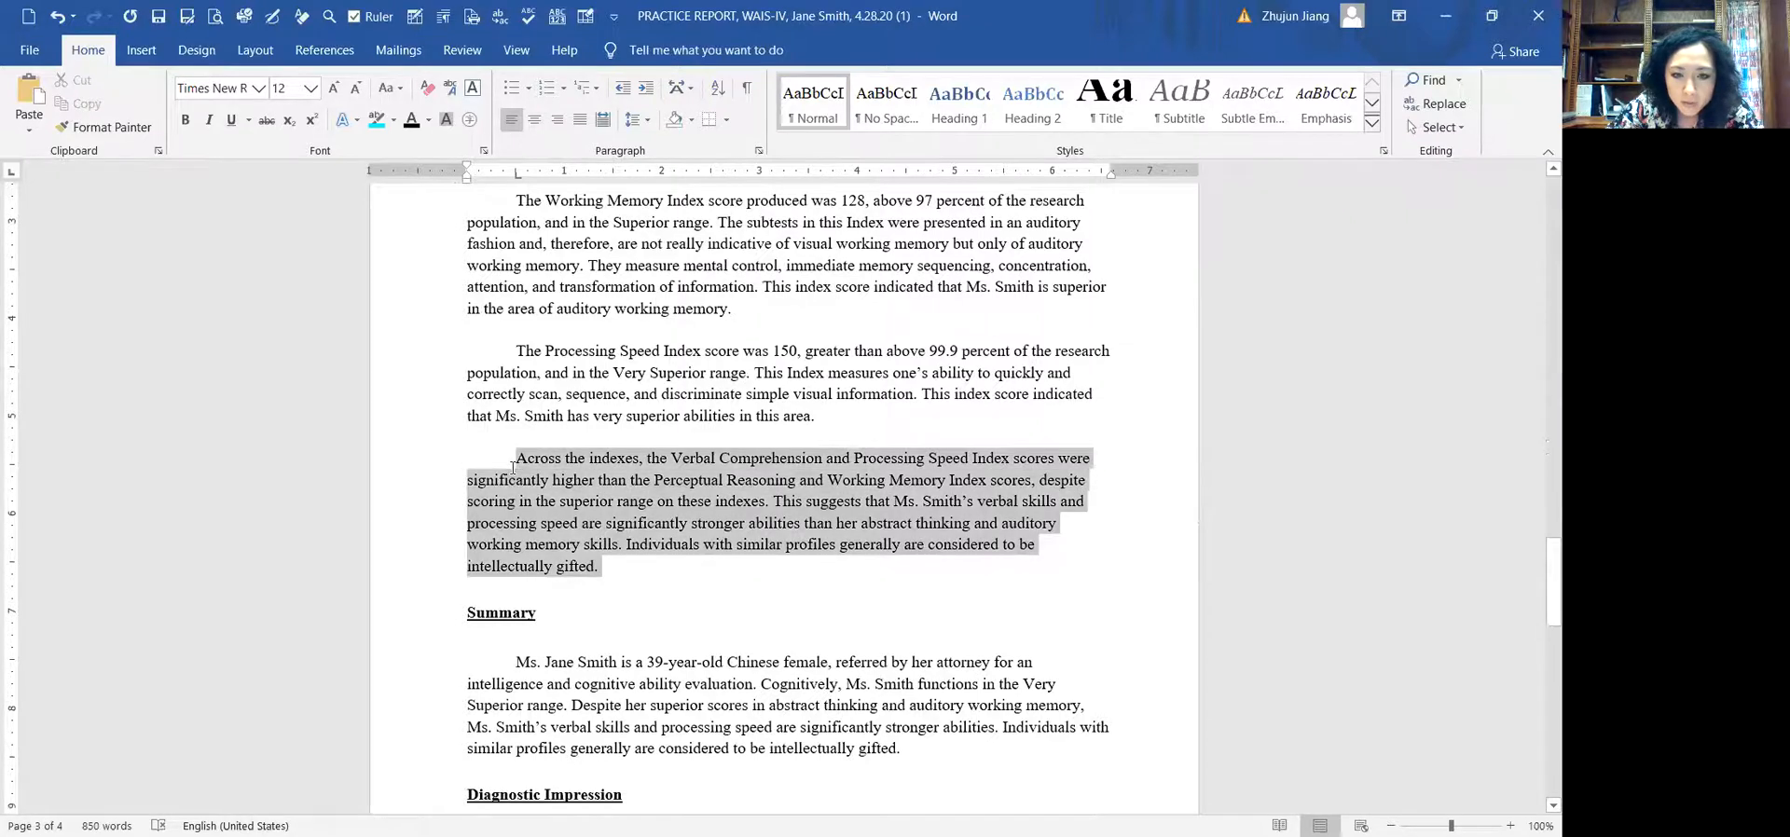
pyautogui.scroll(3)
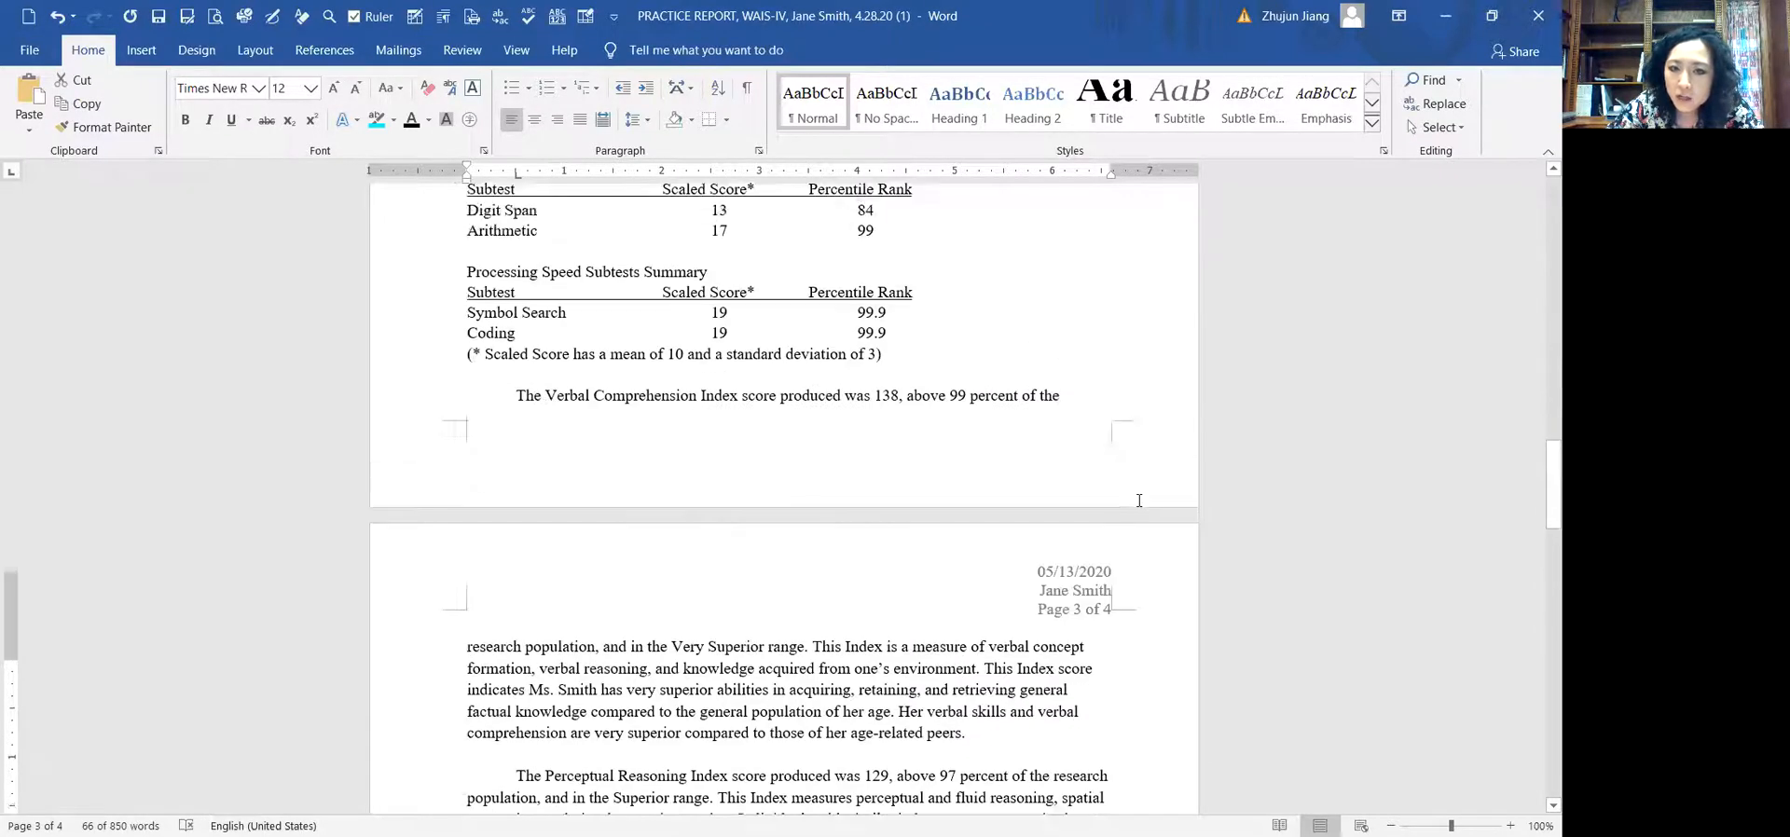
pyautogui.scroll(3)
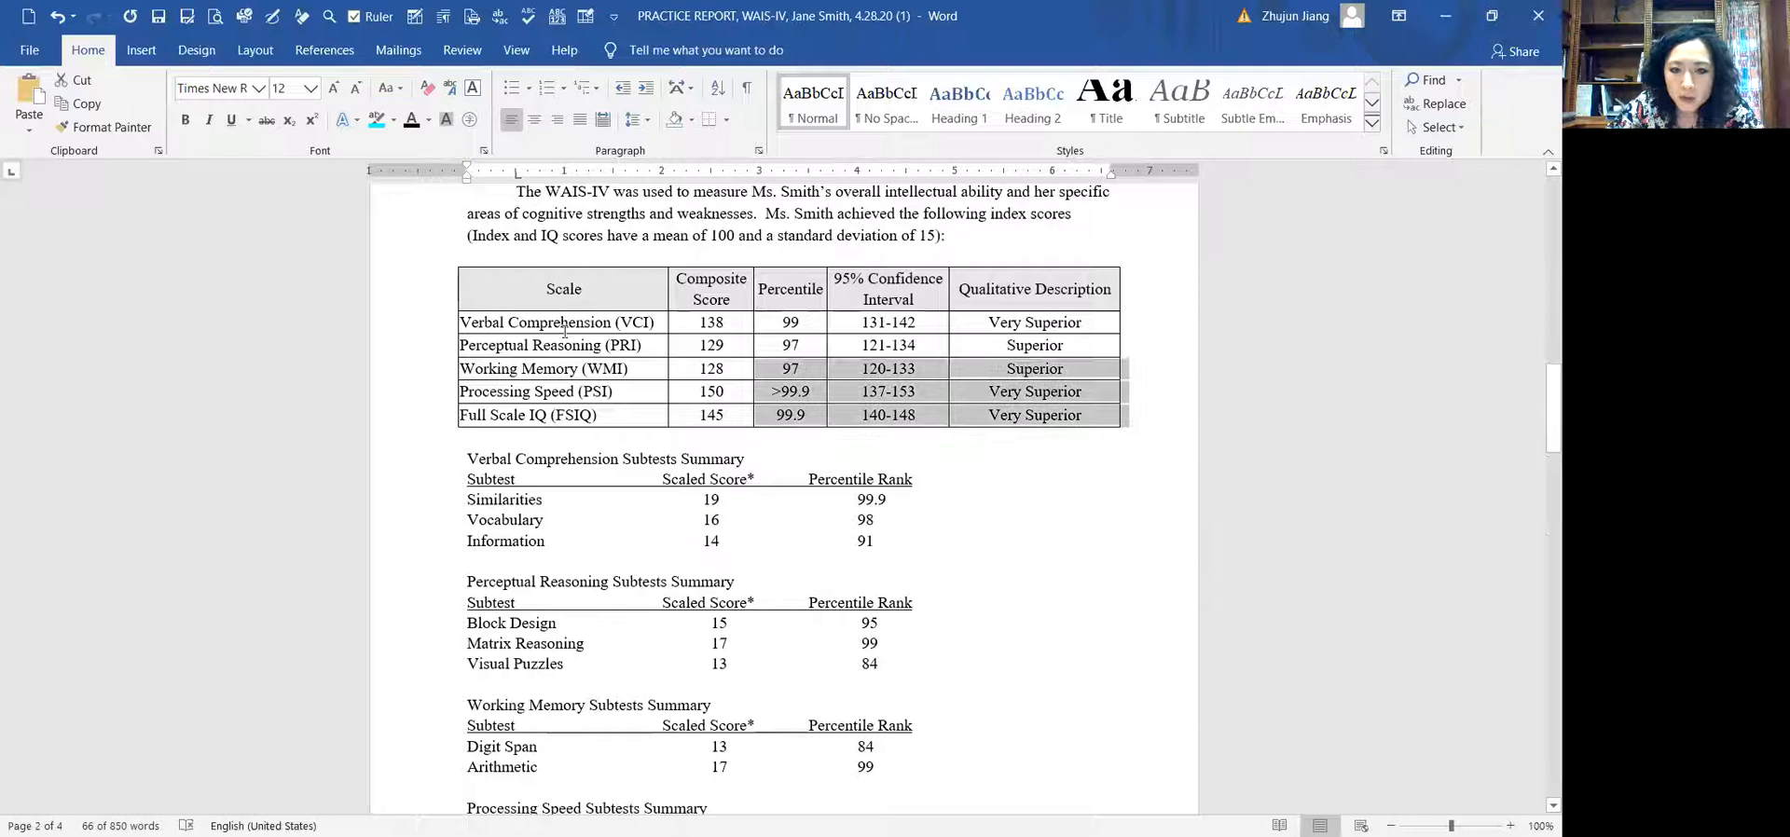
pyautogui.click(564, 345)
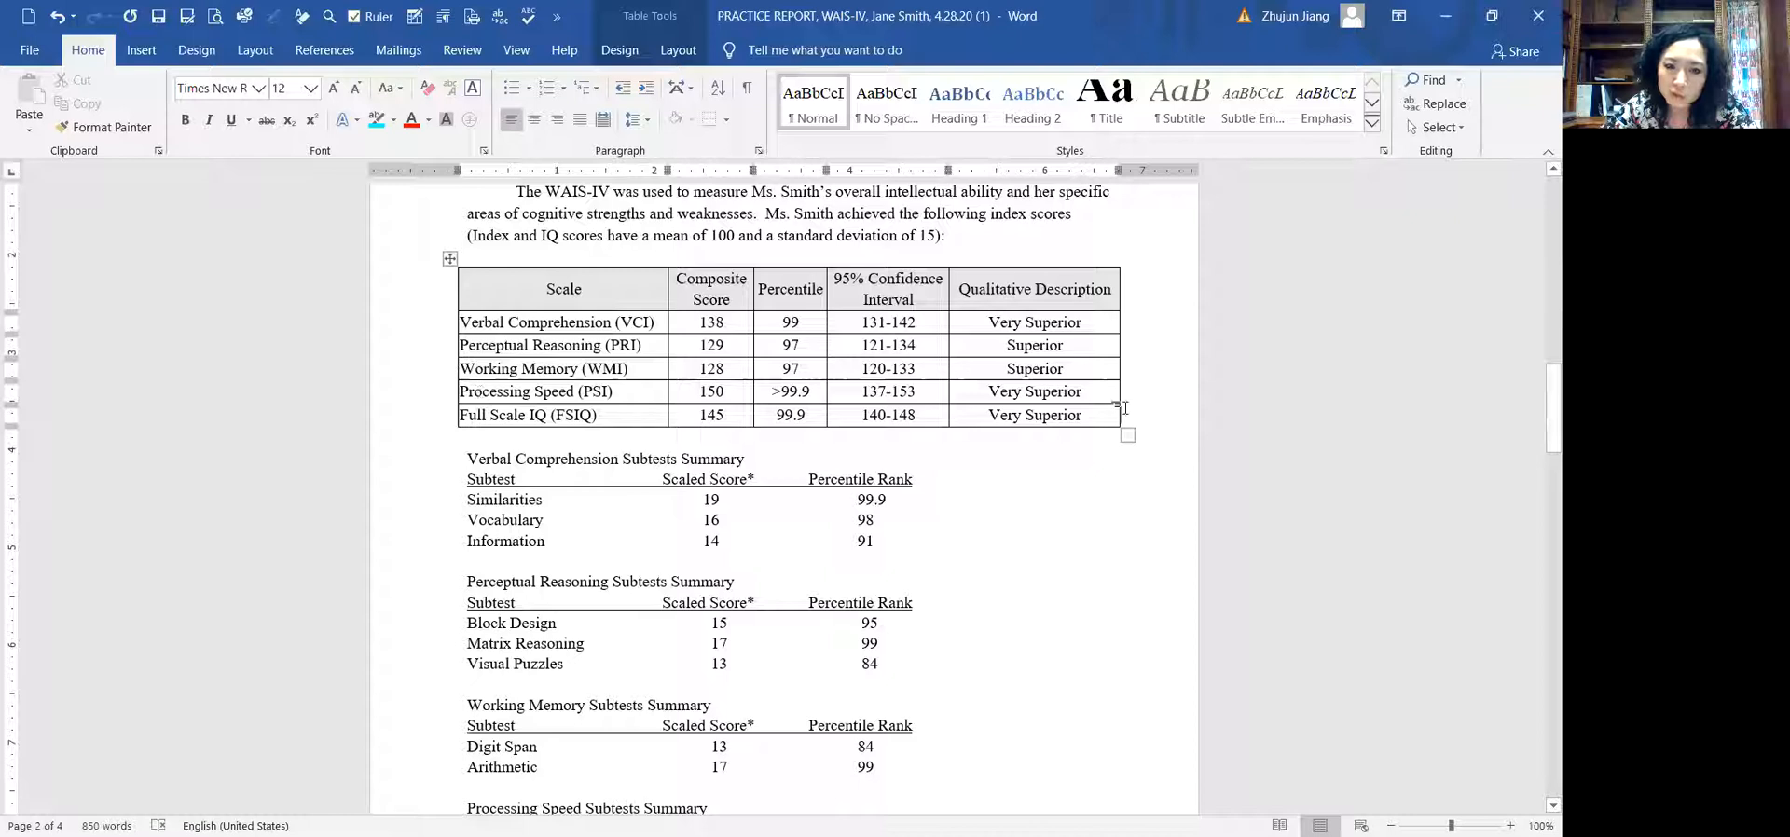
# - Highlight the Working Memory scores for Digit Span and Arithmetic
pyautogui.click(537, 390)
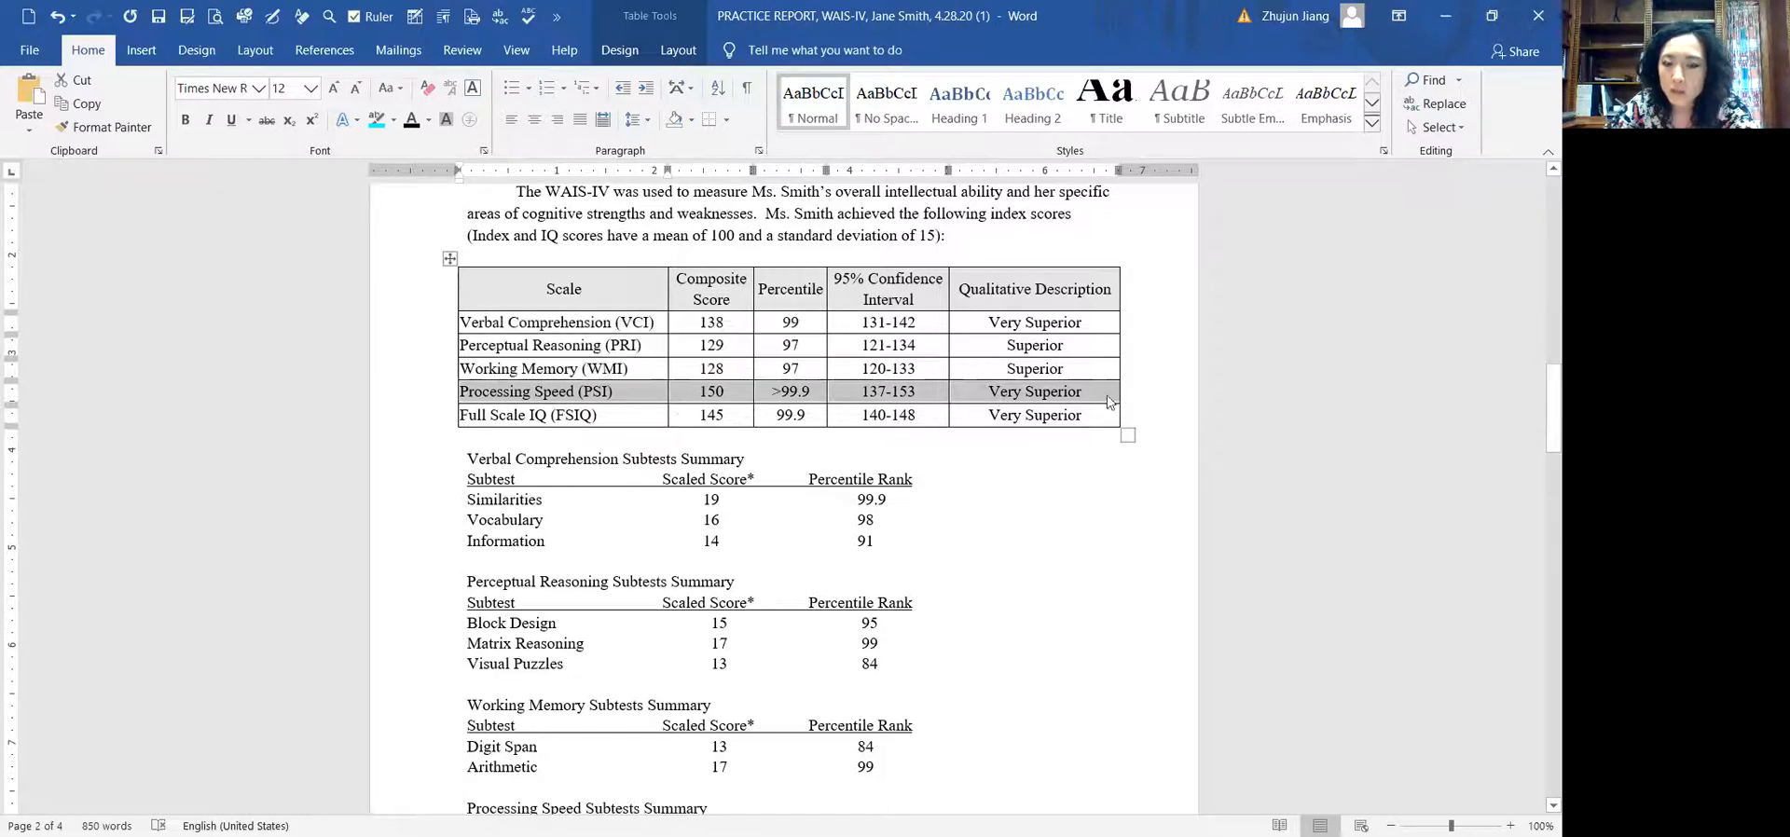
pyautogui.click(1085, 391)
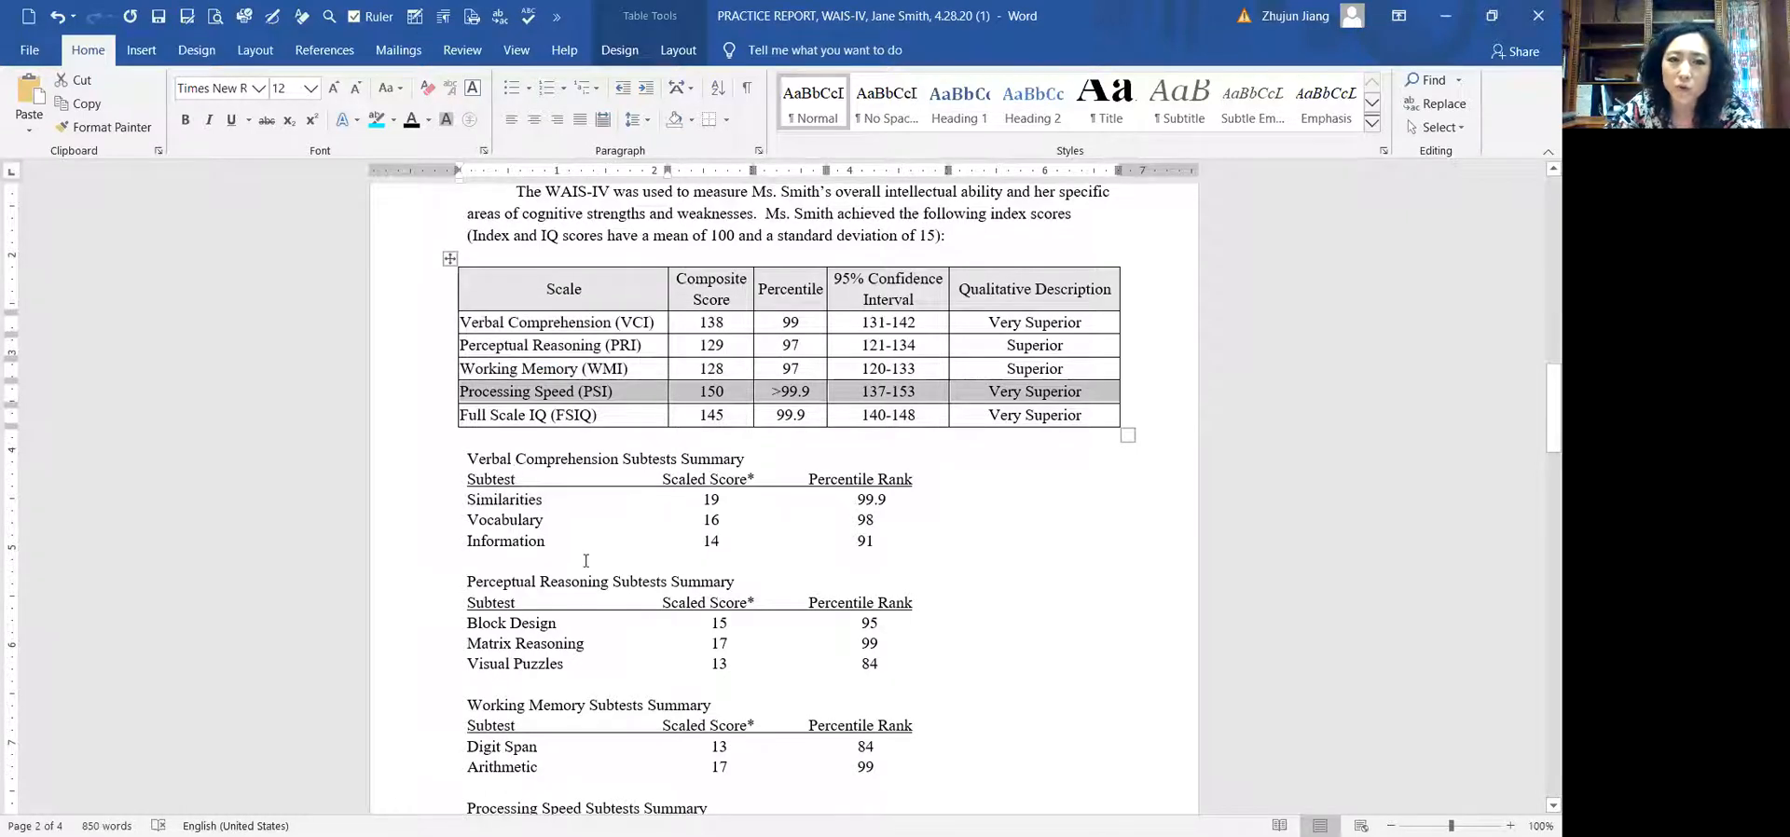
pyautogui.click(1085, 390)
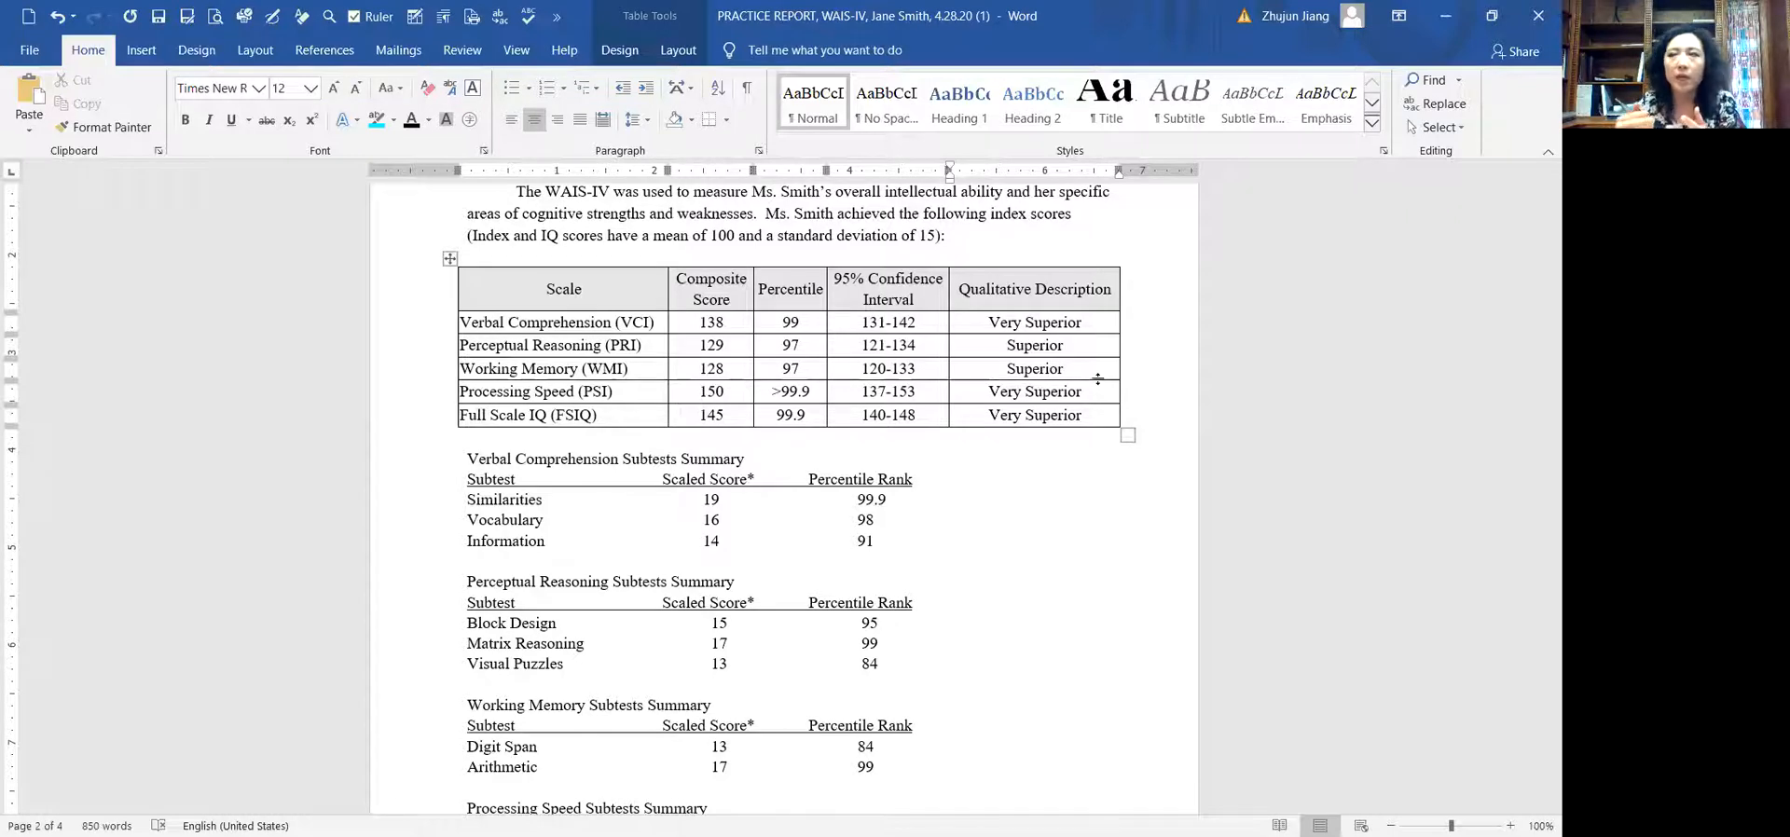
pyautogui.click(1034, 345)
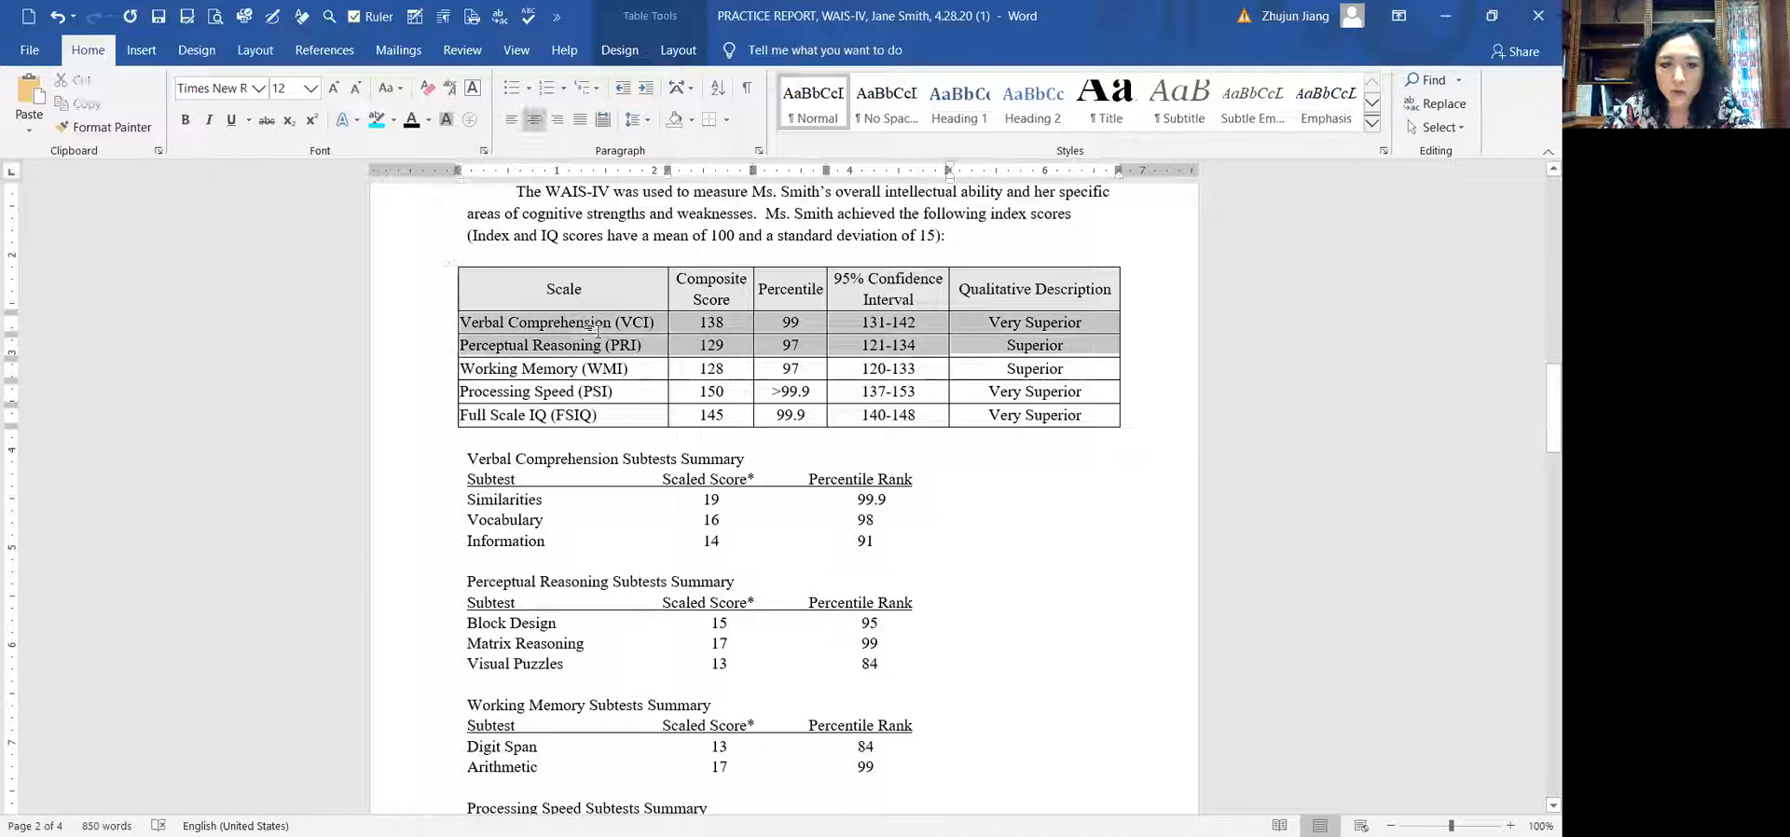
pyautogui.click(1034, 367)
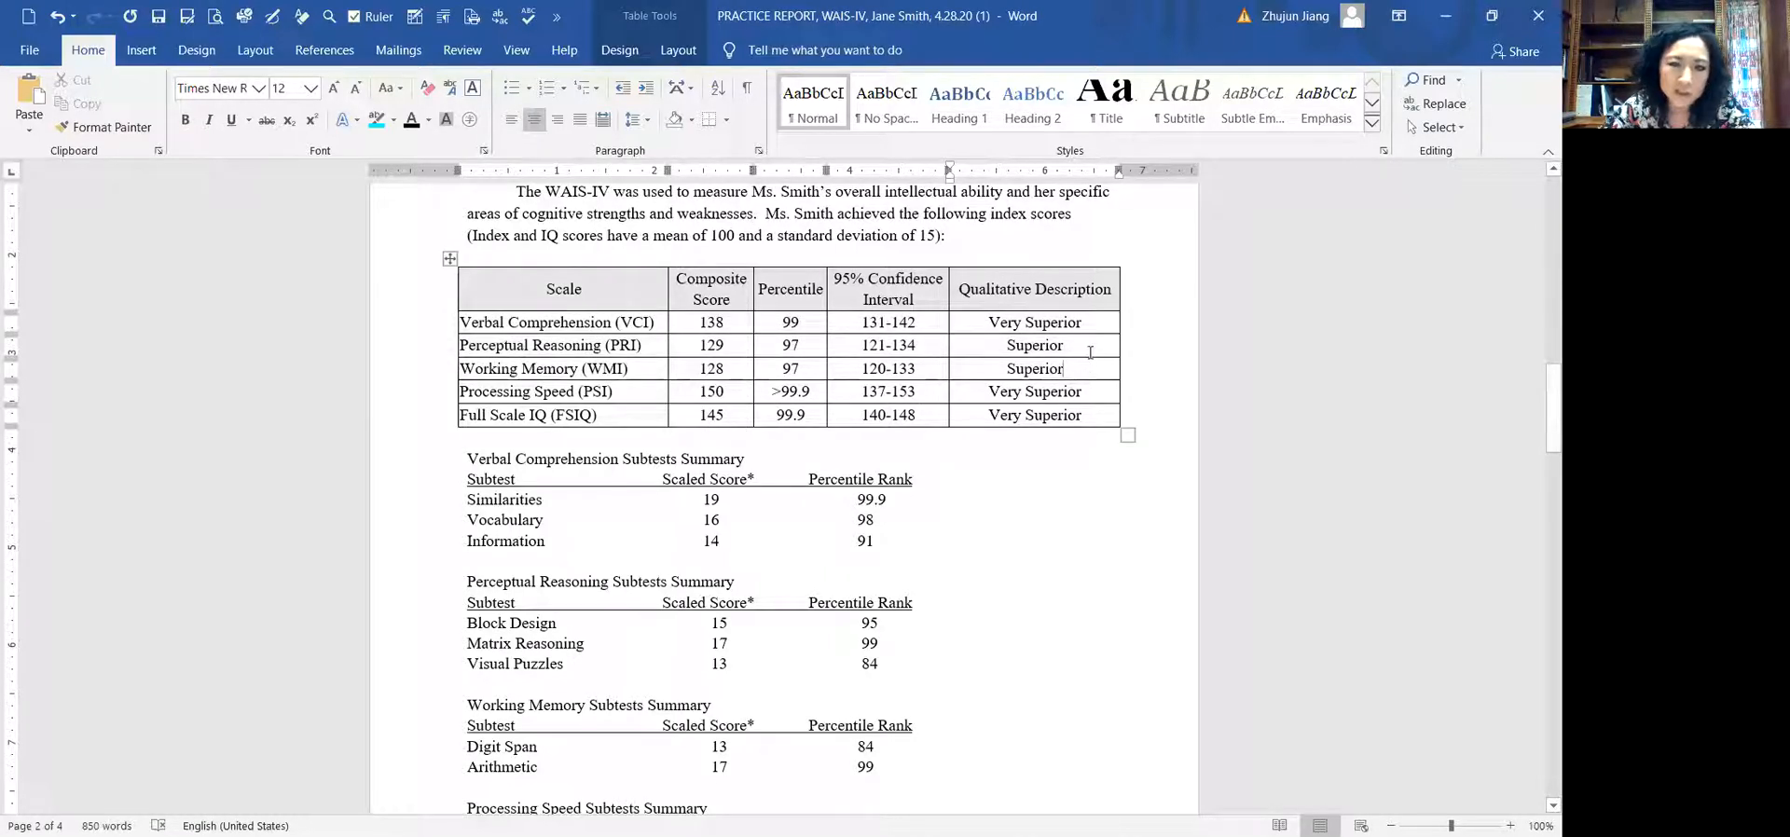
pyautogui.moveTo(1095, 333)
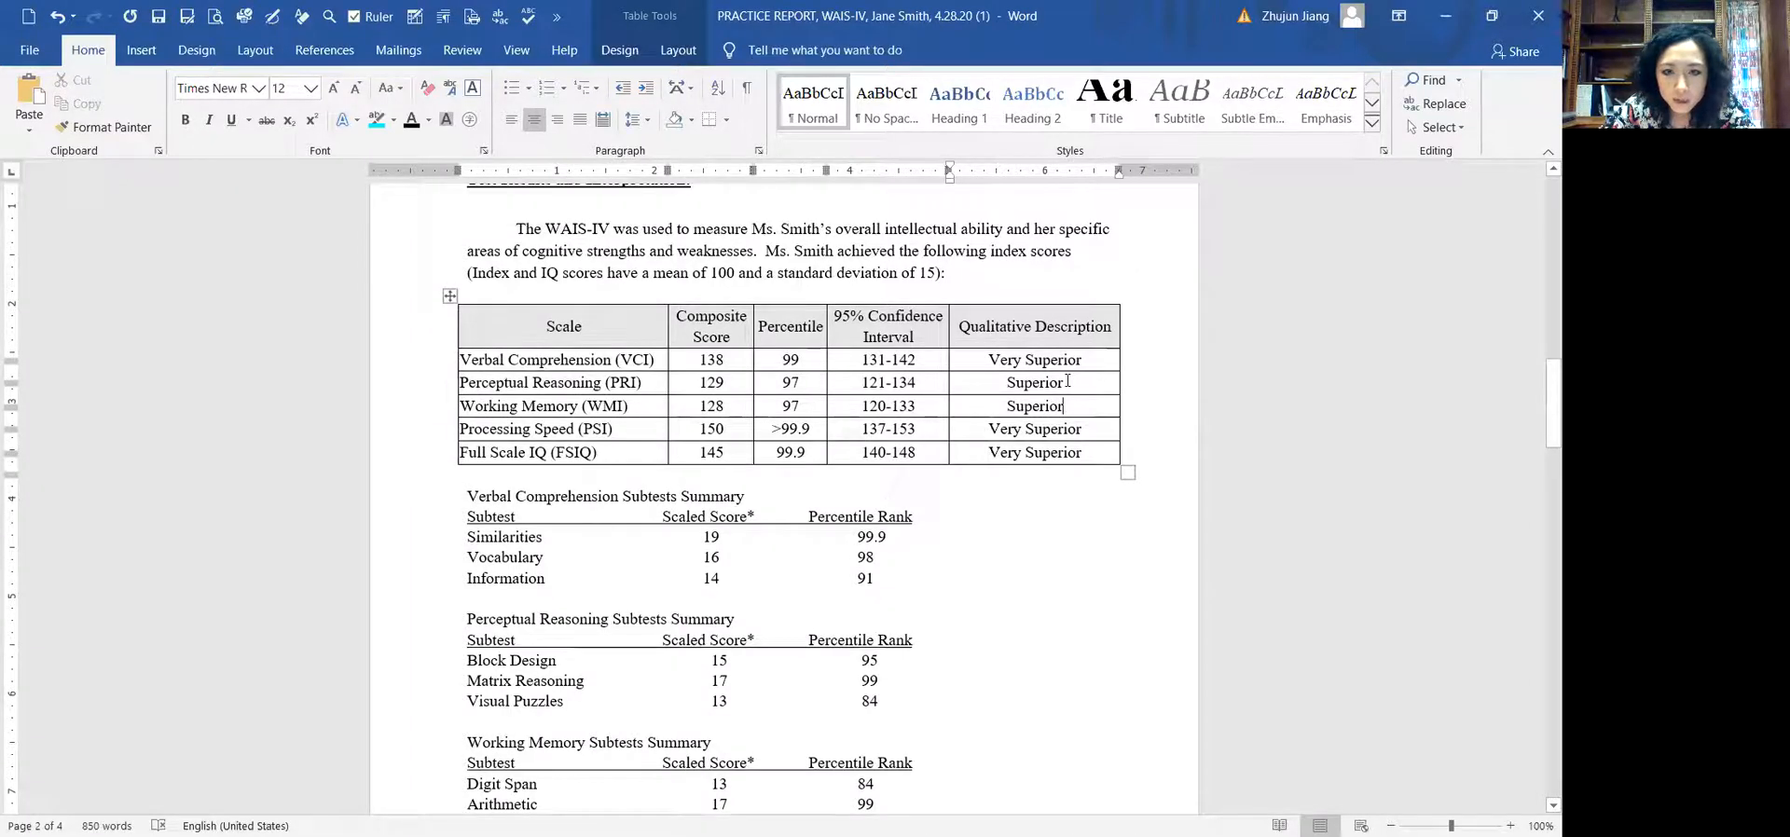
# - Scroll down through Processing Speed to the scaled-score footnote
pyautogui.scroll(3)
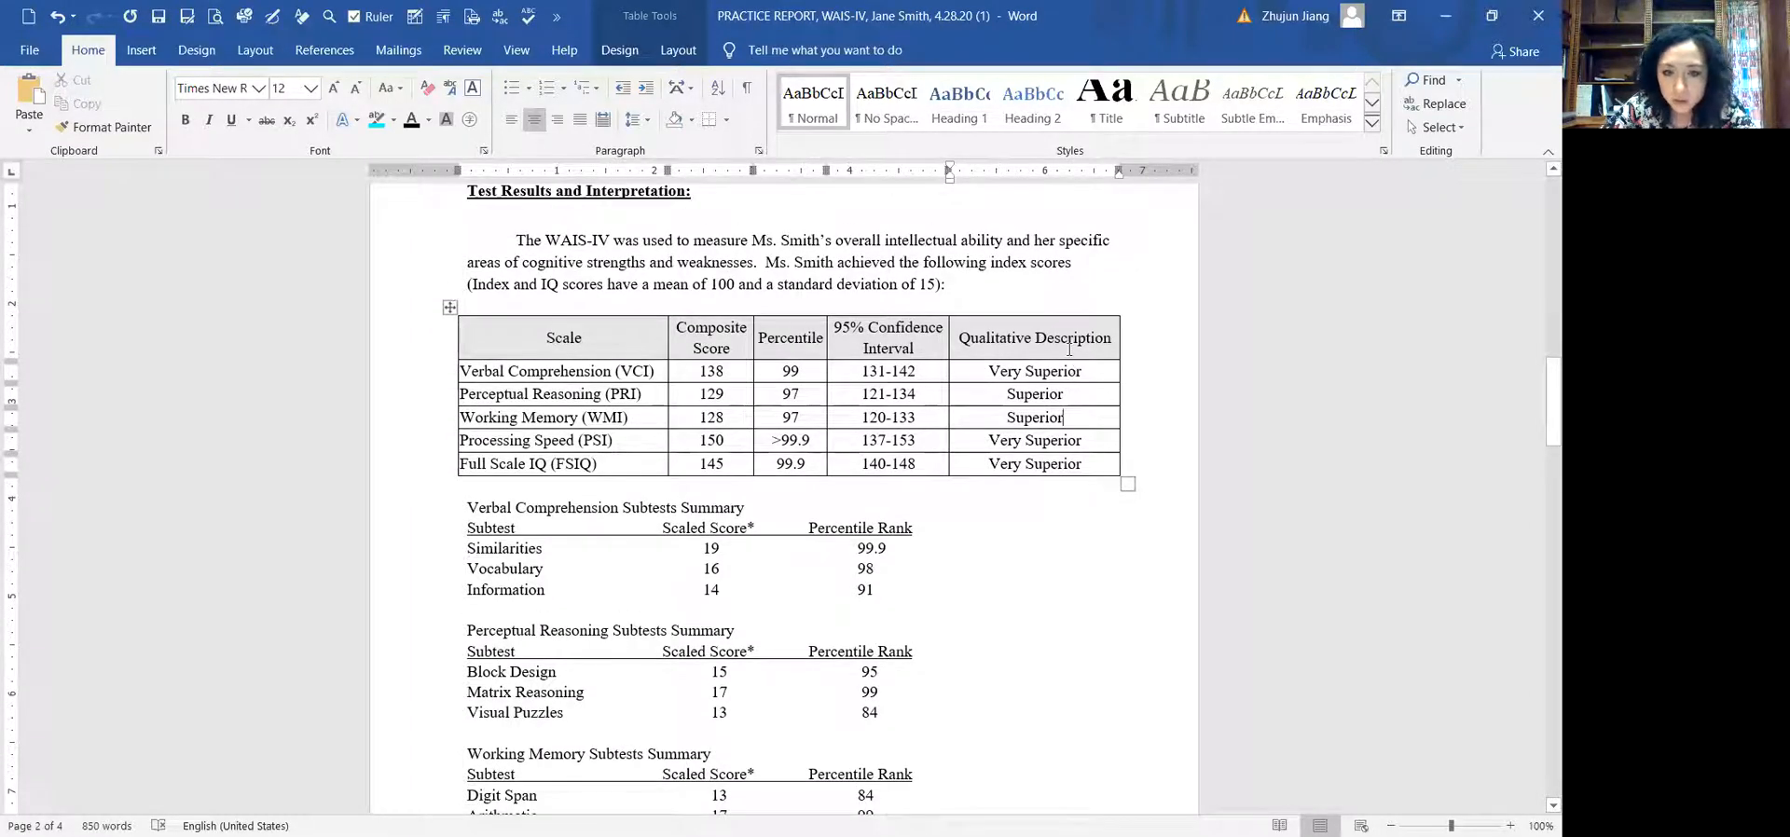
pyautogui.scroll(-3)
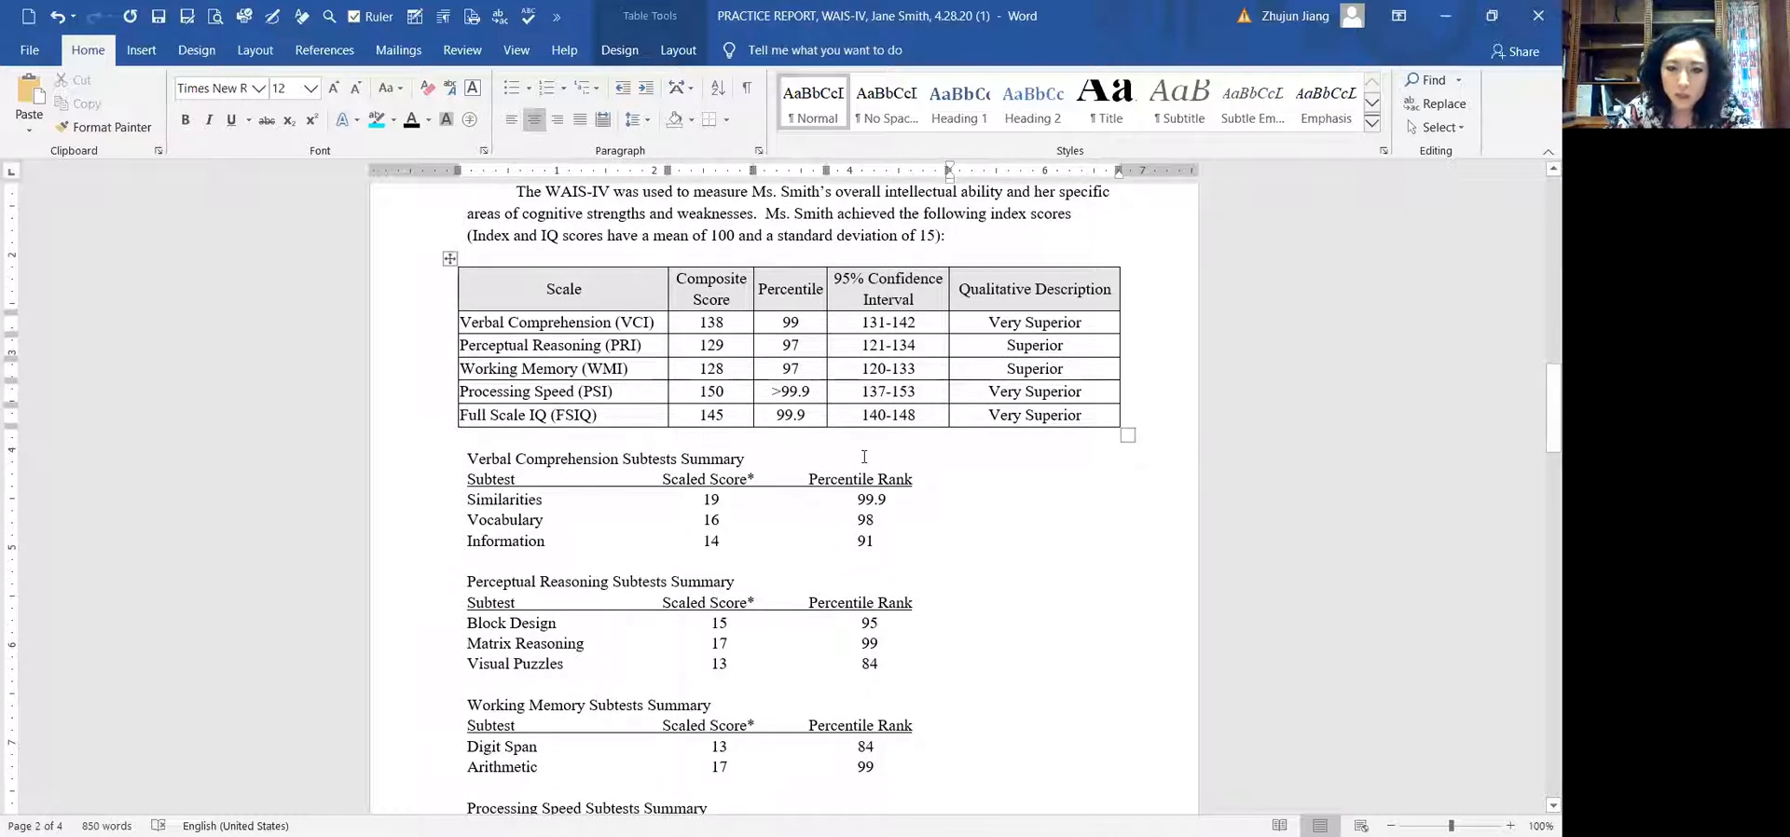
pyautogui.scroll(-3)
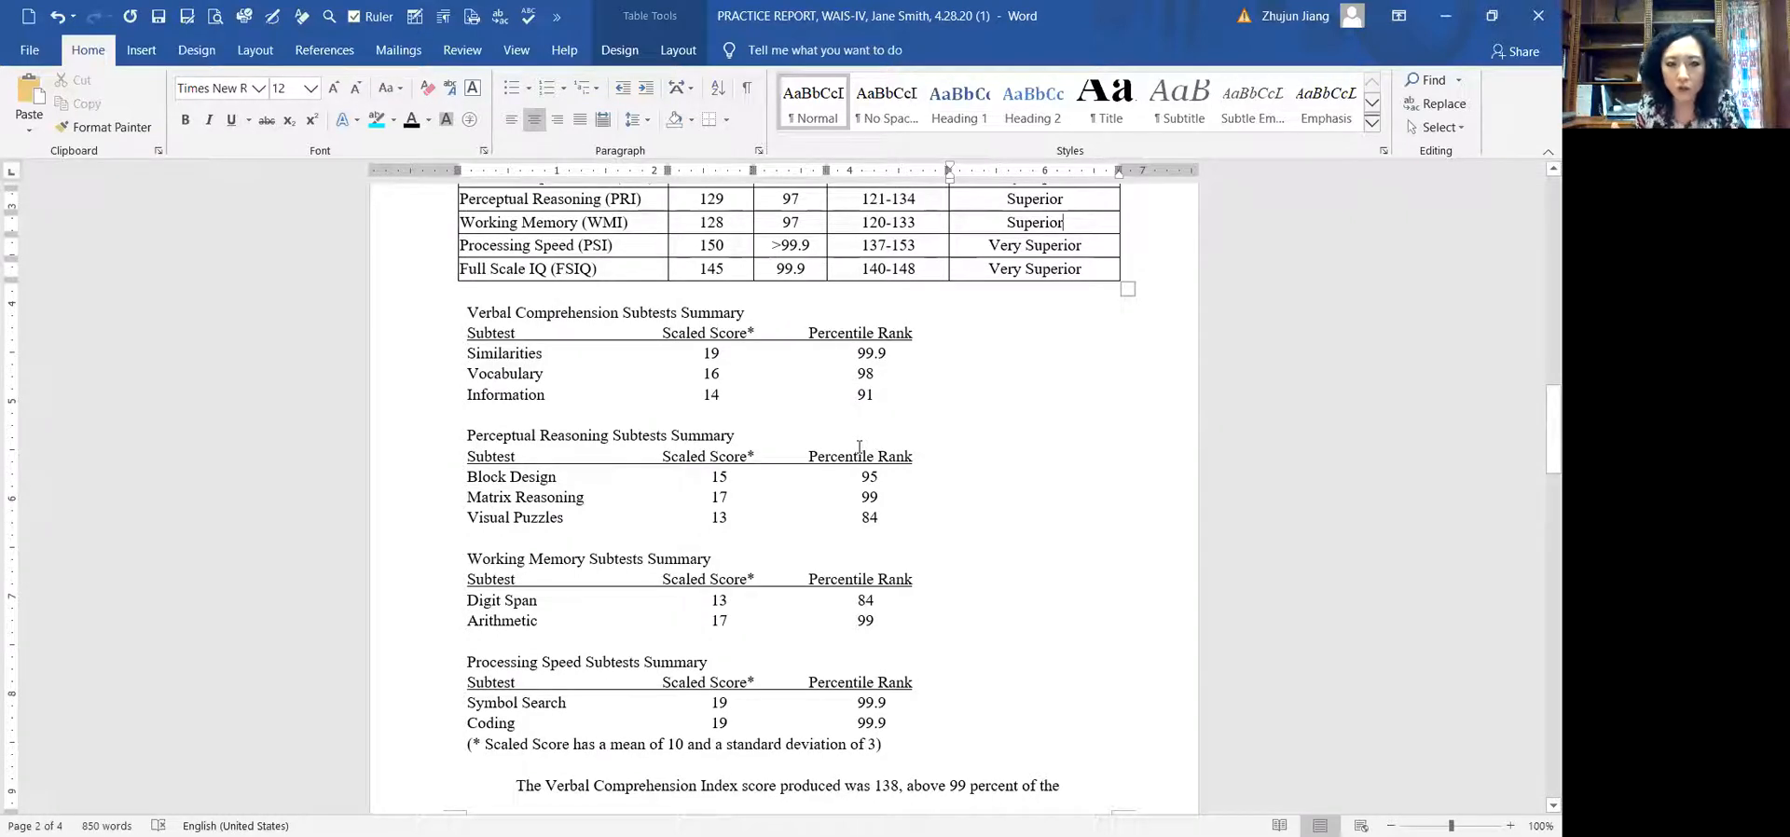
pyautogui.moveTo(807, 497)
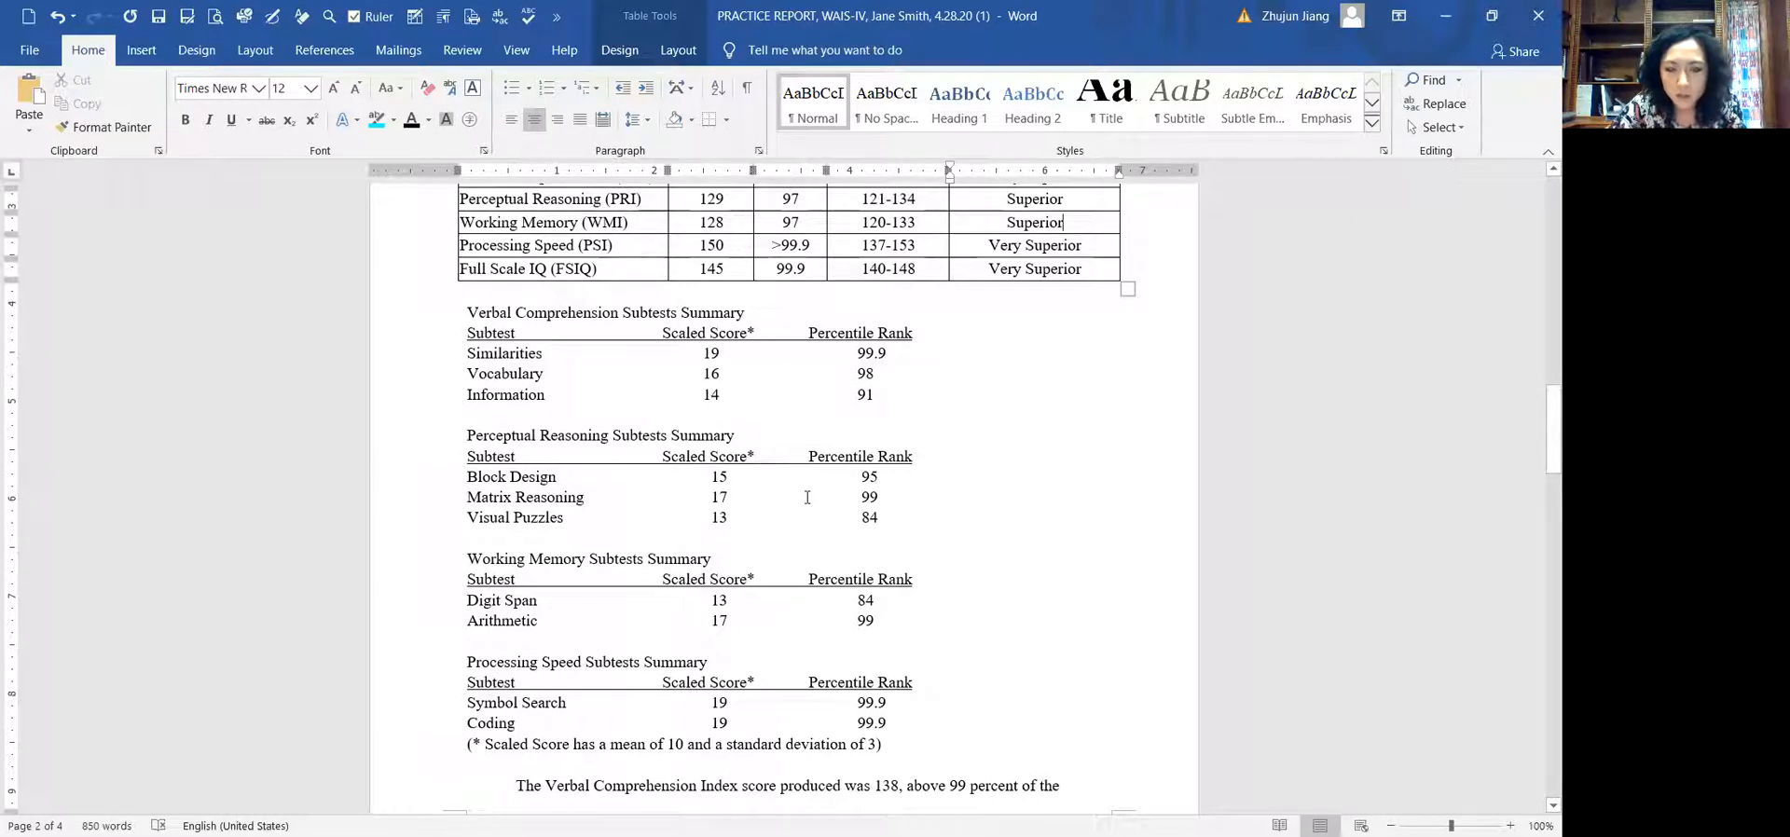
pyautogui.scroll(3)
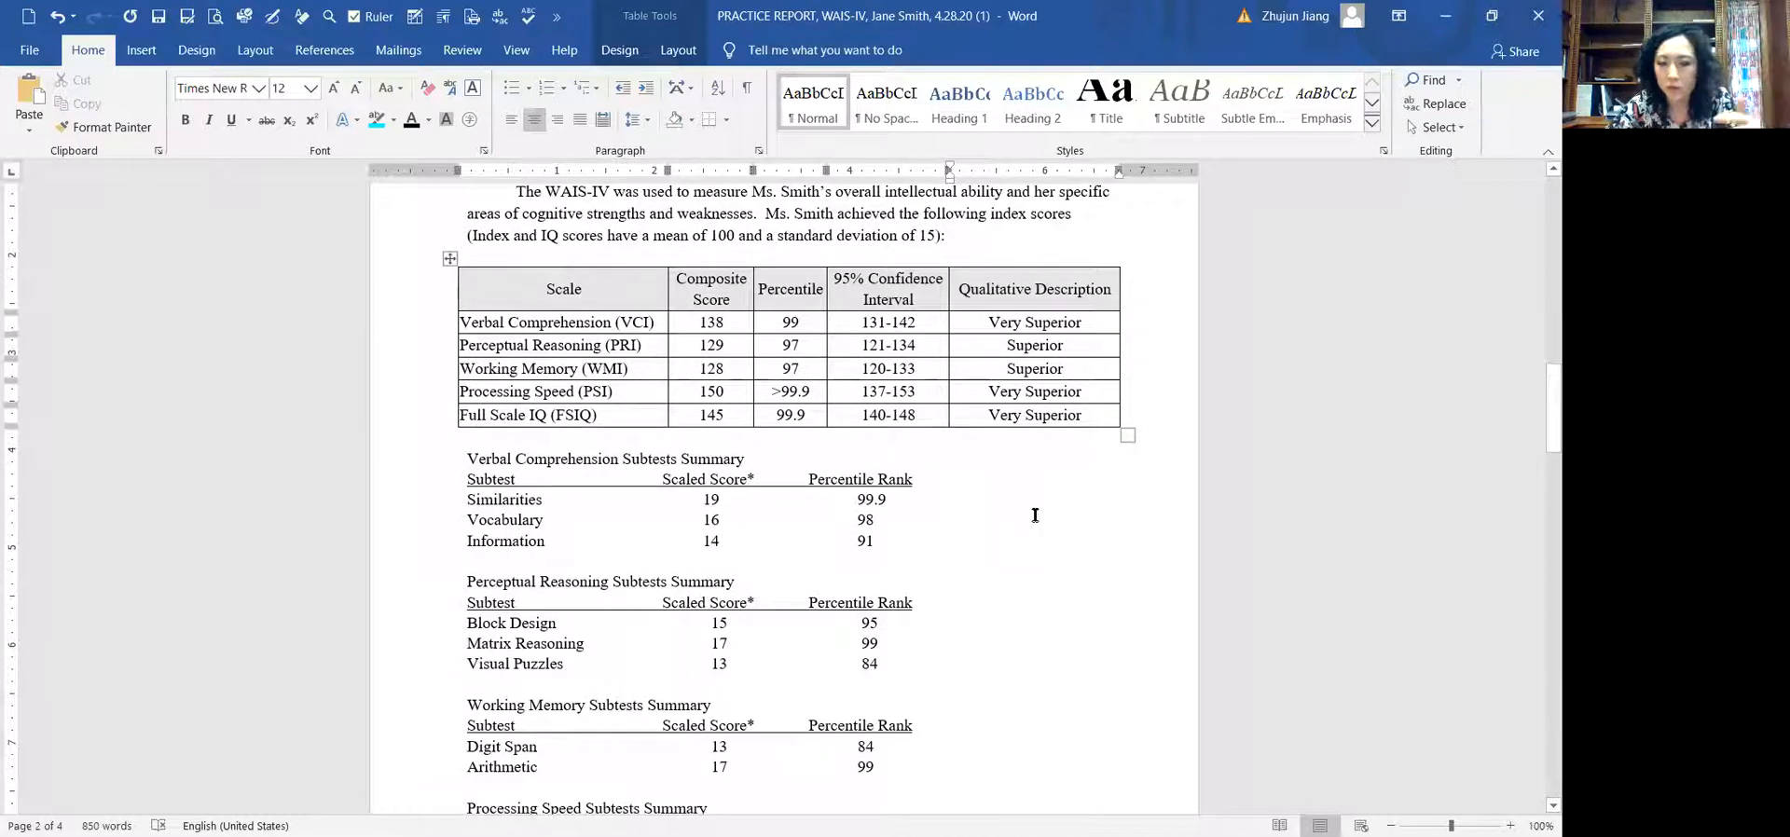
pyautogui.scroll(-3)
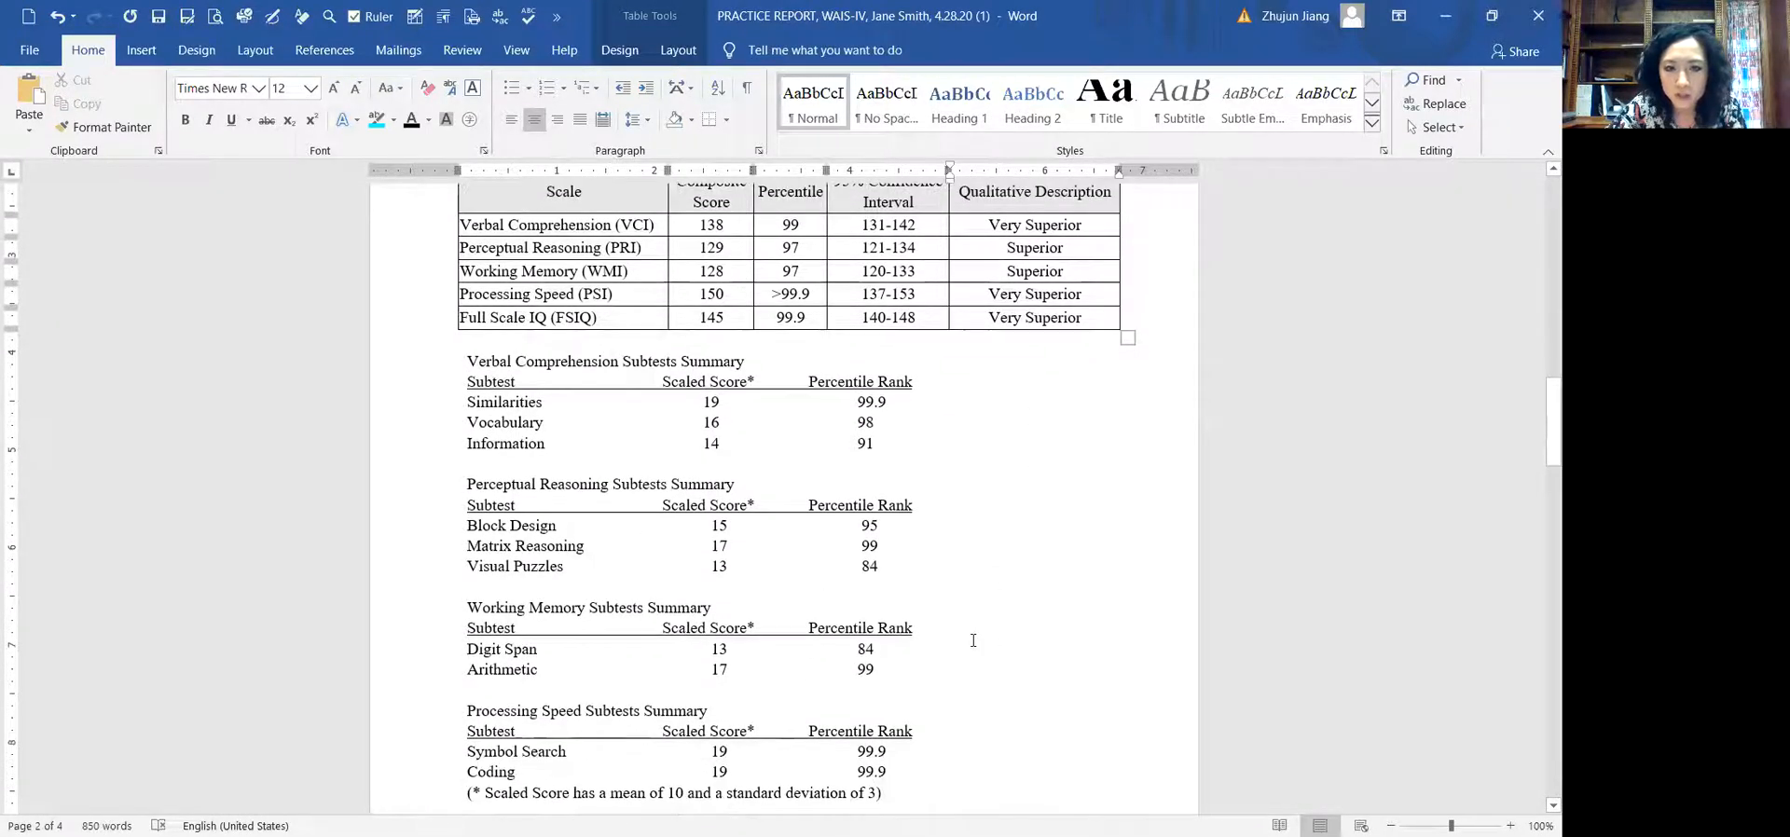
pyautogui.scroll(-3)
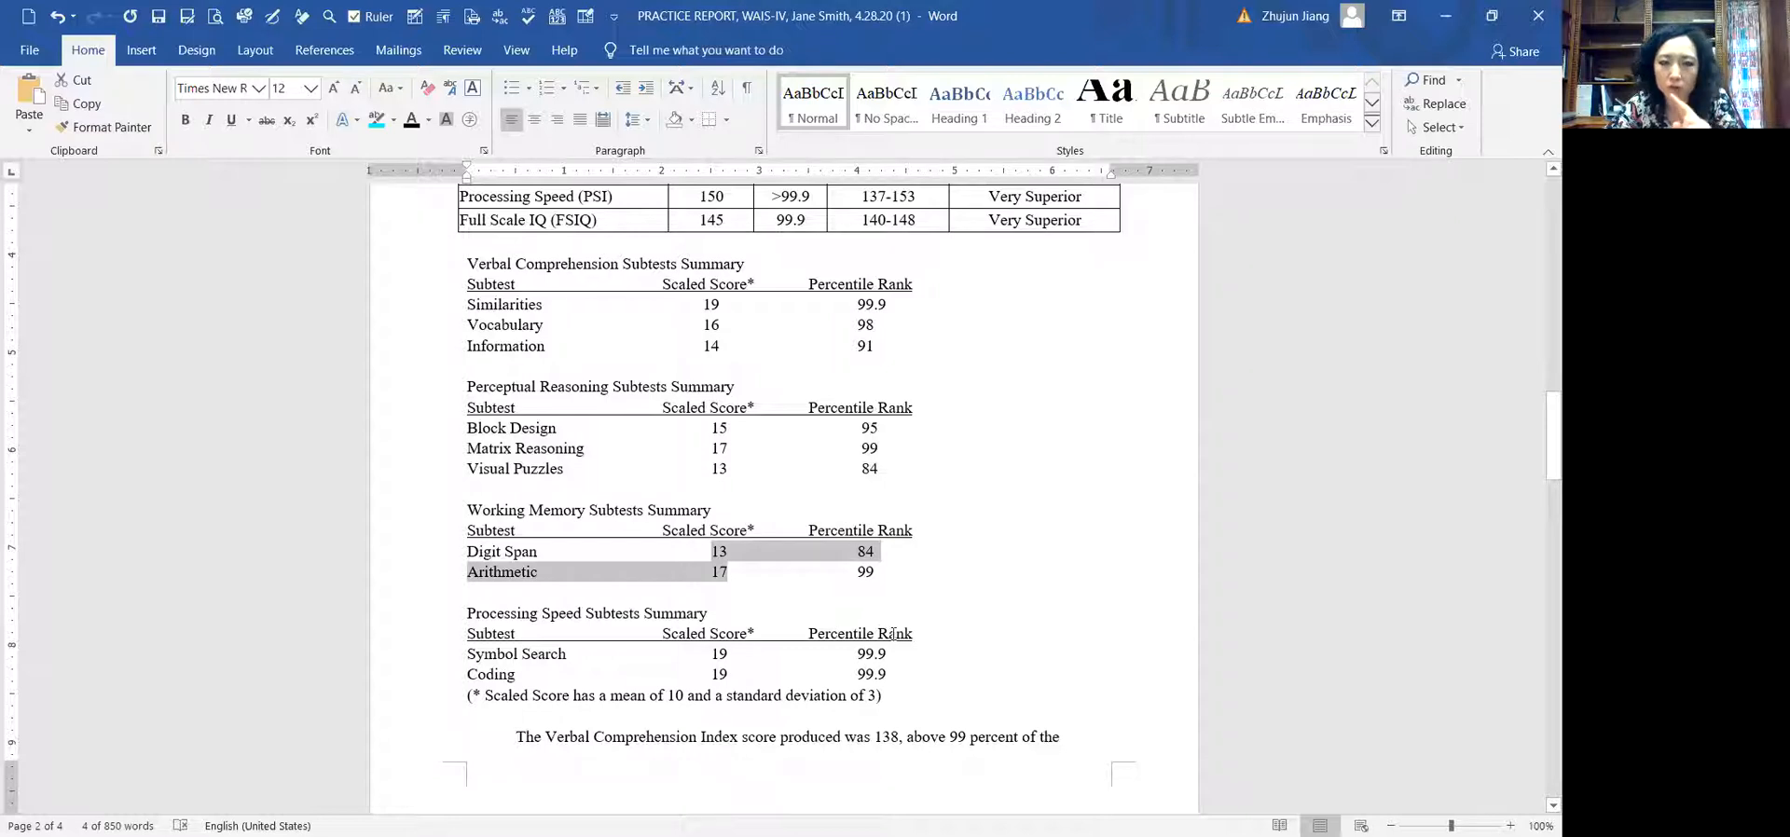
# - Select the Vocabulary scaled score of 16, then scroll to page 3's index interpretations
pyautogui.scroll(-3)
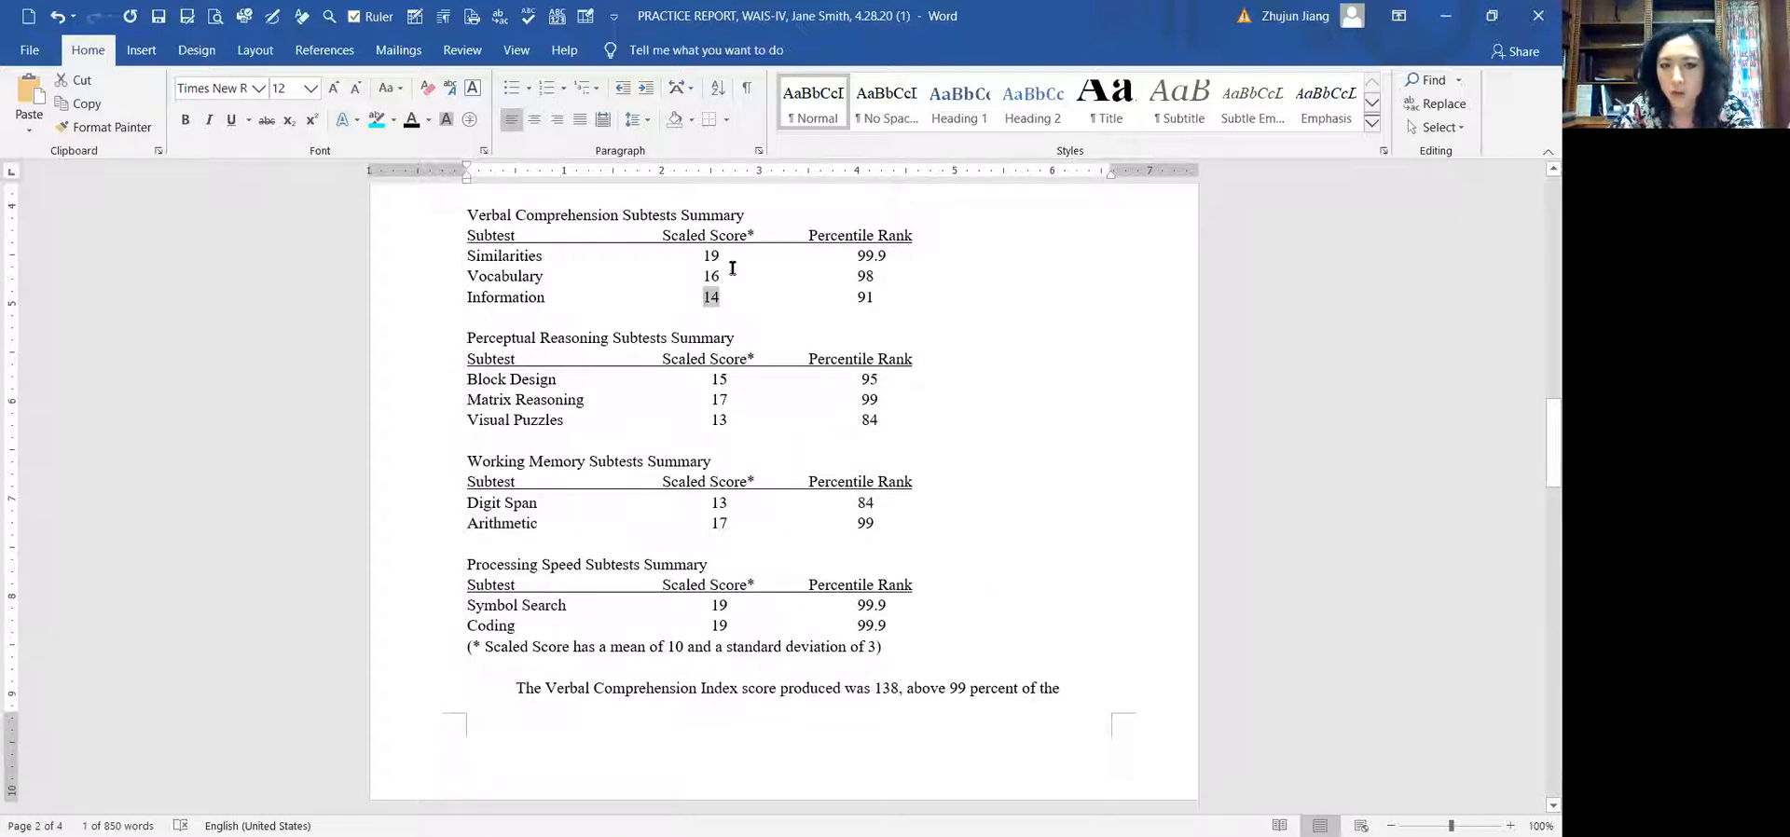
pyautogui.doubleClick(710, 276)
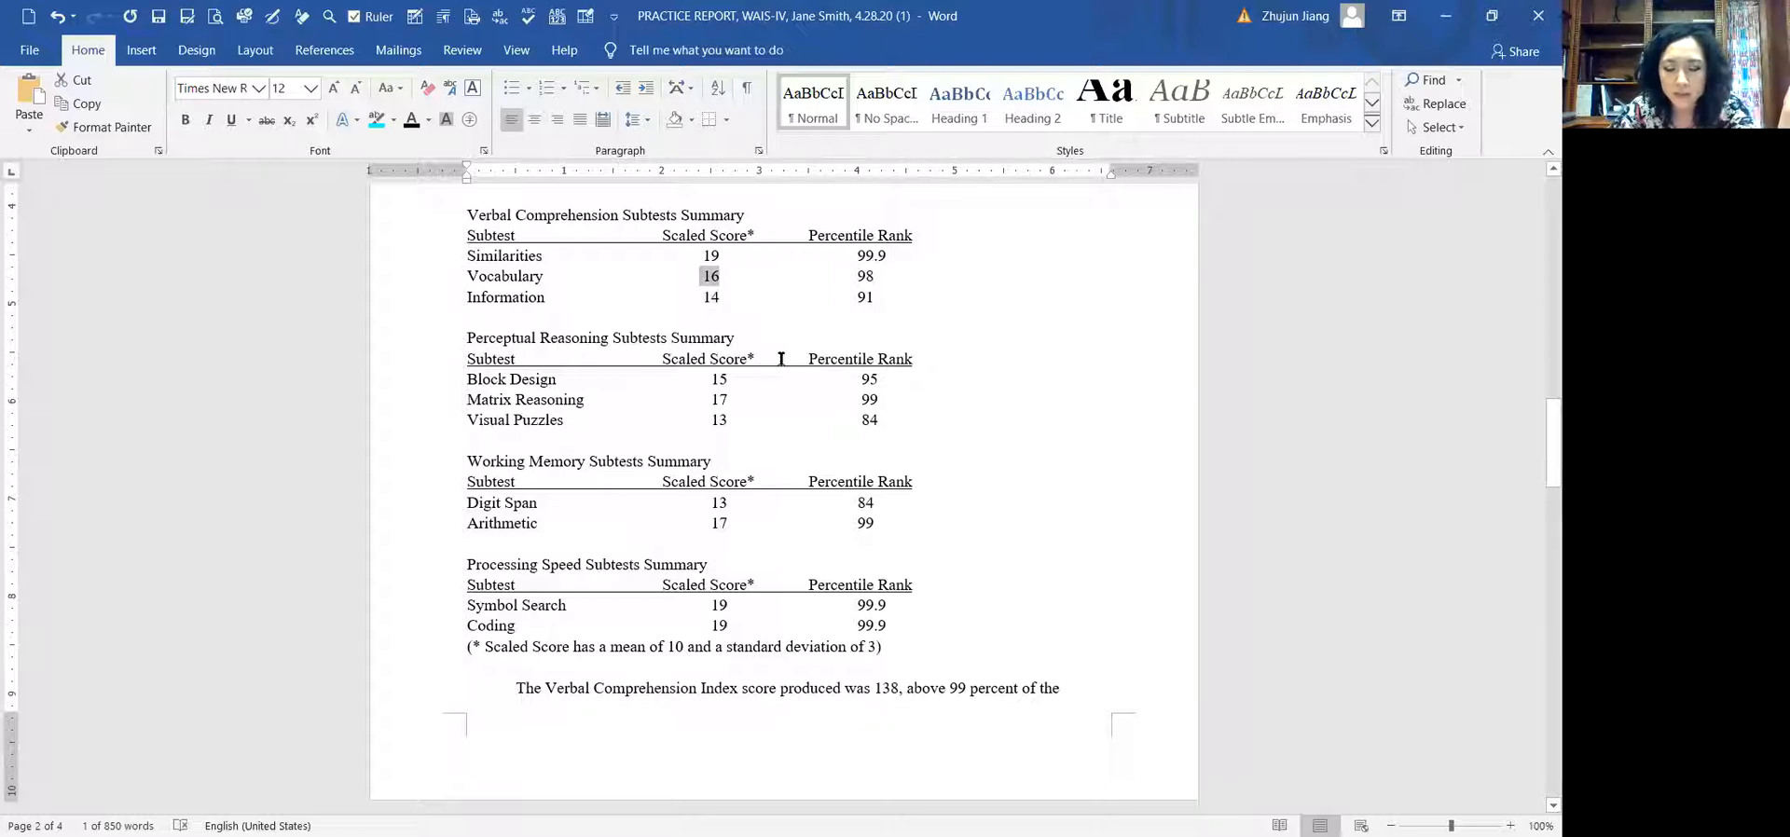
pyautogui.scroll(-3)
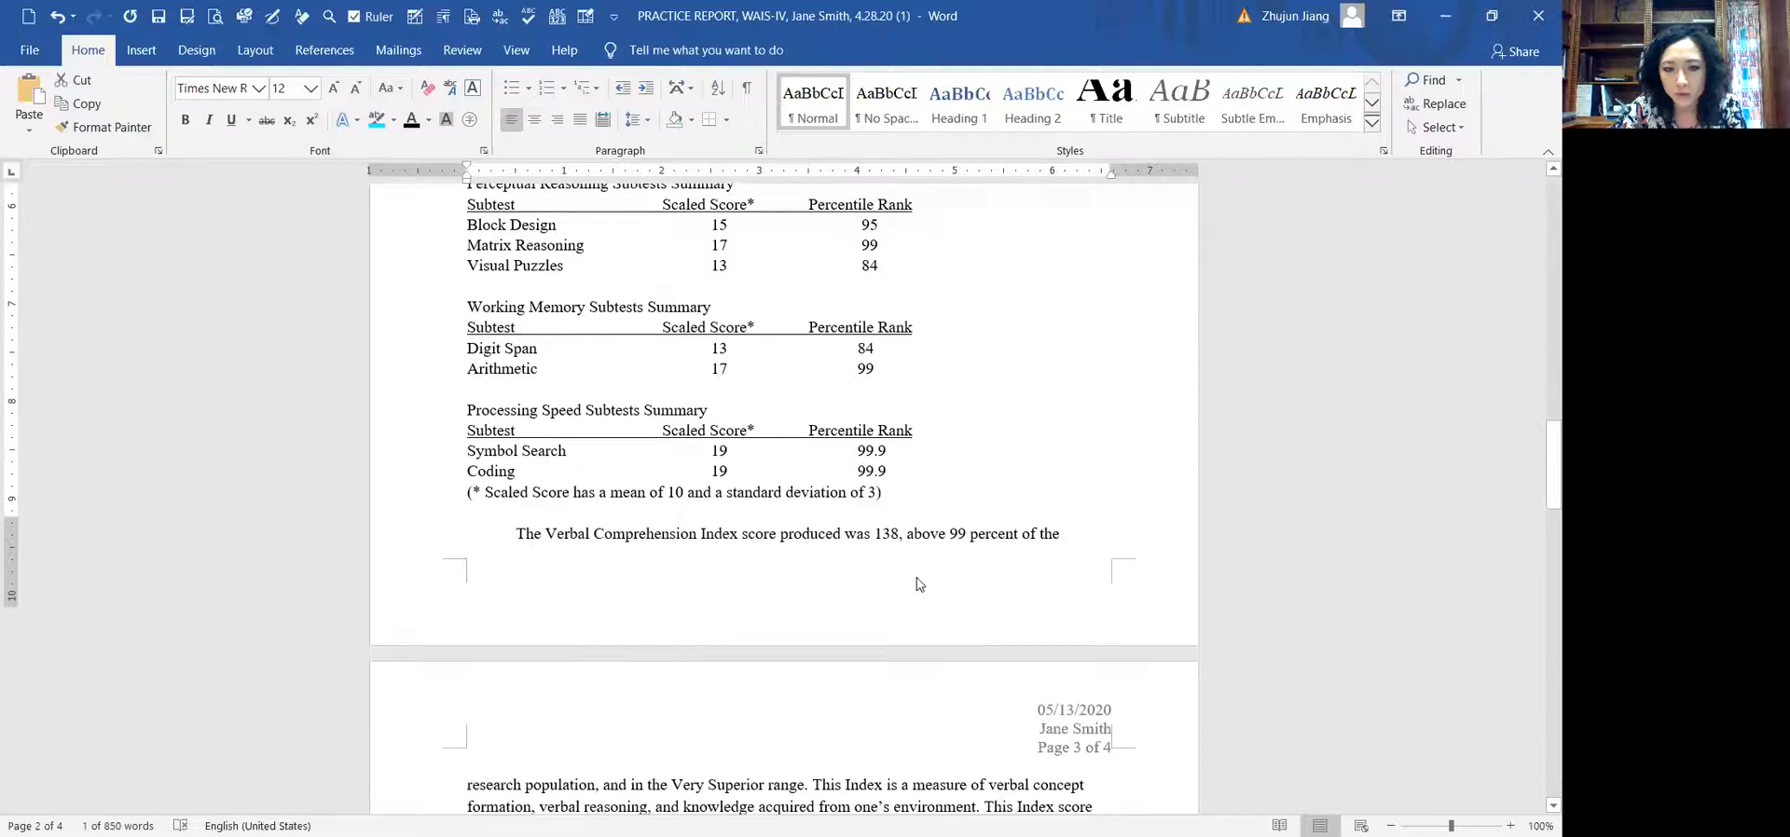
pyautogui.scroll(-3)
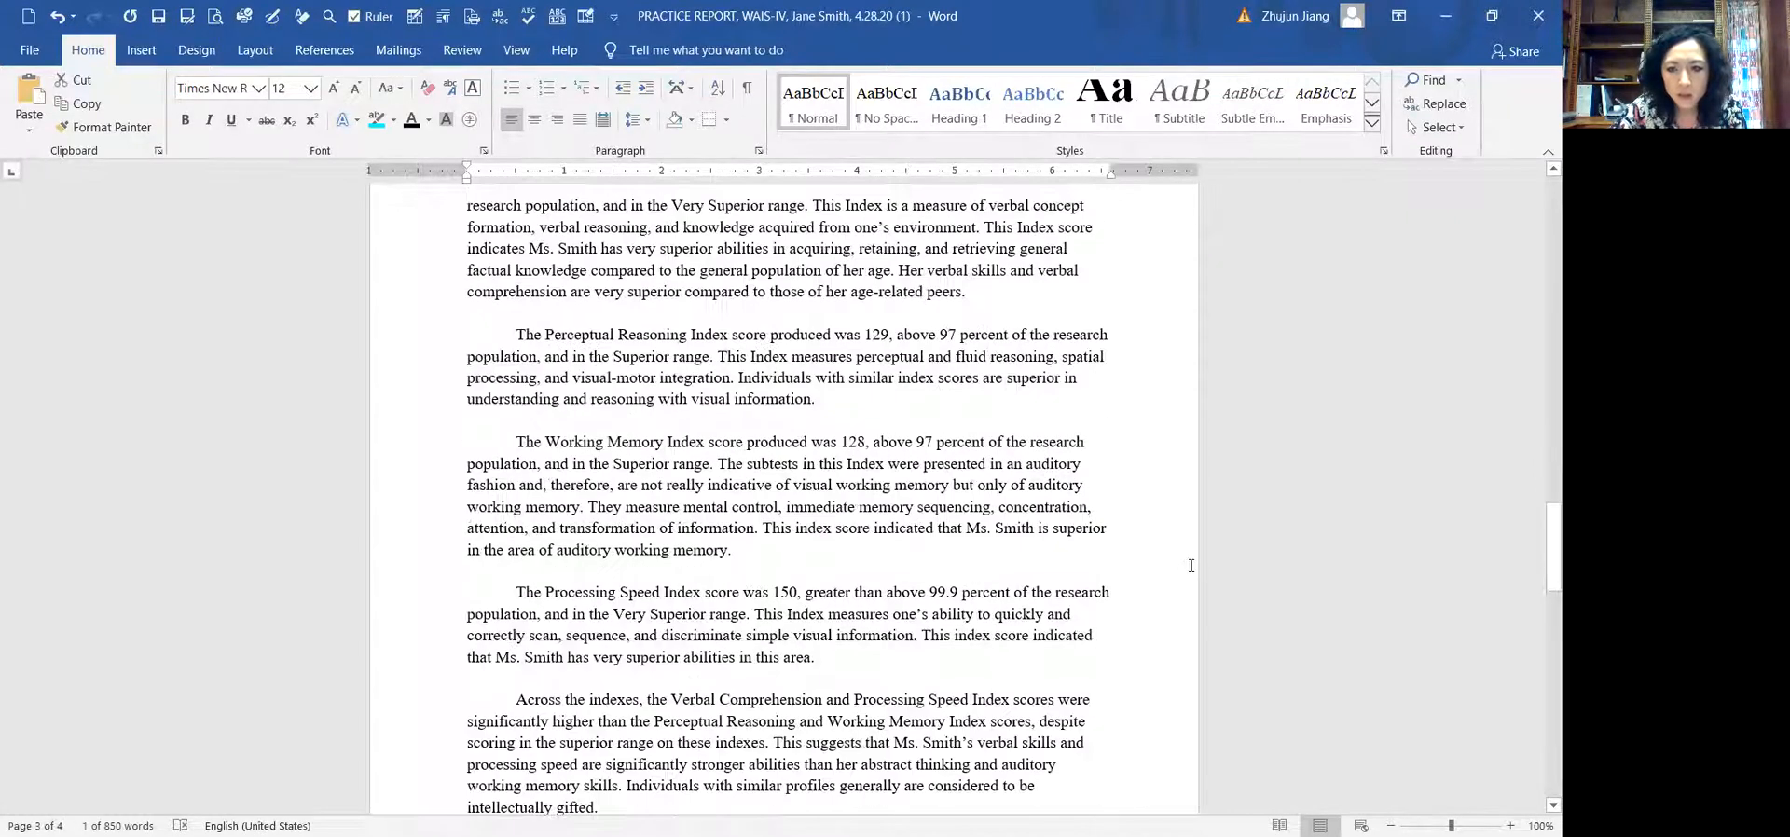
# - Scroll through the interpretation paragraphs and back up to the WAIS-IV index table
pyautogui.scroll(3)
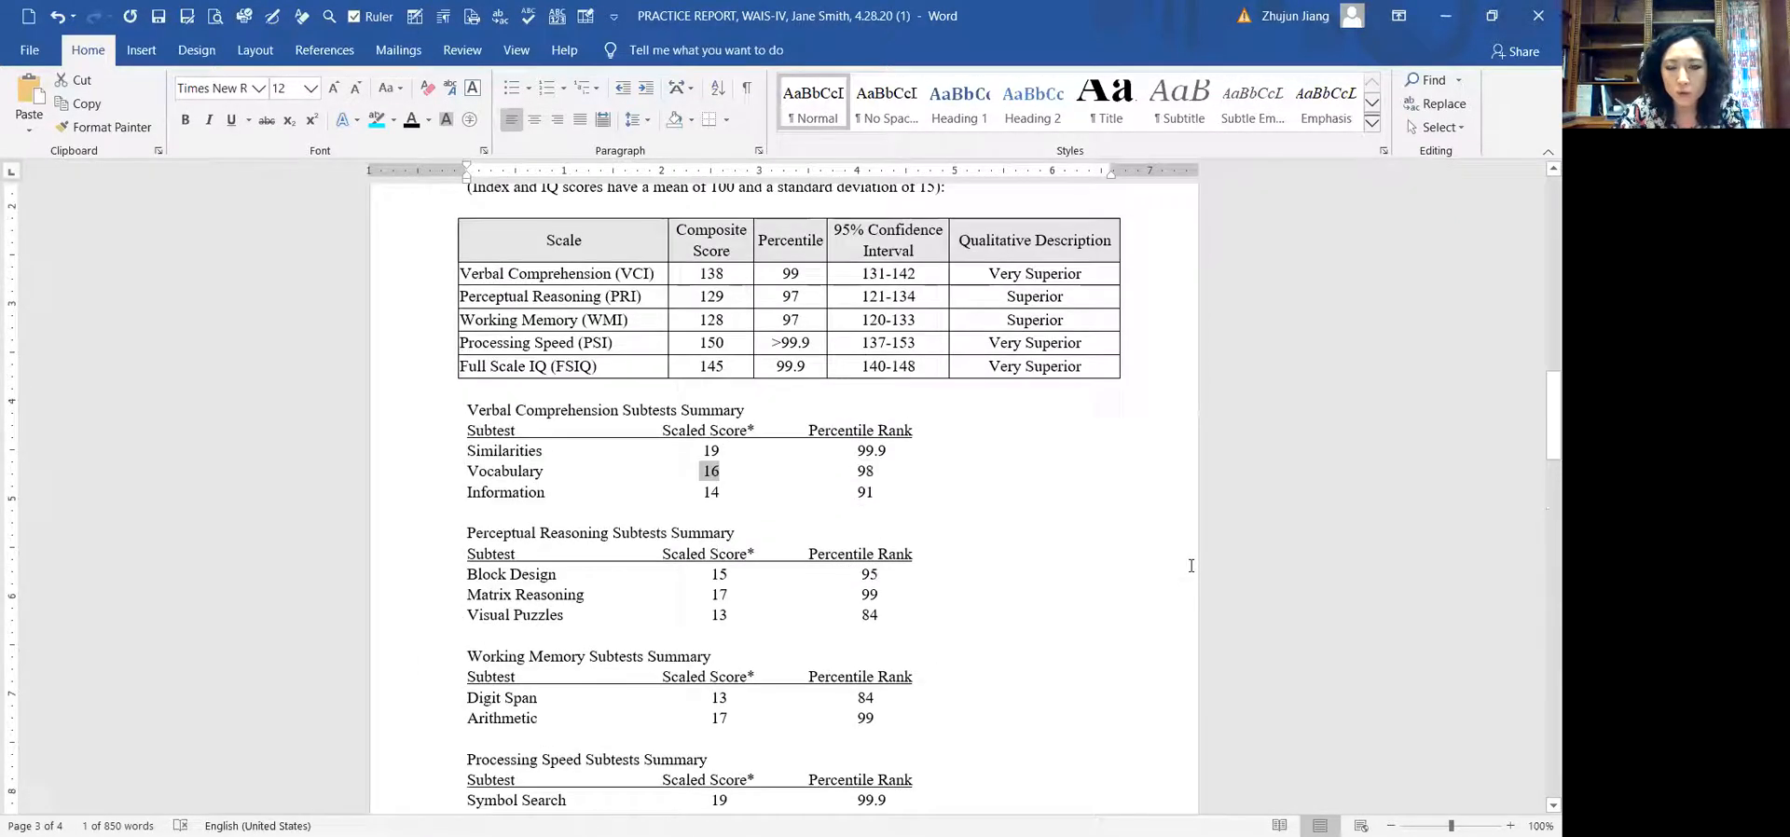
pyautogui.scroll(3)
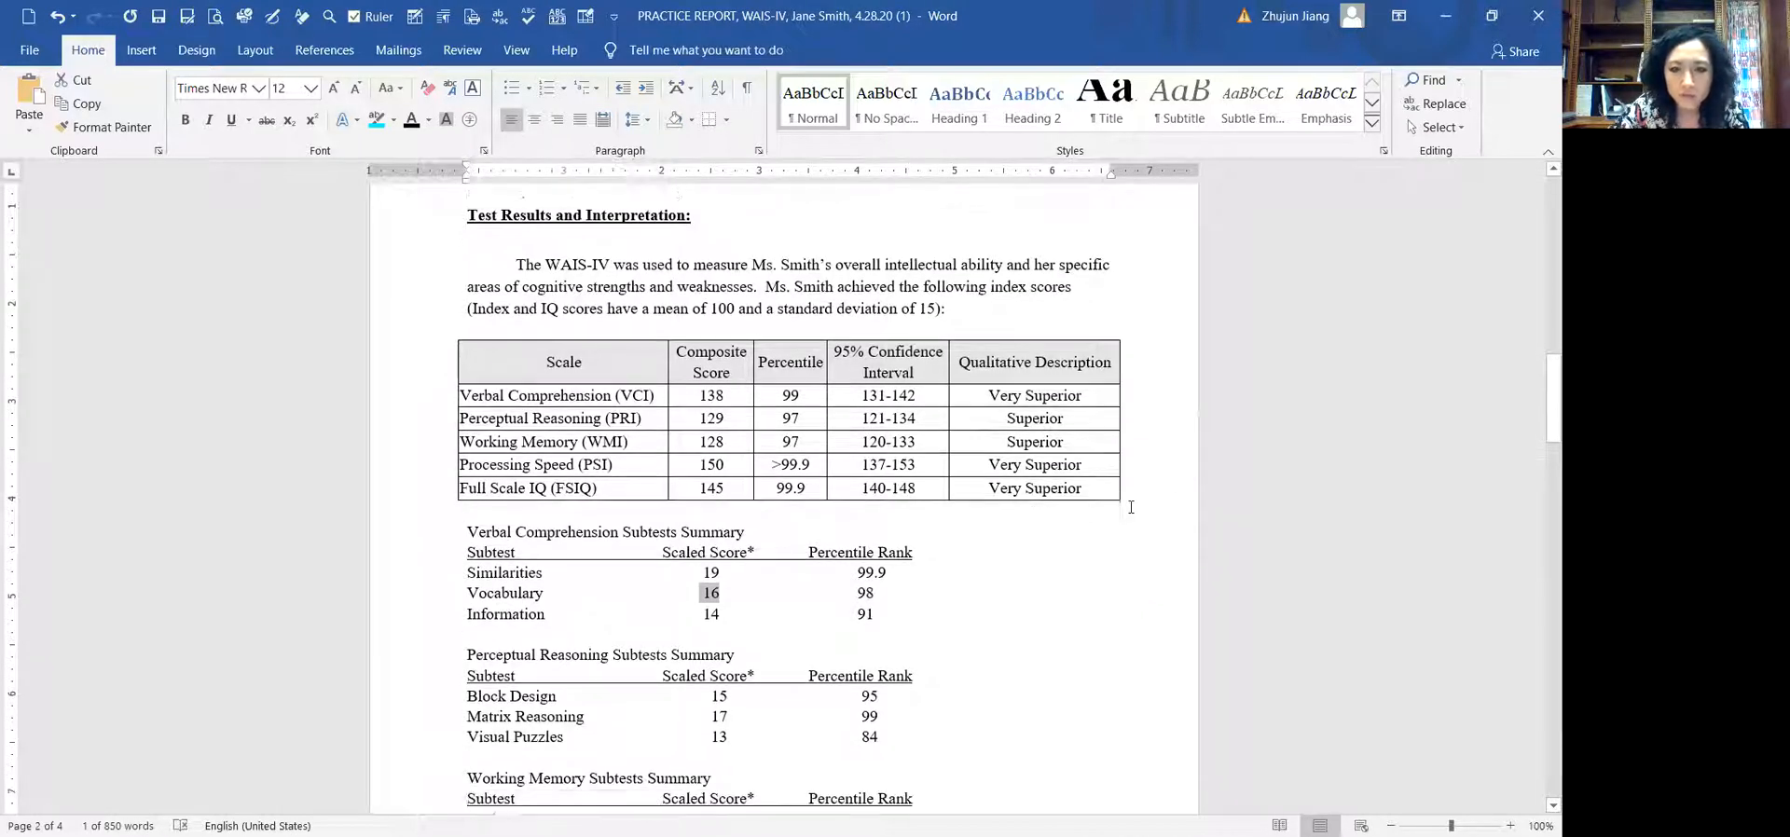
pyautogui.scroll(-3)
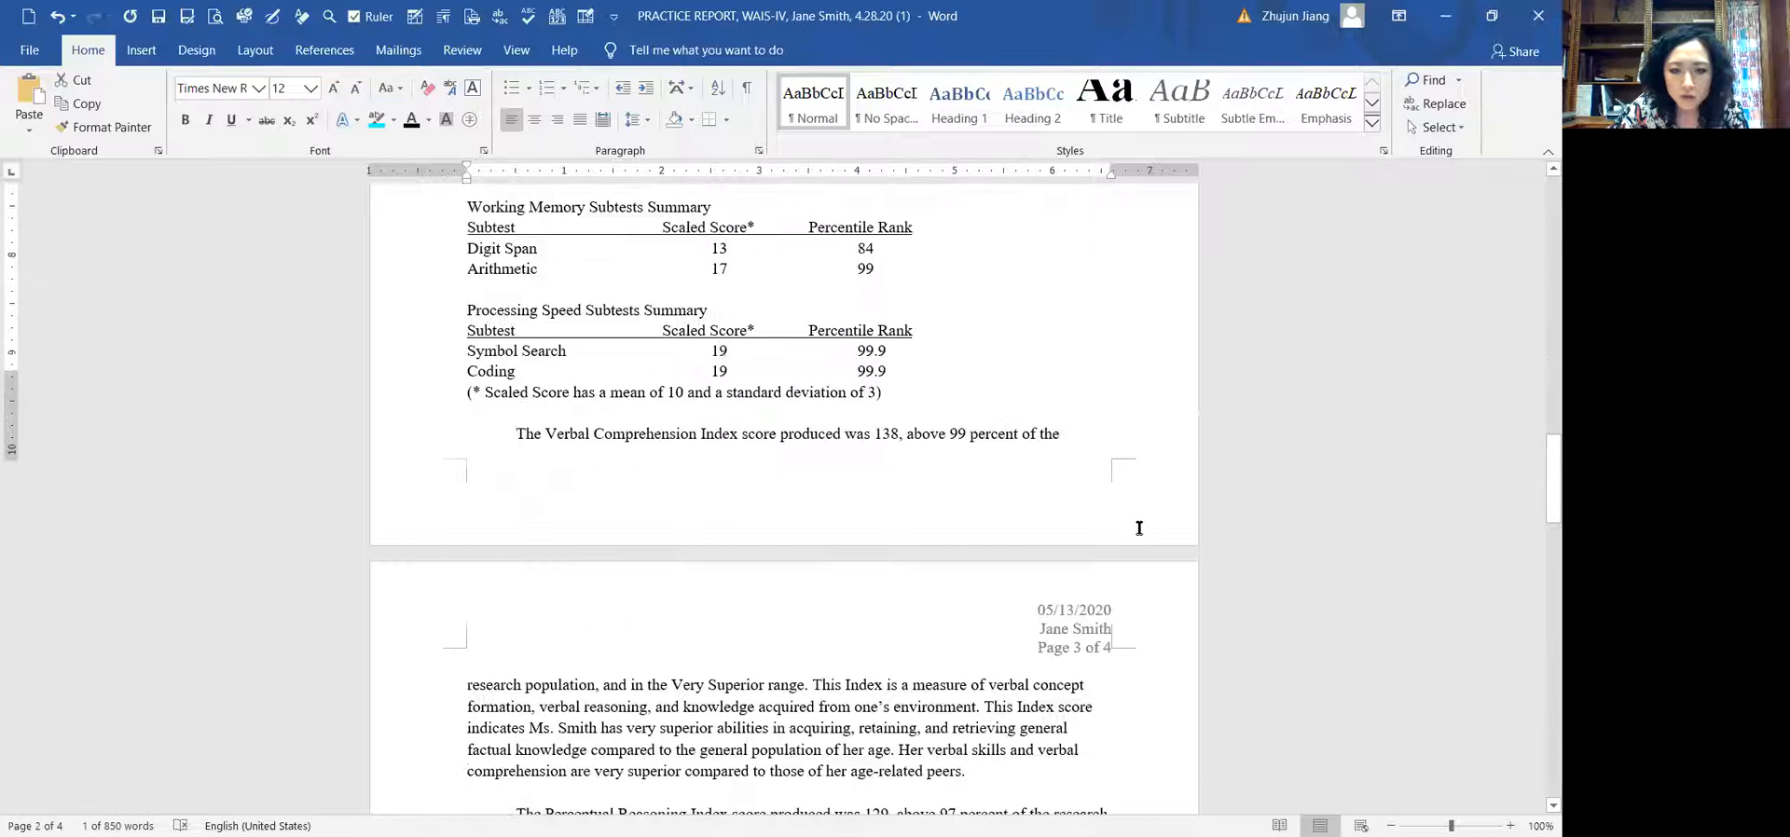
pyautogui.scroll(-3)
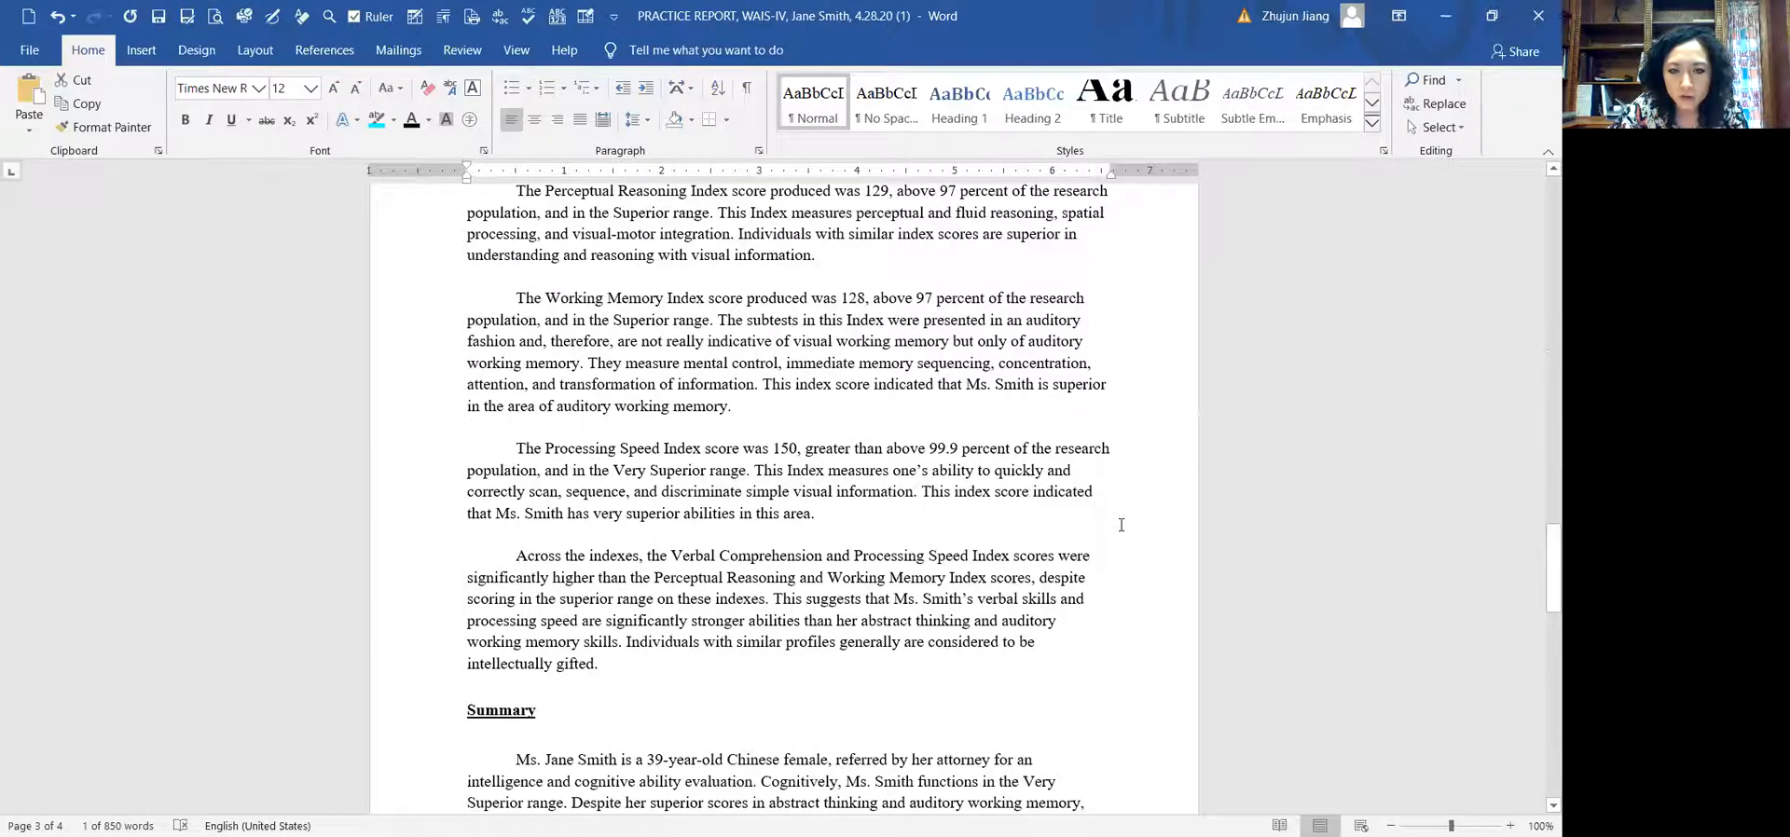
pyautogui.scroll(3)
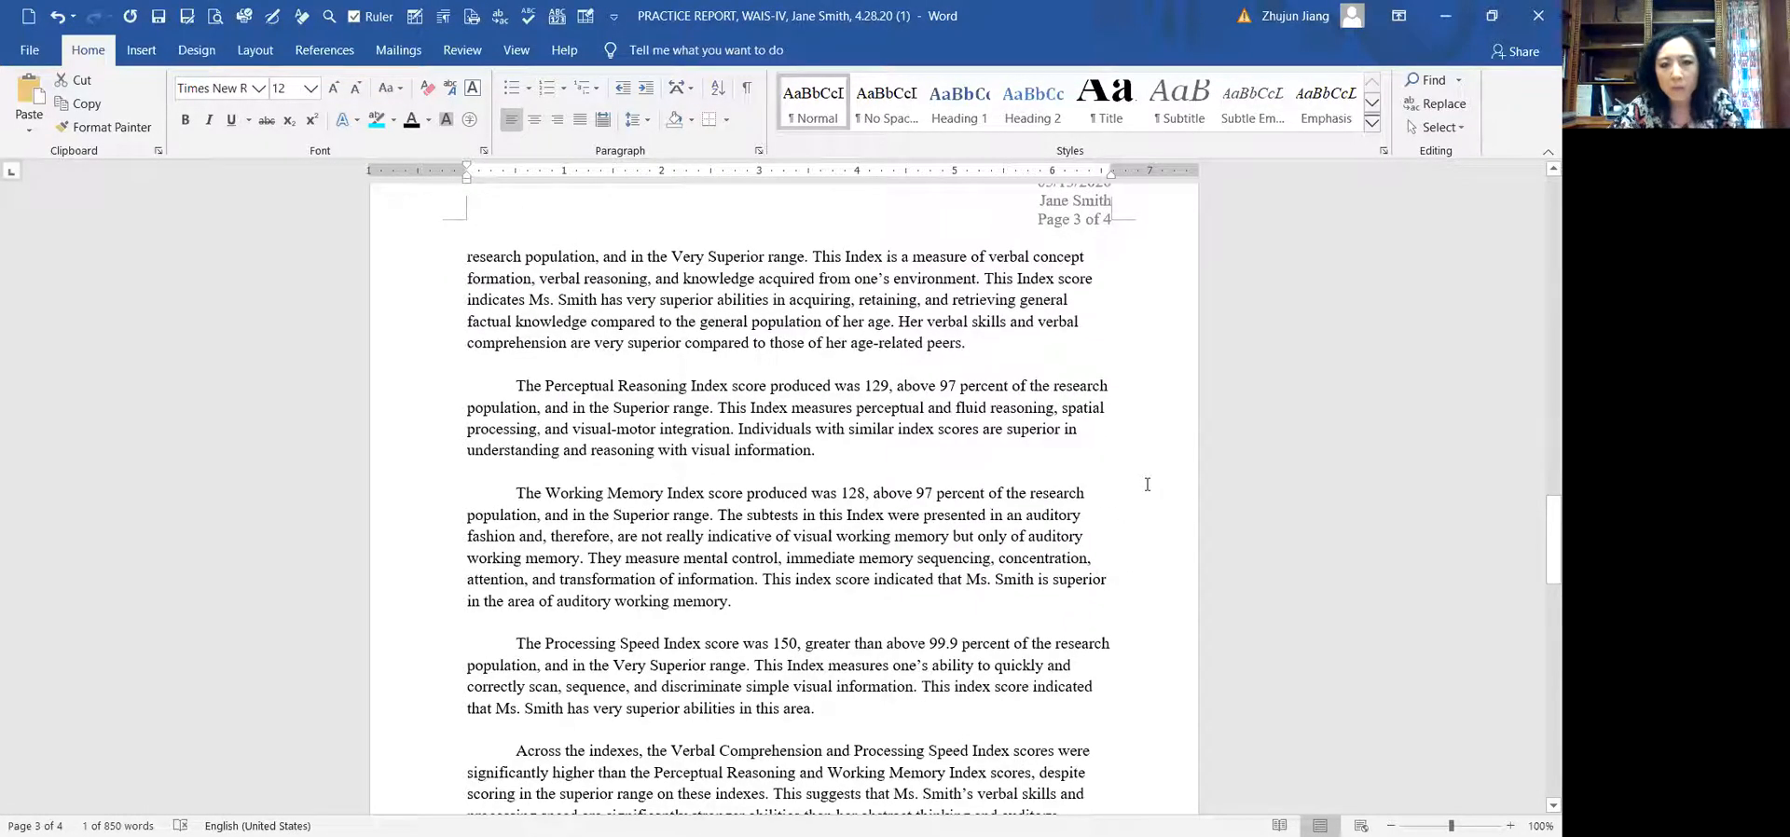
pyautogui.scroll(3)
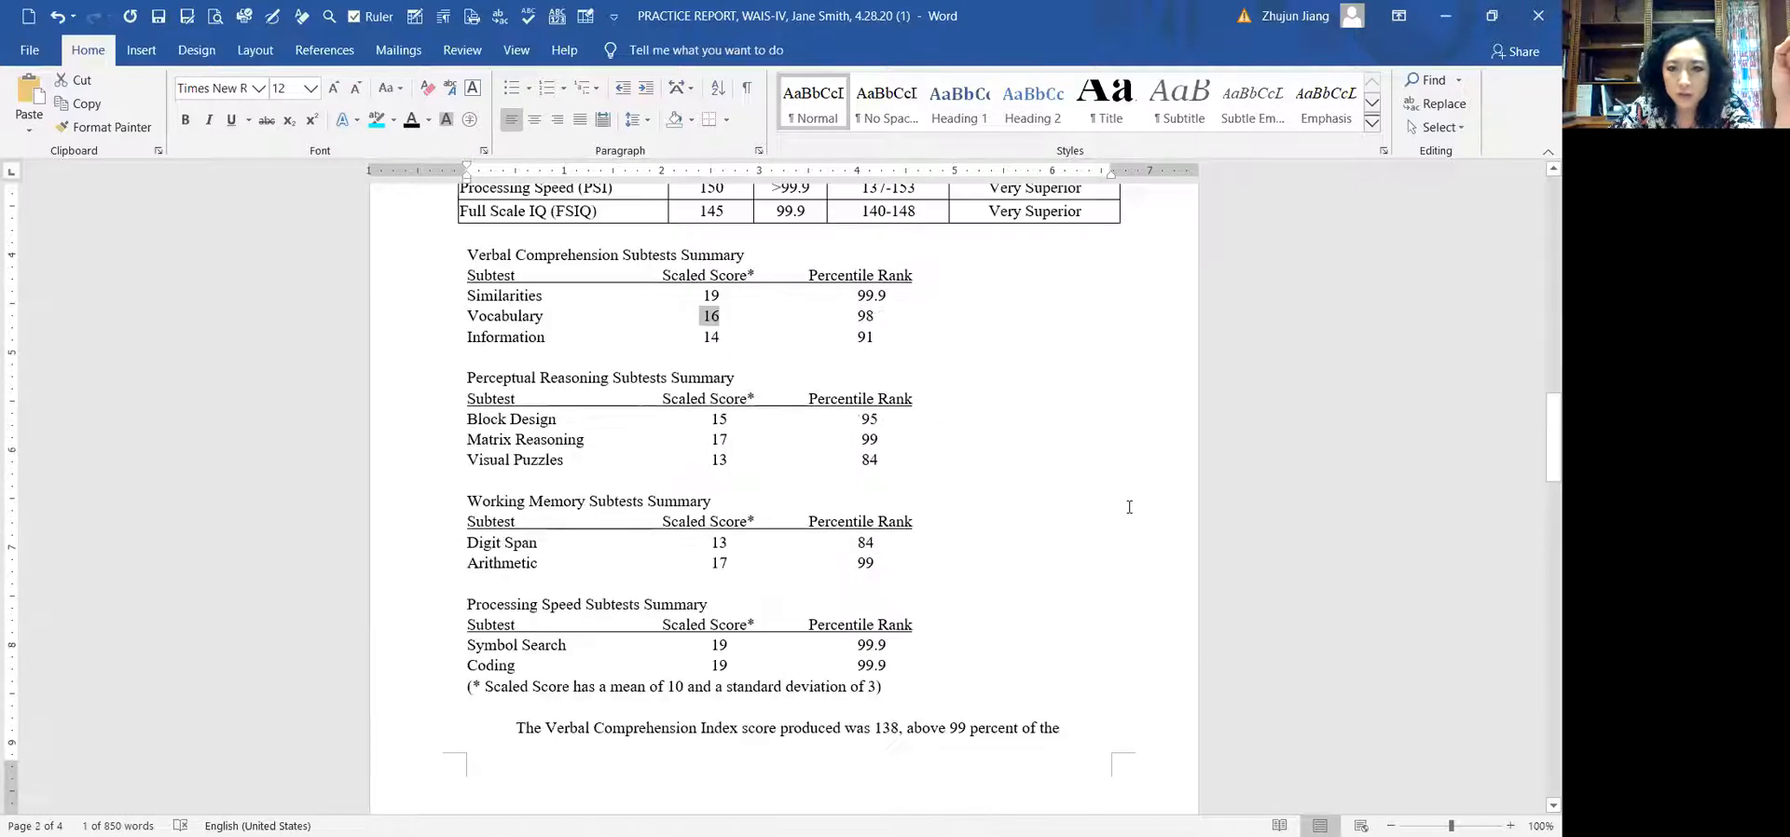
pyautogui.scroll(3)
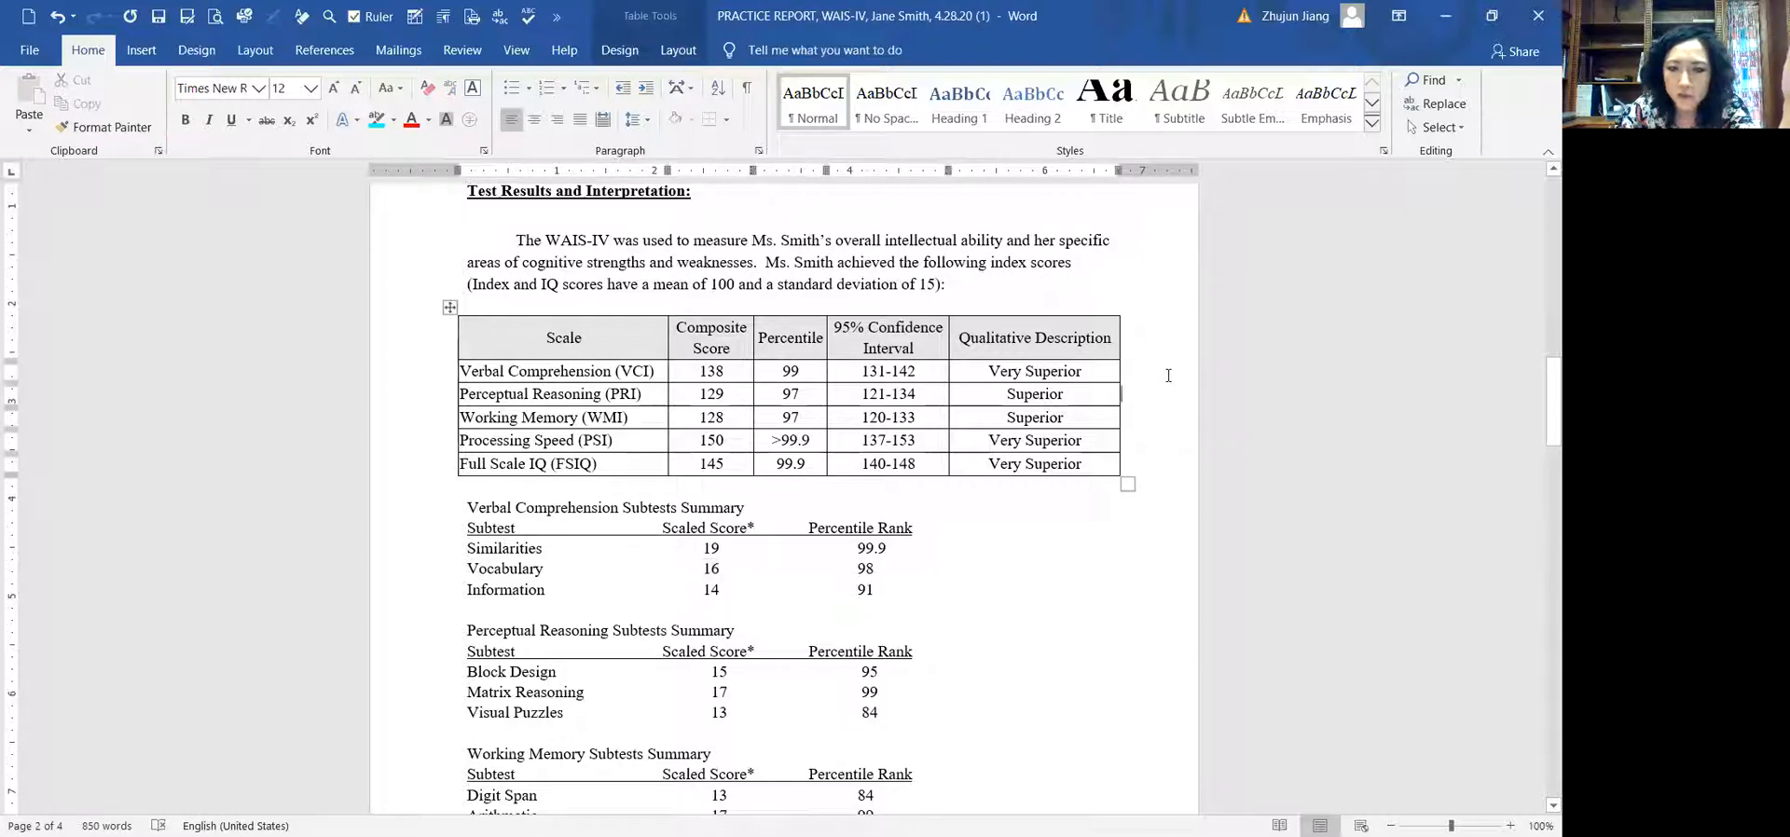
pyautogui.moveTo(1394, 323)
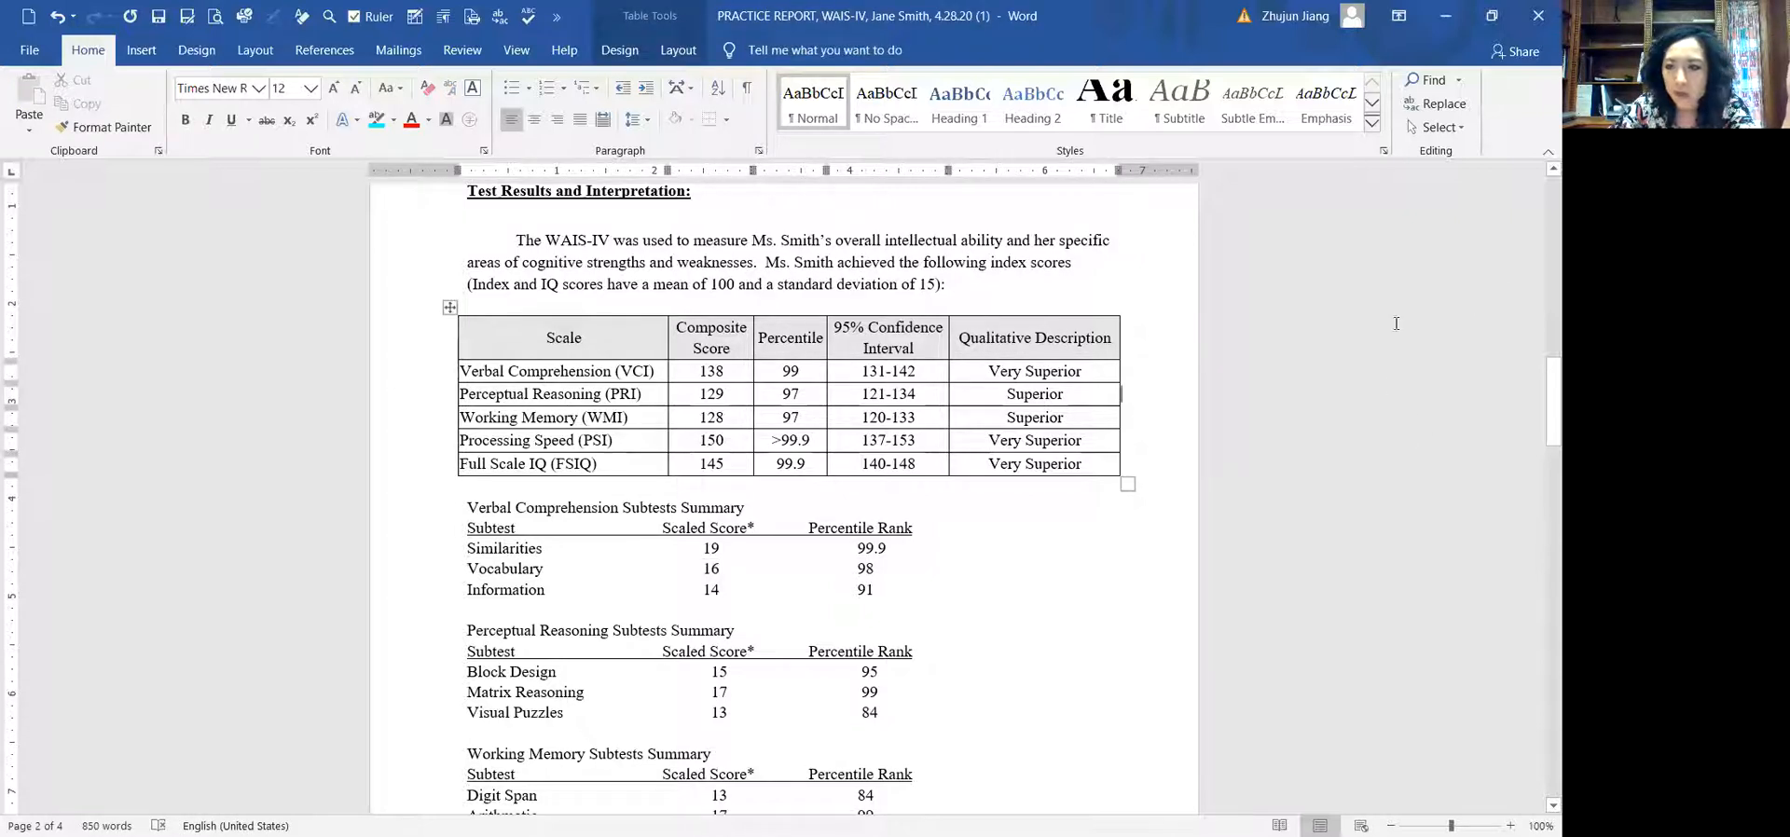